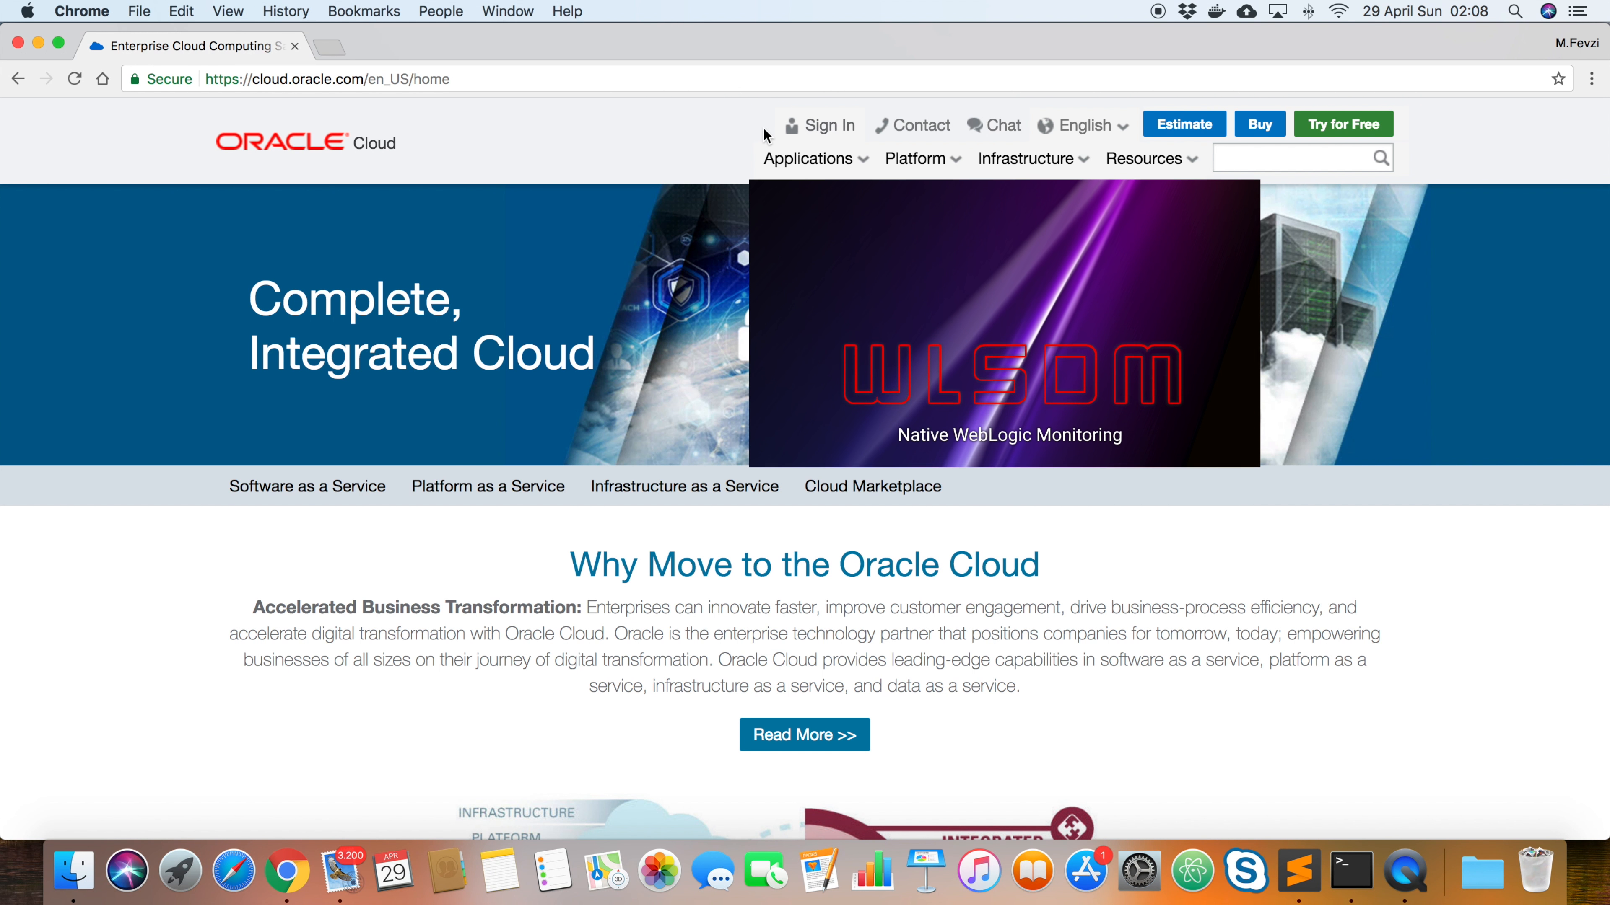
# Enter the cloud account name 'wlsdmjc' and continue to its identity sign-in page
pyautogui.click(819, 124)
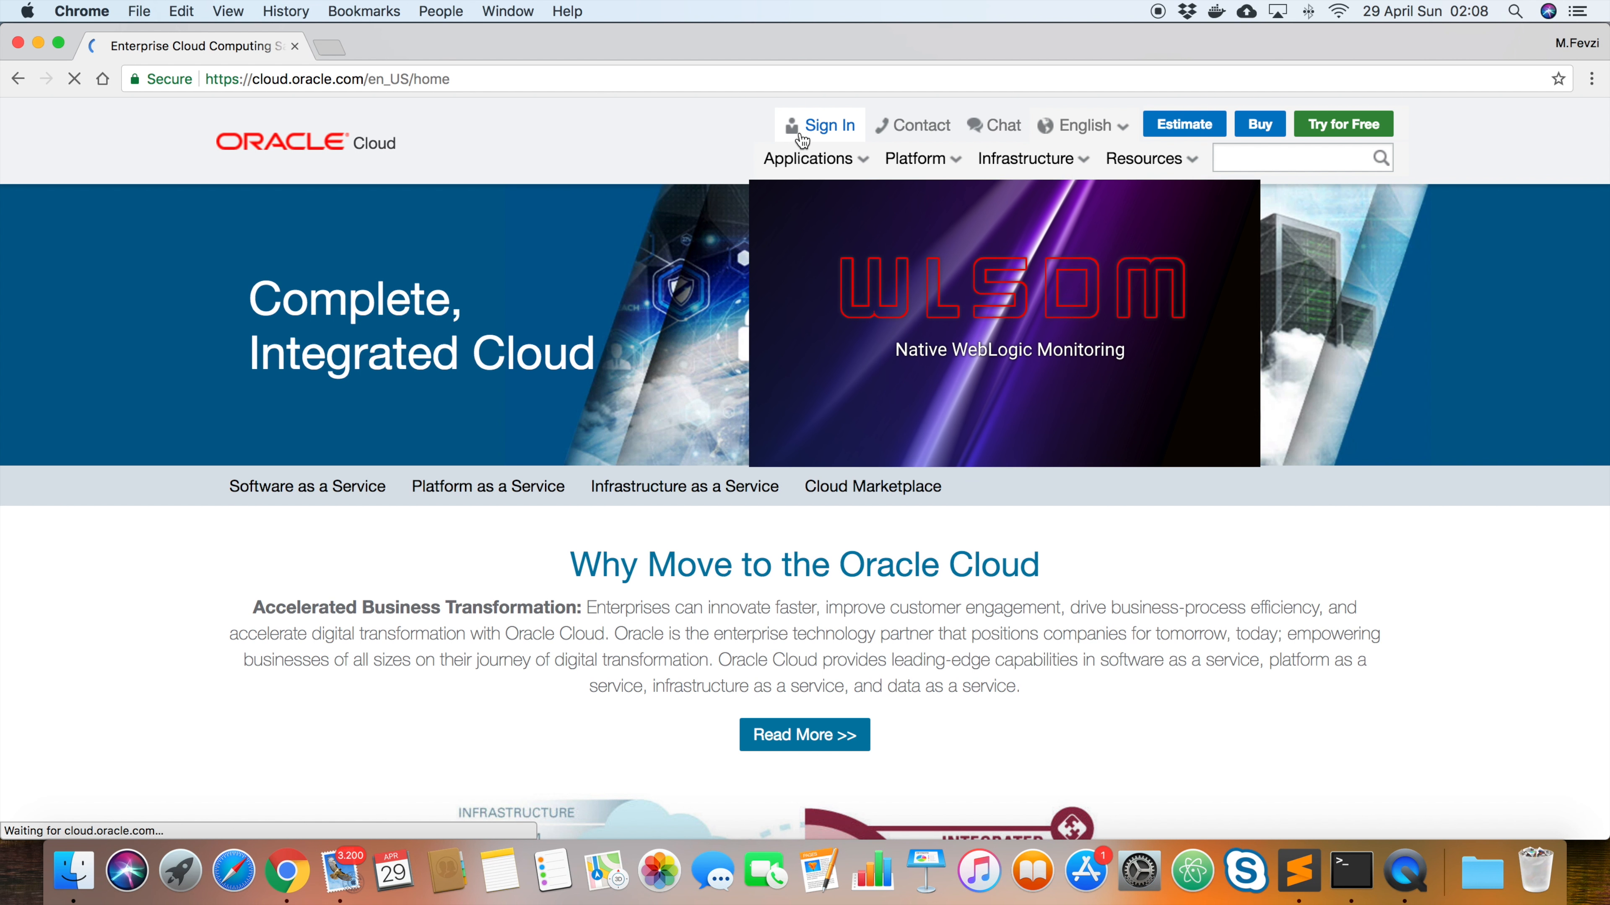
pyautogui.click(819, 124)
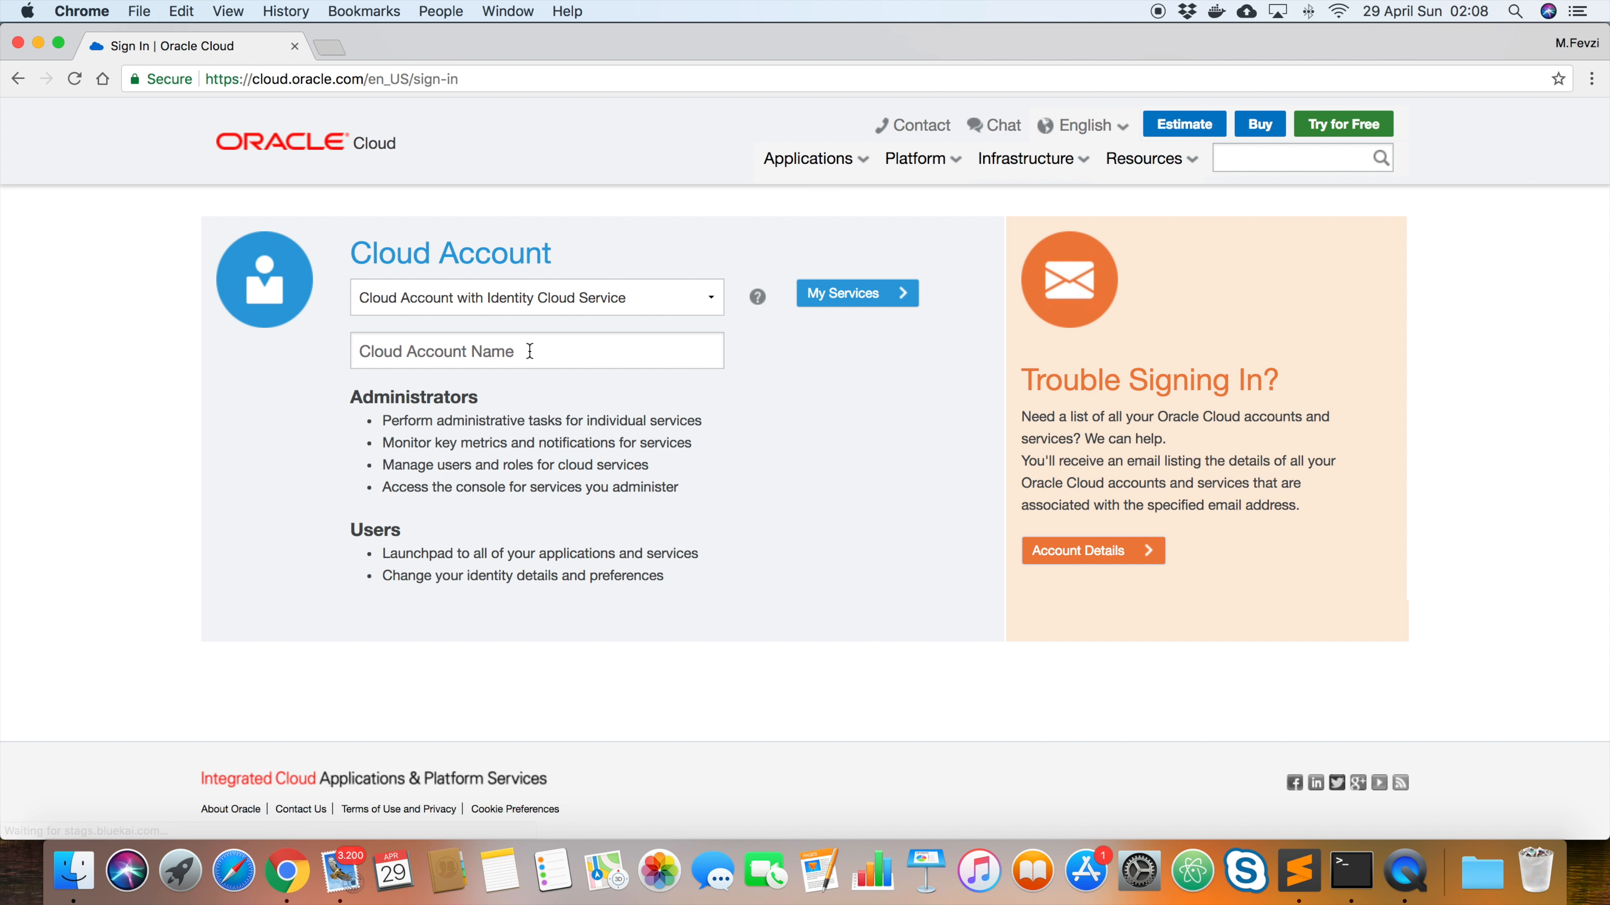
pyautogui.write('wlsdmjc')
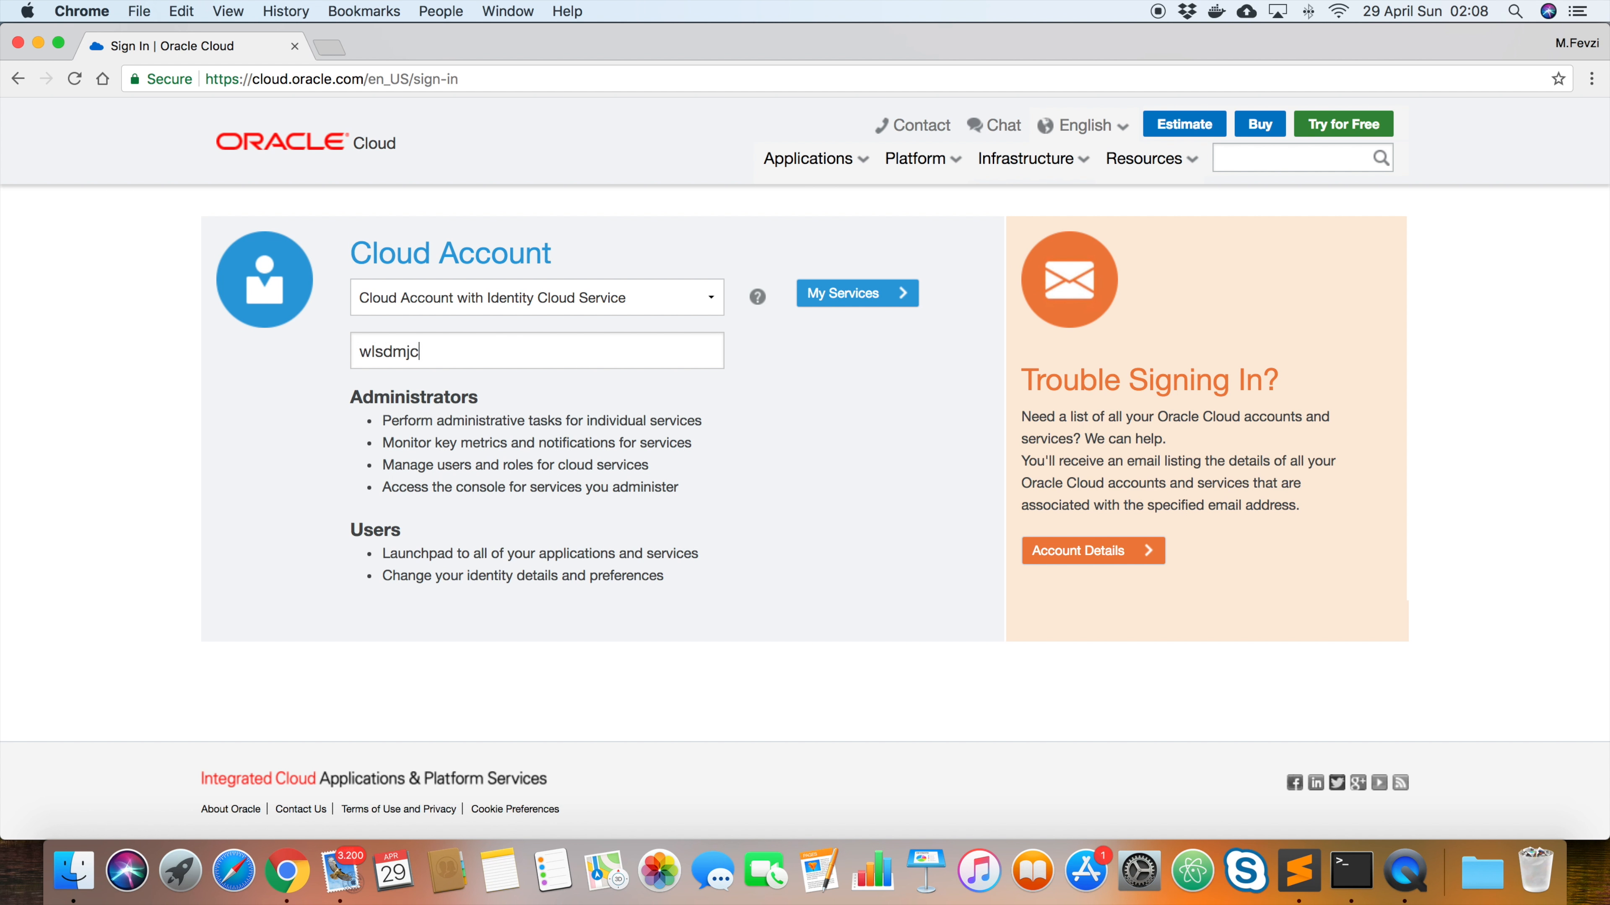
pyautogui.click(856, 292)
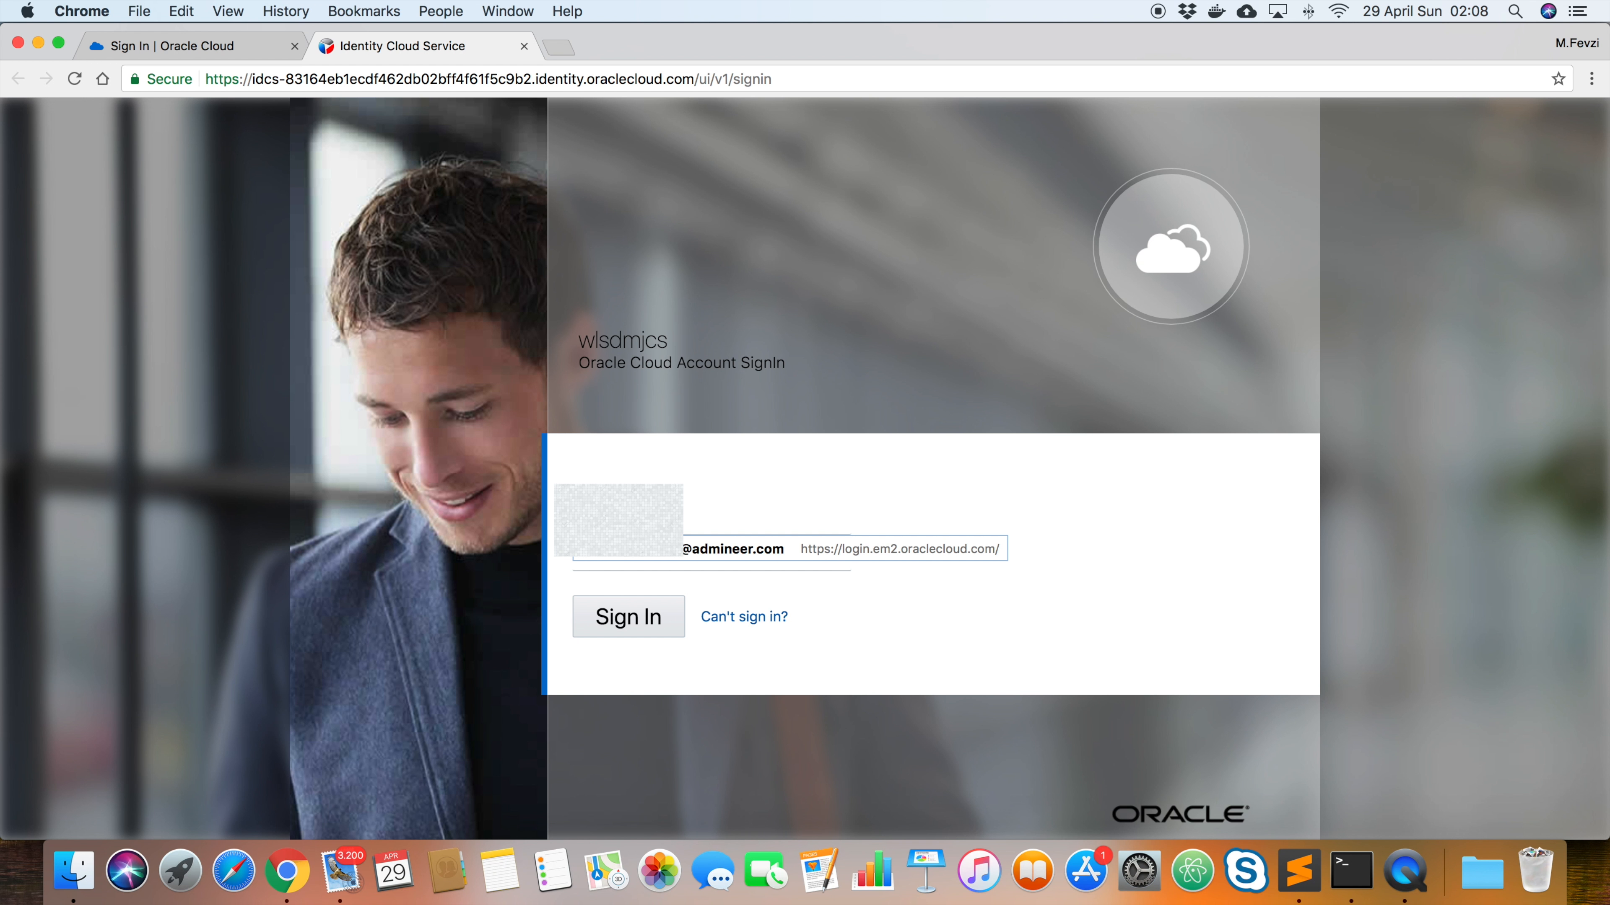
# Enter the credentials and sign in to reach the My Services dashboard
pyautogui.write('@volthread.com')
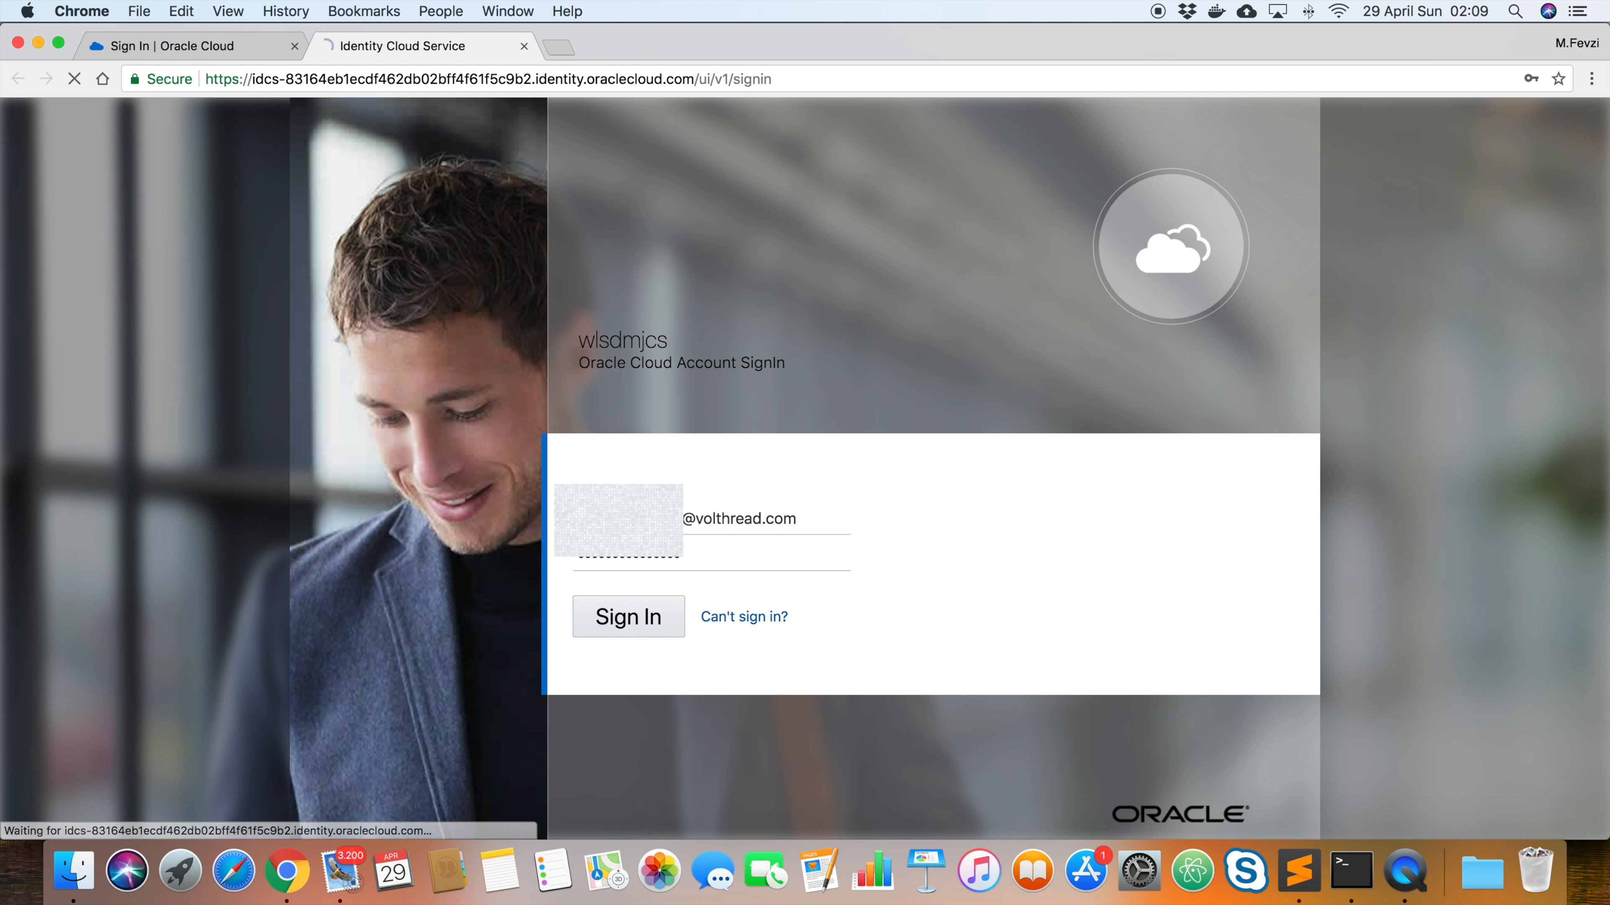
pyautogui.click(628, 617)
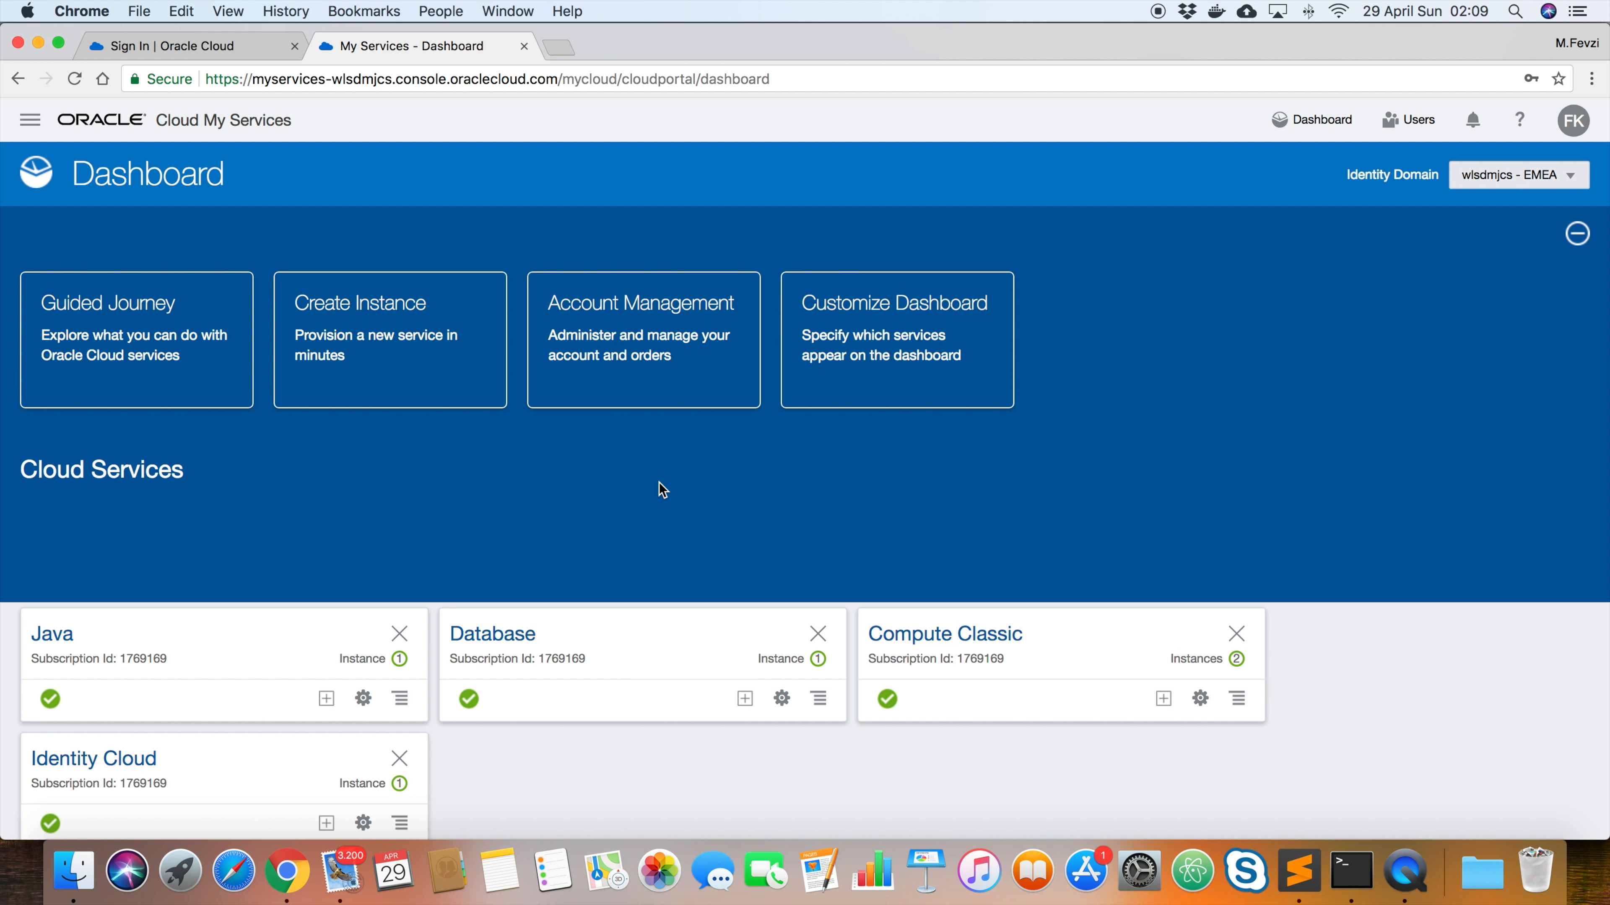
# Navigate via the Services menu to the Java Cloud Service instances list
pyautogui.click(30, 119)
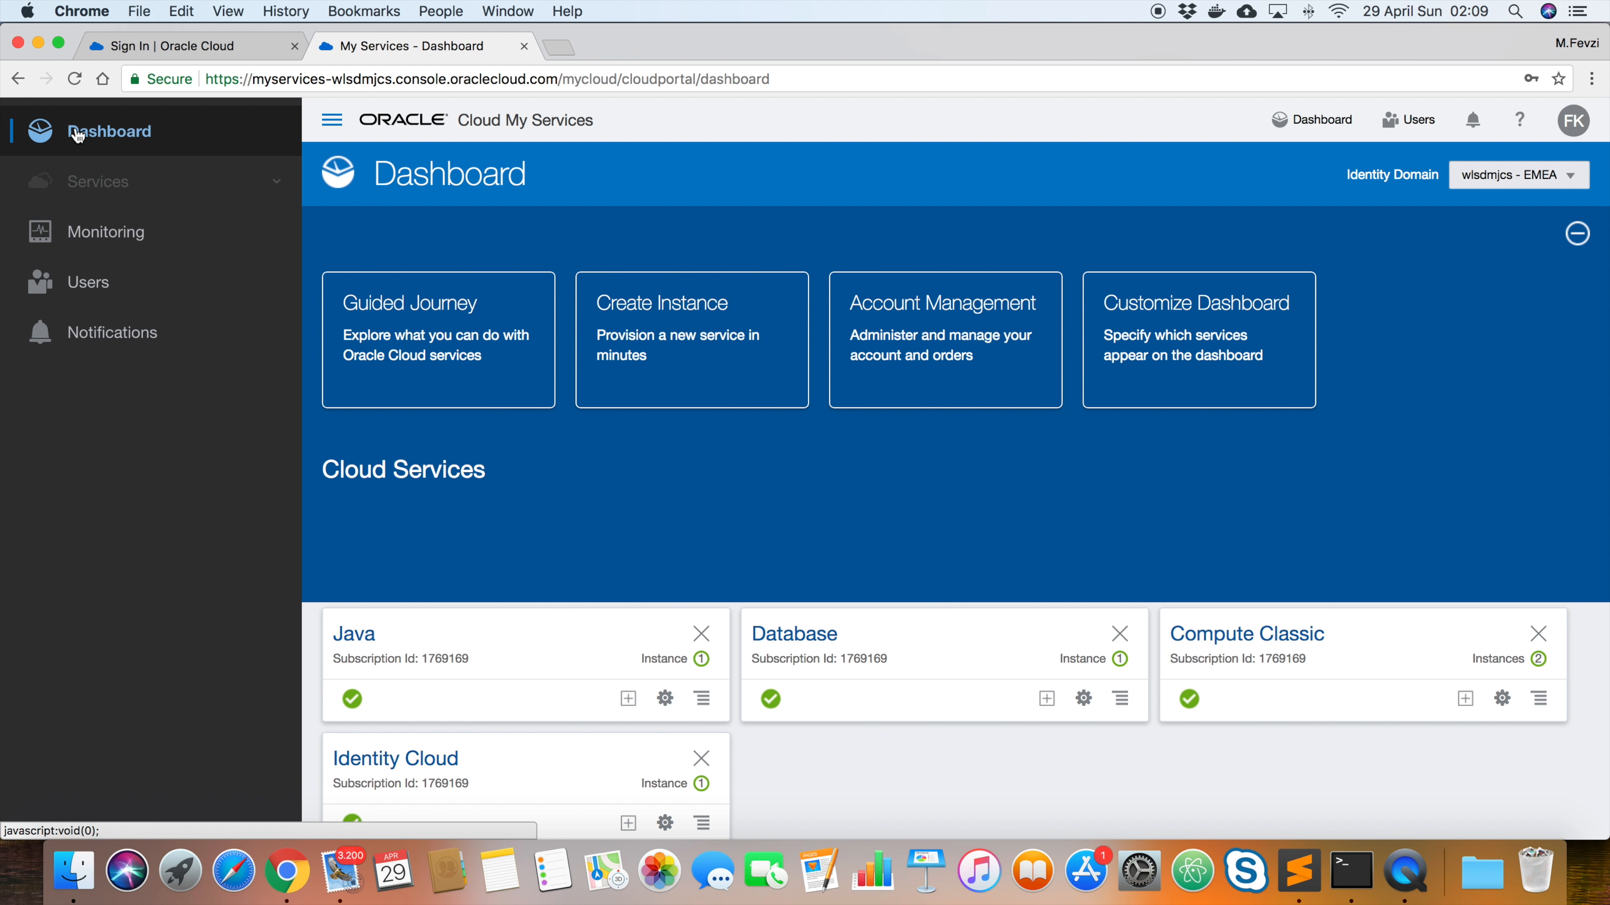
pyautogui.moveTo(278, 188)
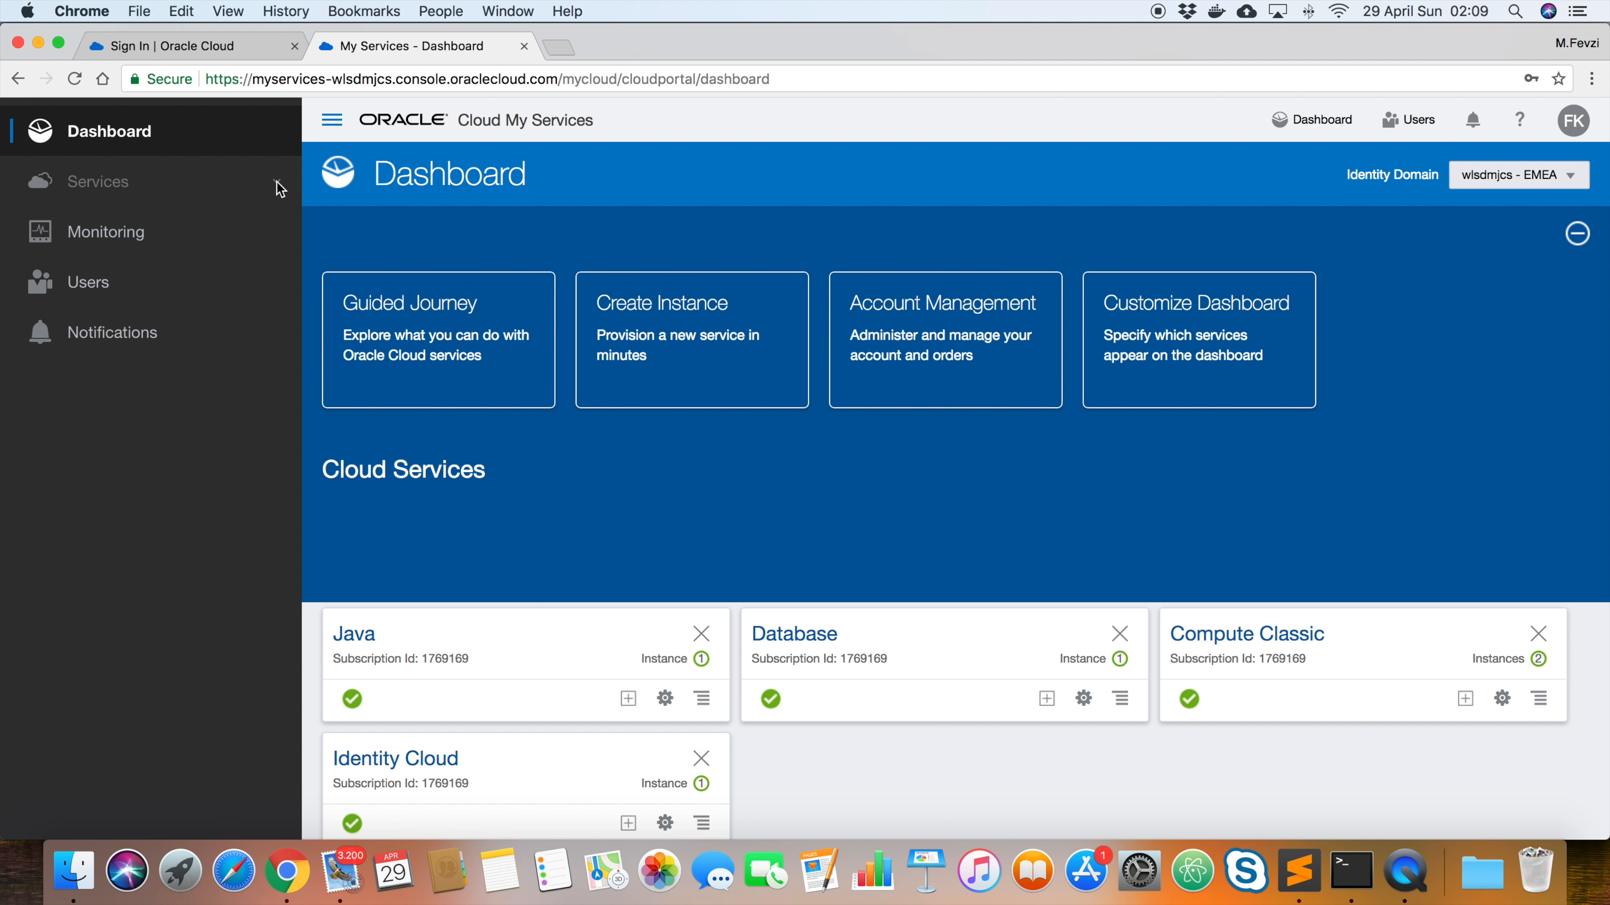
pyautogui.click(97, 182)
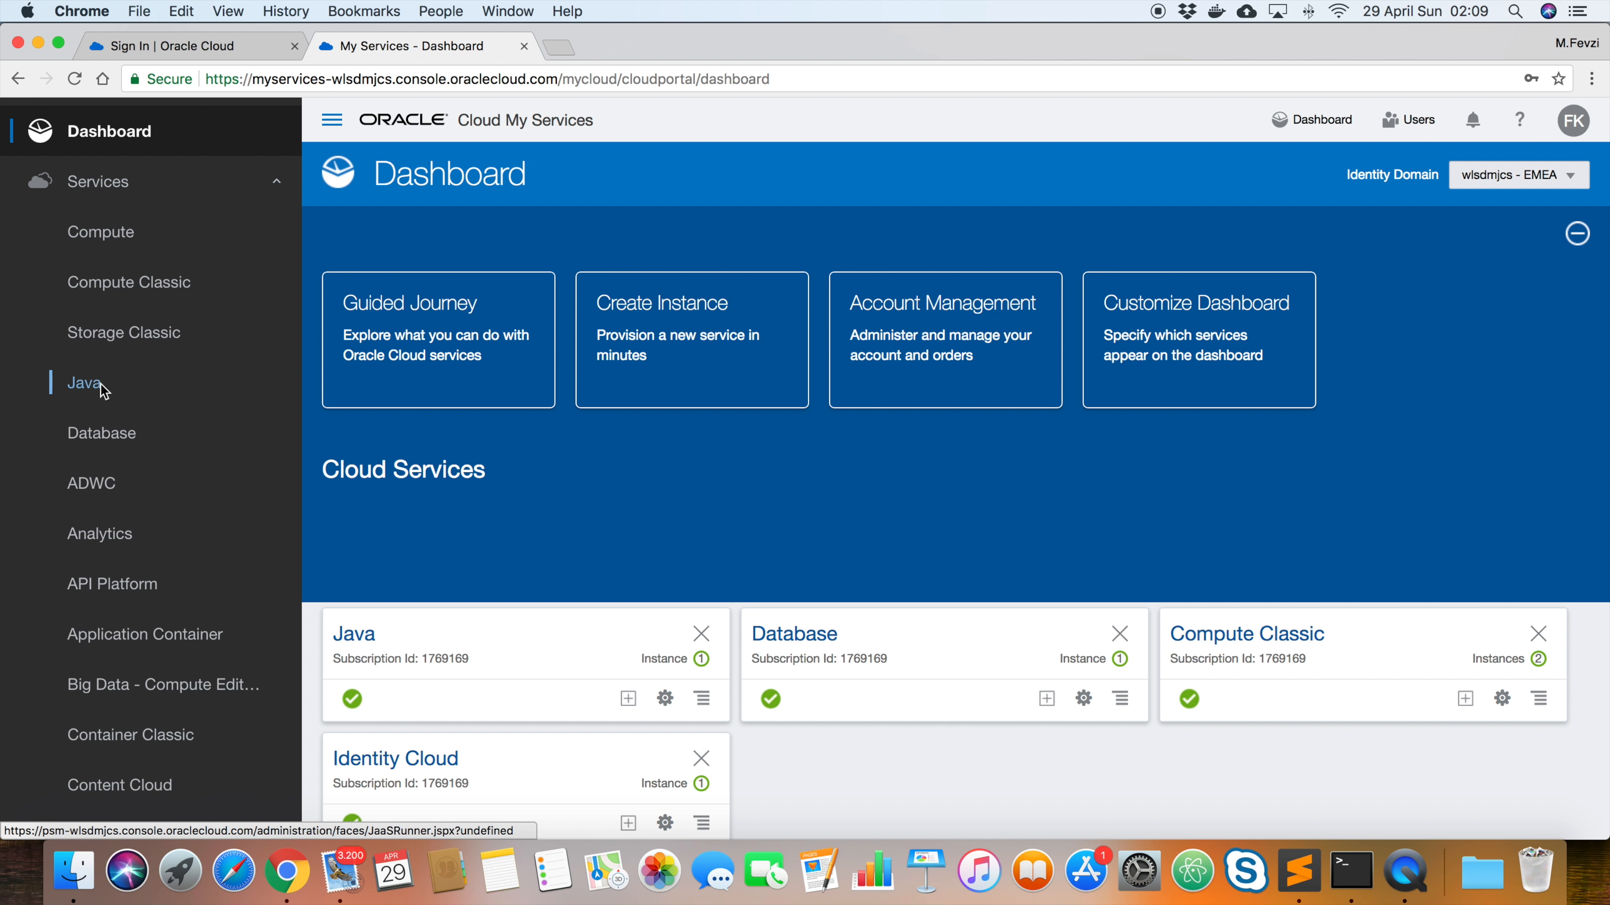
pyautogui.click(83, 383)
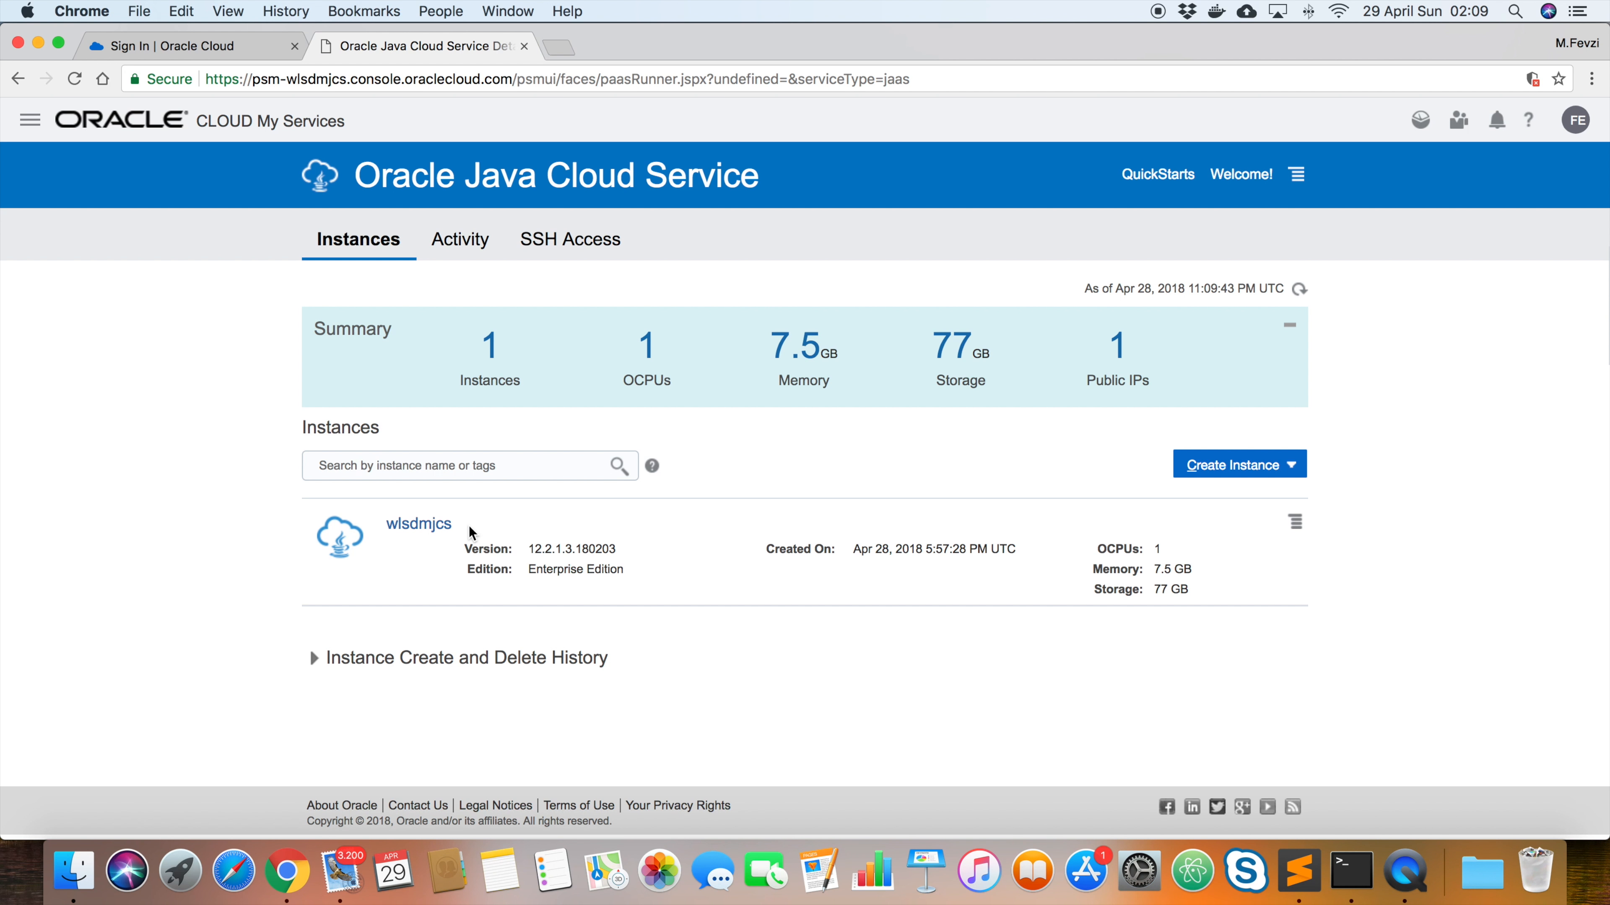
pyautogui.moveTo(418, 523)
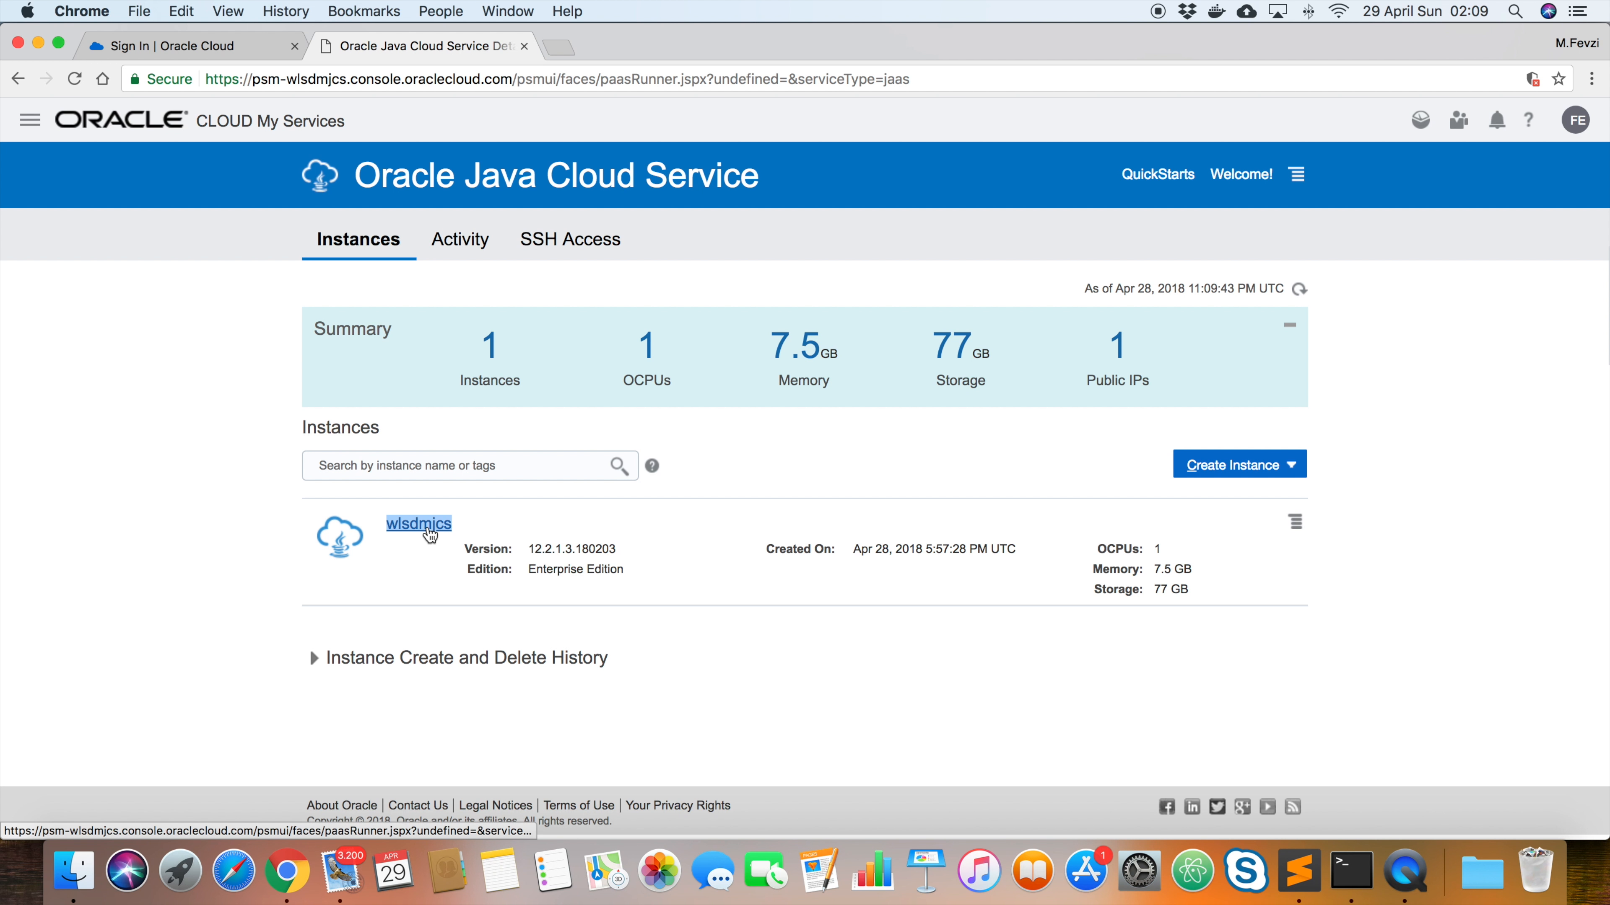
# Open the wlsdmjcs Java instance overview showing its node, public IP and resources
pyautogui.click(417, 523)
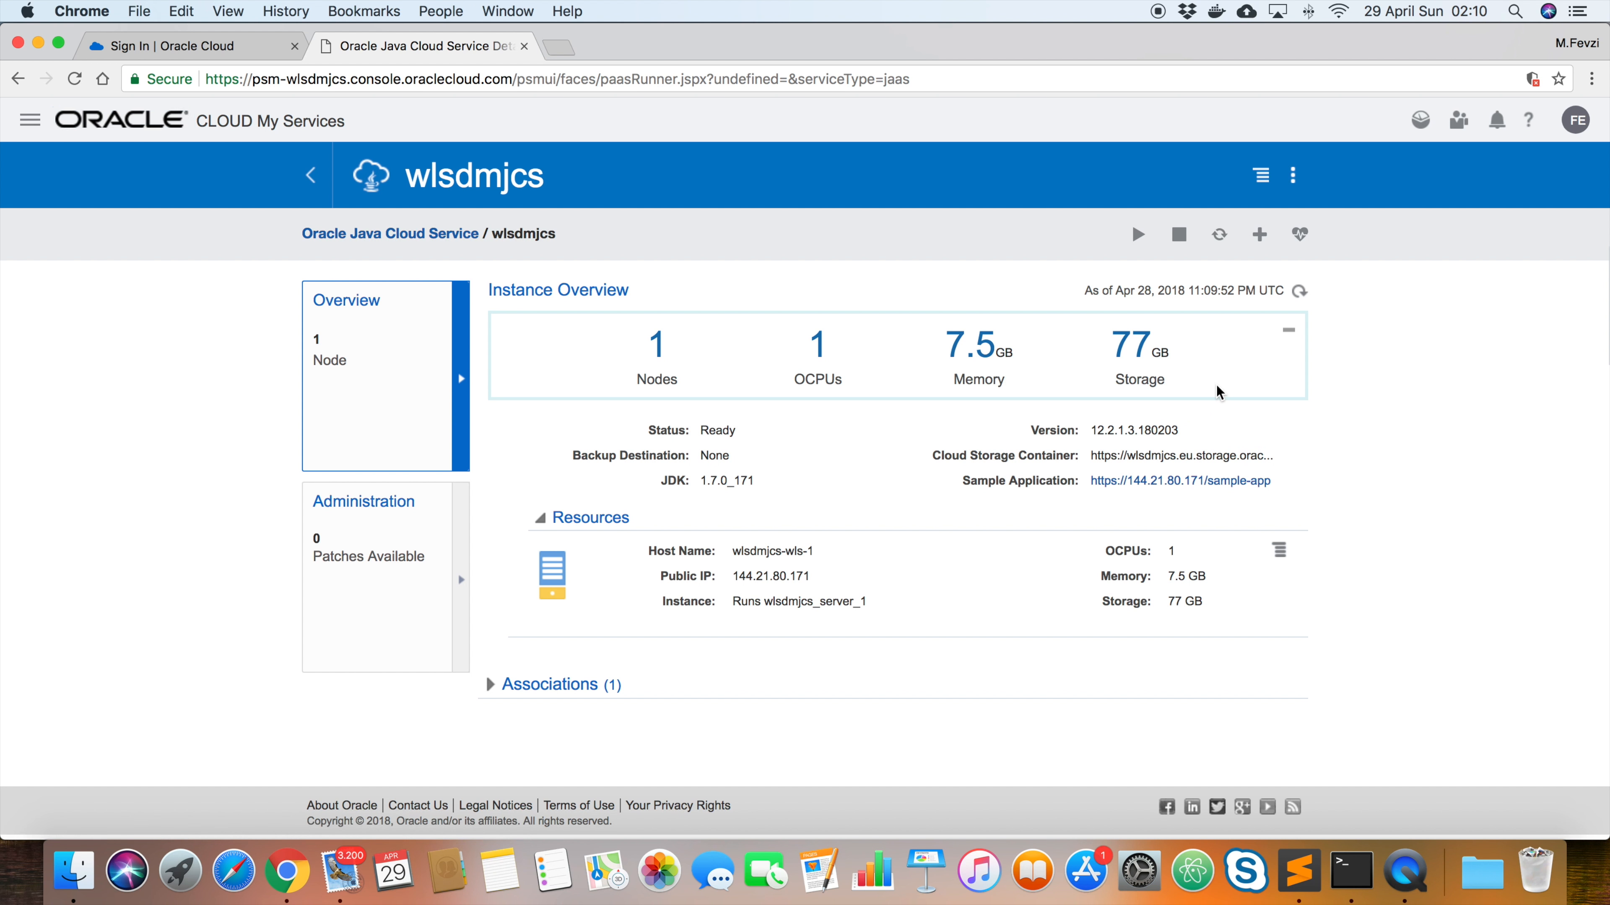
pyautogui.moveTo(1262, 265)
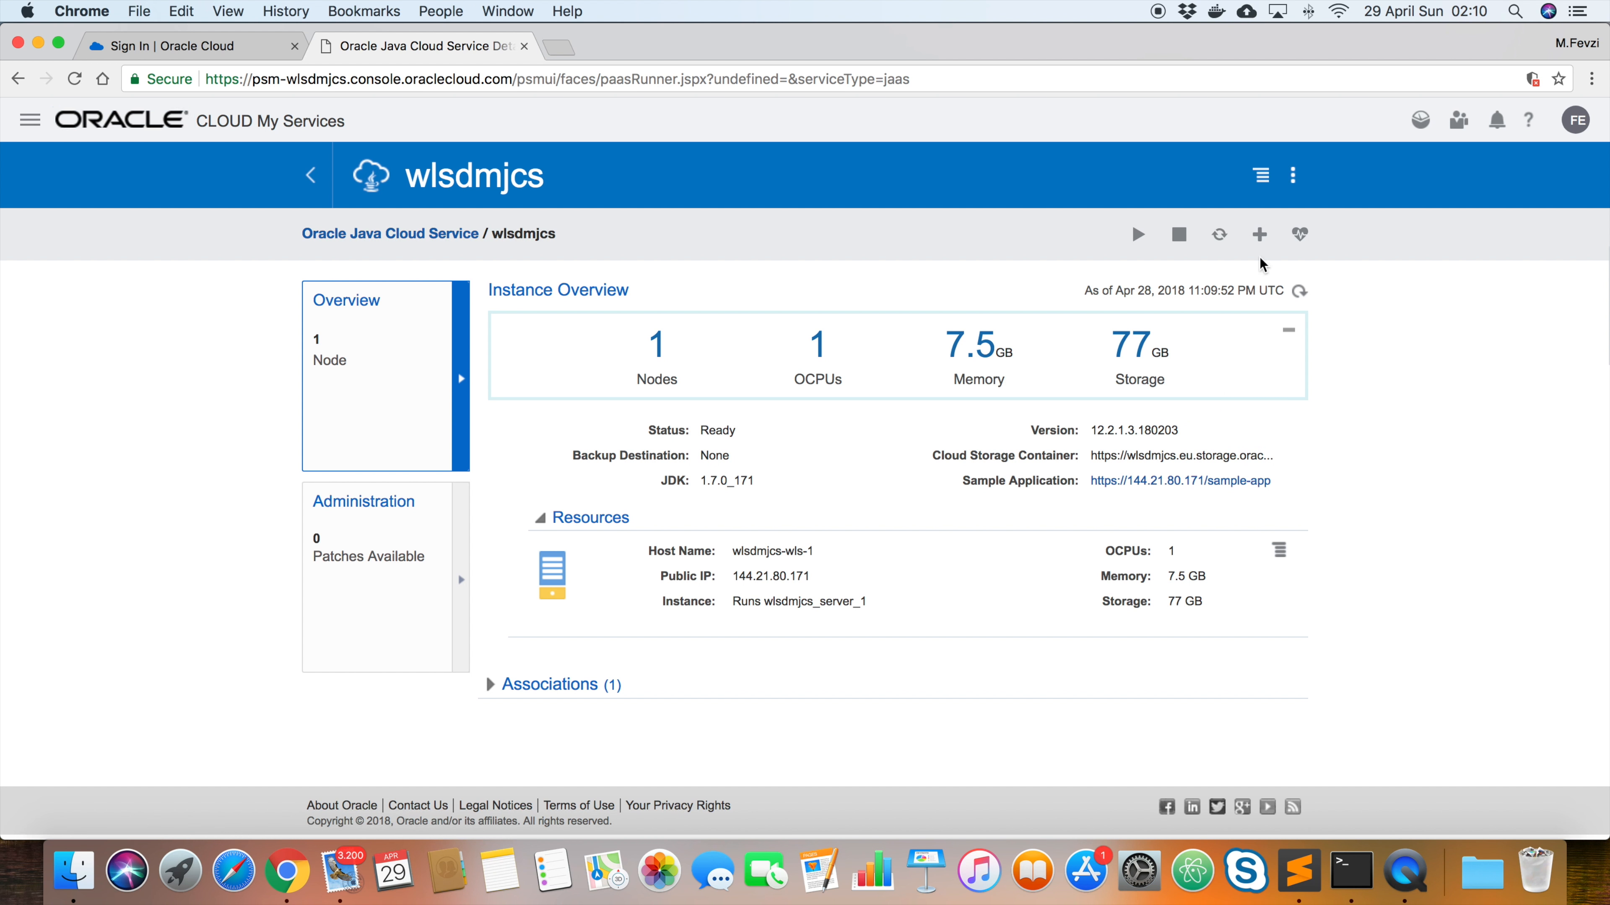
pyautogui.moveTo(838, 550)
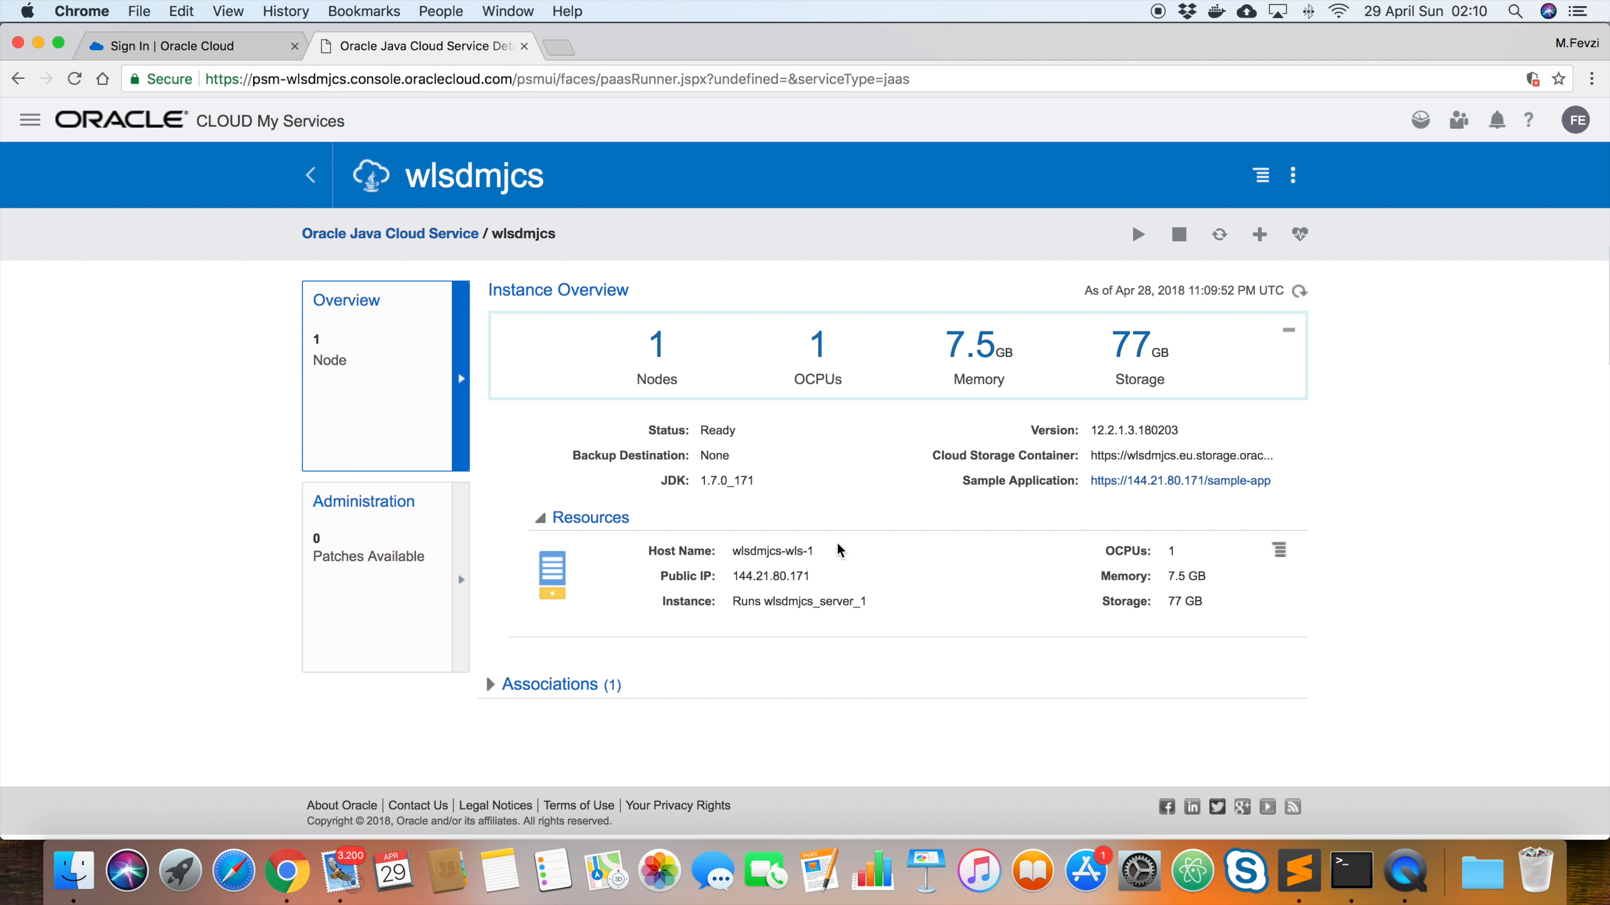
pyautogui.doubleClick(772, 549)
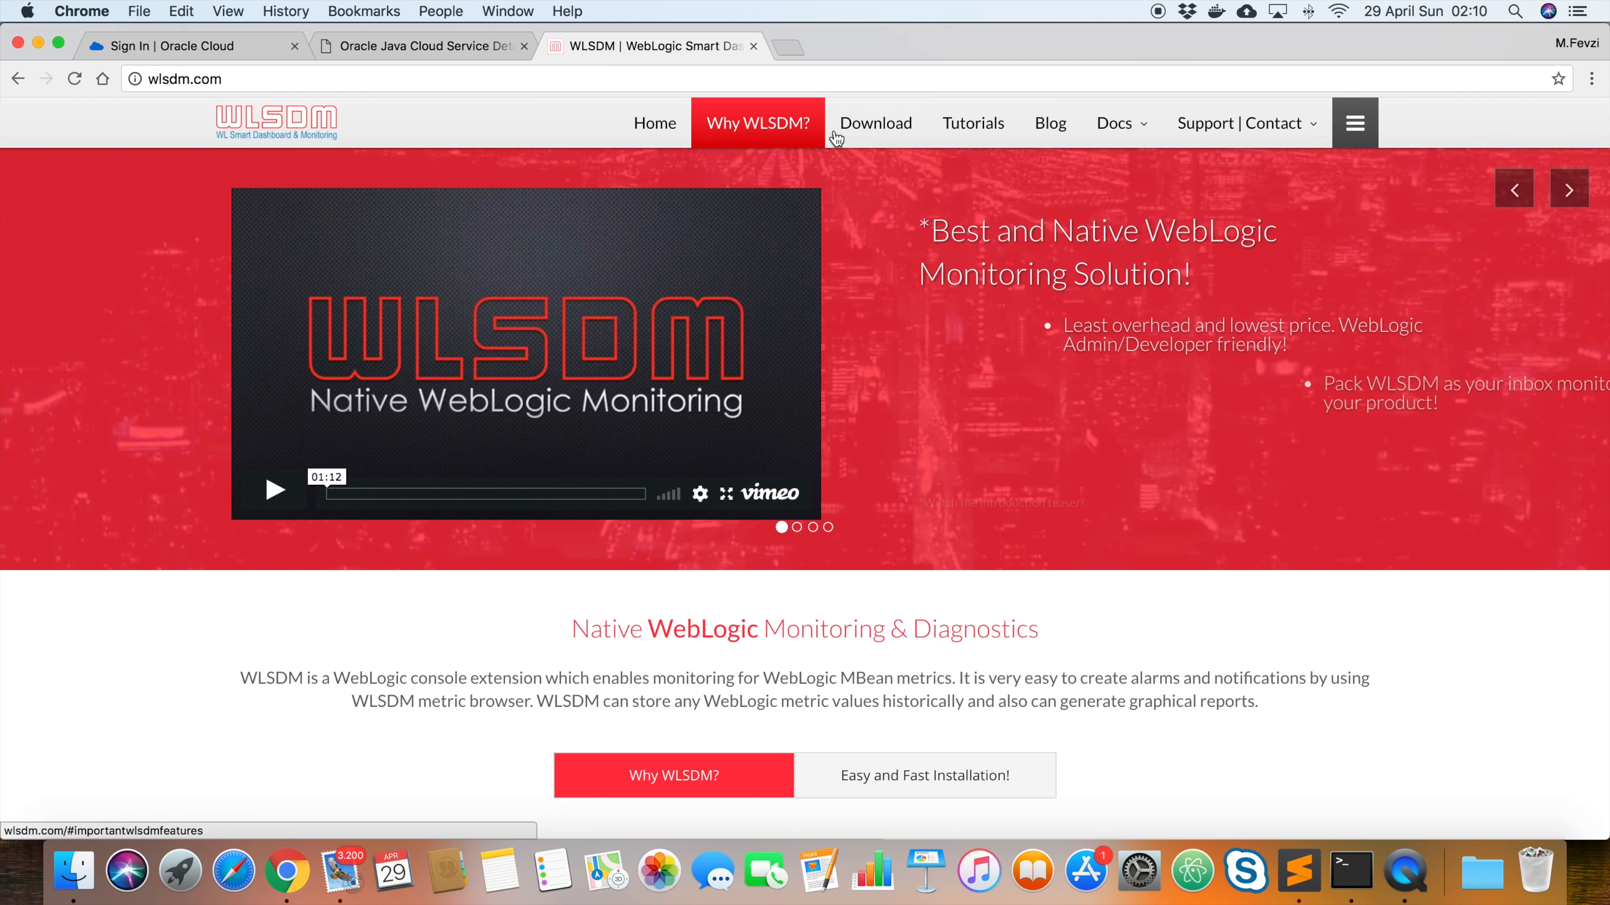
# Download the latest WLSDM 3.2.3 package and open the WLSDM README from the Docs menu
pyautogui.click(874, 123)
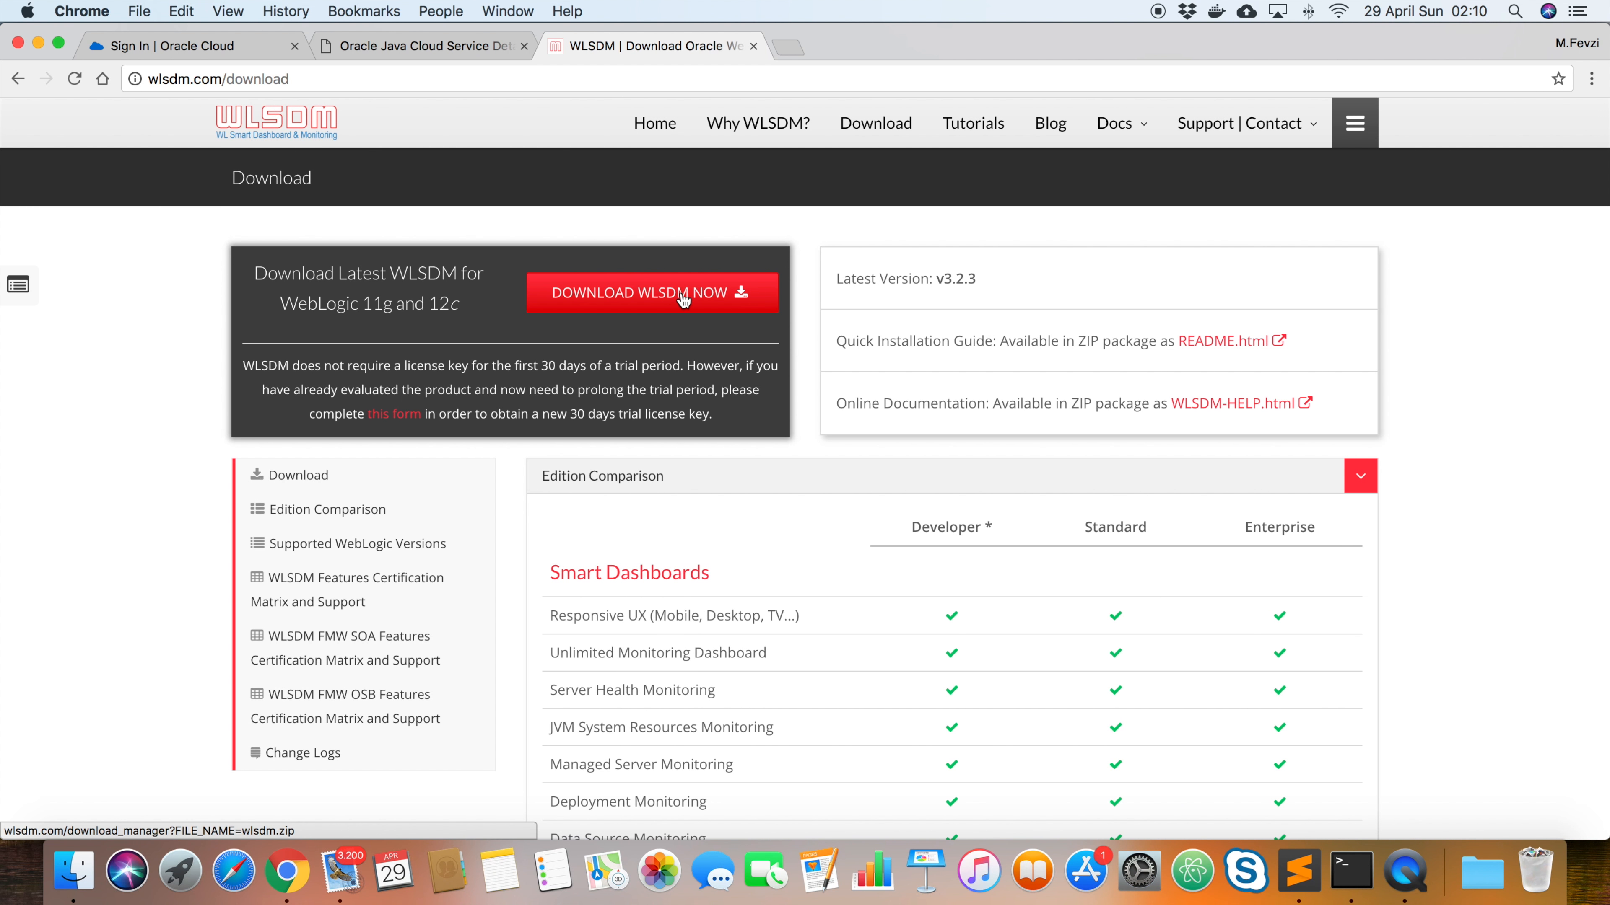
pyautogui.click(653, 293)
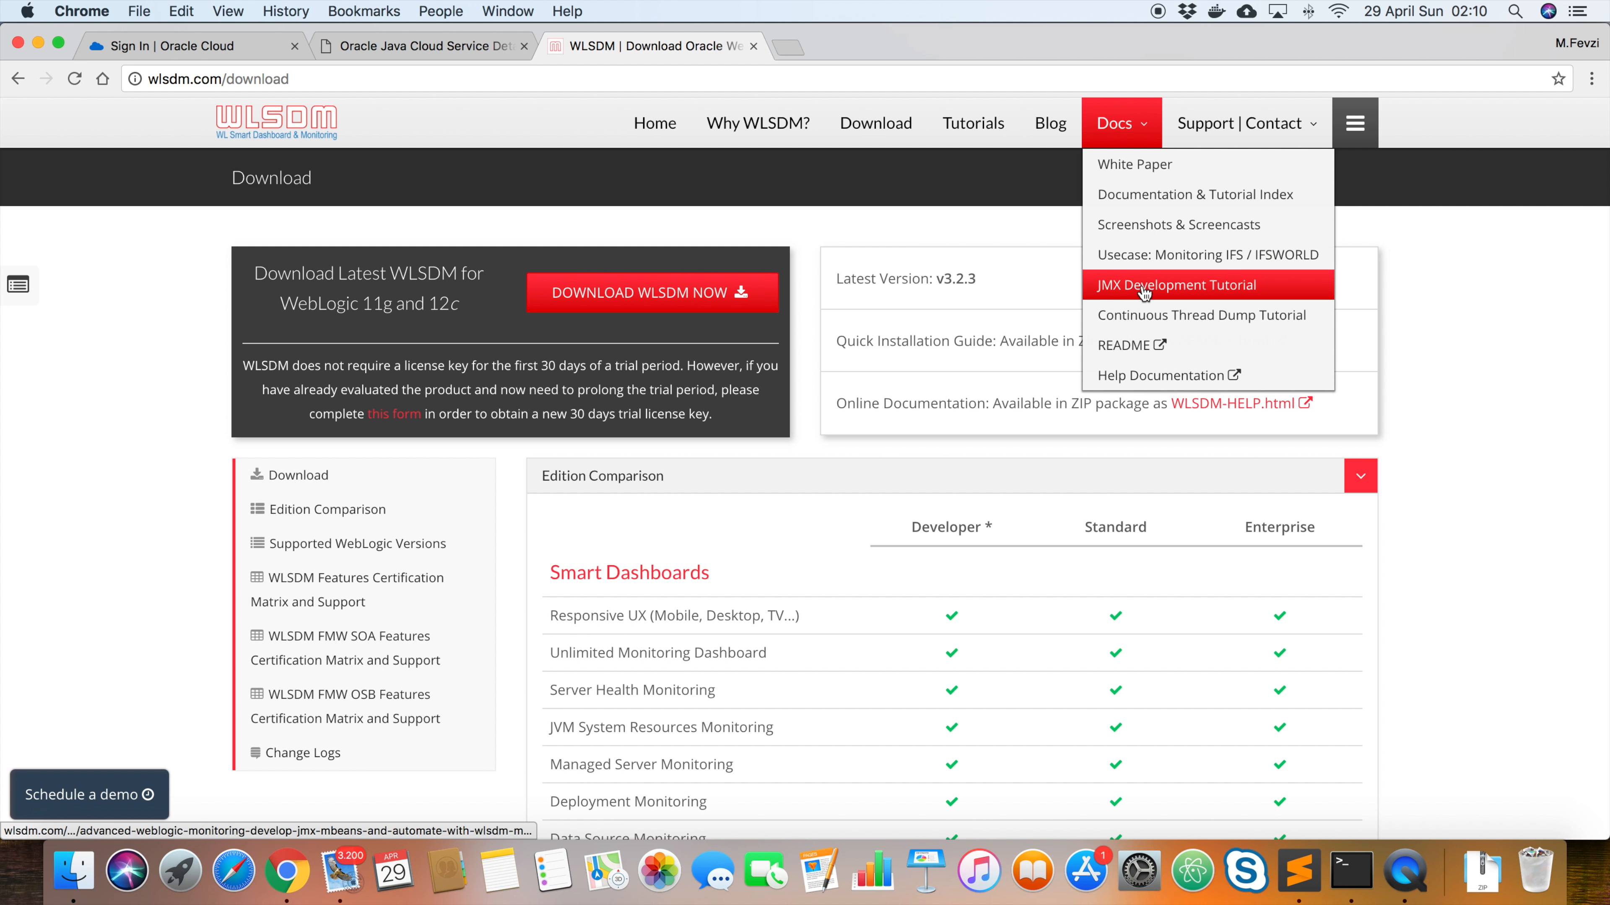
pyautogui.click(1124, 343)
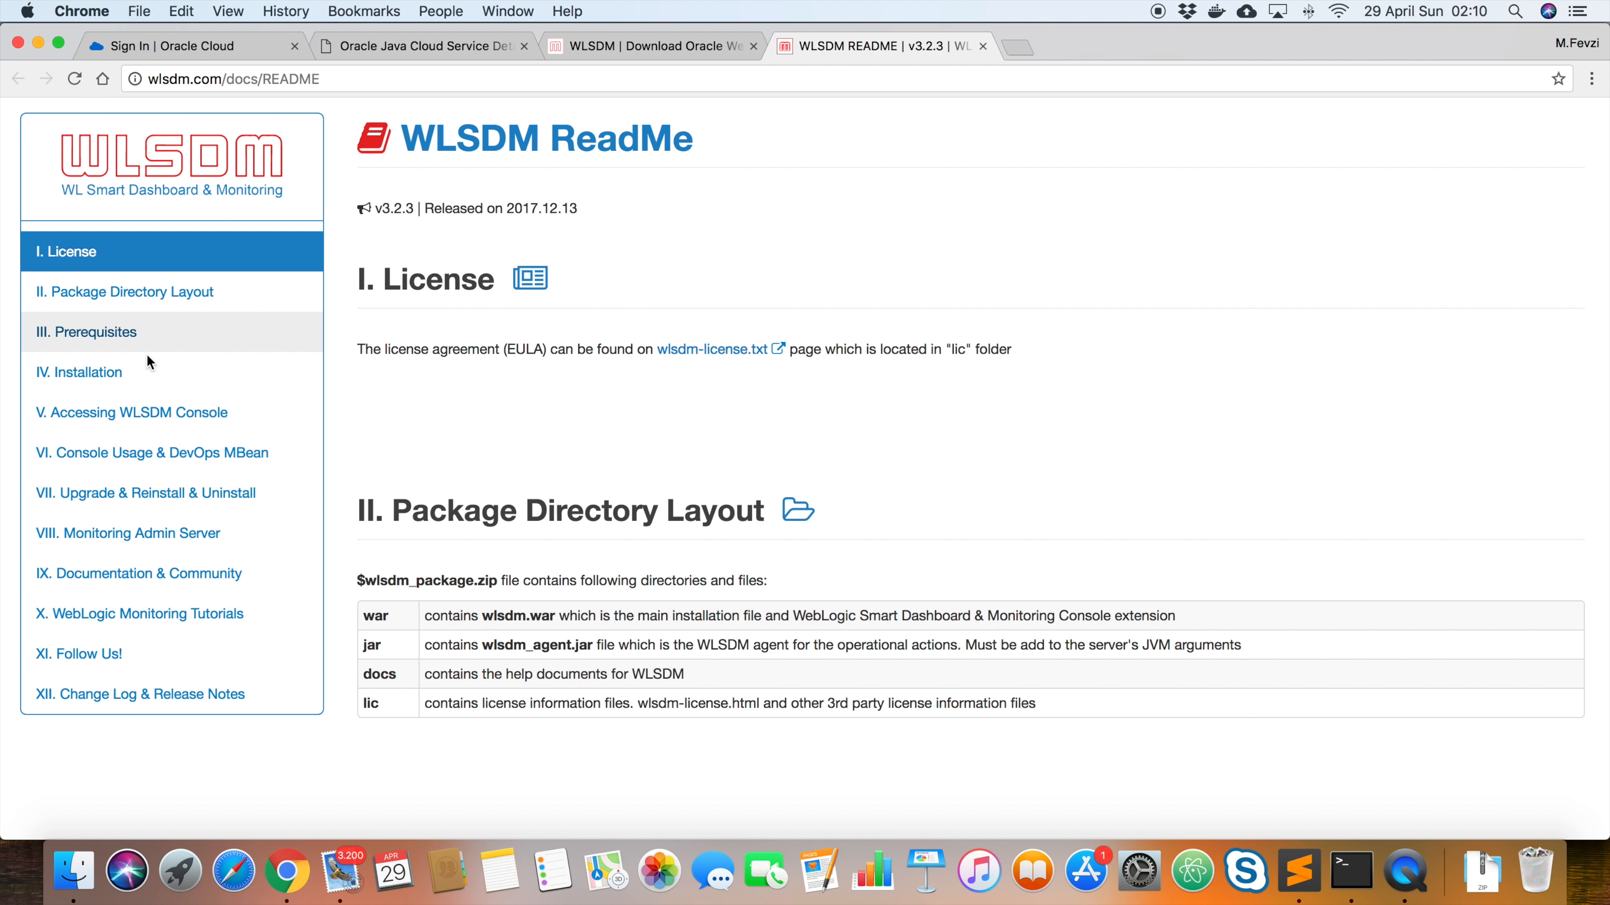
# View the README's installation section, then return to the Java Cloud Service instance page
pyautogui.click(78, 372)
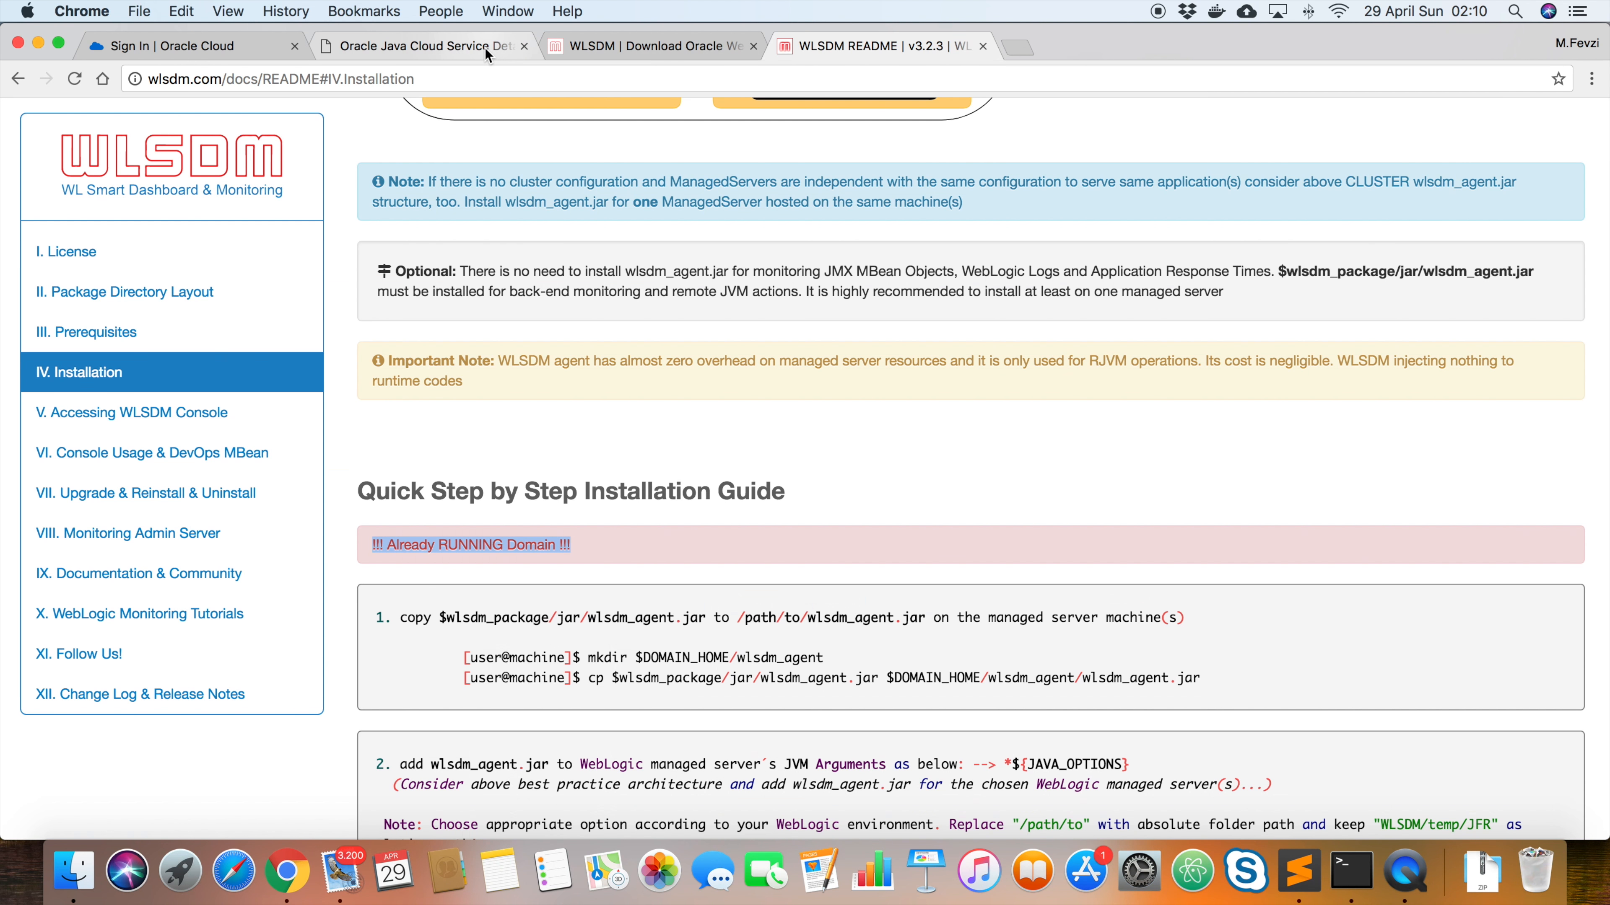
pyautogui.click(421, 46)
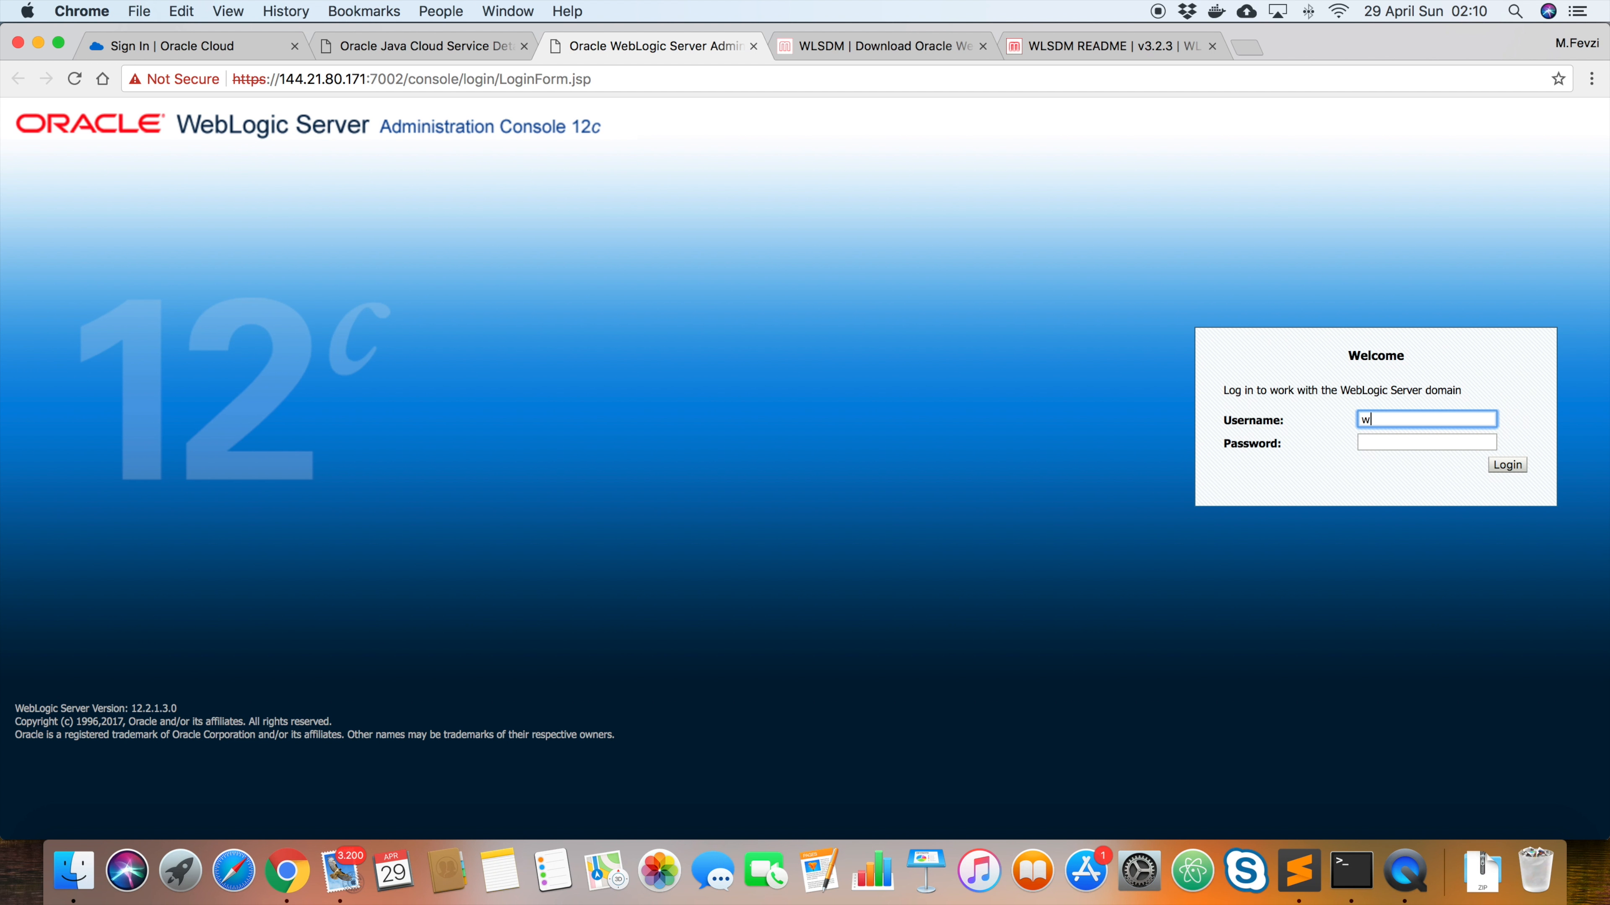
# Log in to the WebLogic console as weblogic and list the domain's servers
pyautogui.write('eblogic')
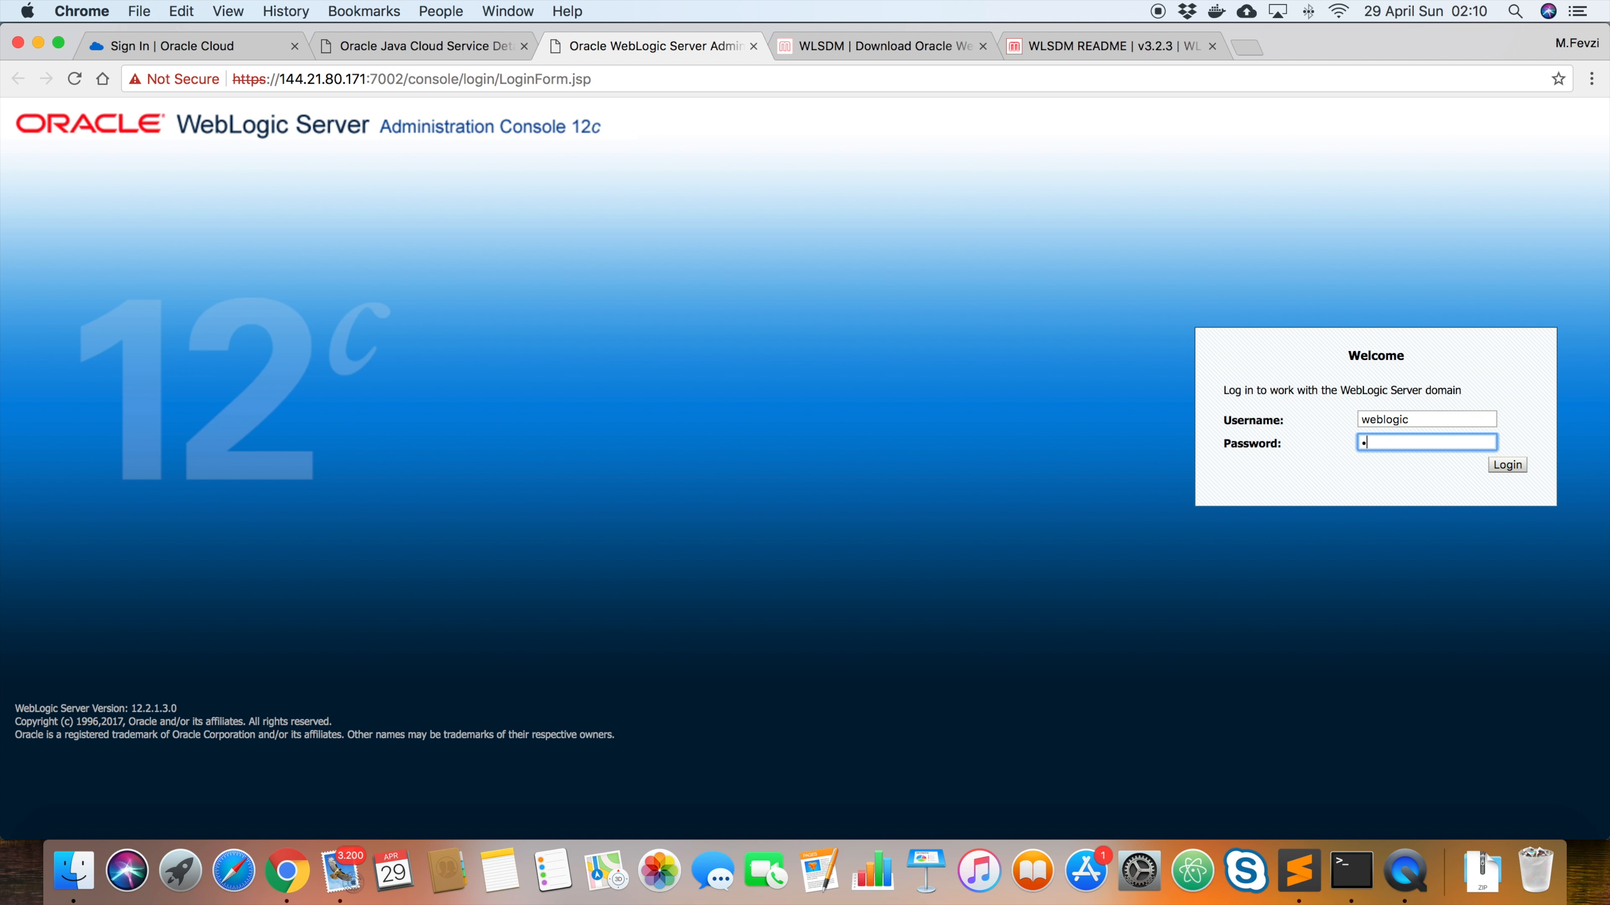
pyautogui.write('password')
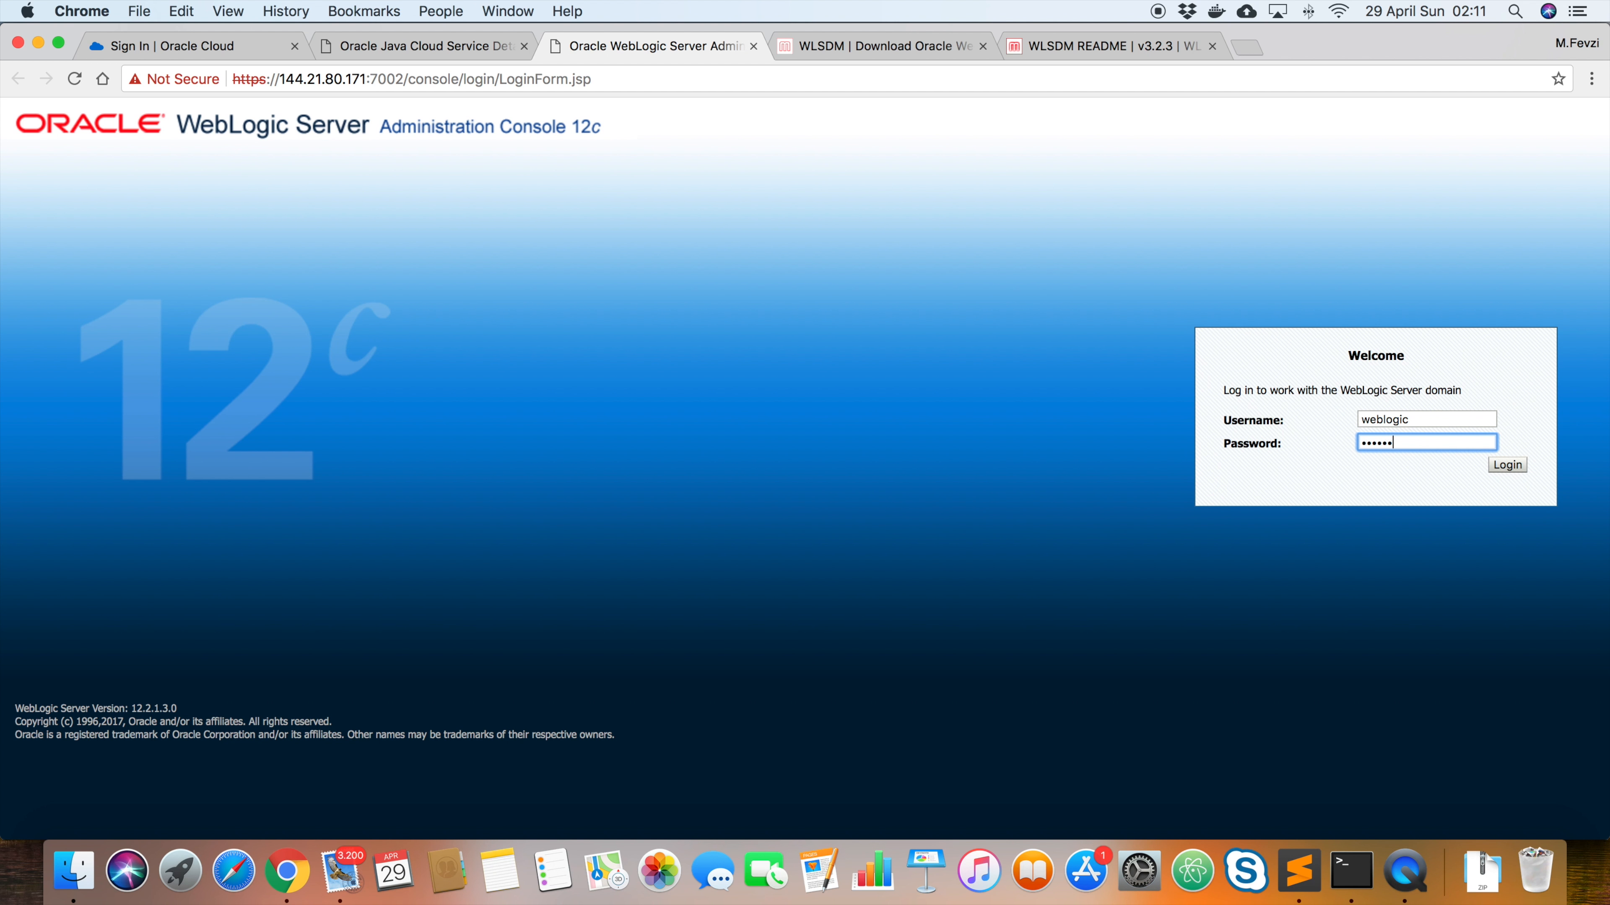
pyautogui.click(1505, 464)
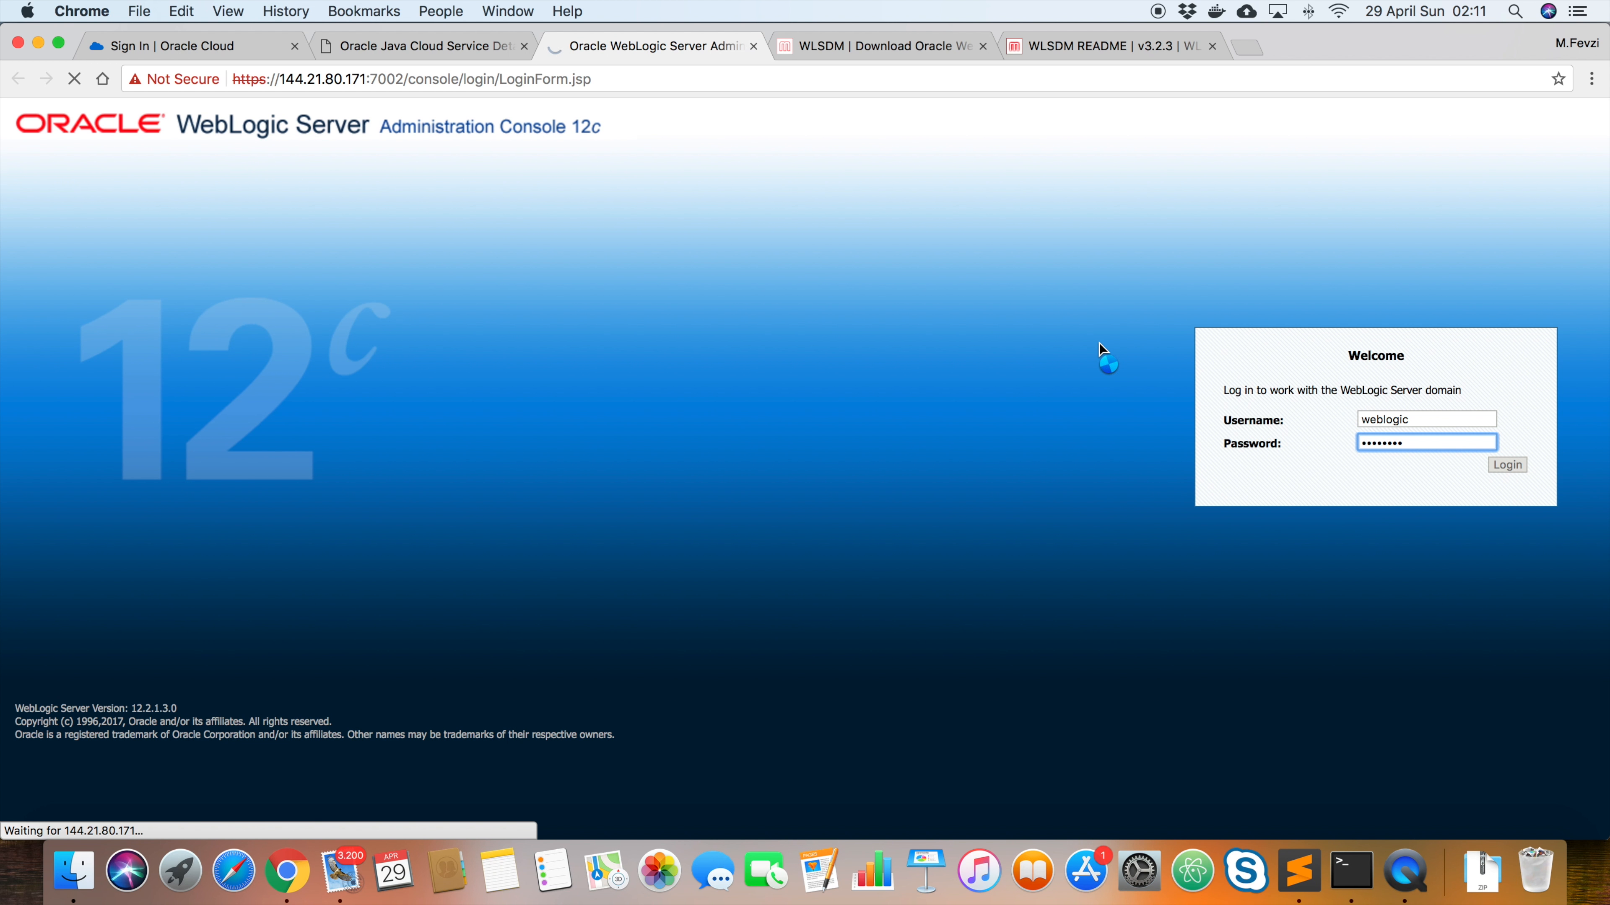
pyautogui.click(1507, 464)
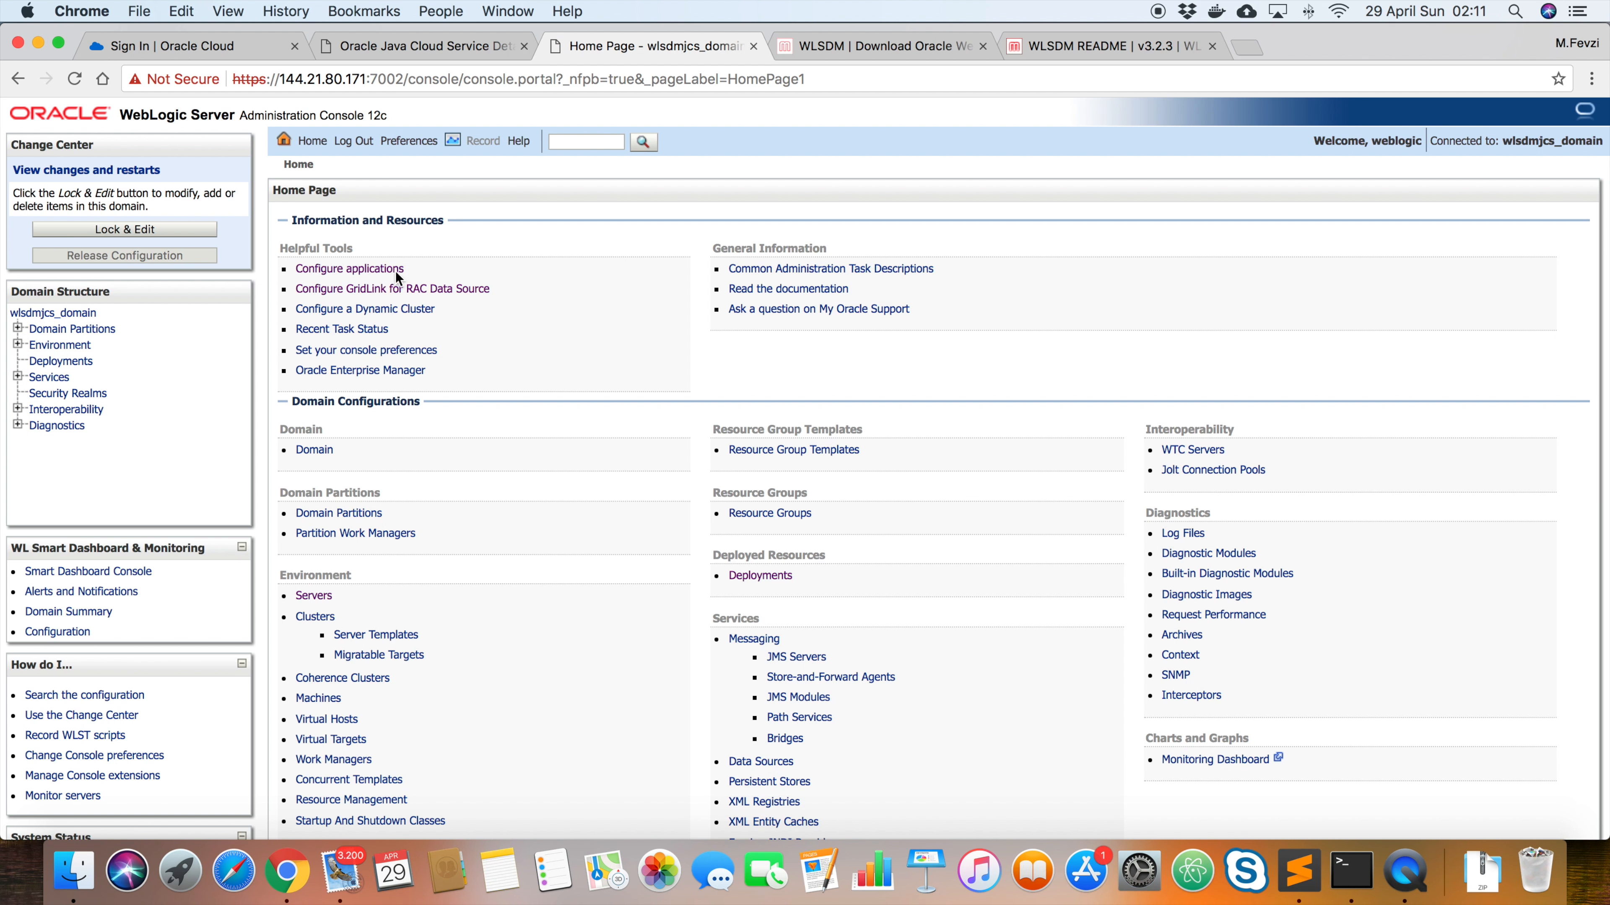
pyautogui.click(17, 344)
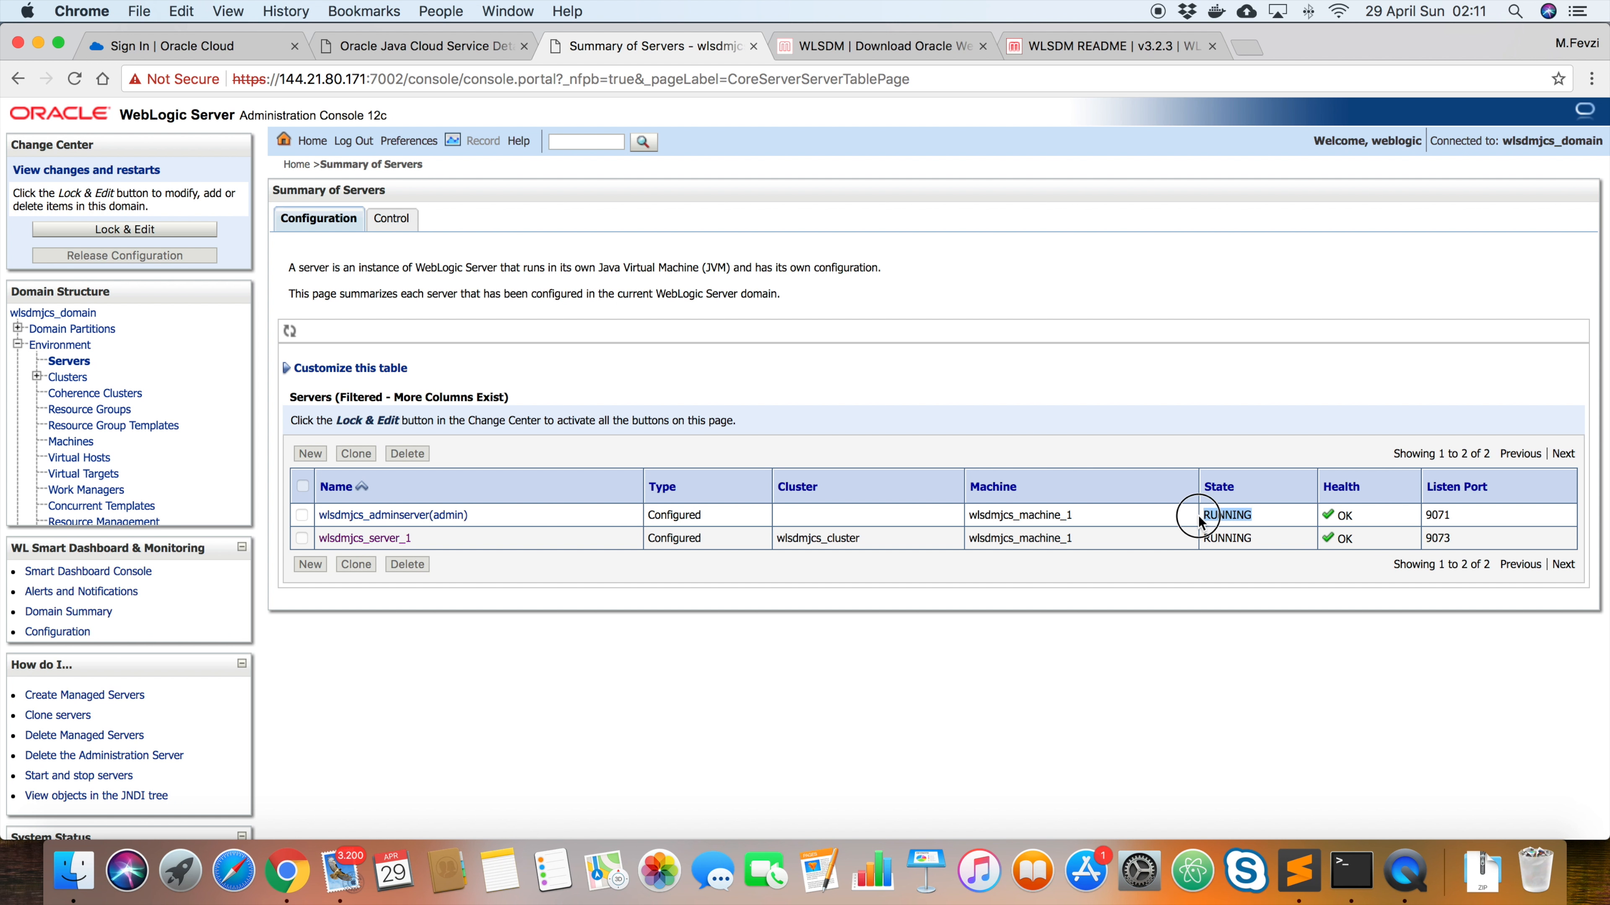
pyautogui.moveTo(1093, 71)
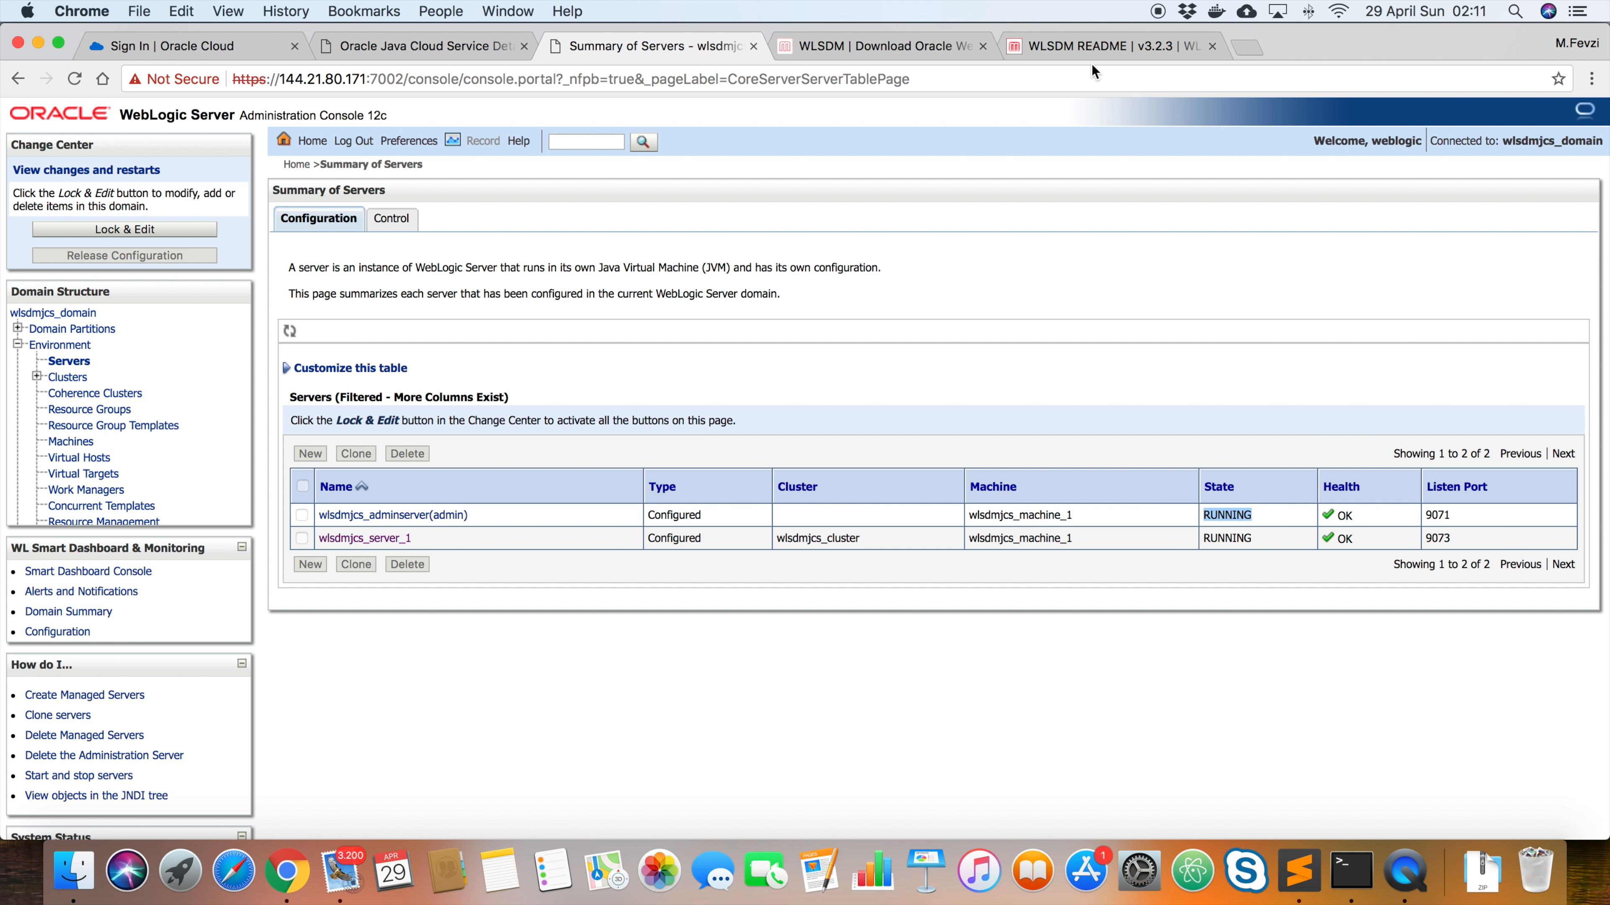
# Review the README installation guide, then bring the Terminal window to the front
pyautogui.click(1098, 45)
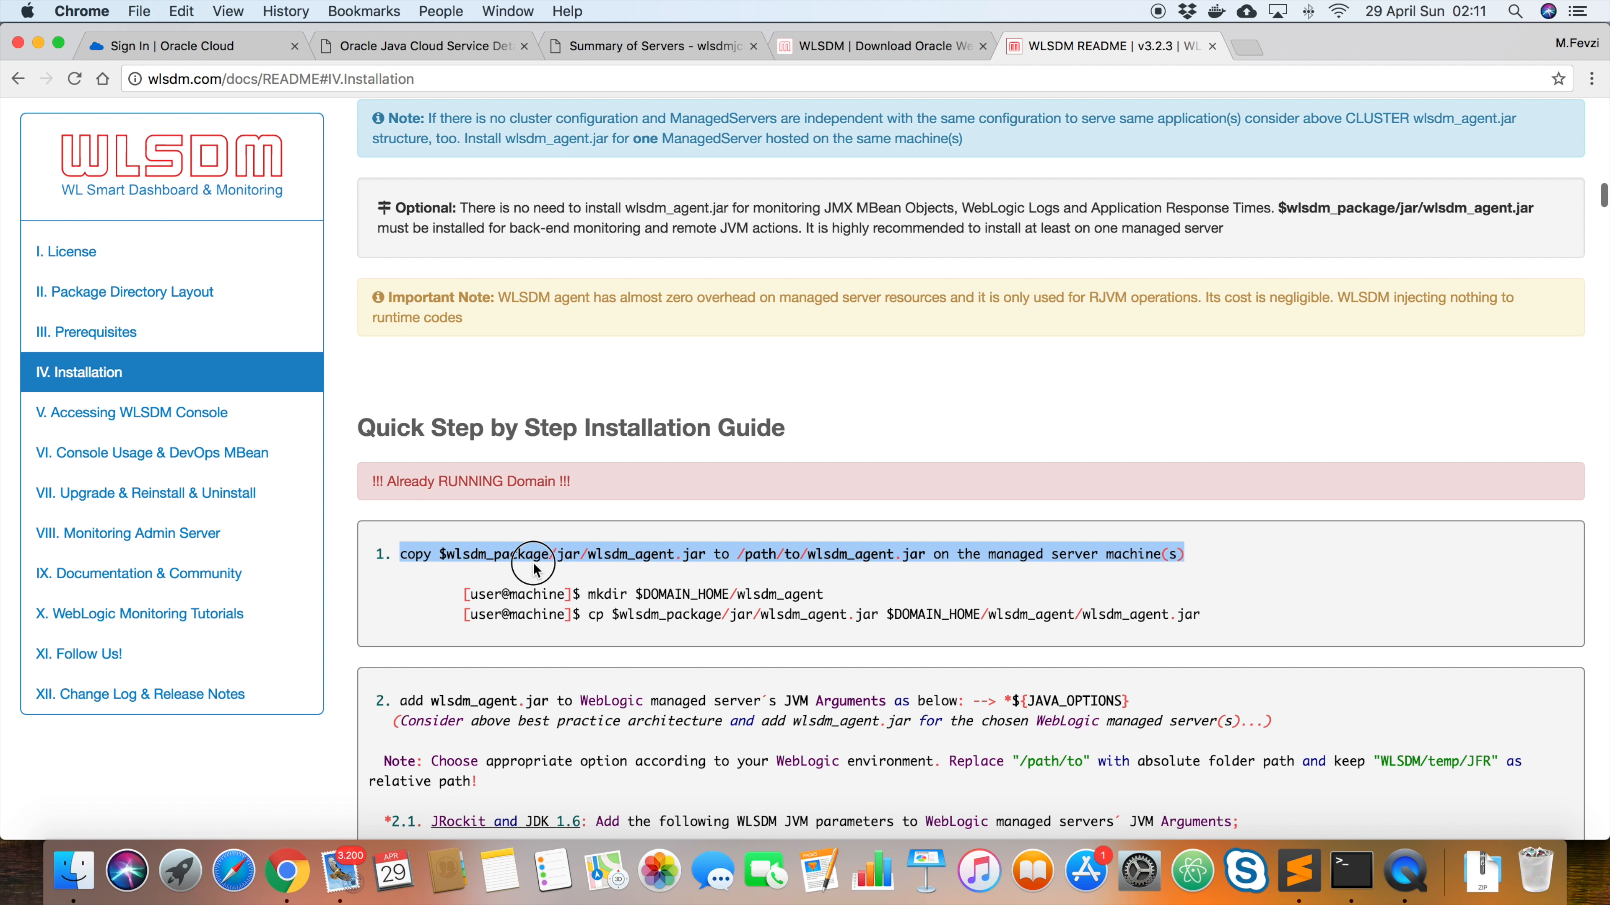
pyautogui.scroll(-3)
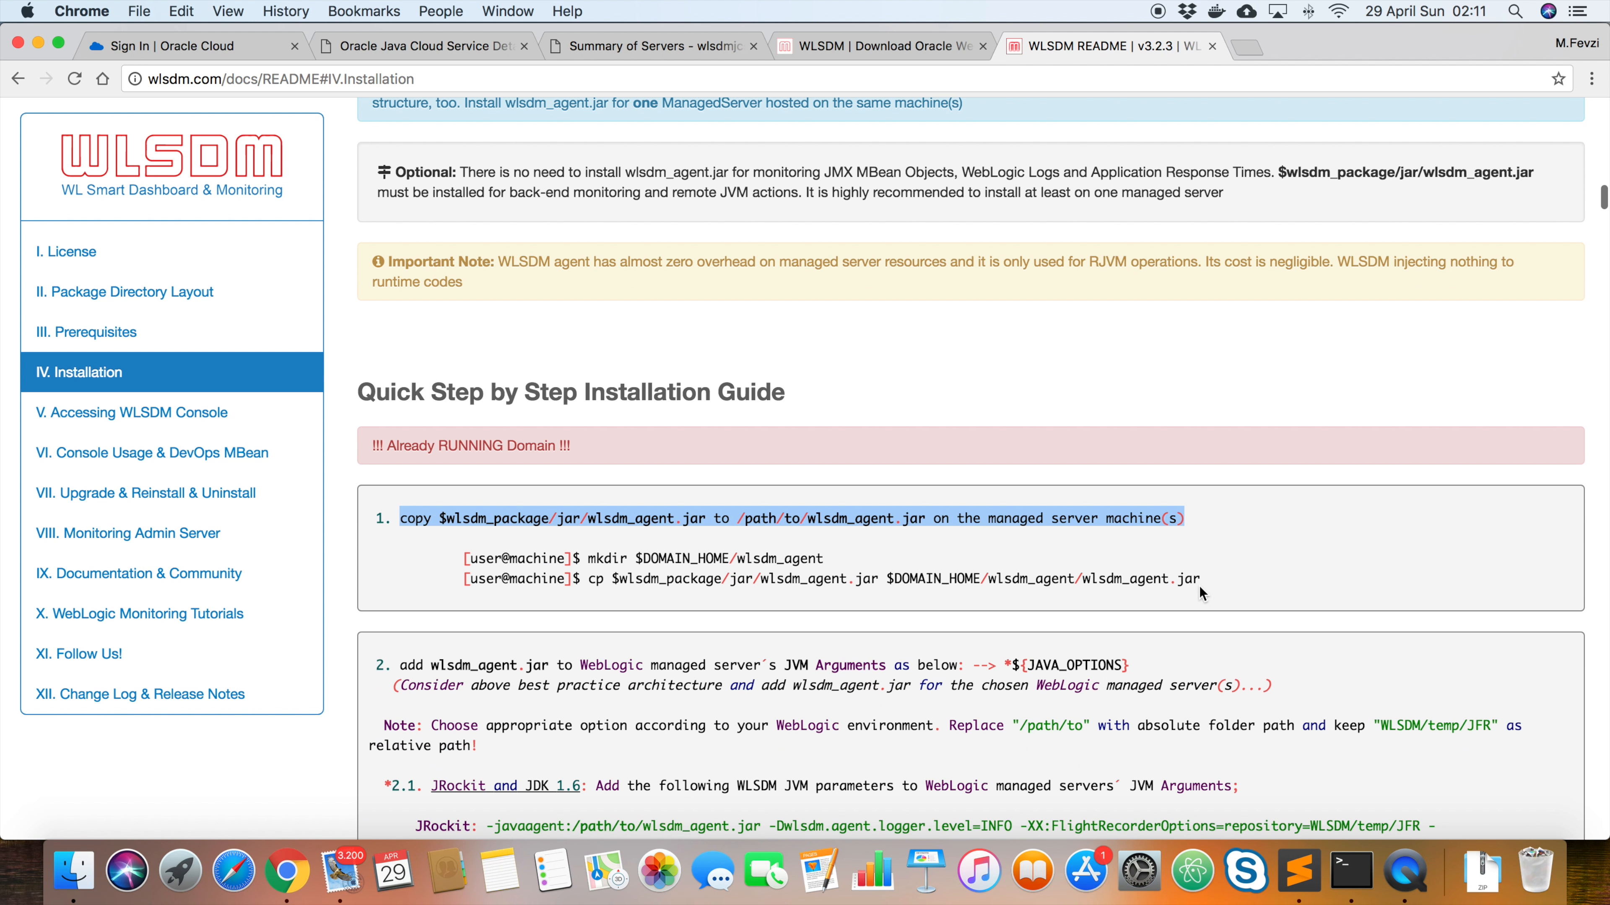
pyautogui.moveTo(1350, 870)
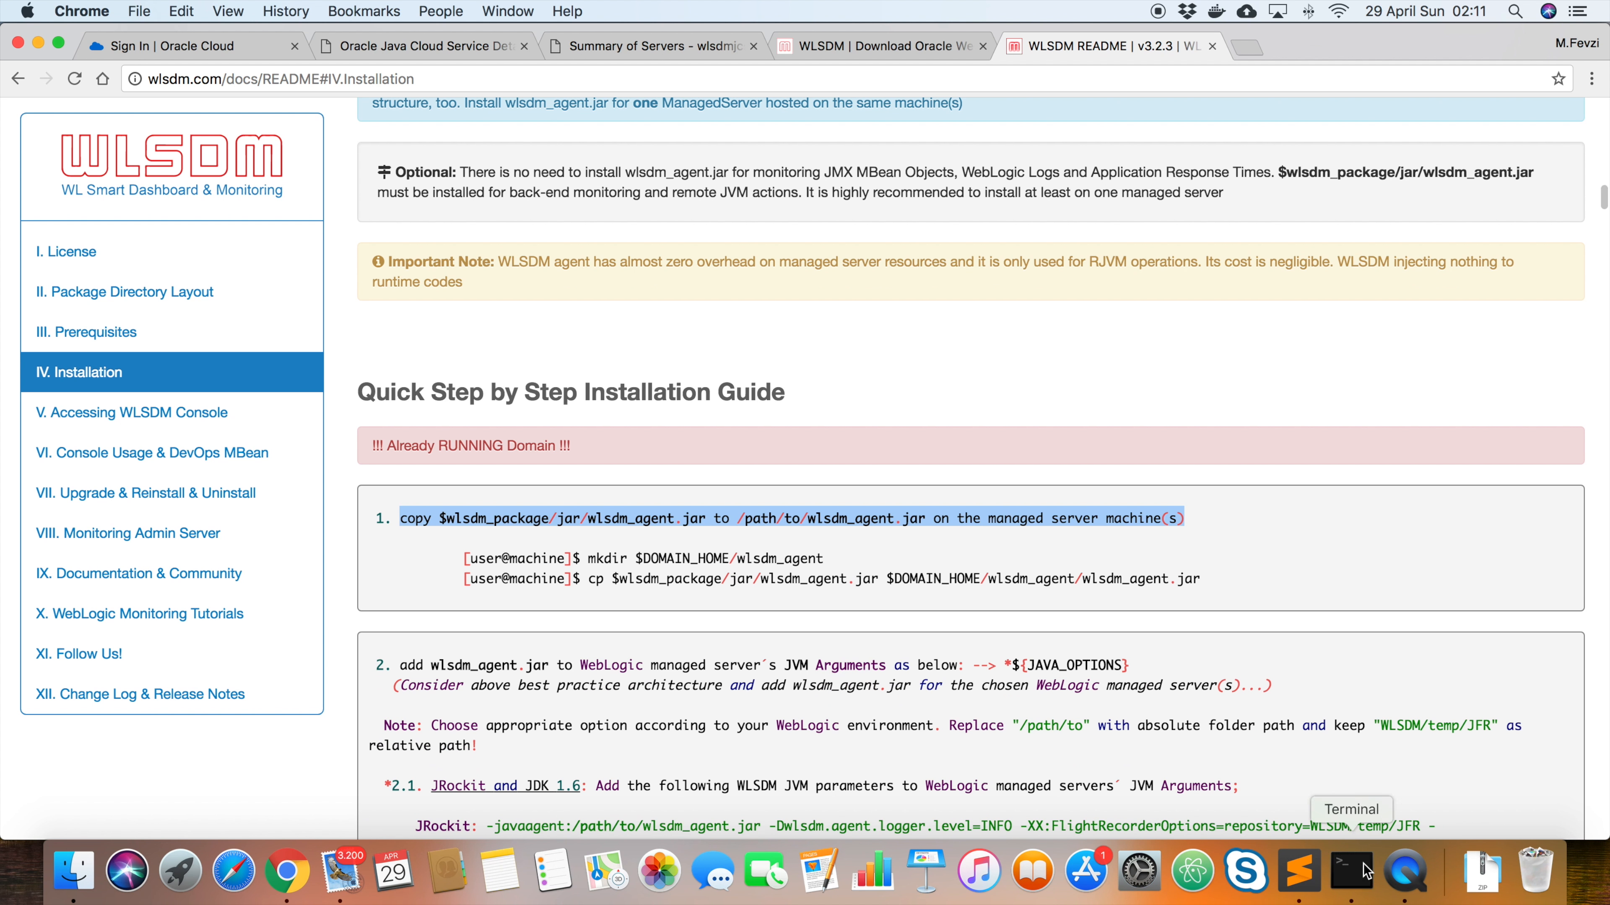
pyautogui.click(1349, 872)
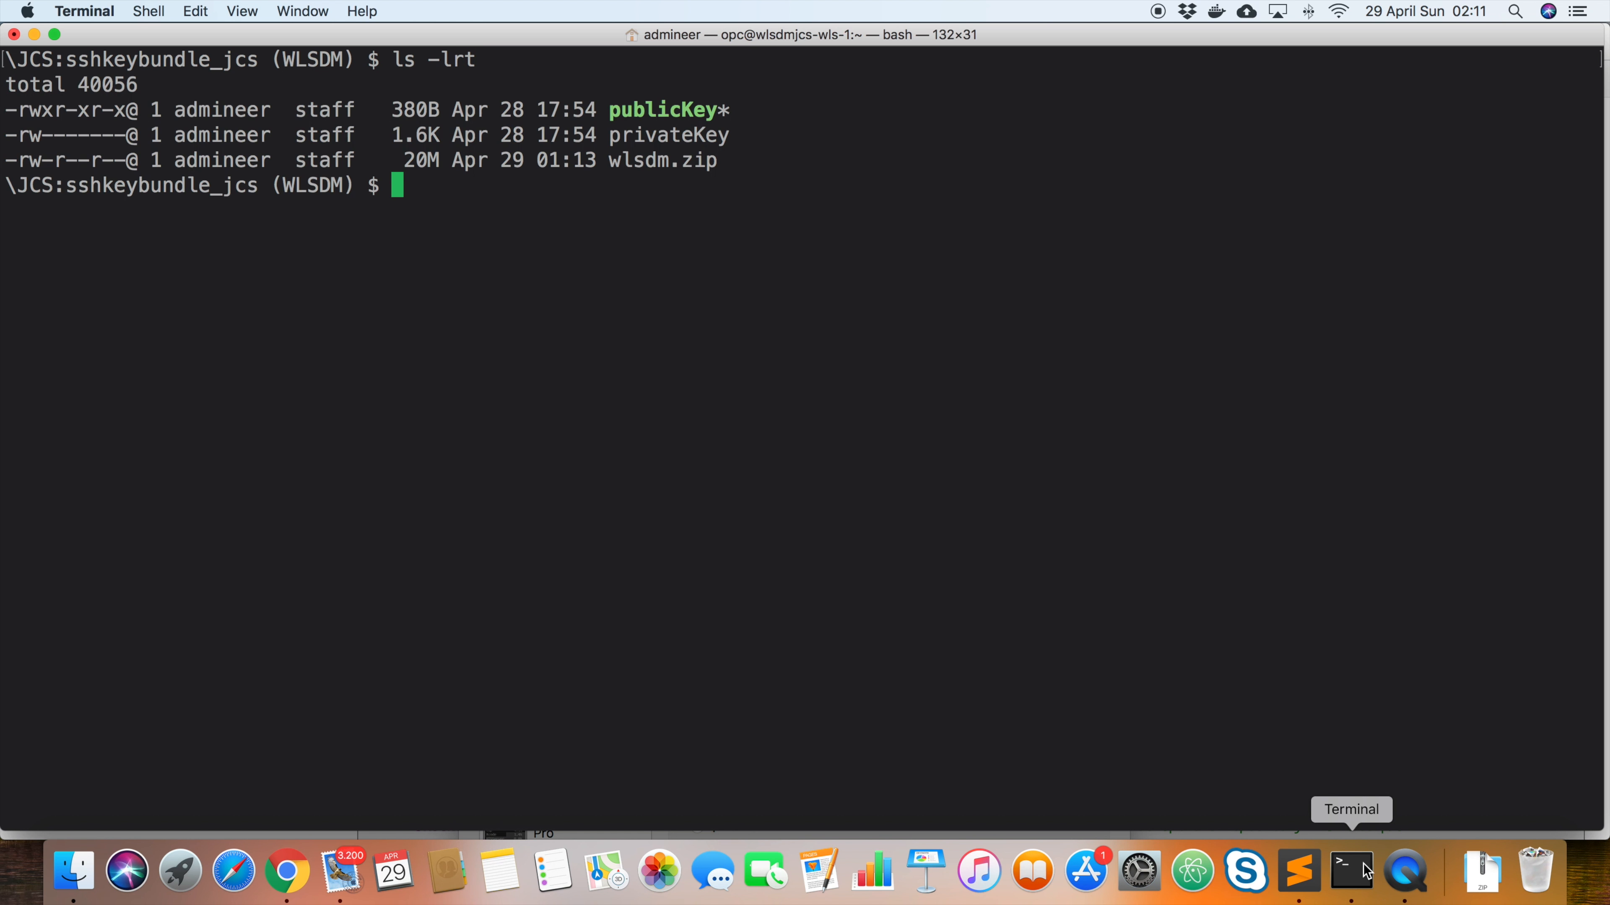
# Upload wlsdm.zip to /tmp on 144.21.80.171 via scp -i privateKey as opc
pyautogui.write('scp')
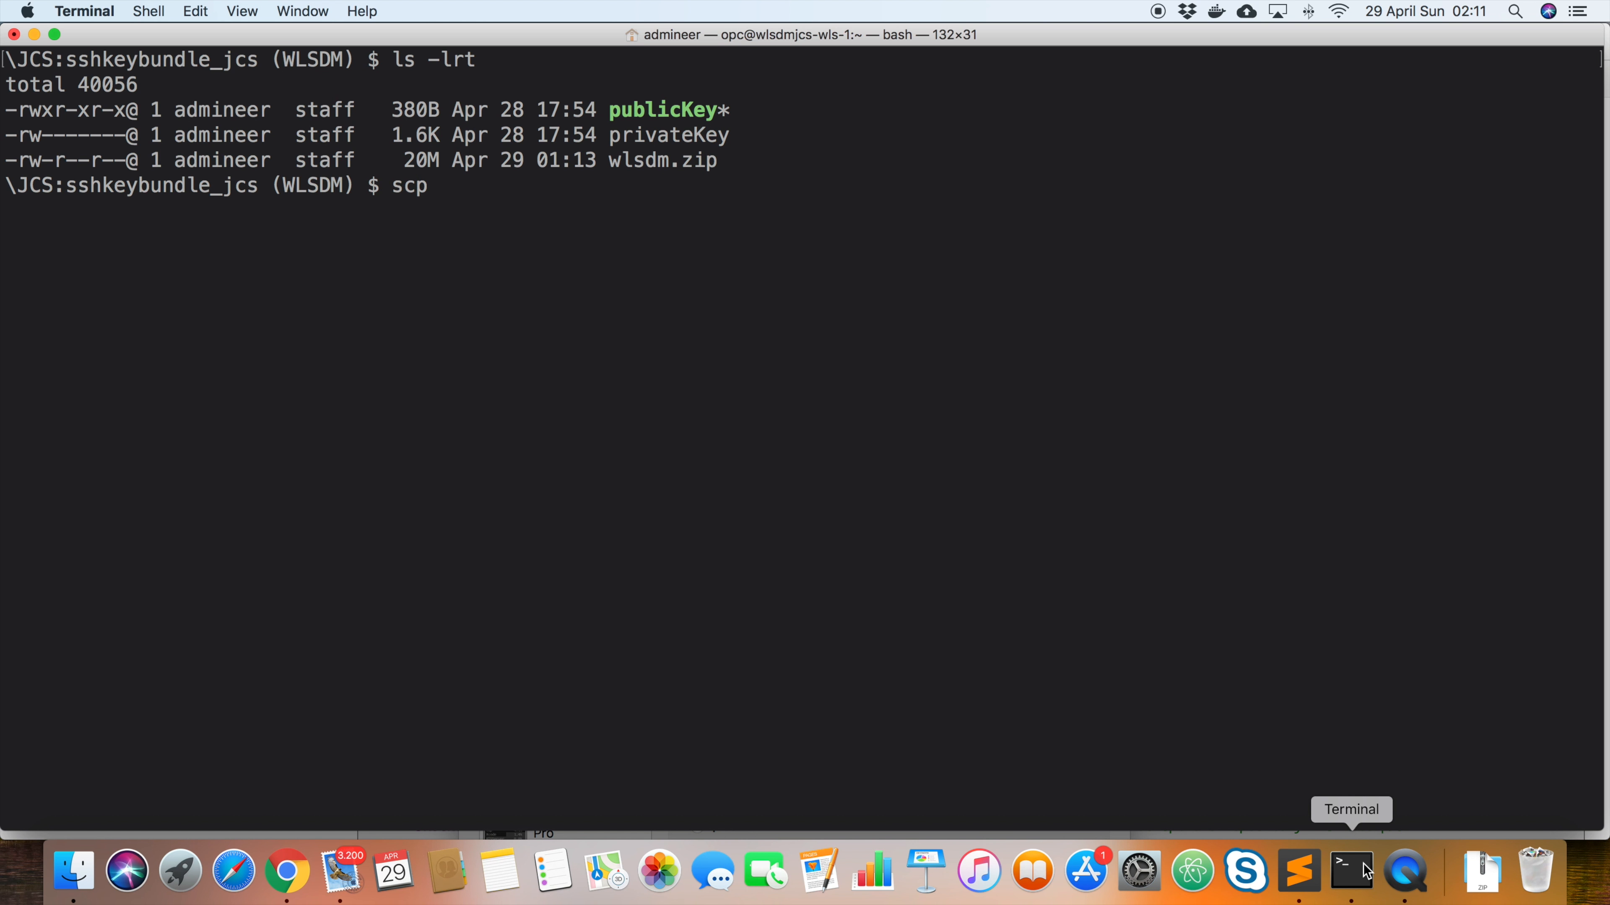
pyautogui.write('-i privateKey')
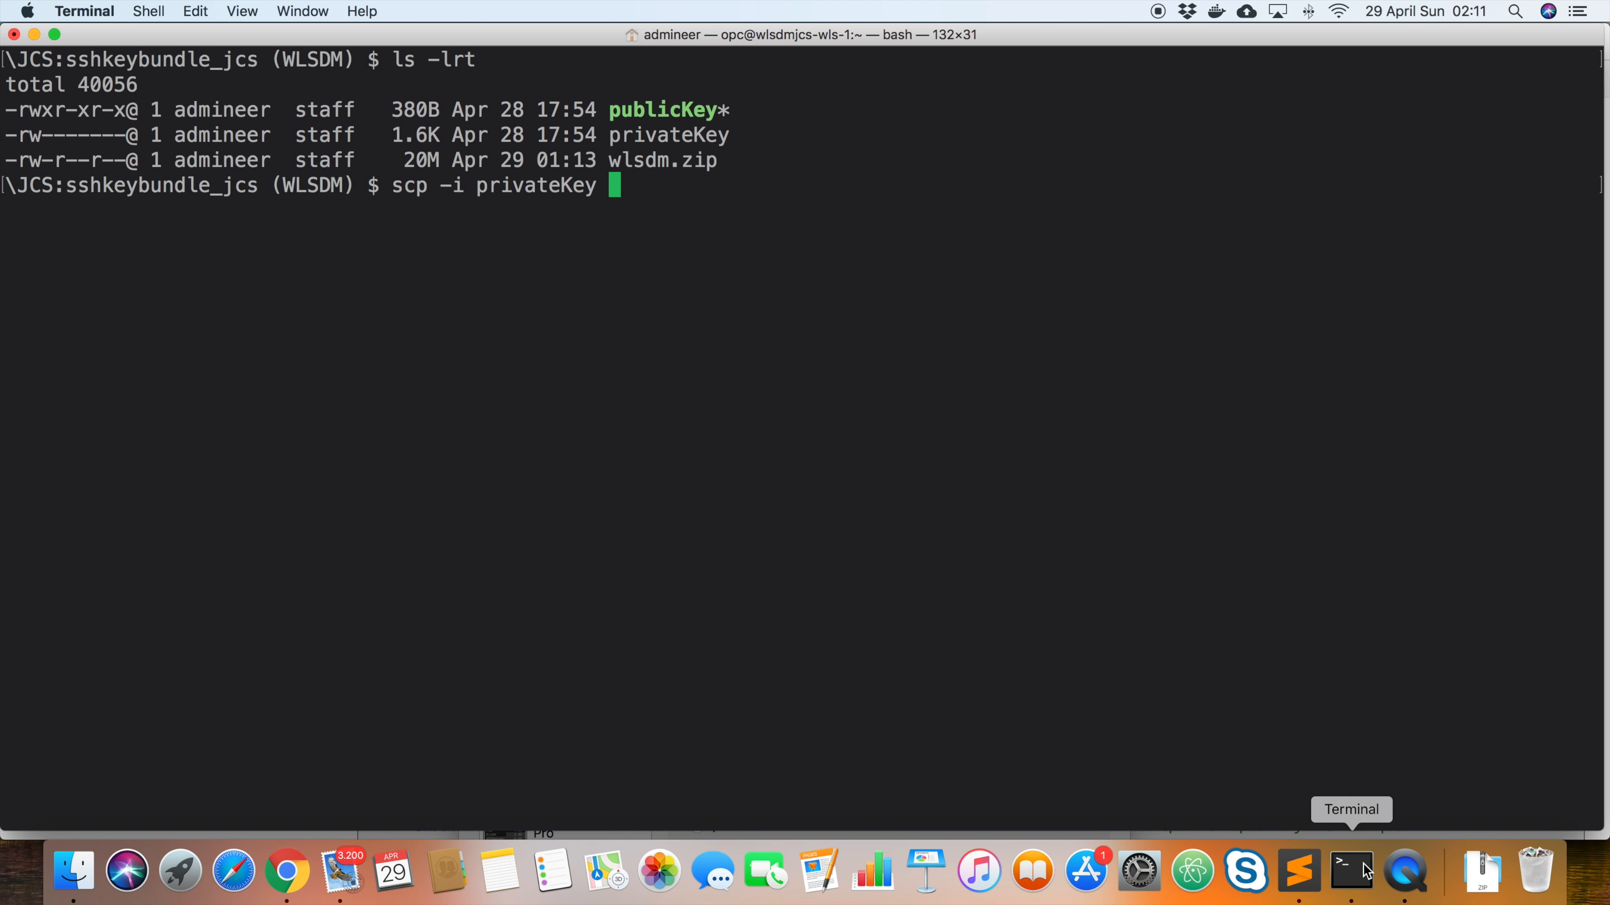
pyautogui.write('wlsdm.zip')
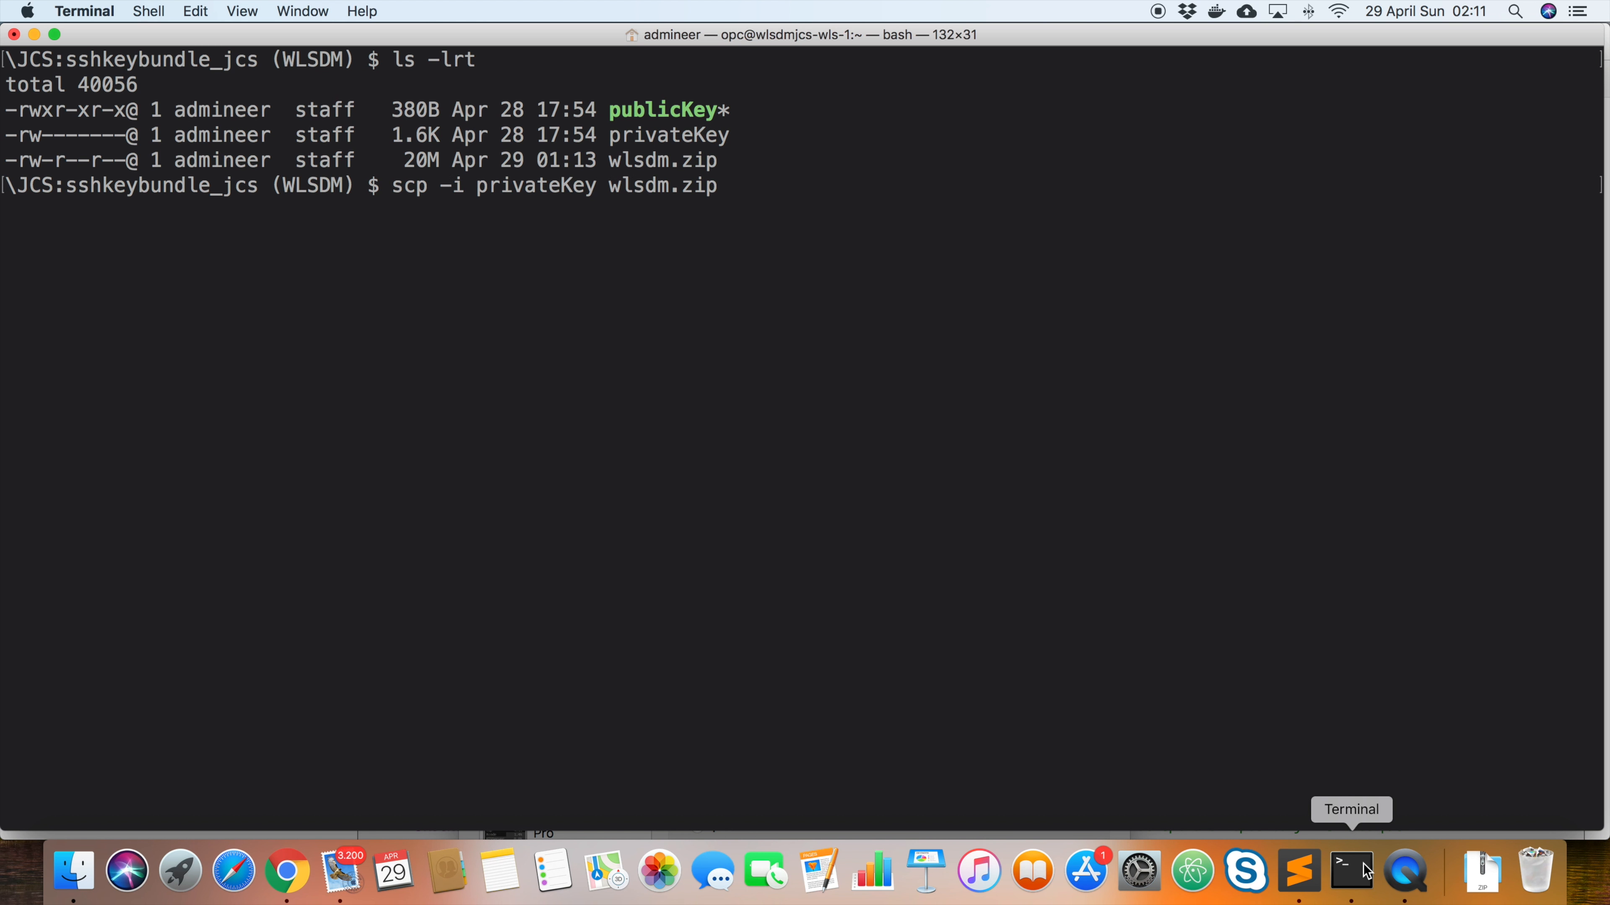
pyautogui.write('opc@144.21.80.171')
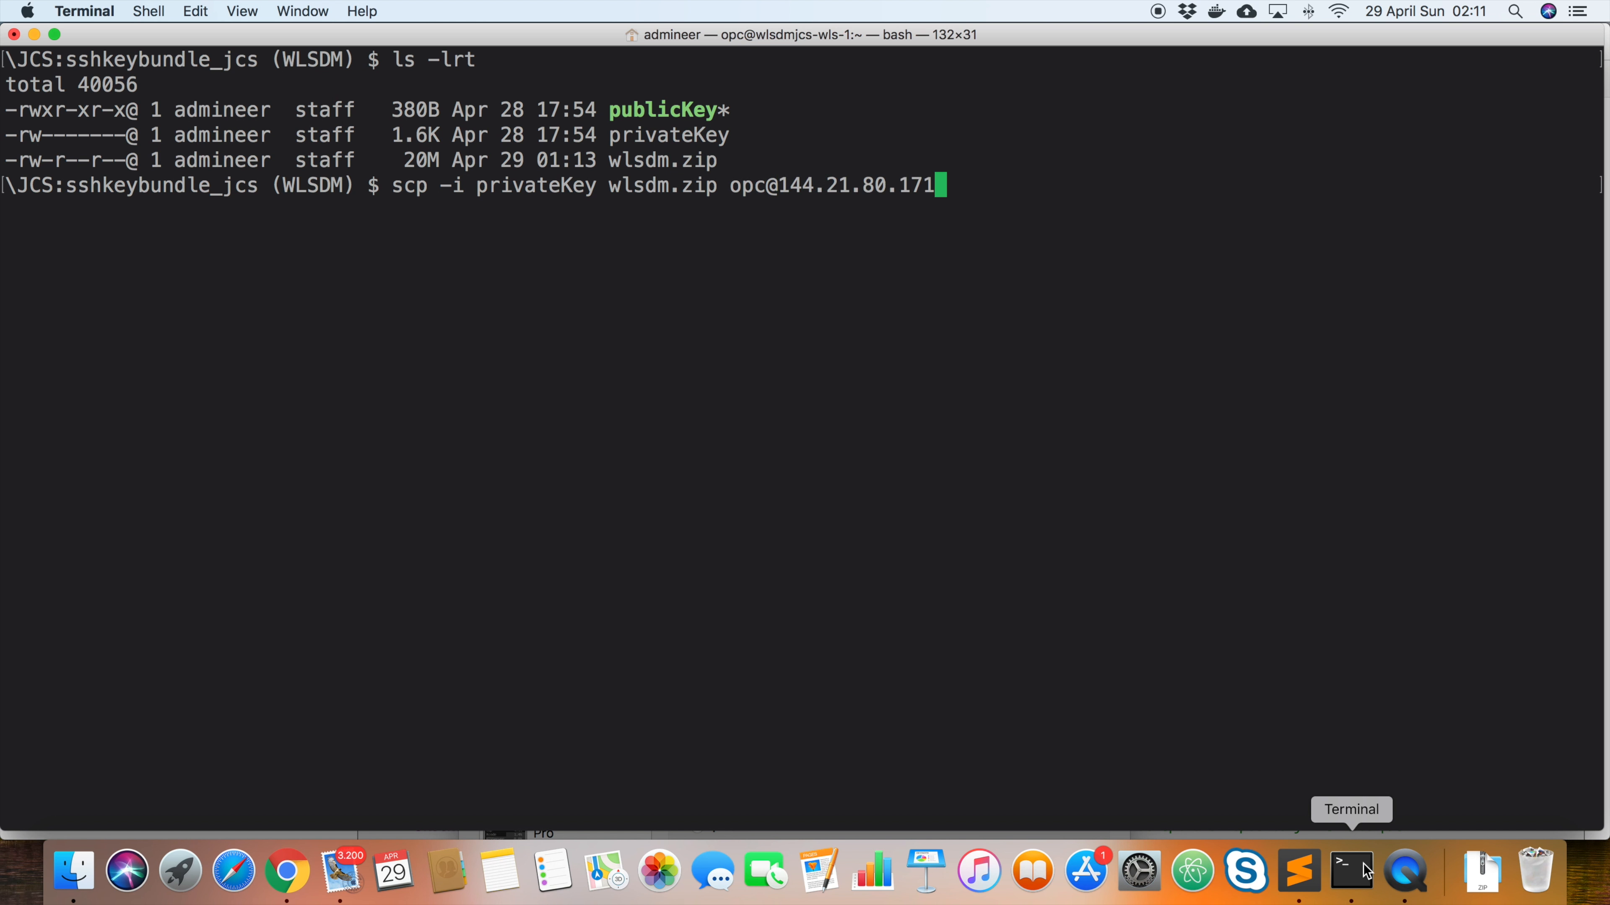
pyautogui.write(':/tmp/')
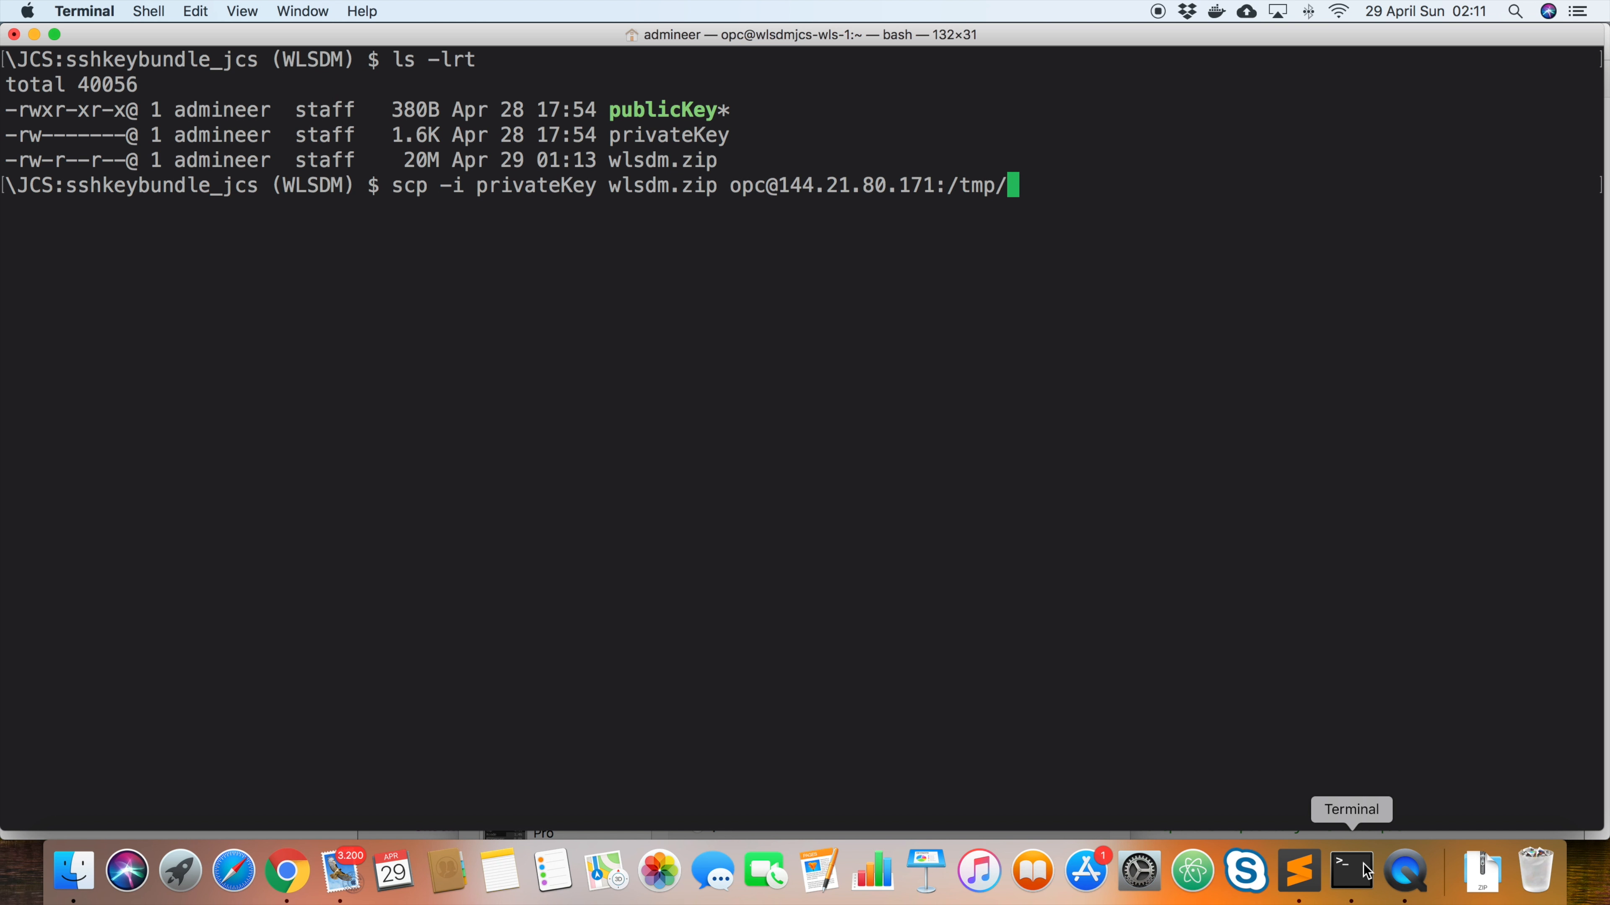
pyautogui.press('Return')
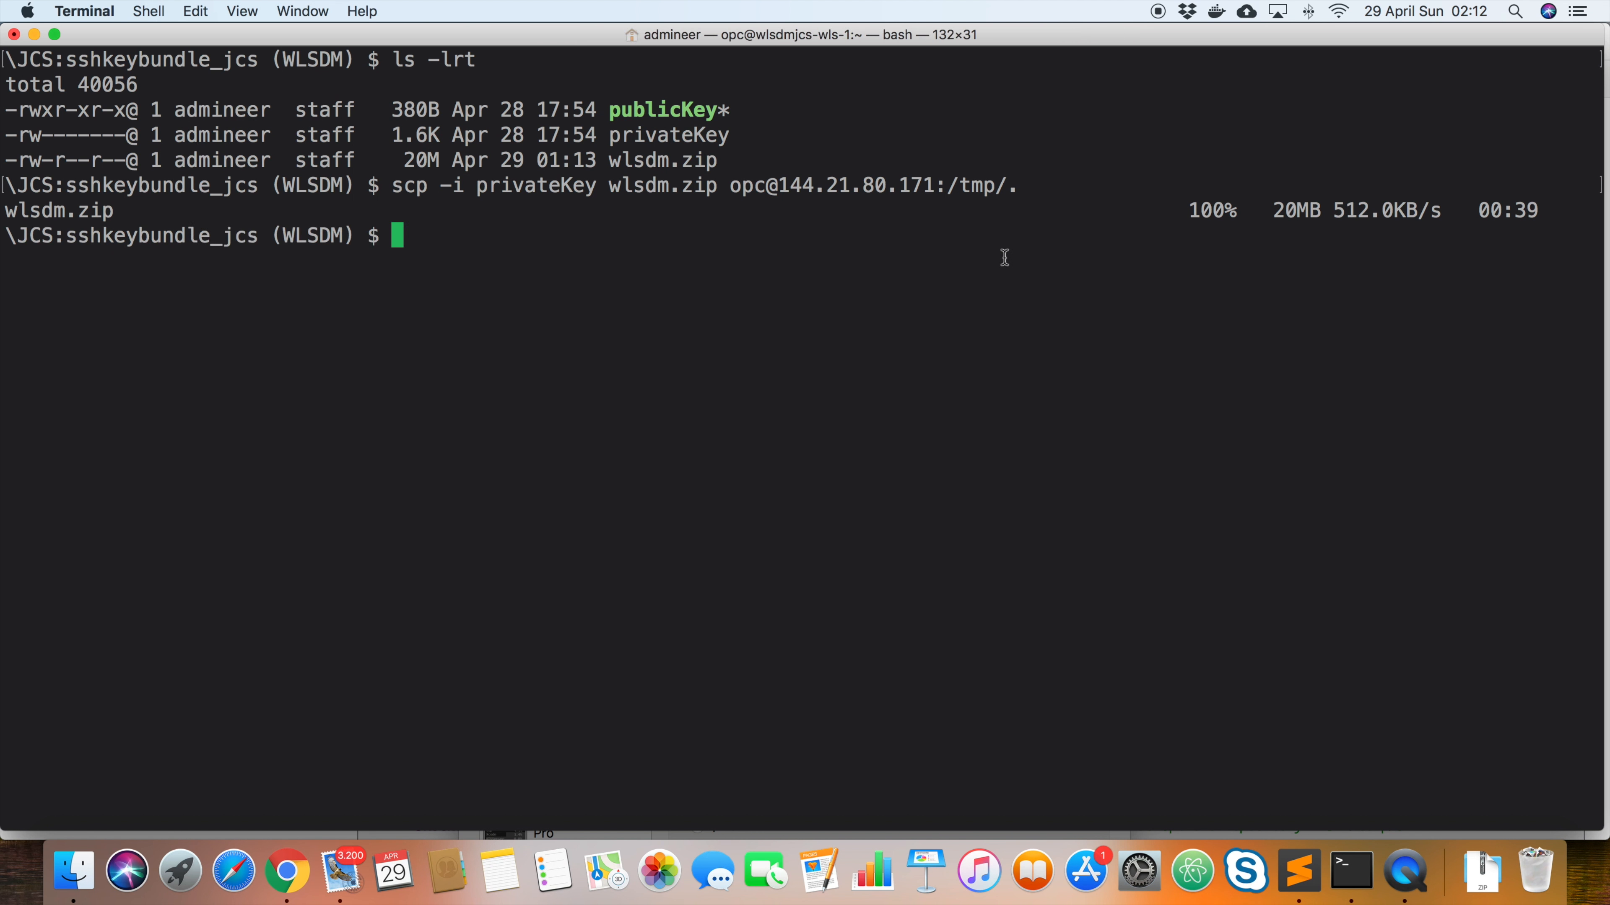
pyautogui.write('ssh -i')
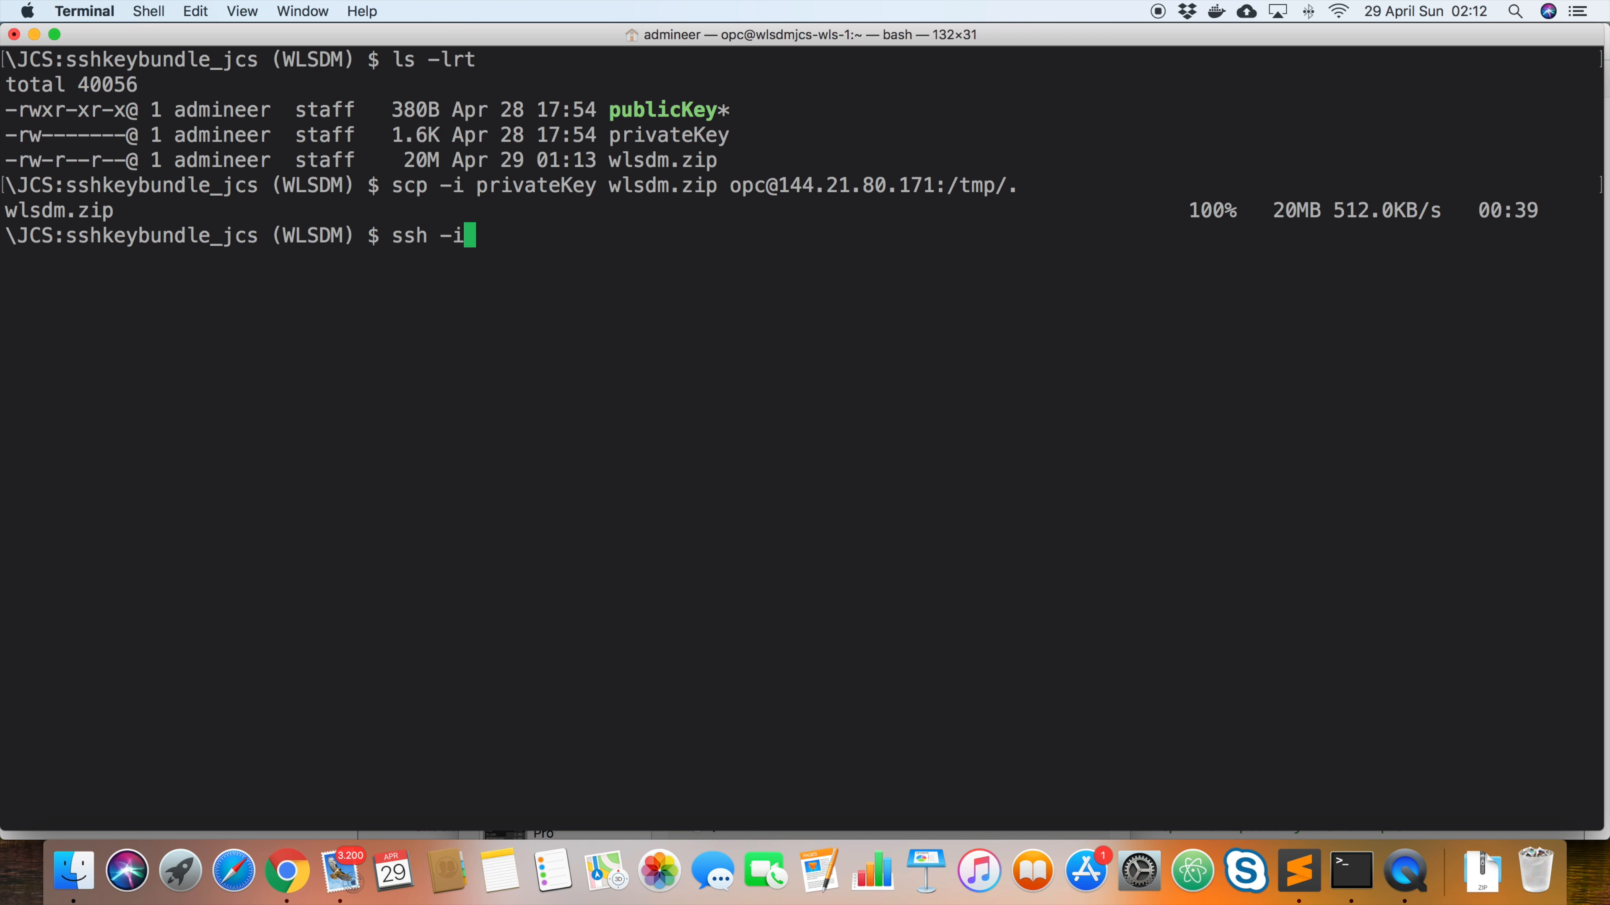
# SSH into 144.21.80.171 with privateKey, check /tmp and open the wlsdm.v3.2.3 folder
pyautogui.write('privateKey op')
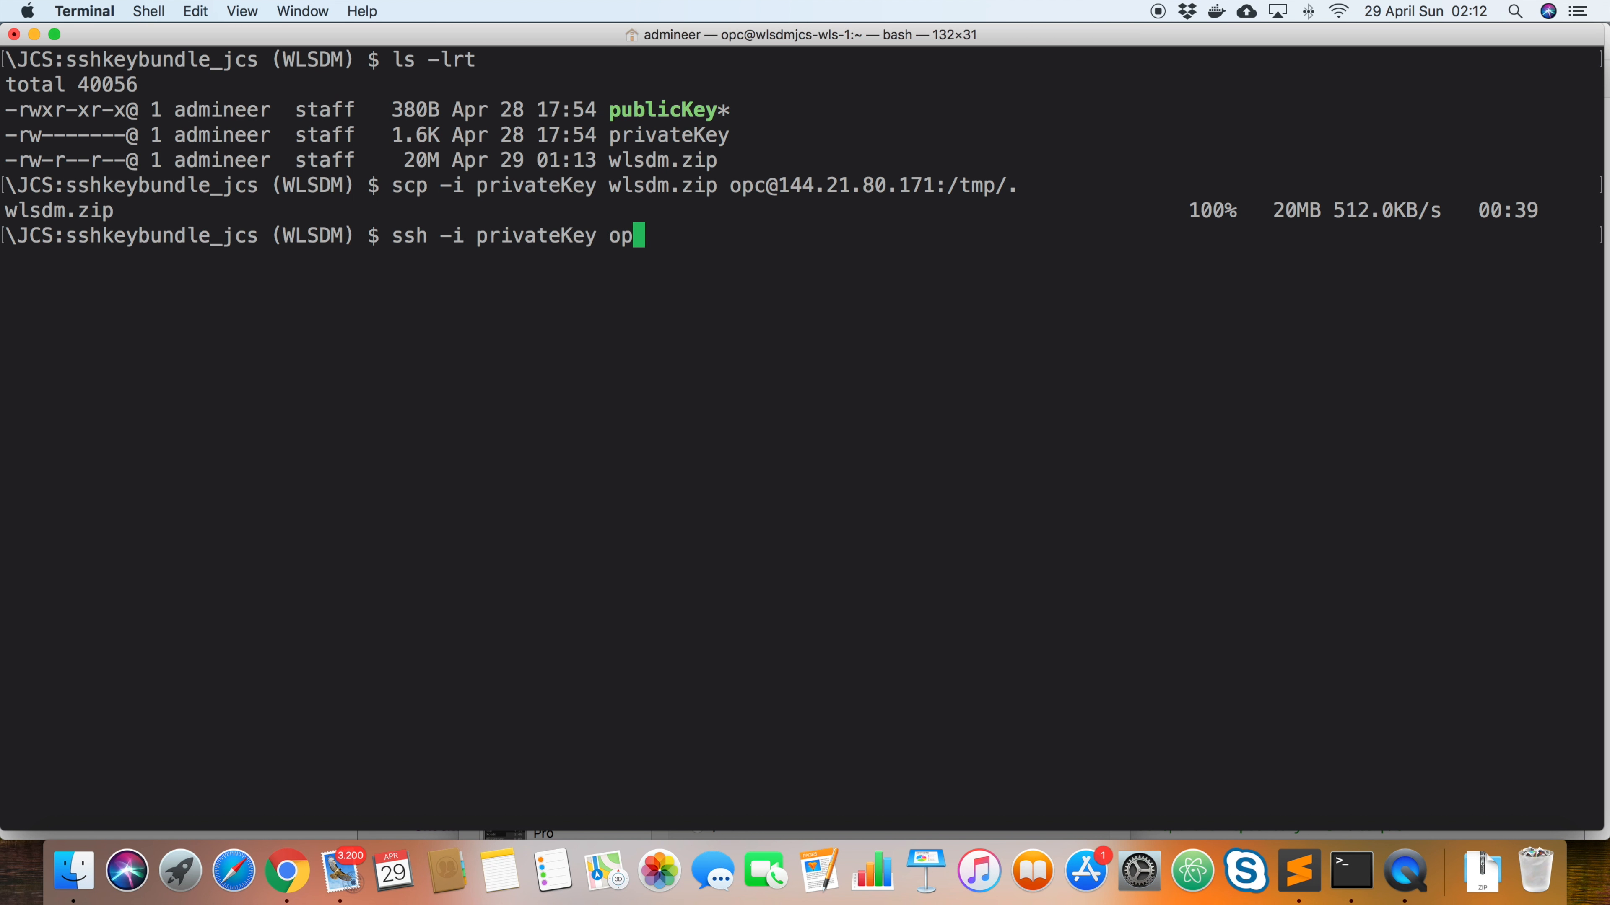
pyautogui.write('c@144.21.80.171')
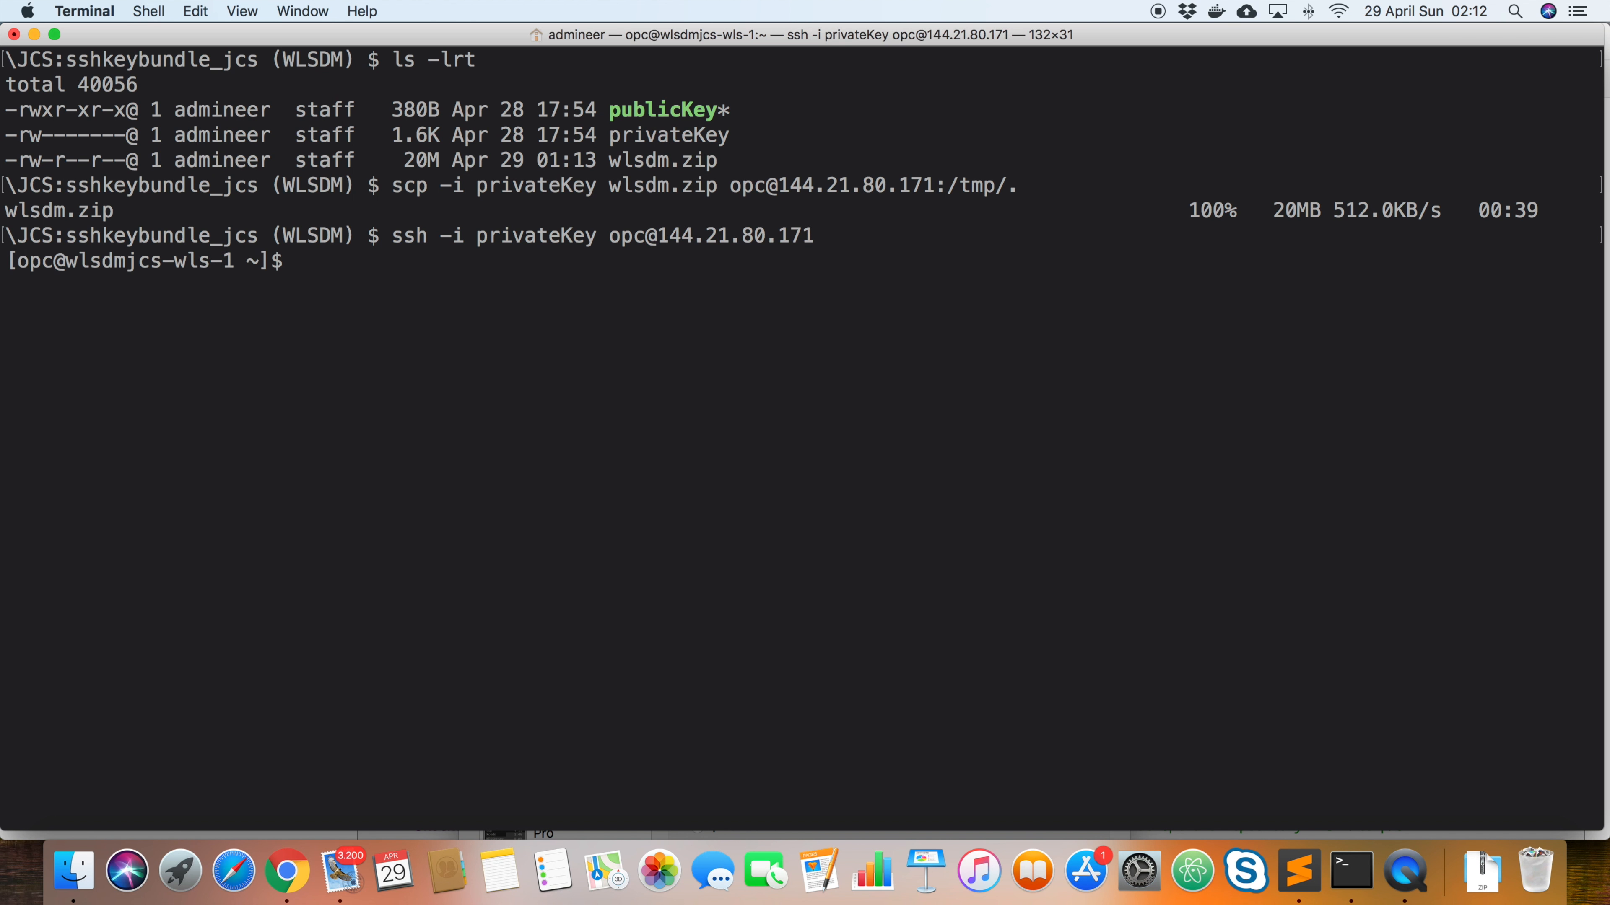
pyautogui.write('cd /tmp')
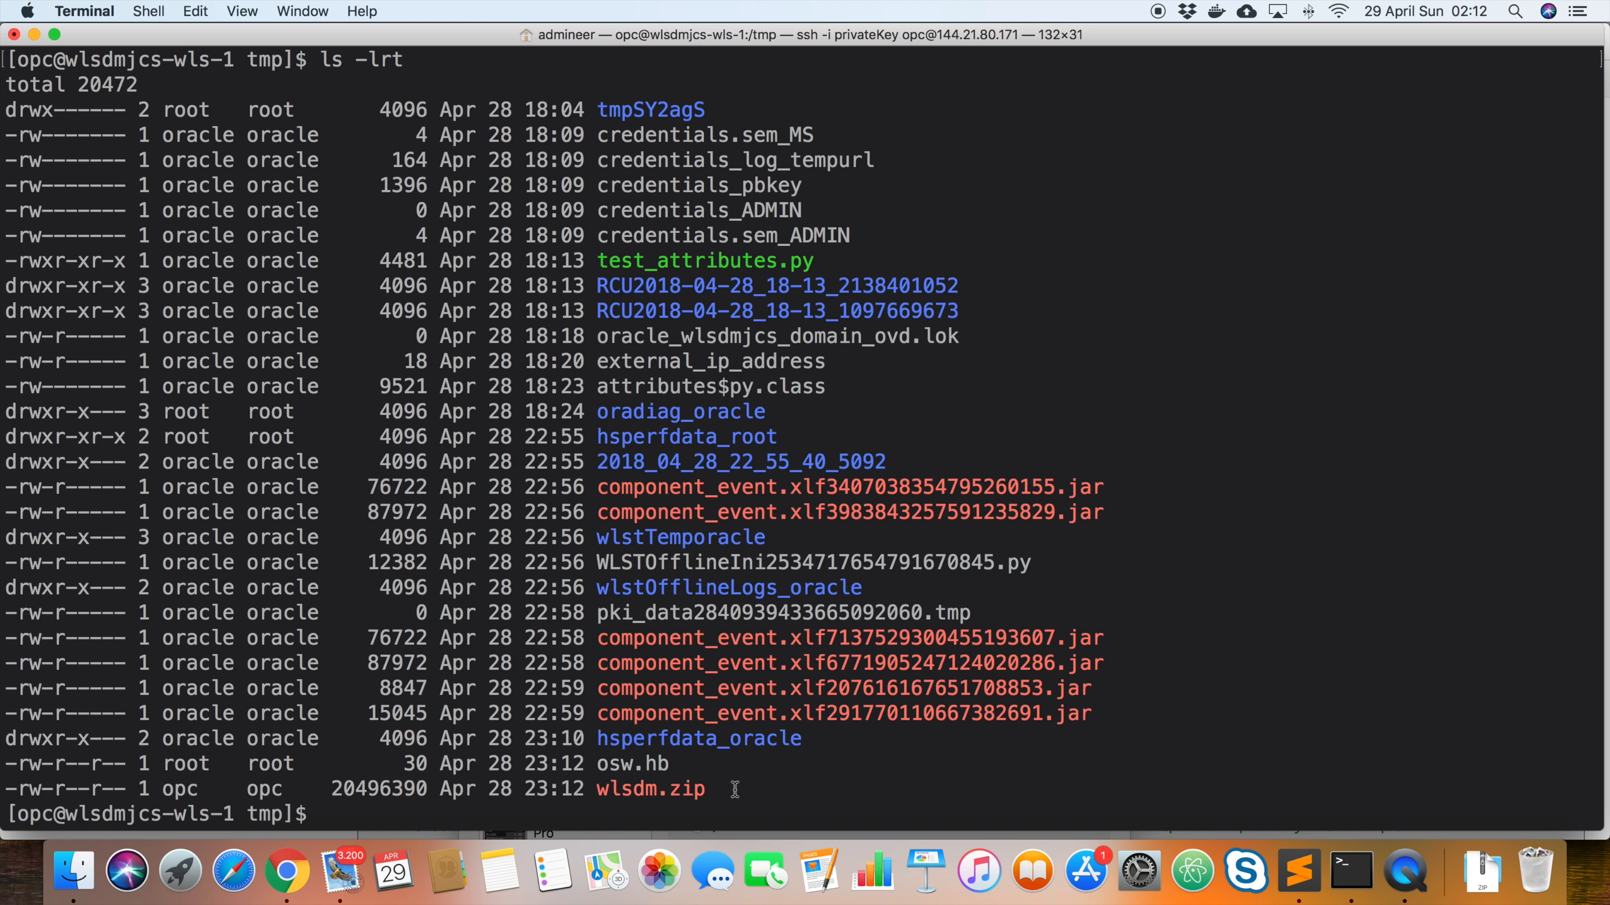
pyautogui.moveTo(794, 743)
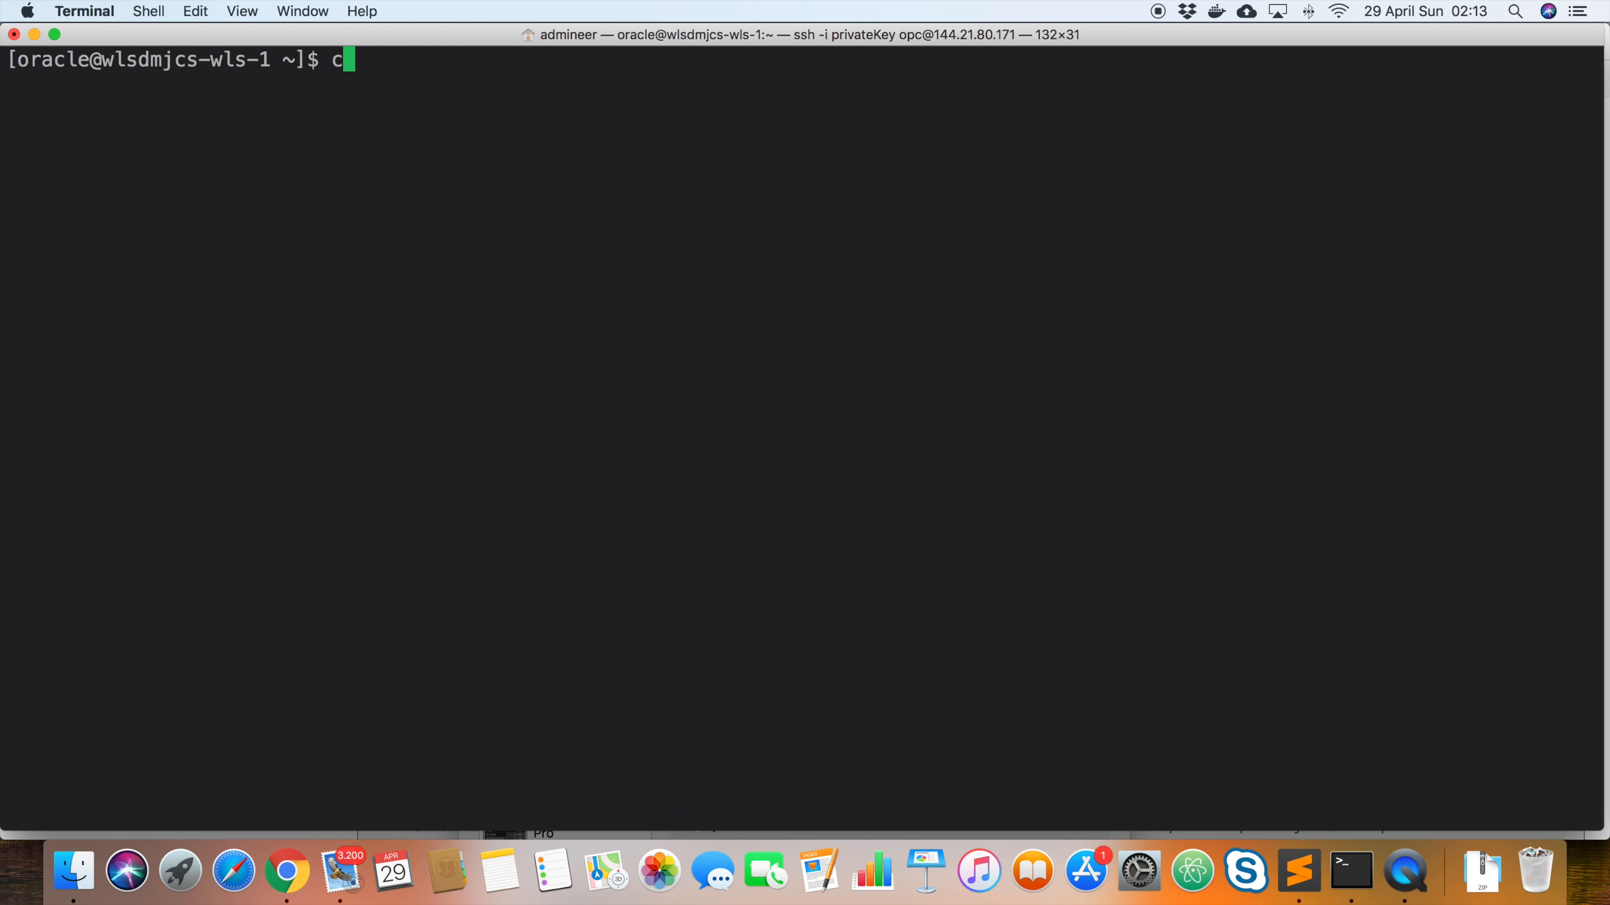
pyautogui.write('d /tmp/wlsdm.v3.2.3/')
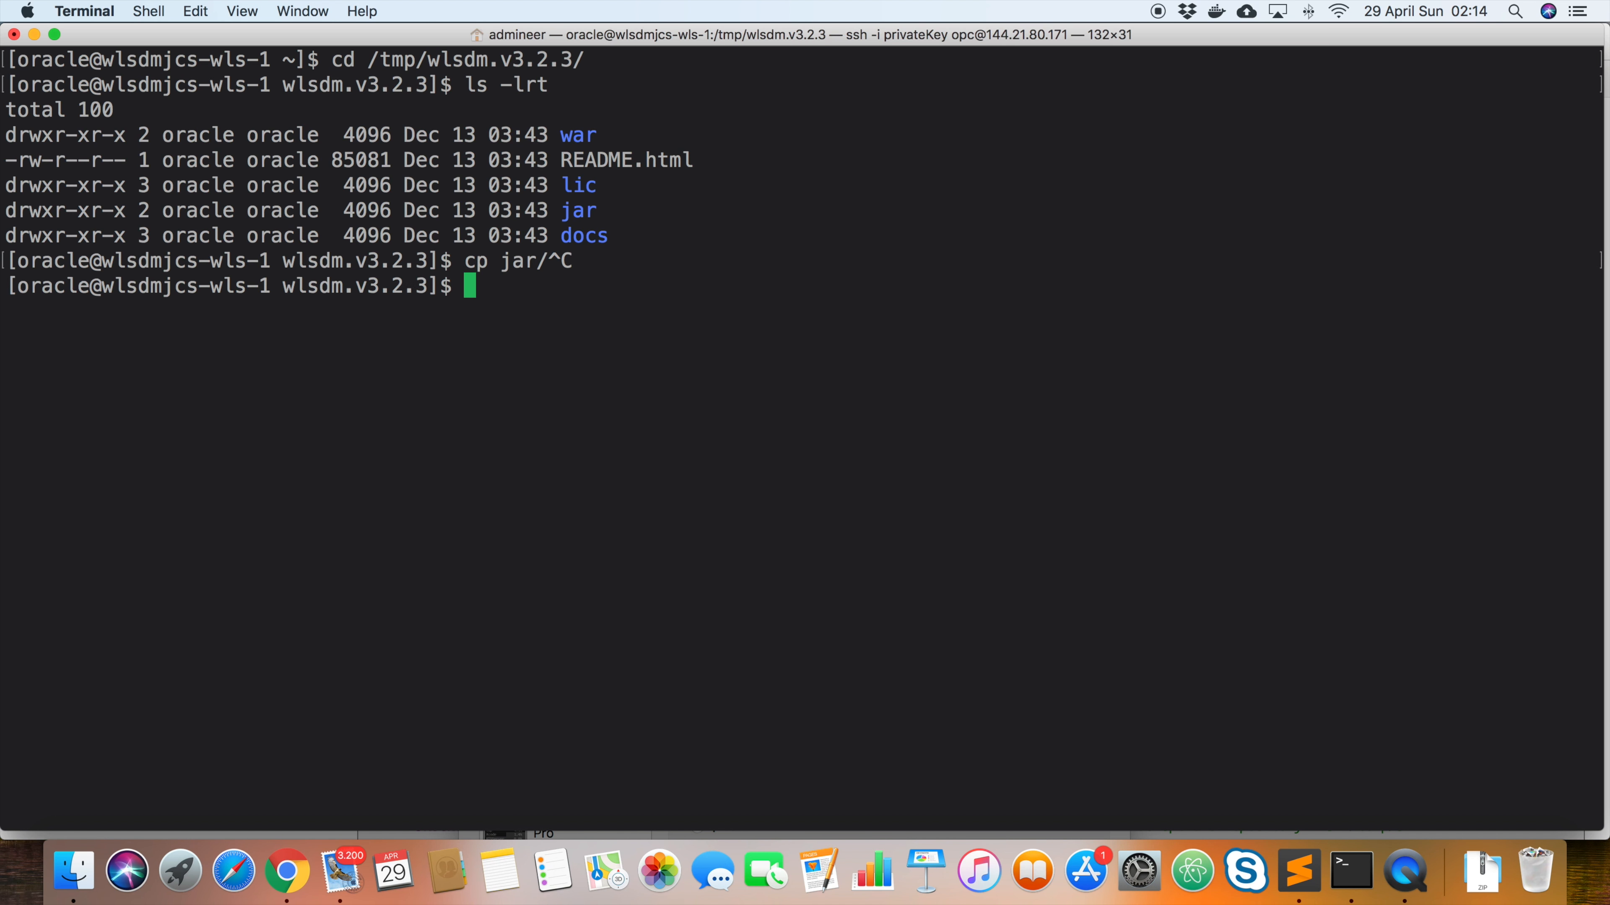
# Create the /u01/data/domains/wlsdmjcs_domain/wlsdm_agent directory
pyautogui.write('mkdir /u0')
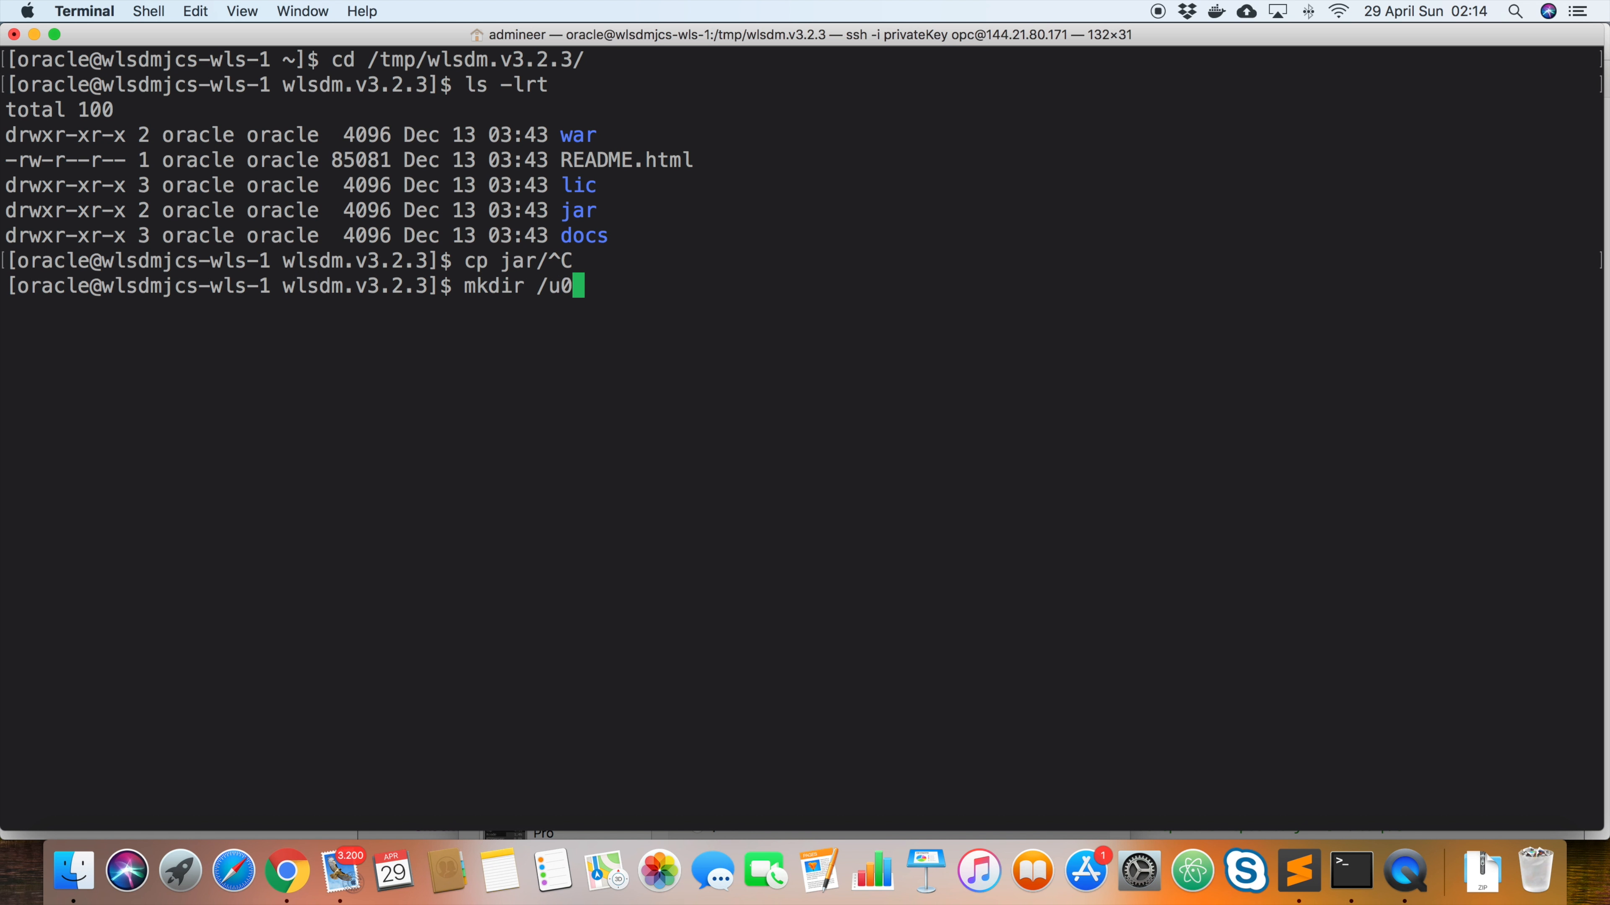
pyautogui.write('1/data/domains/wlsdmjcs_domain/')
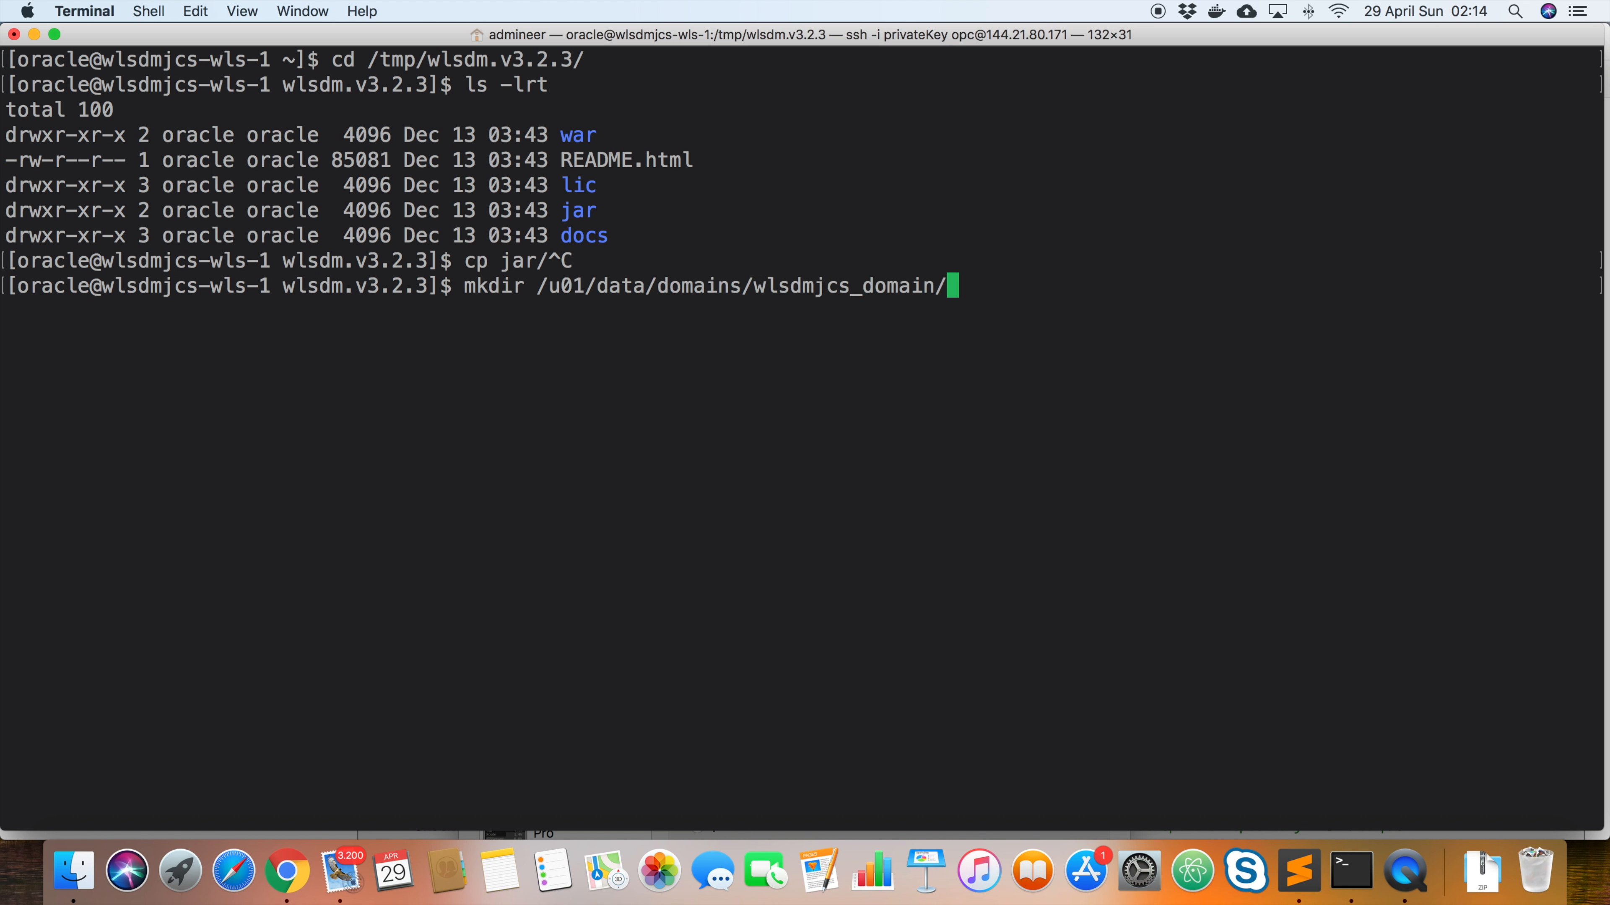
pyautogui.write('wlsdm_agen')
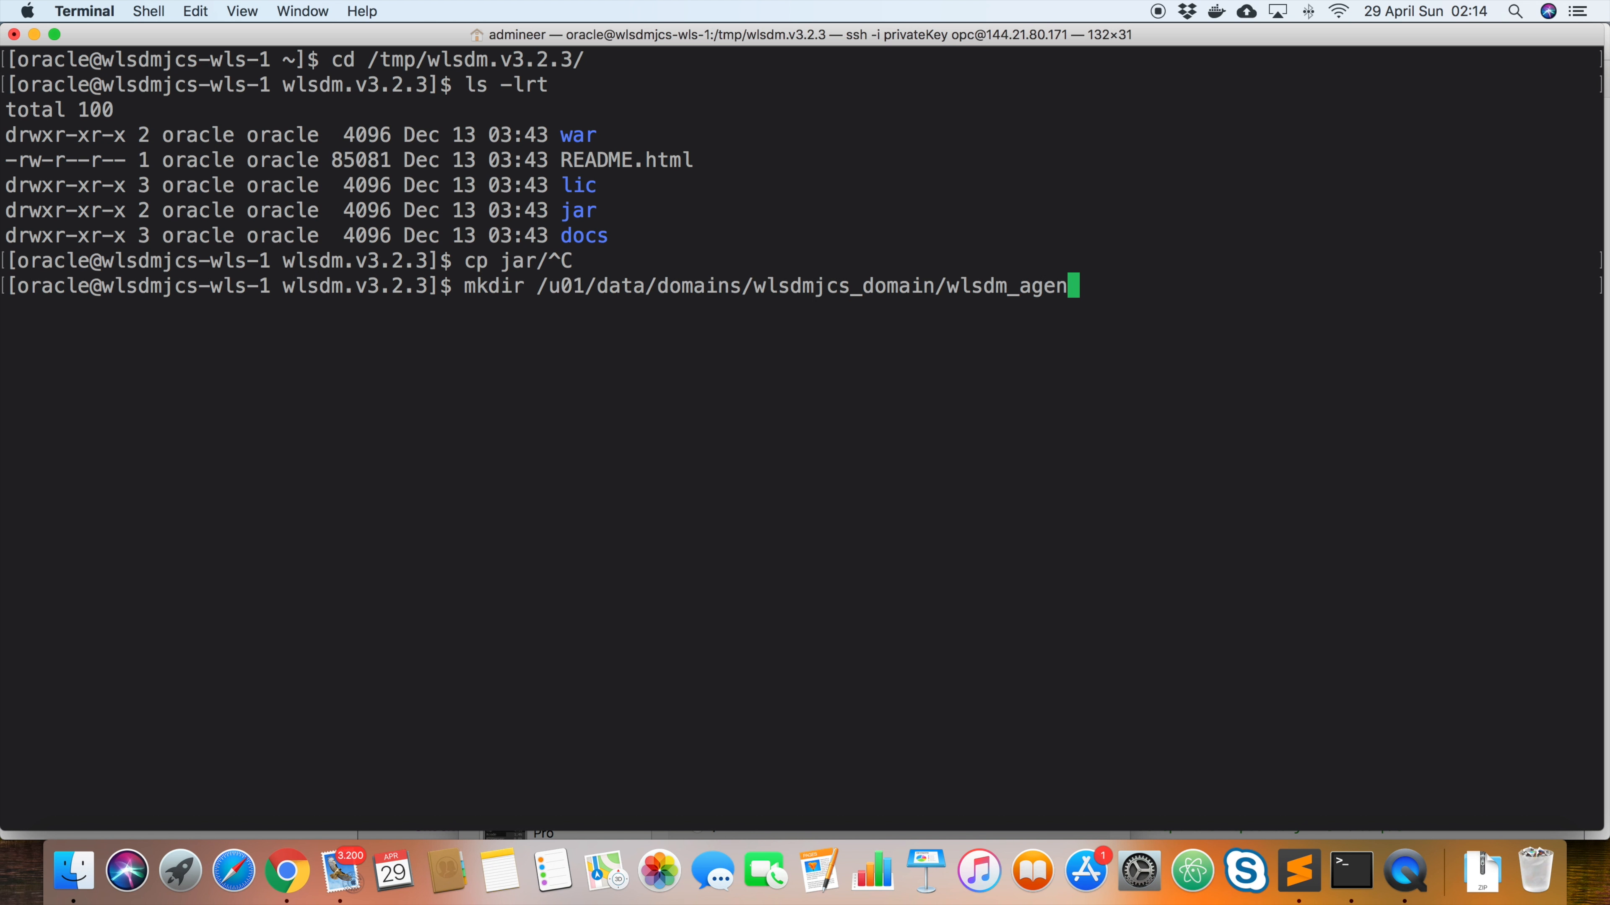
# Copy jar/wlsdm_agent.jar into the domain's wlsdm_agent directory
pyautogui.write('cp ja')
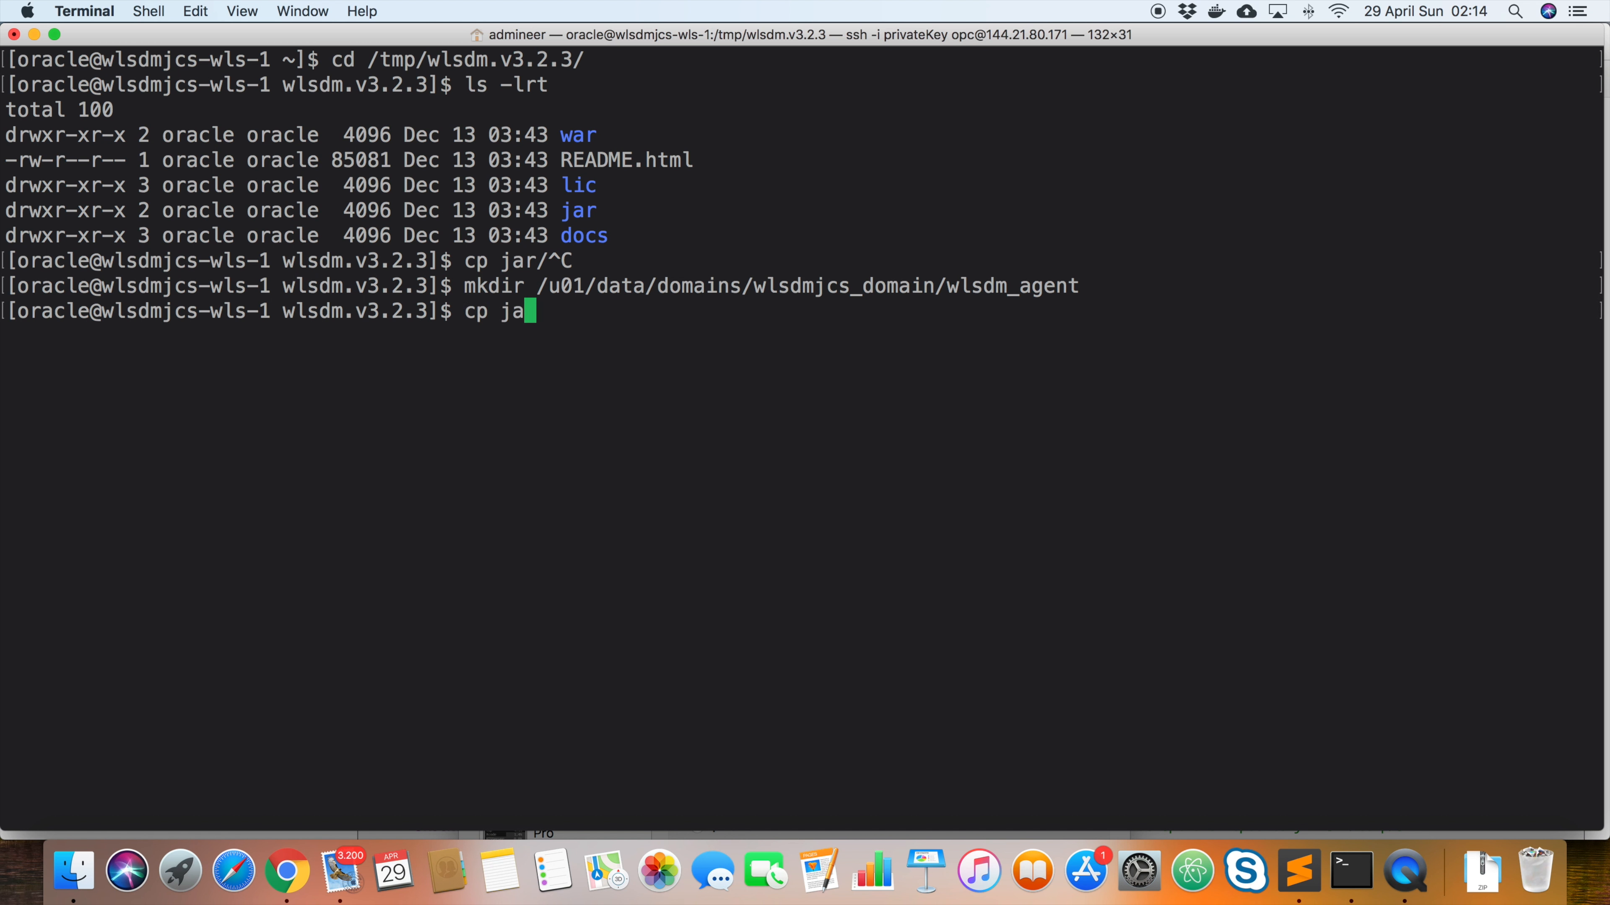
pyautogui.write('r/wlsdm_agent.jar /u')
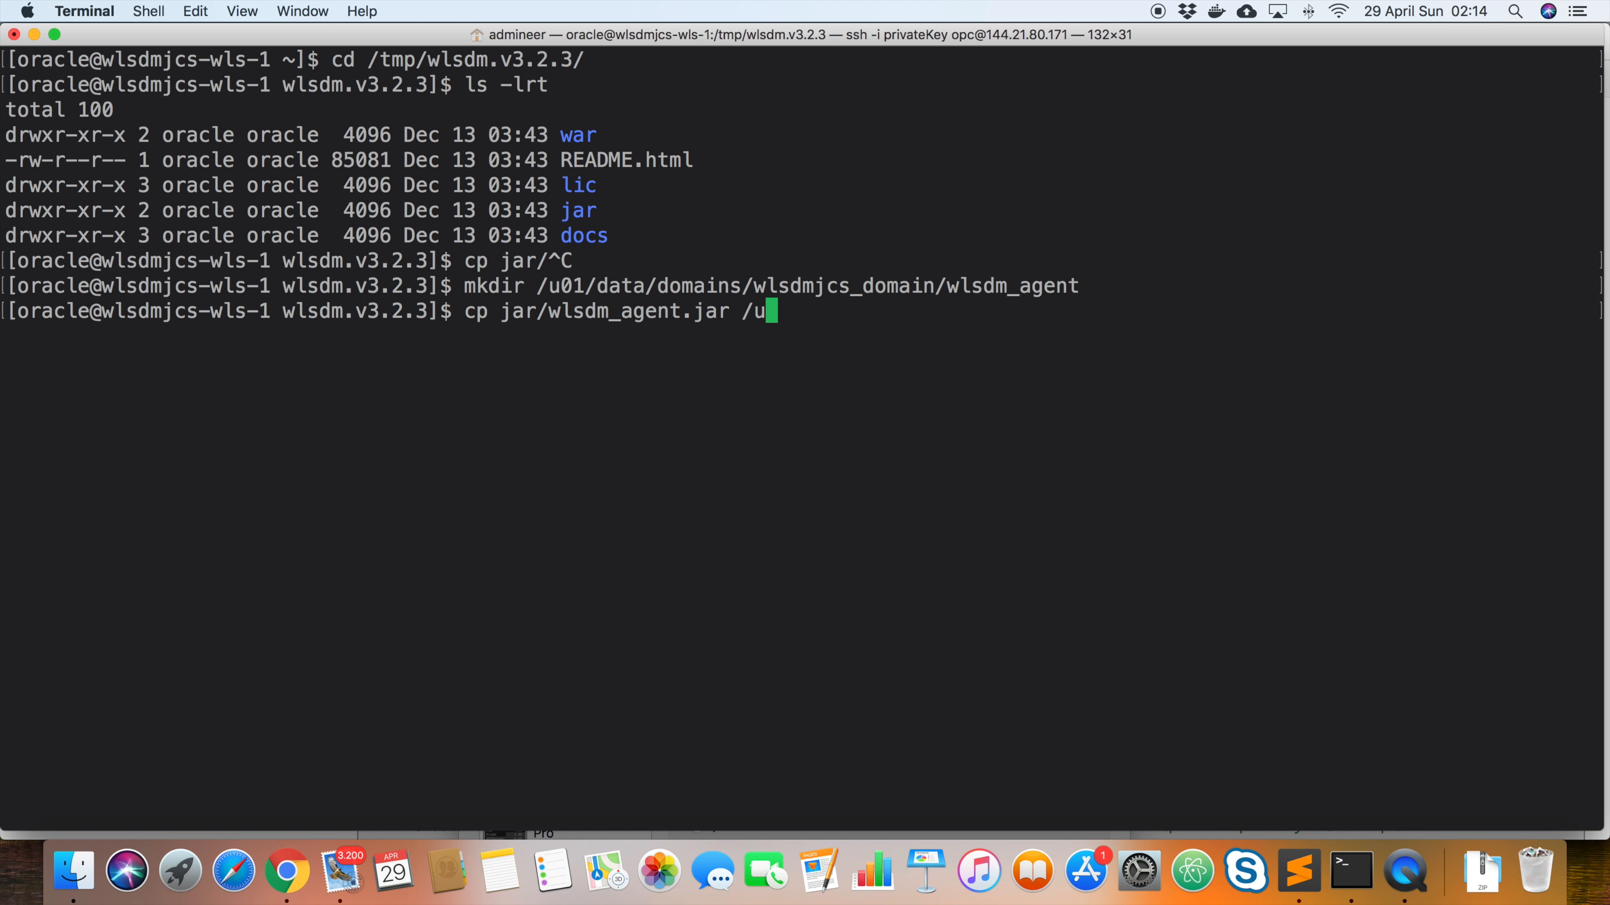
pyautogui.write('01/data/domains/')
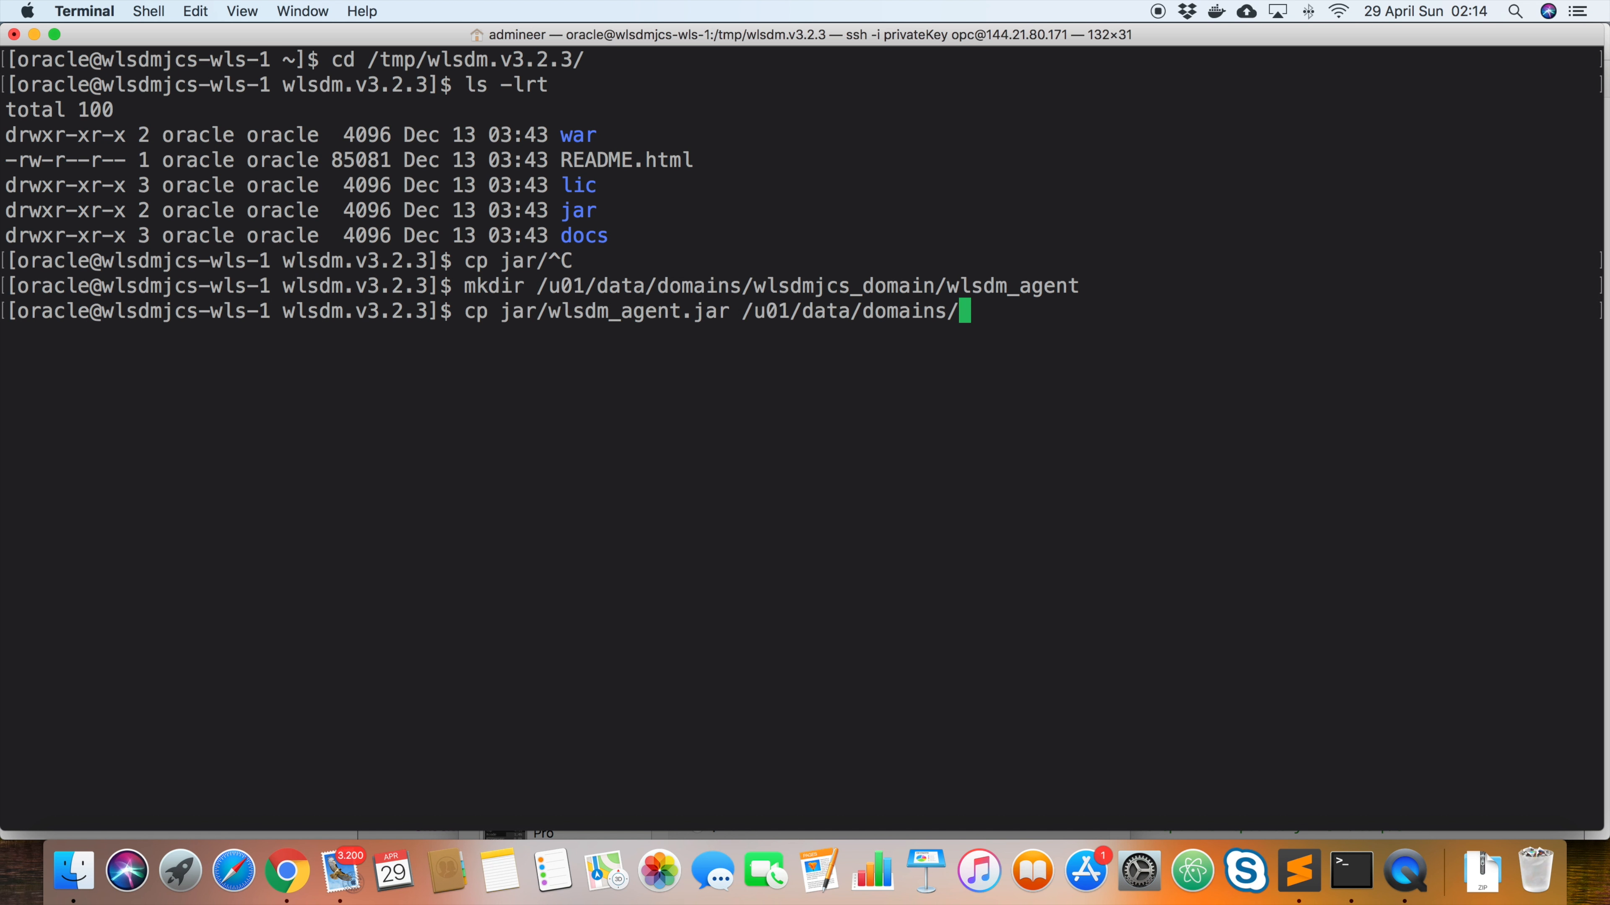
pyautogui.write('wlsdmjcs_domain/wlsdm_agent/.')
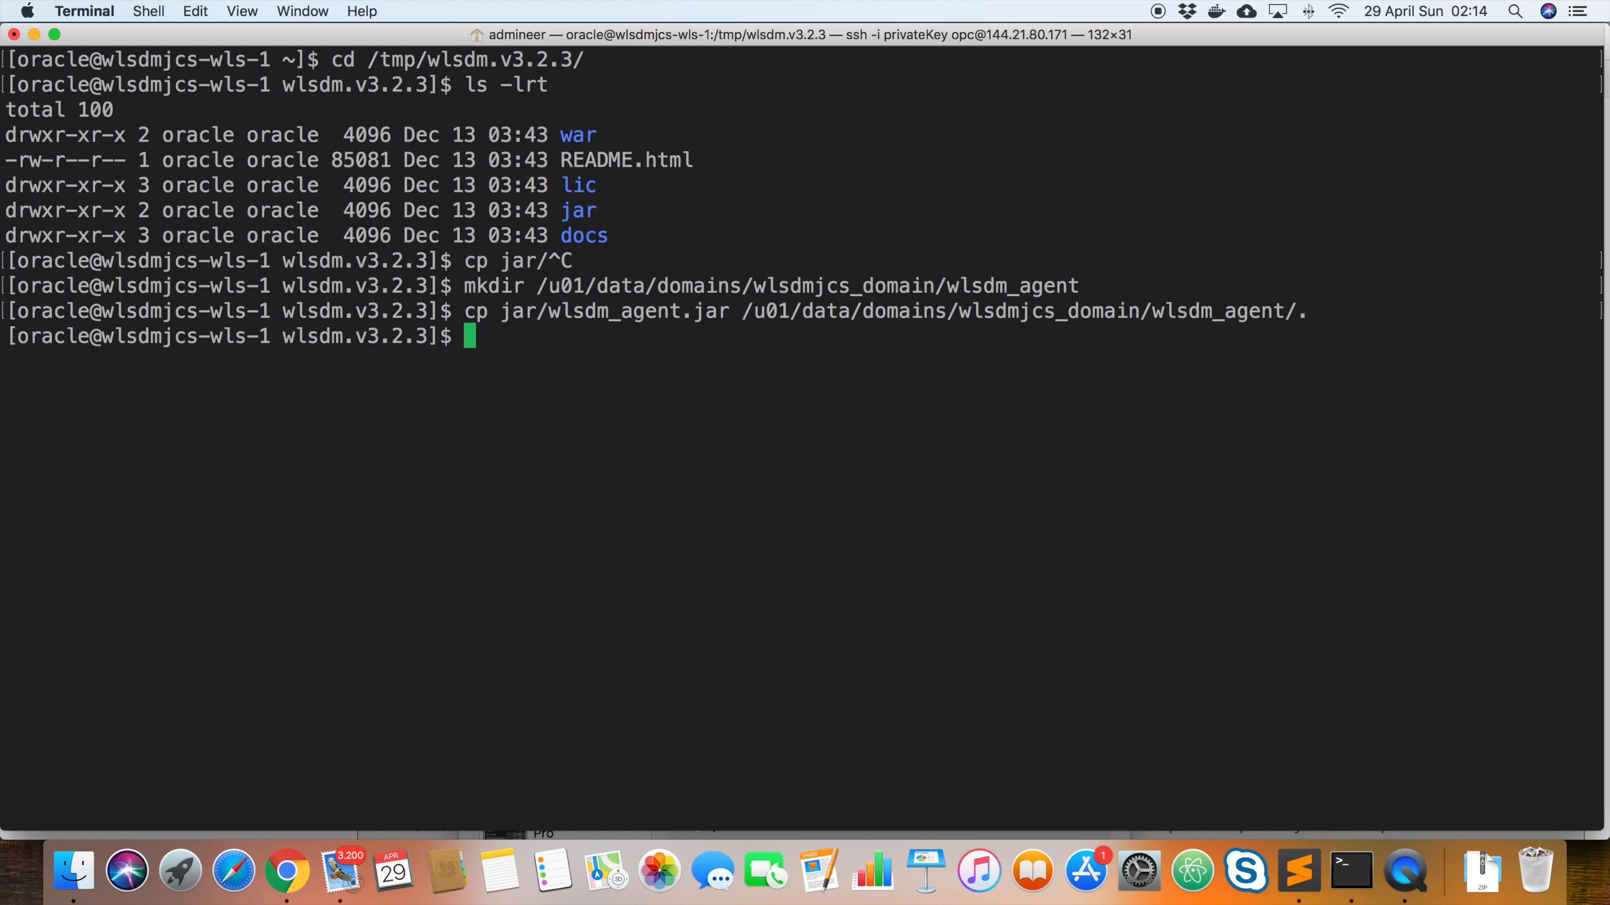
pyautogui.moveTo(286, 872)
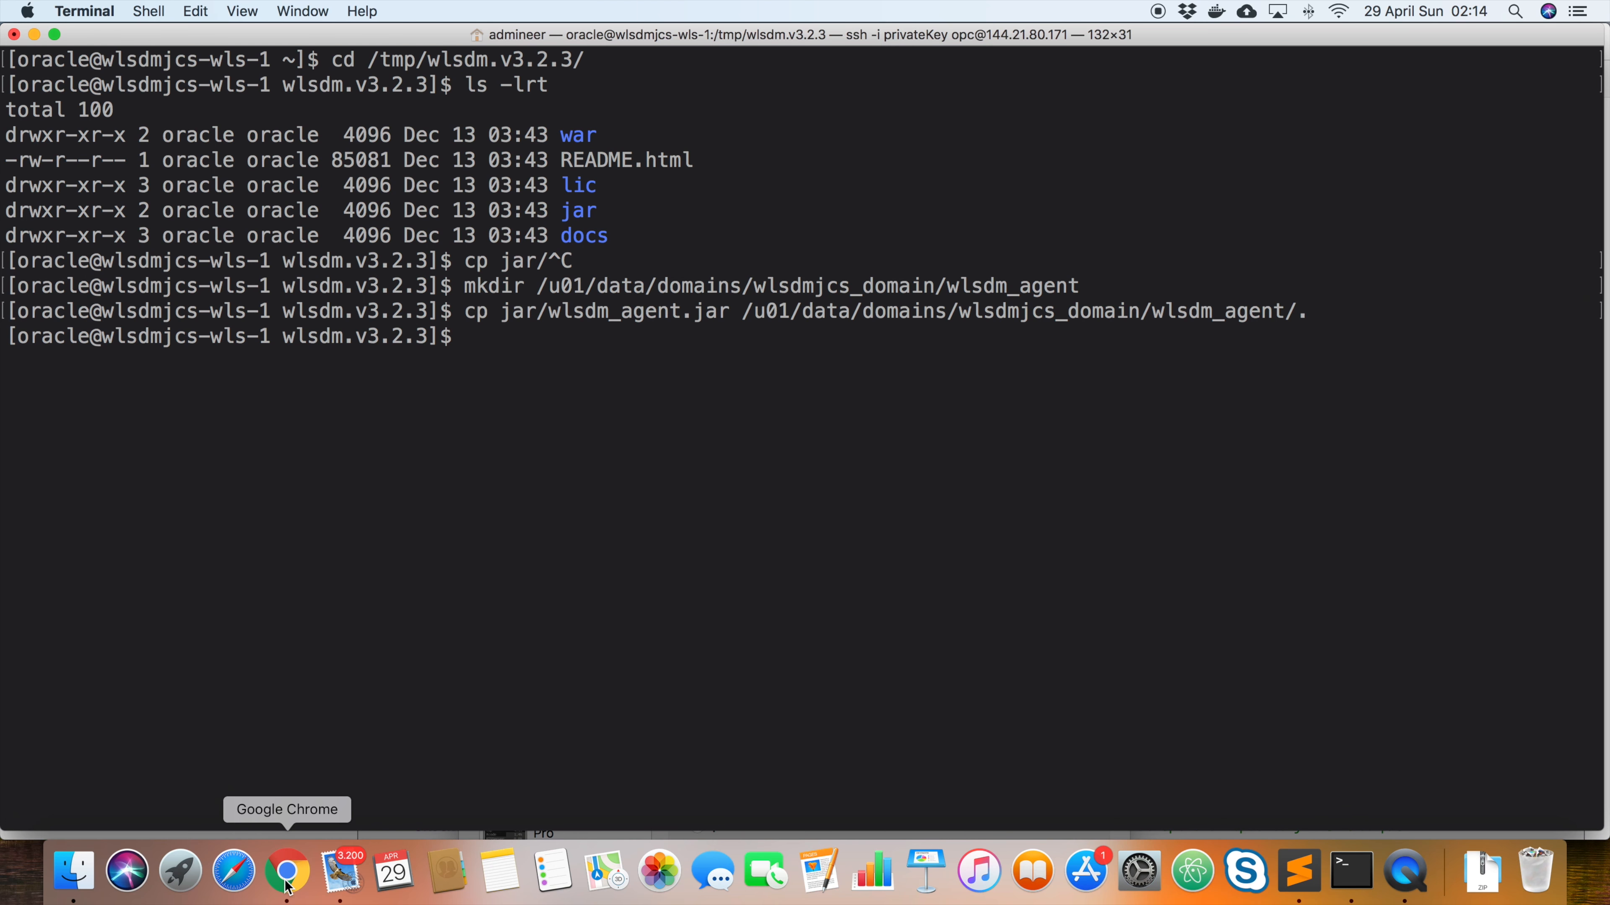
# Copy the JDK 1.7.0_40+/1.8 -javaagent argument line from README step 2.3
pyautogui.click(287, 872)
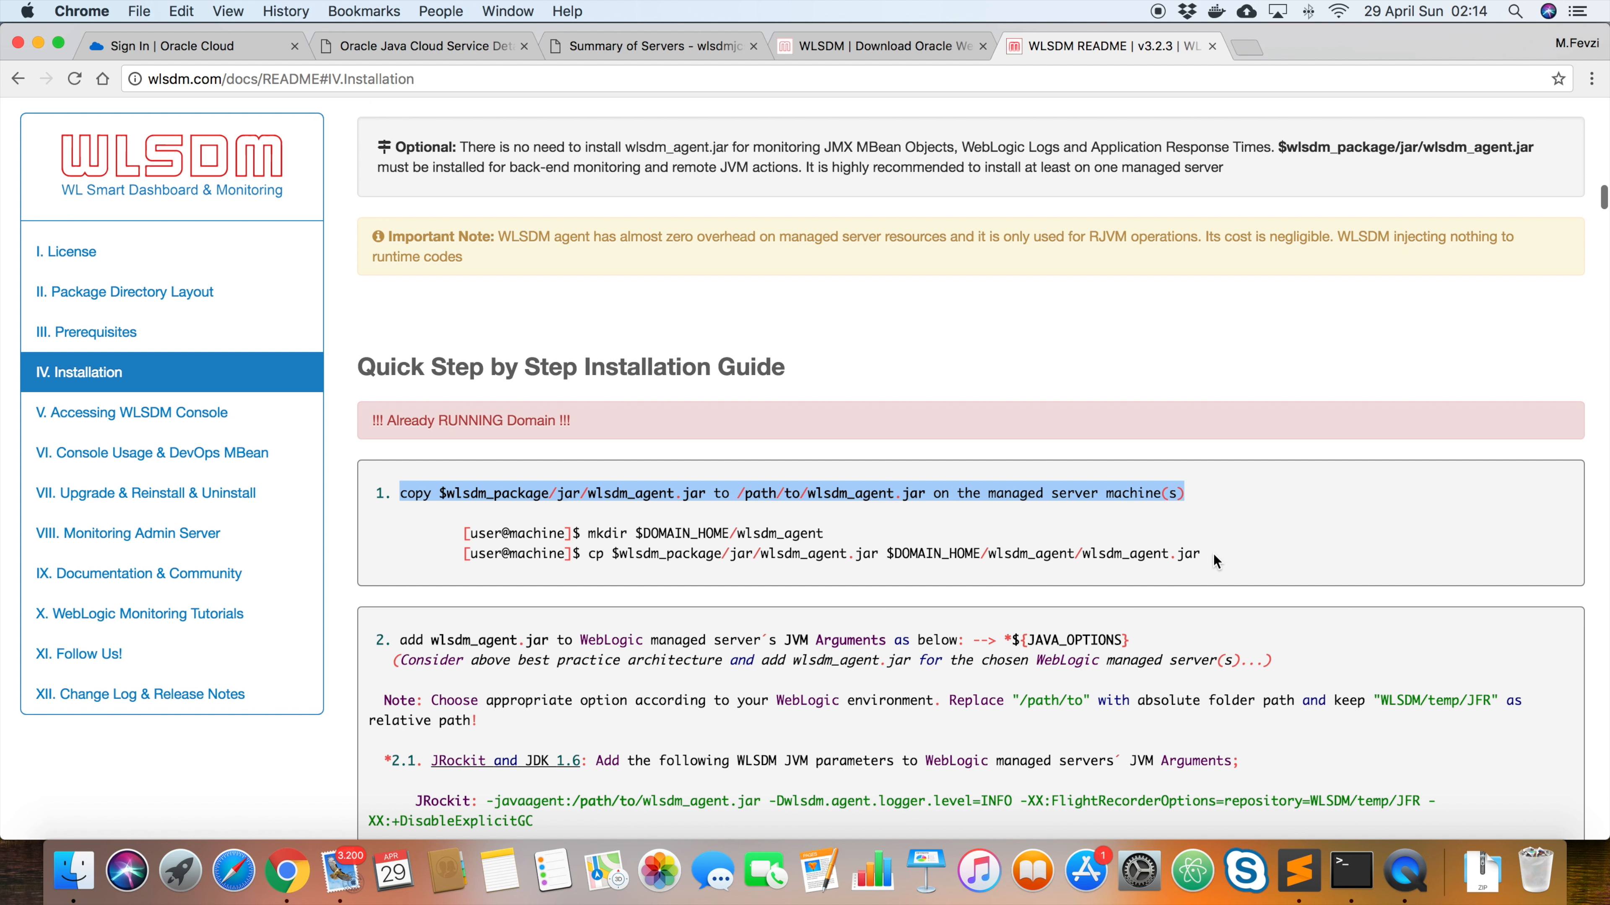
pyautogui.scroll(-3)
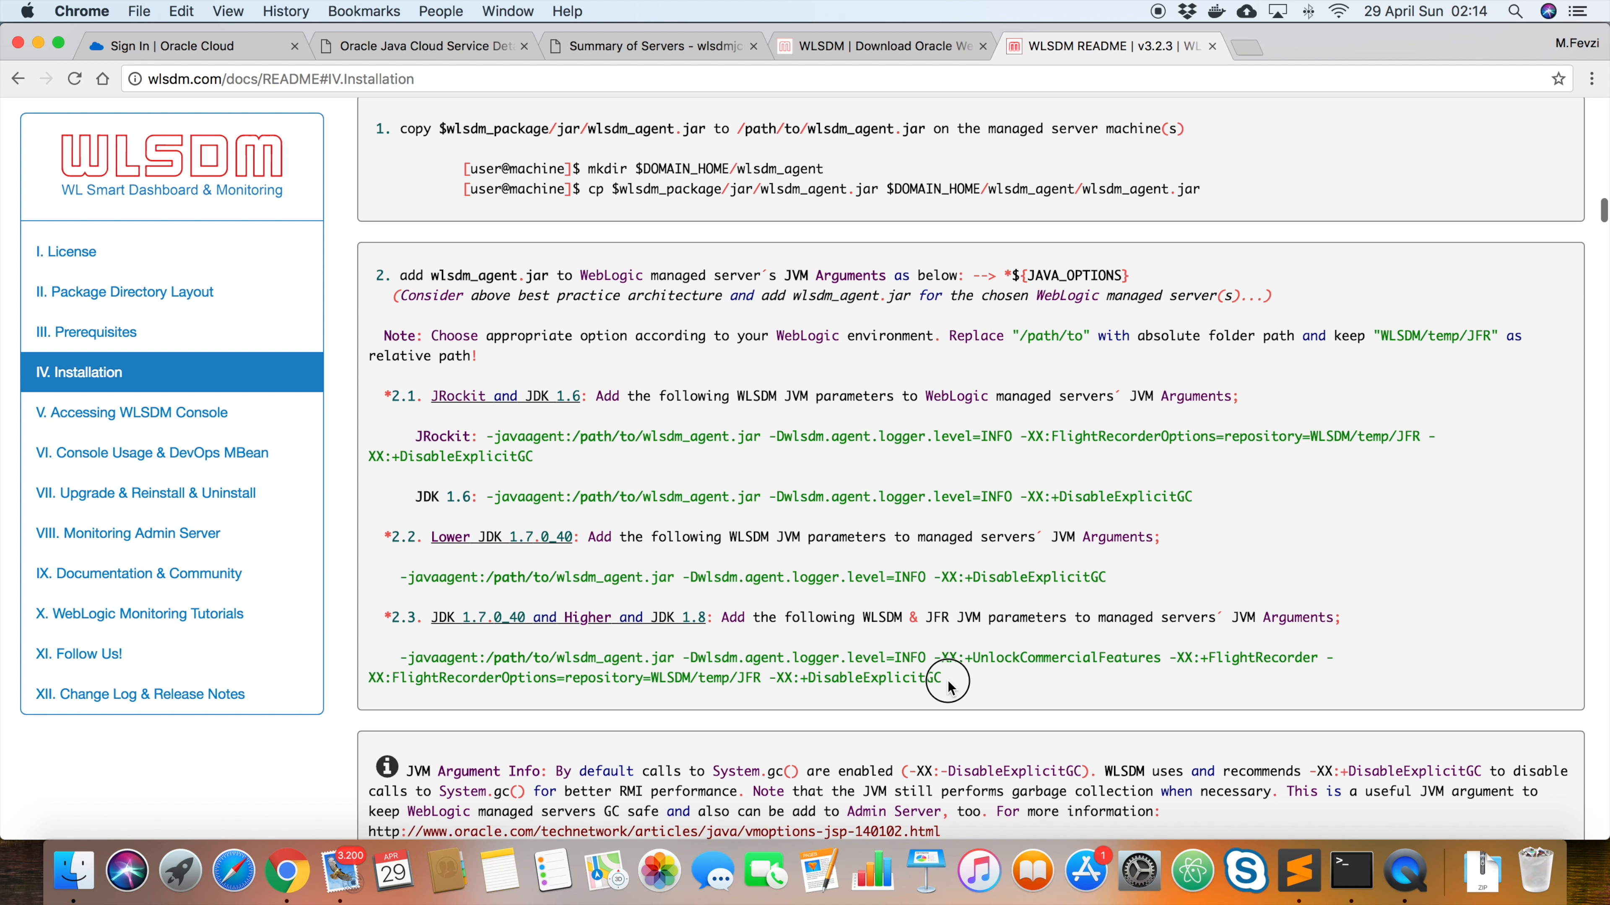
pyautogui.doubleClick(564, 617)
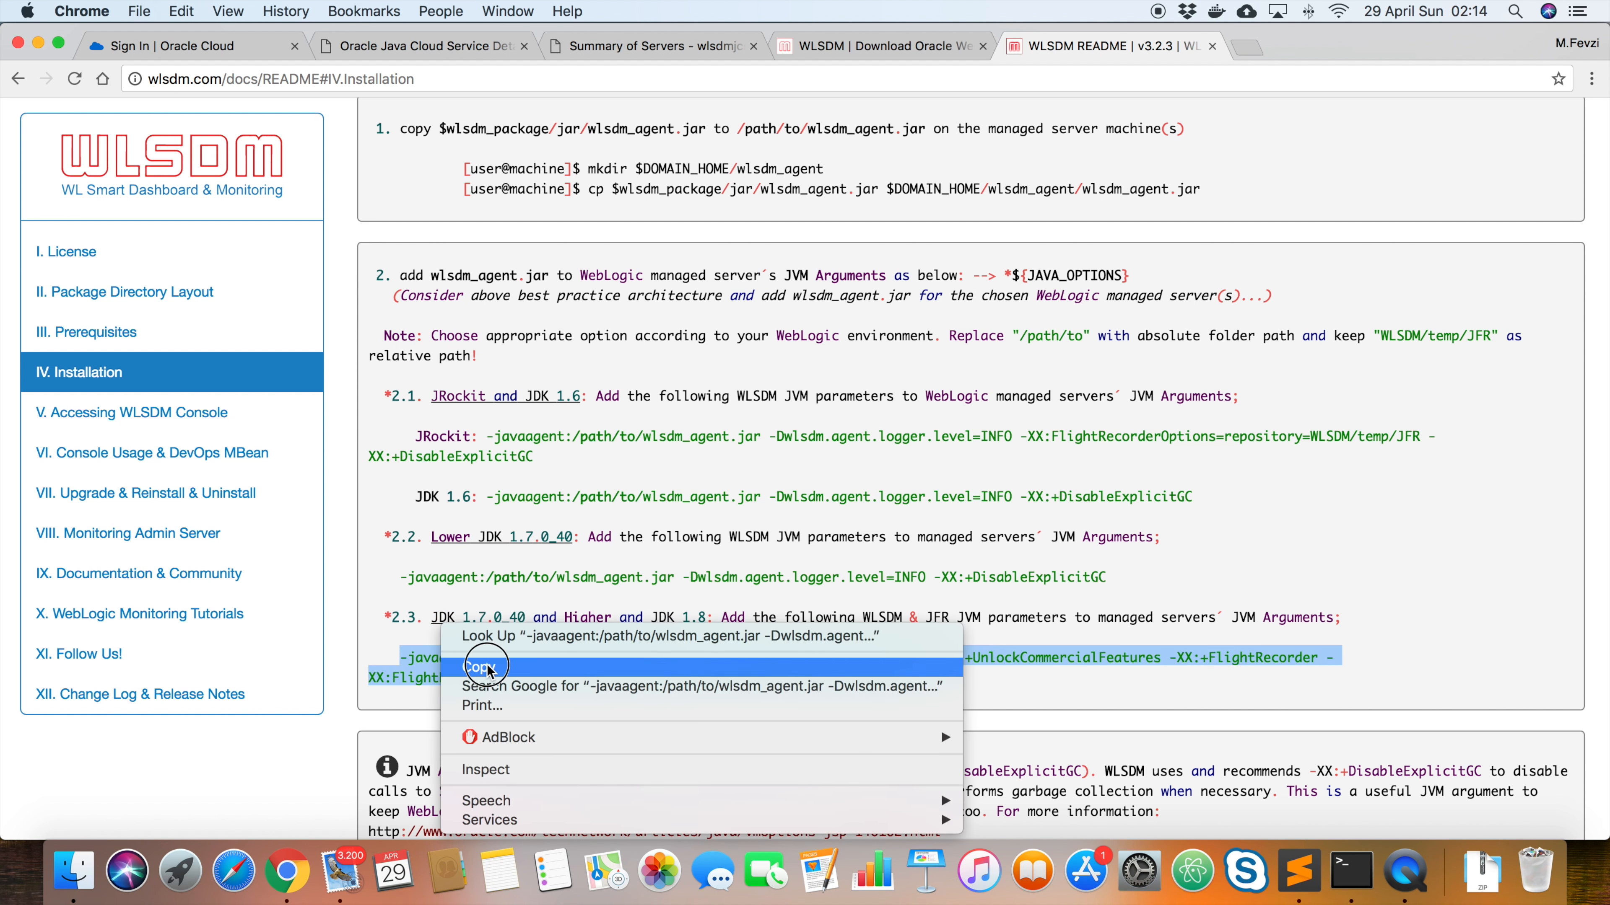
pyautogui.click(649, 46)
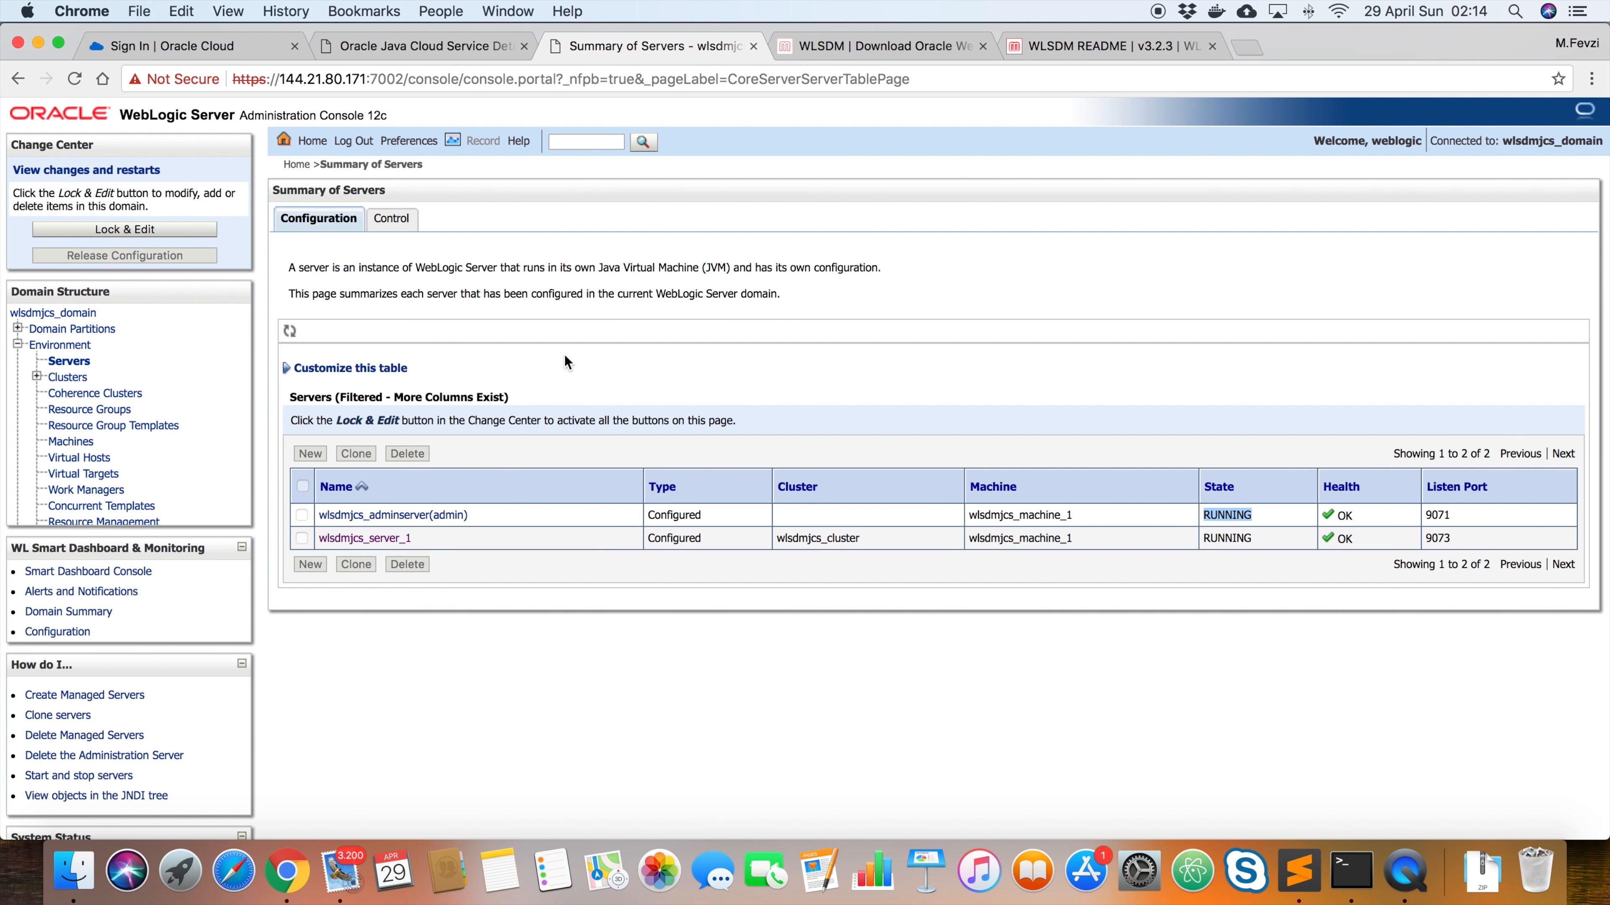
# Add the WLSDM -javaagent line to wlsdmjcs_server_1's startup Arguments, verifying the jar path in Terminal
pyautogui.click(365, 539)
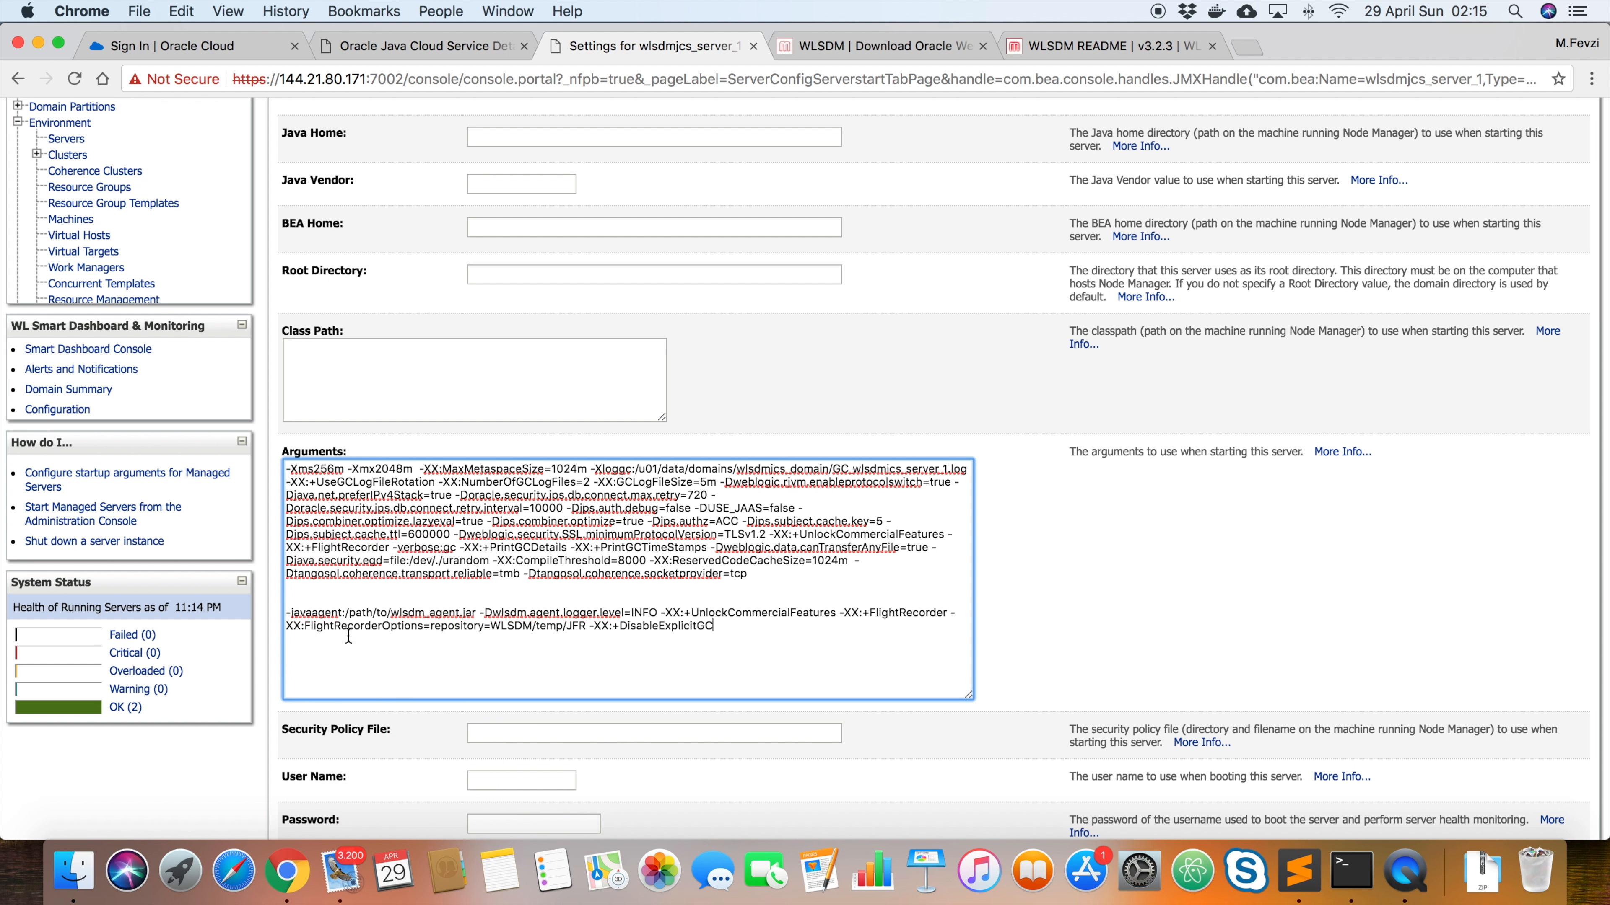
pyautogui.doubleClick(365, 613)
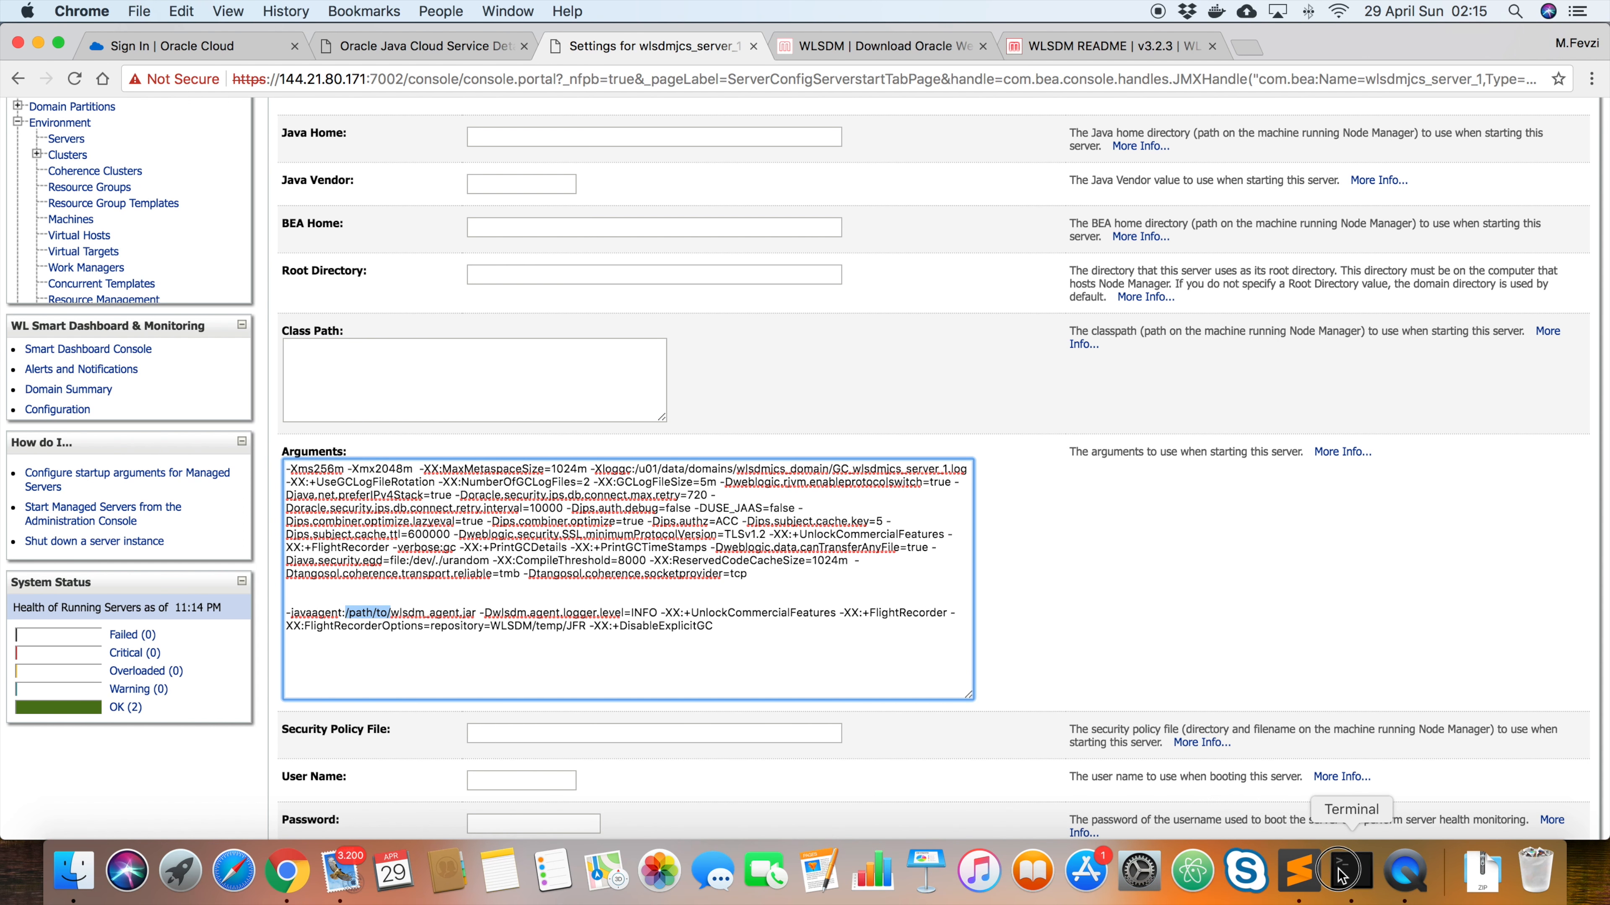
pyautogui.click(1344, 872)
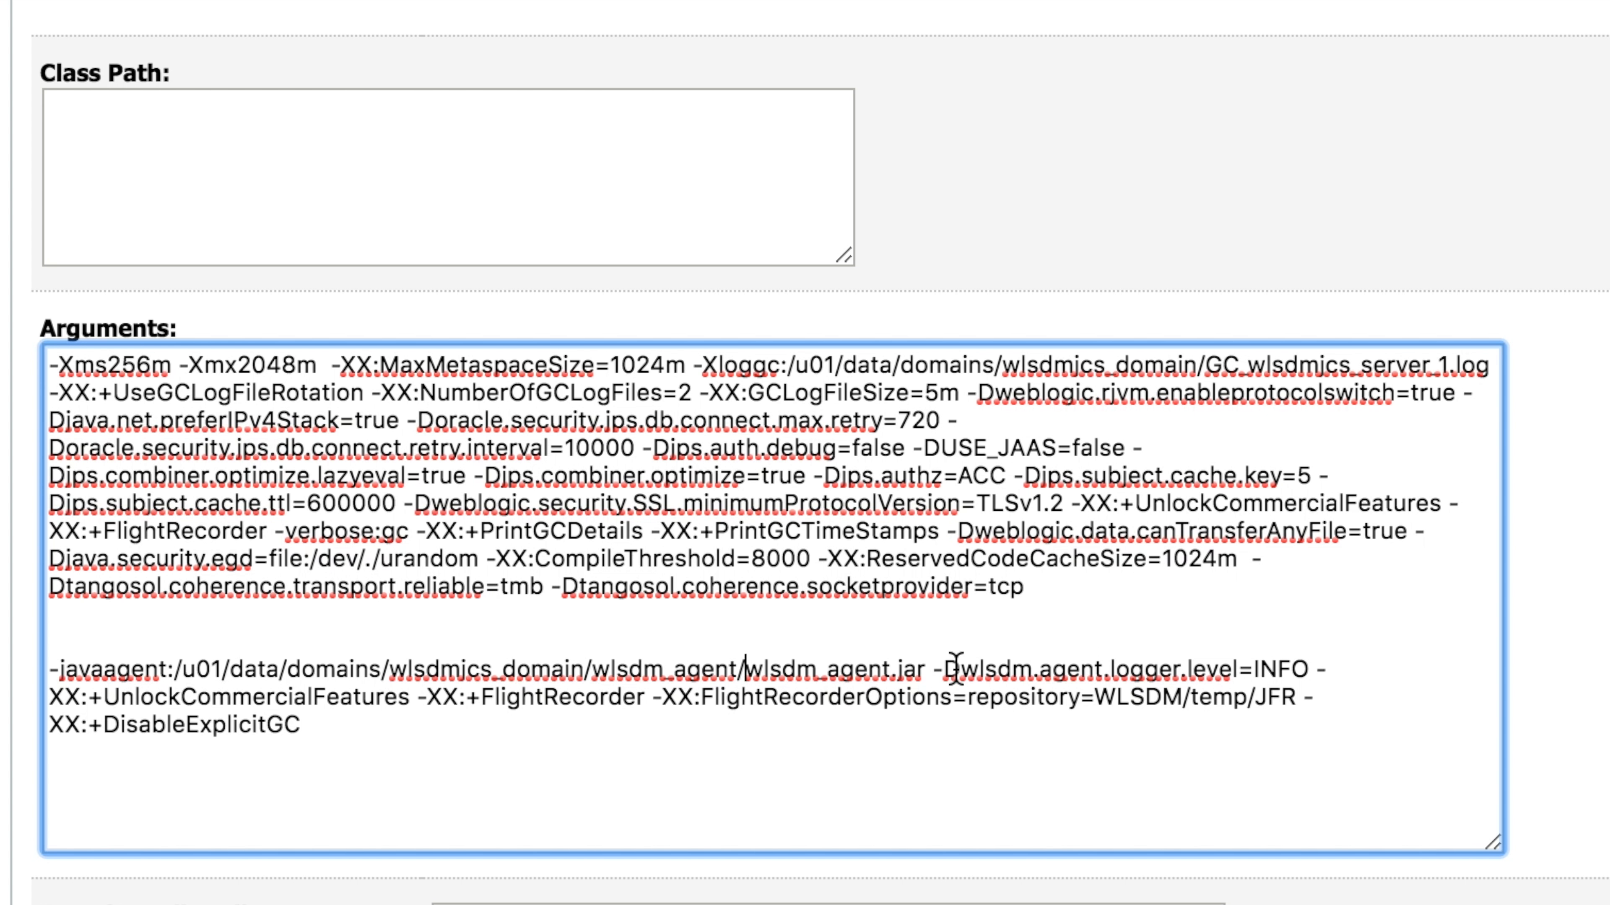
pyautogui.moveTo(339, 673); pyautogui.dragTo(934, 672)
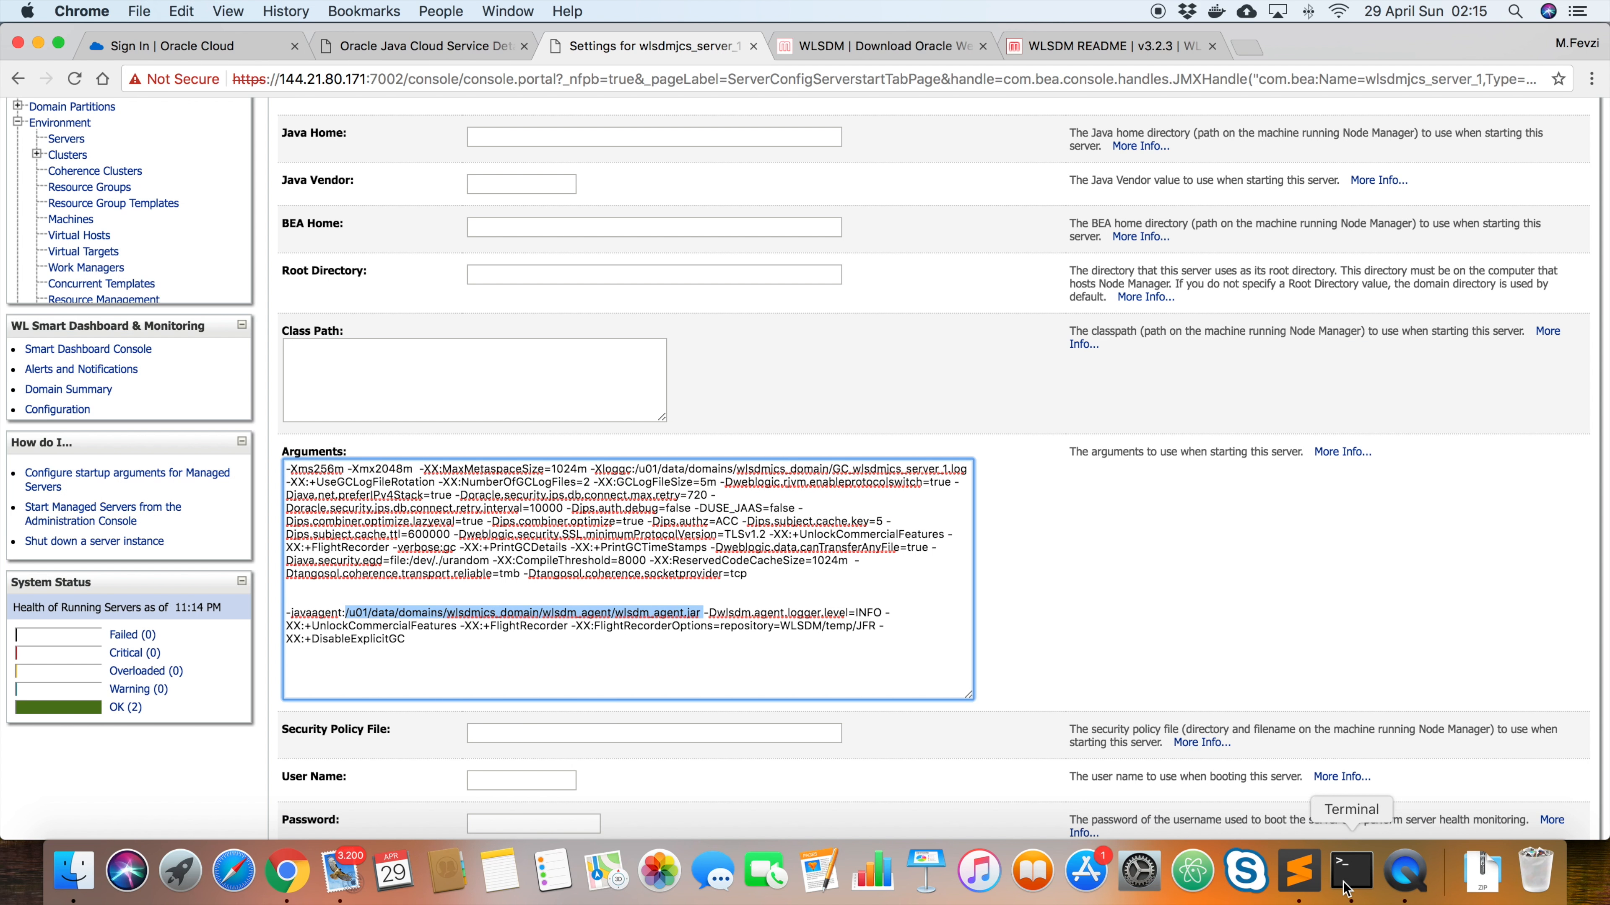
pyautogui.click(1349, 871)
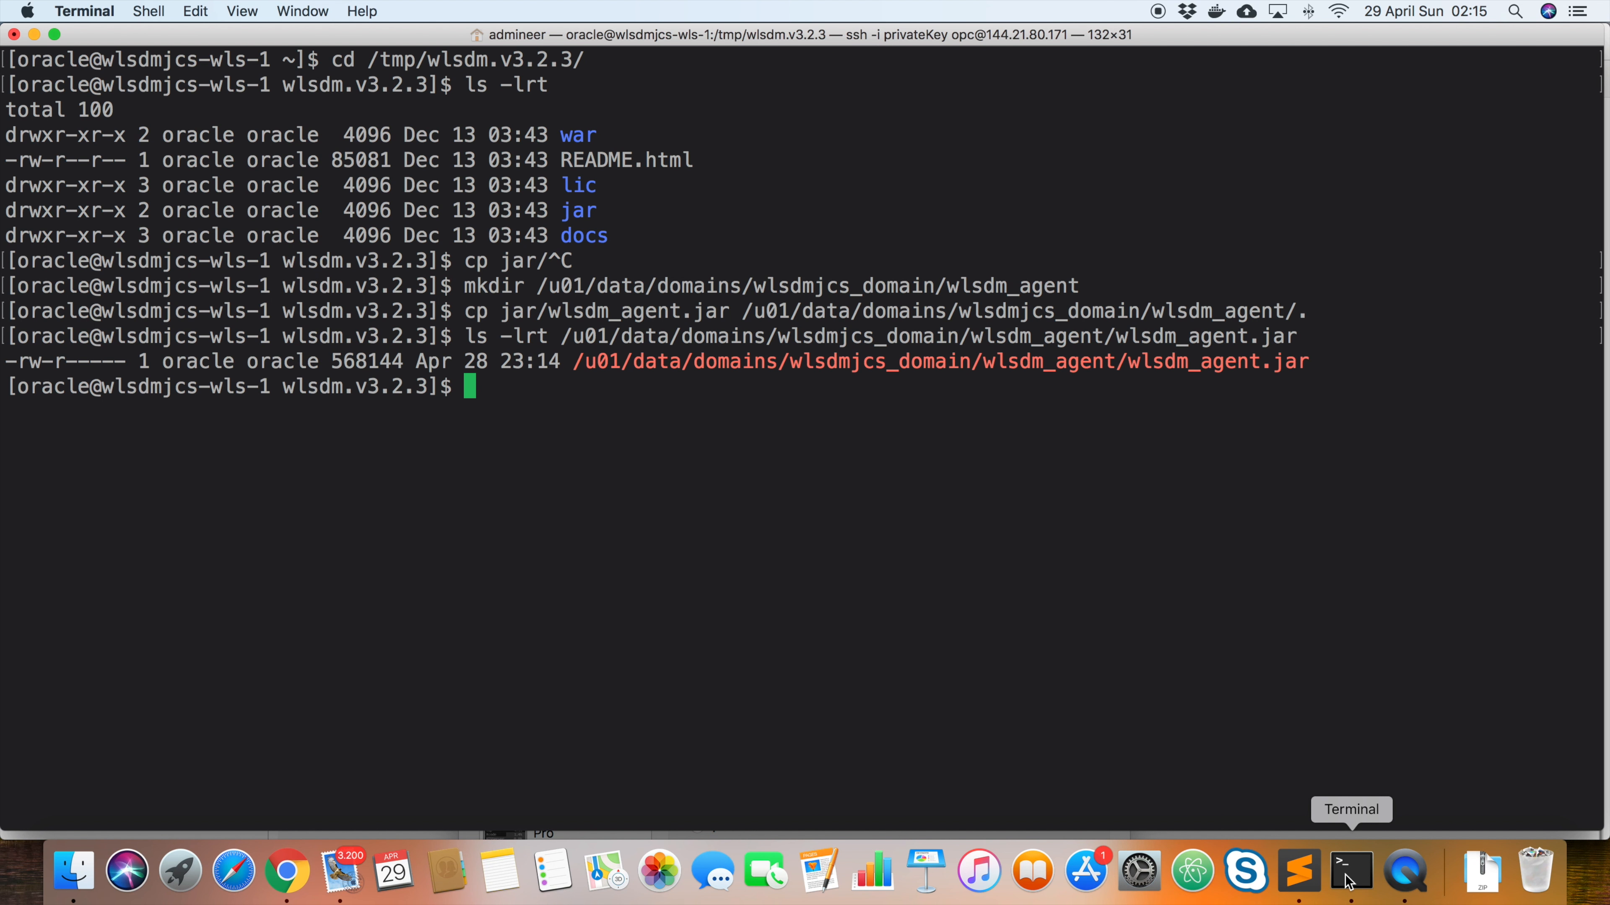
pyautogui.moveTo(591, 771)
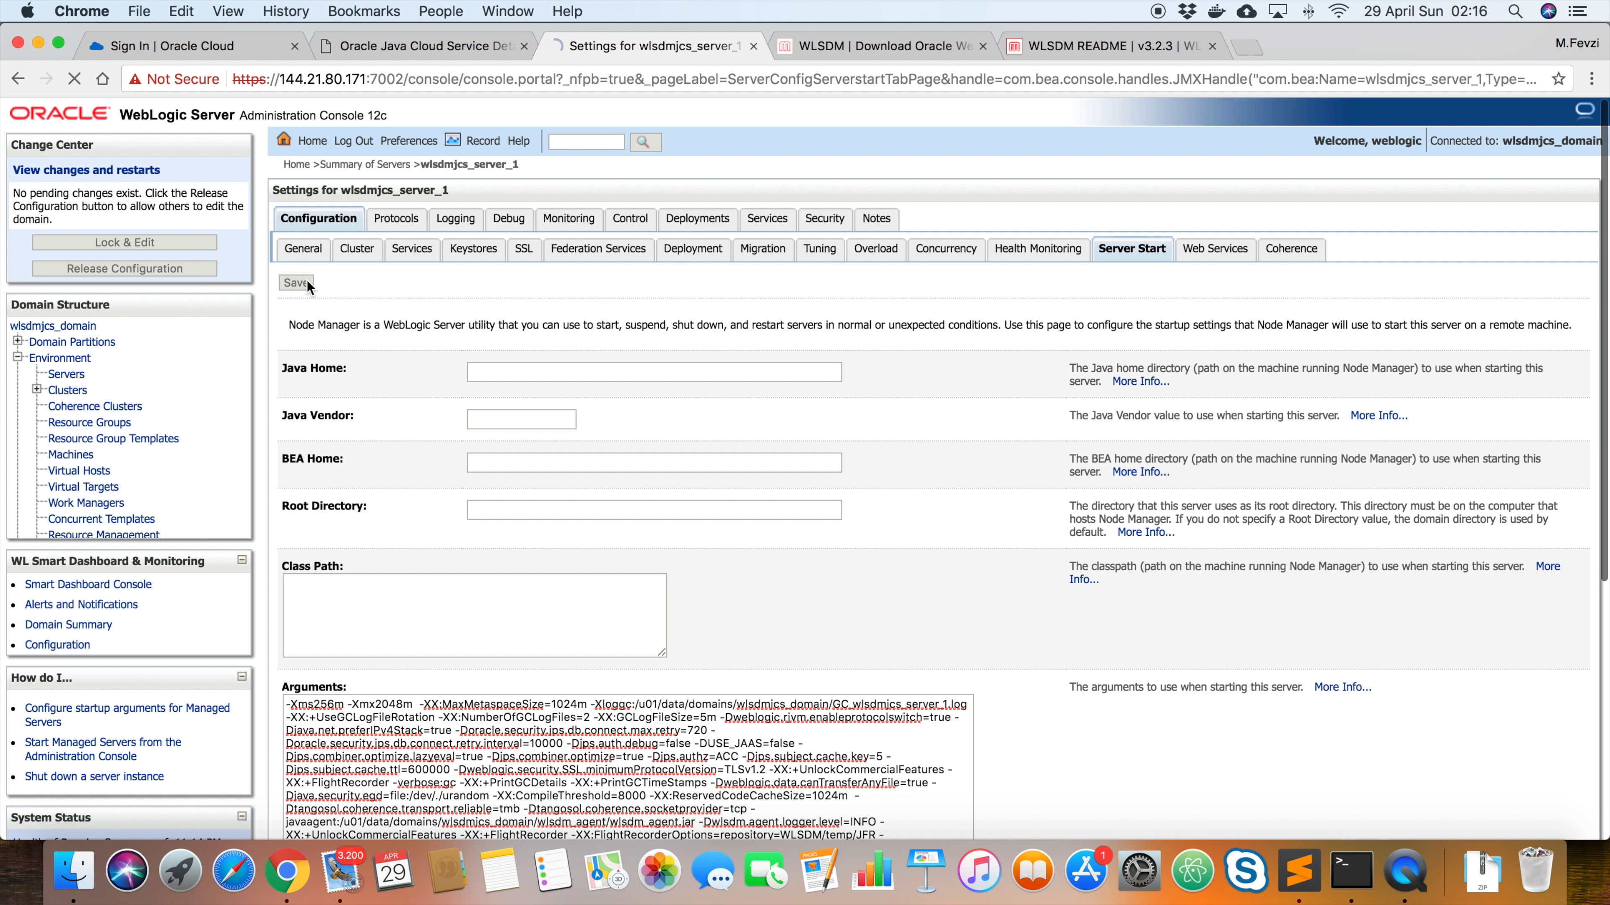
# Save wlsdmjcs_server_1's startup settings, go Home to Environment > Servers, then back to the README
pyautogui.click(296, 283)
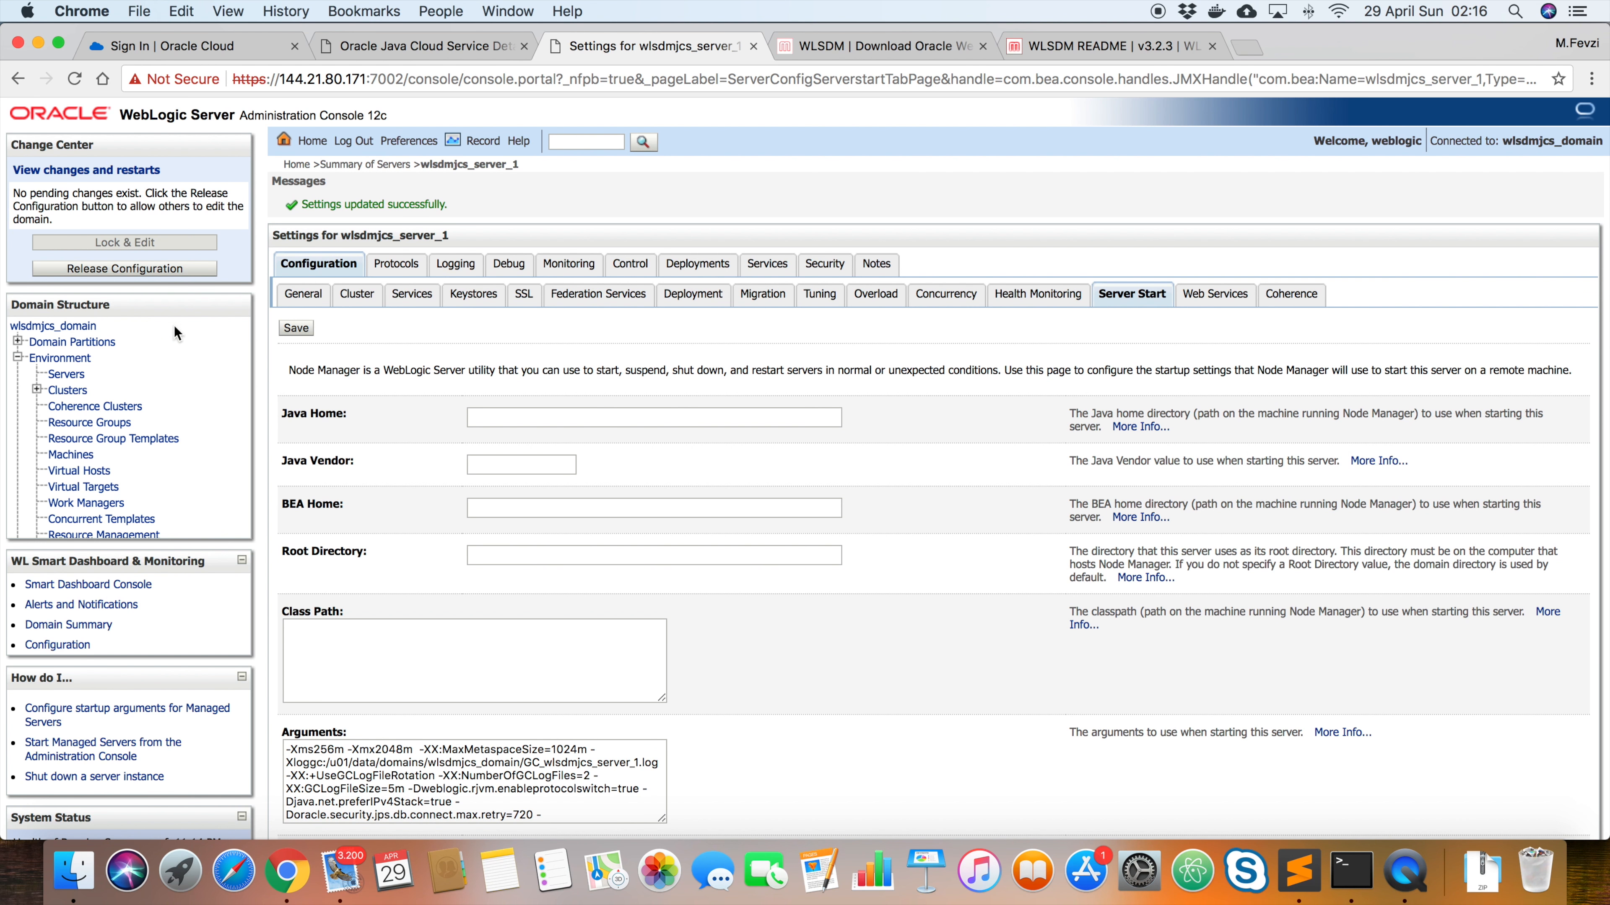
pyautogui.click(312, 141)
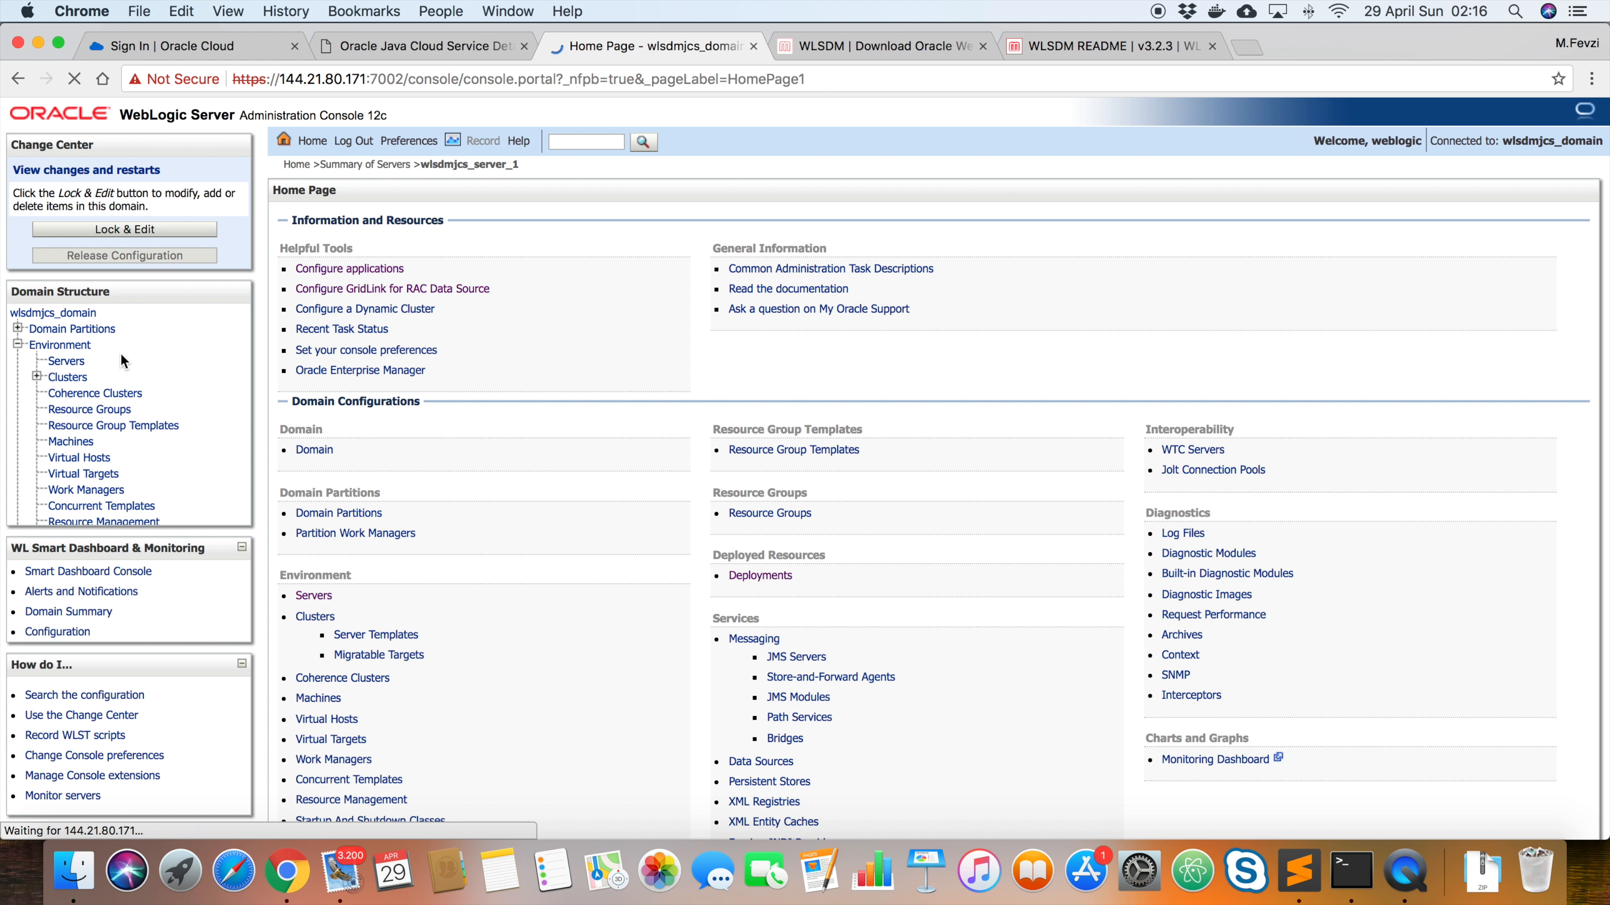
pyautogui.click(65, 361)
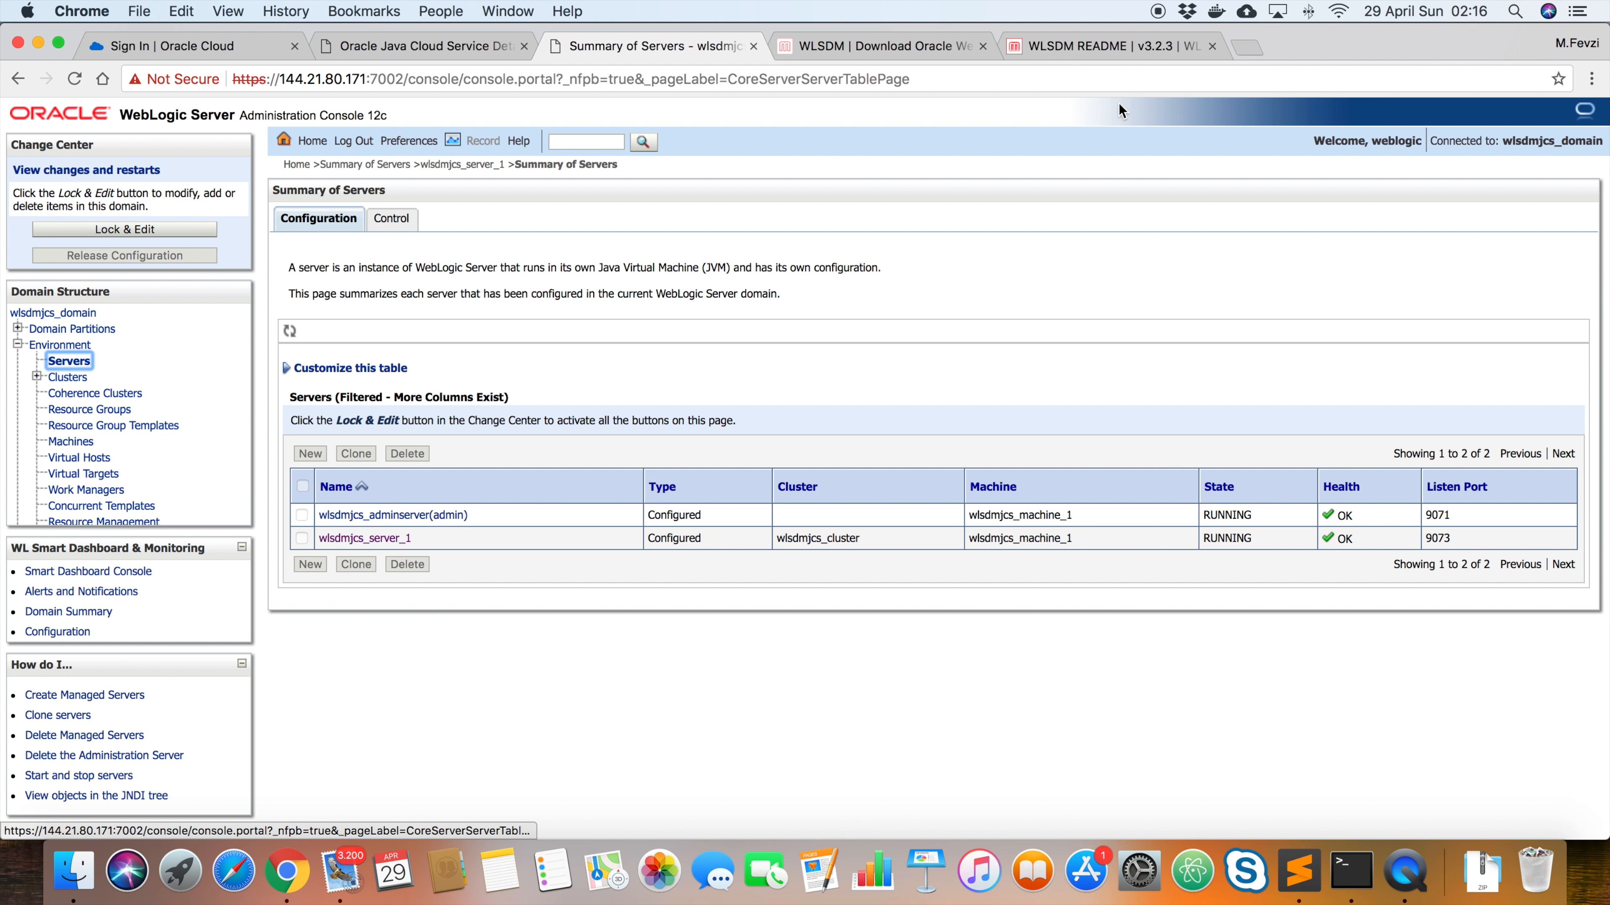
pyautogui.click(1093, 45)
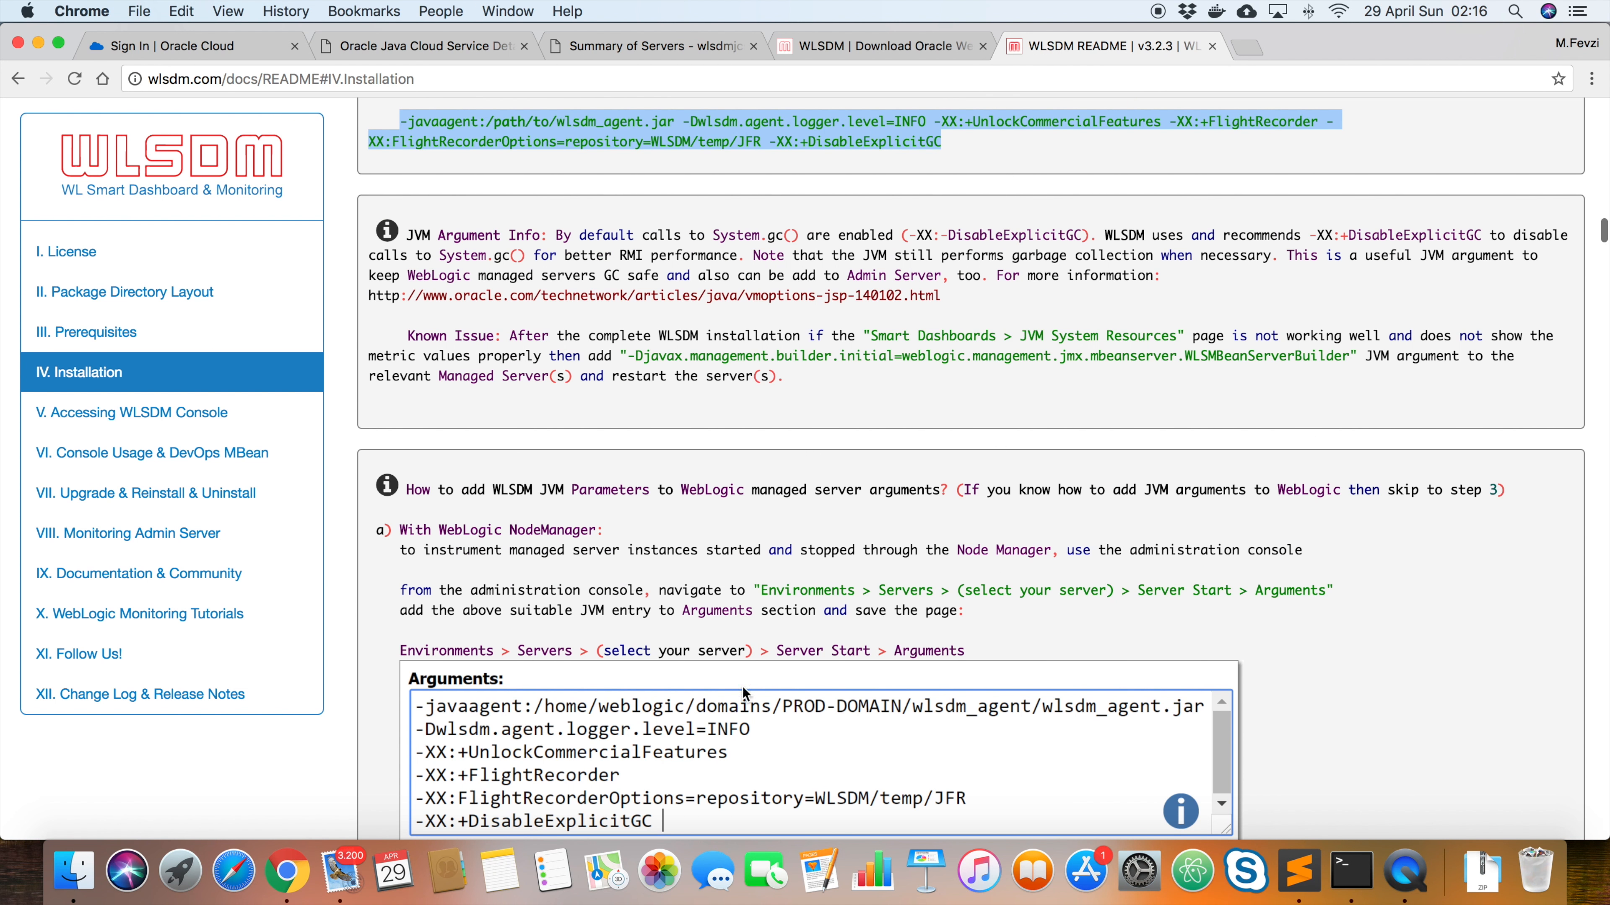
# Highlight README step 3 about restarting managed servers with wlsdm_agent.jar, then return to the servers summary
pyautogui.scroll(-3)
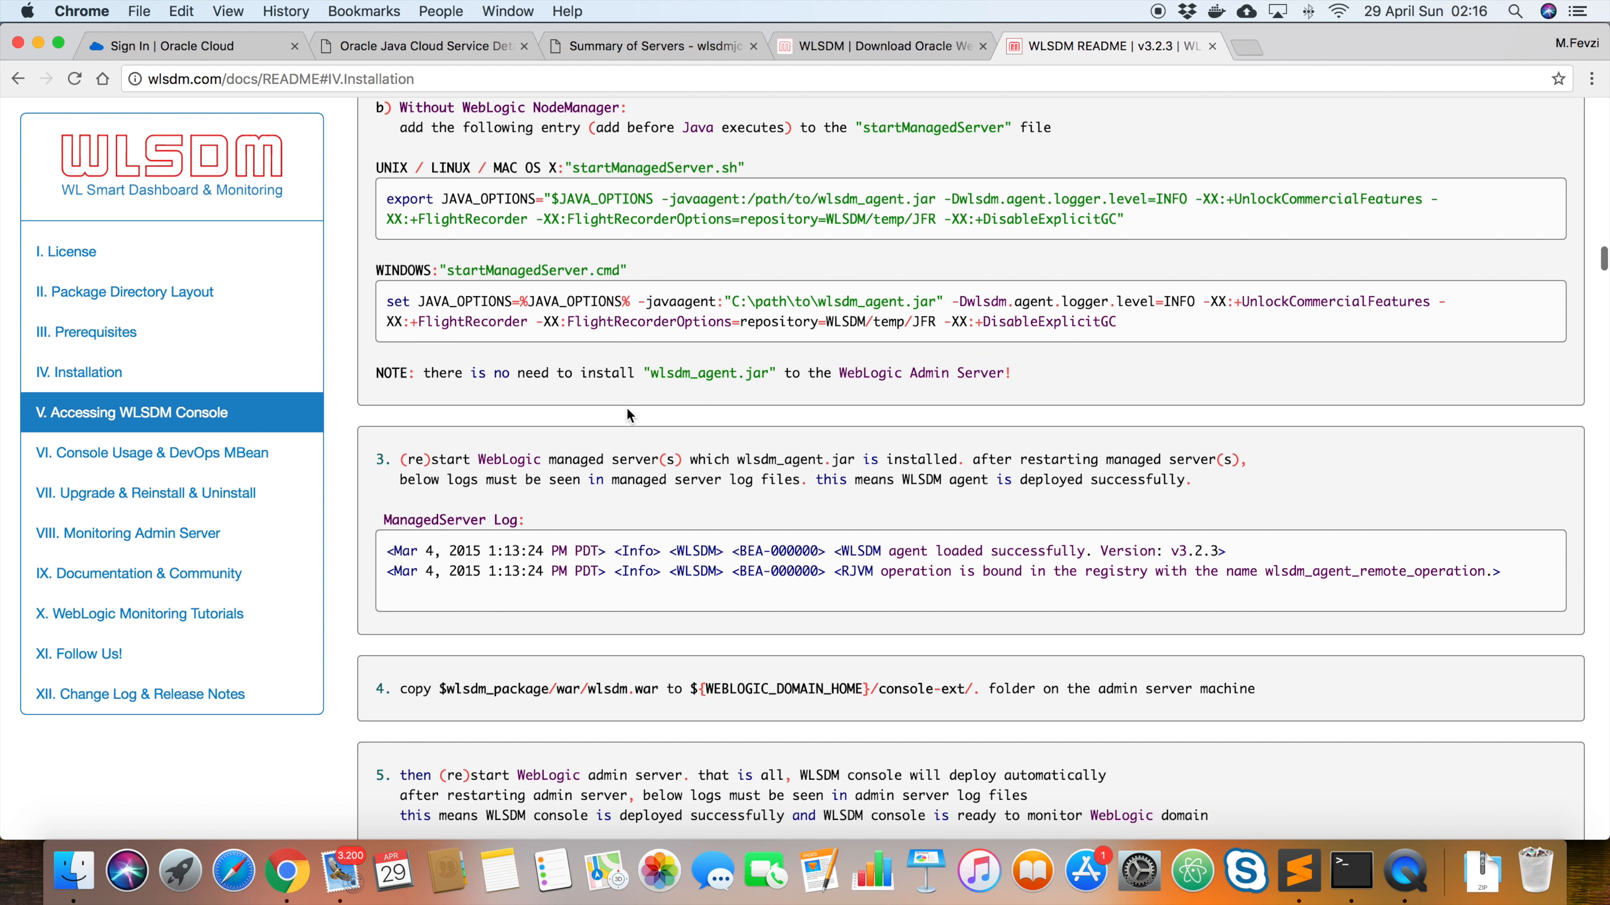
pyautogui.moveTo(439, 458); pyautogui.dragTo(1117, 459)
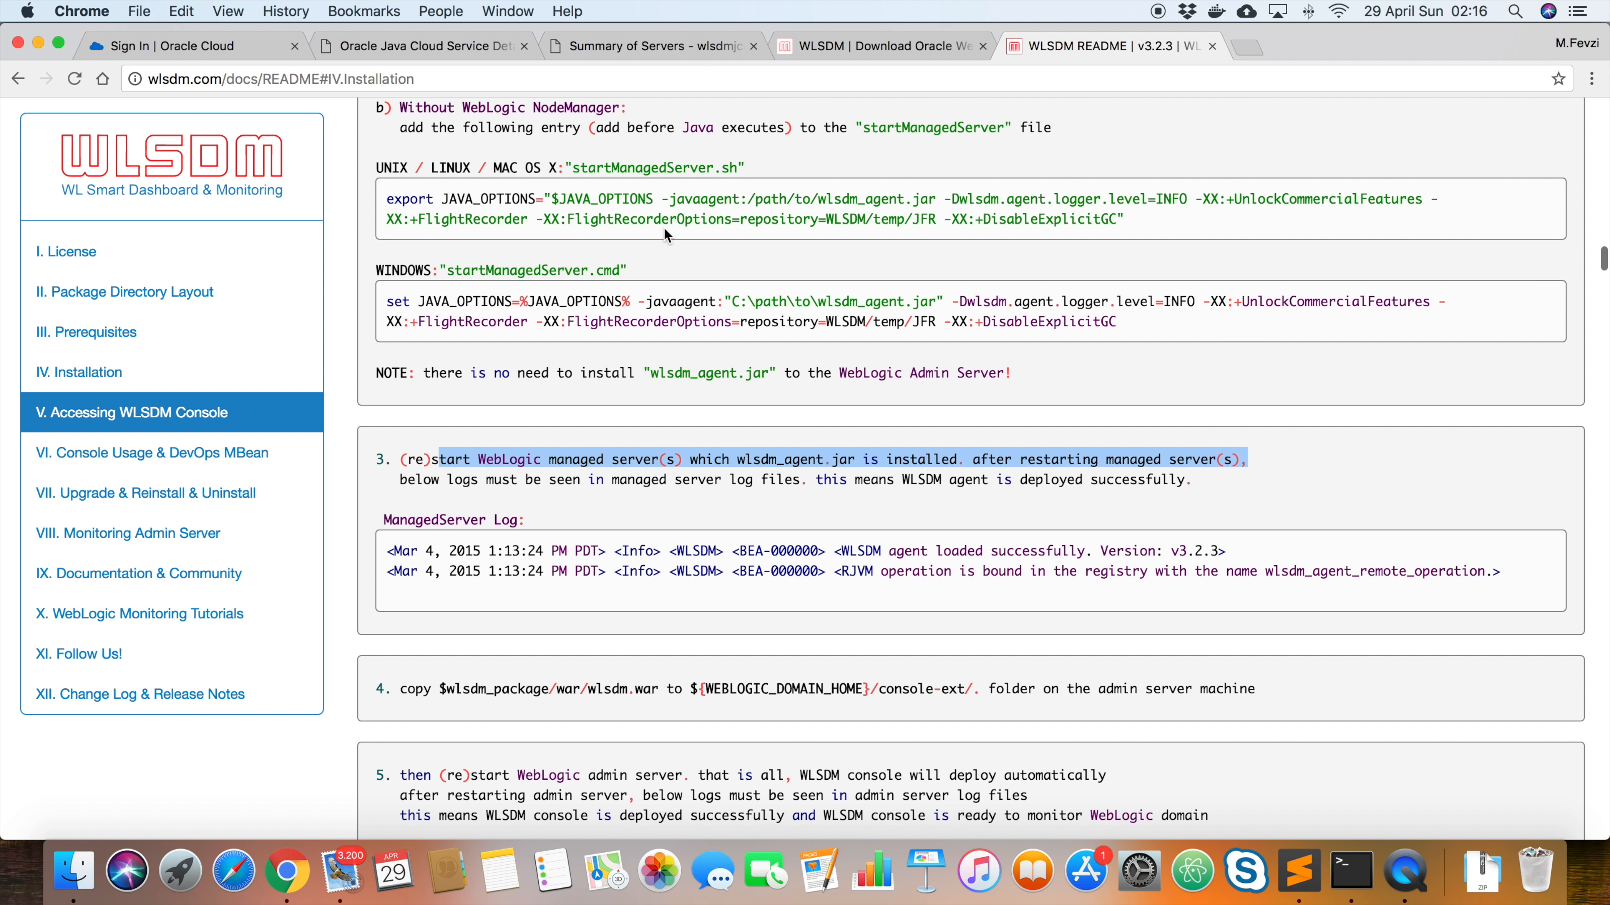
pyautogui.click(647, 46)
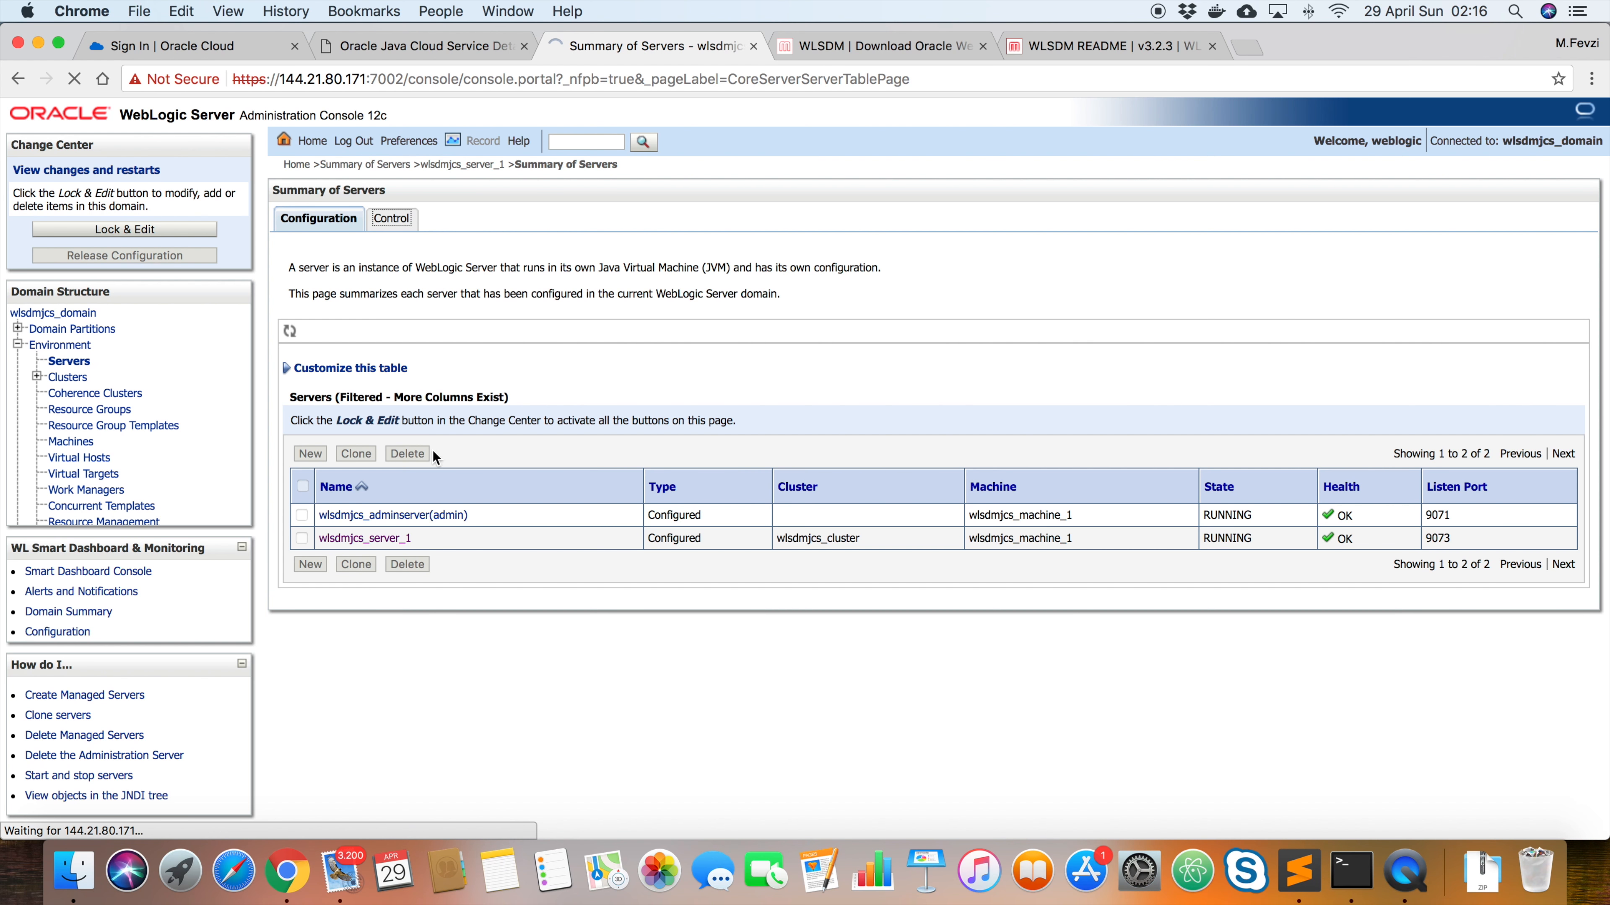
# Force shut down wlsdmjcs_server_1 now from the Control page and refresh its status
pyautogui.click(384, 219)
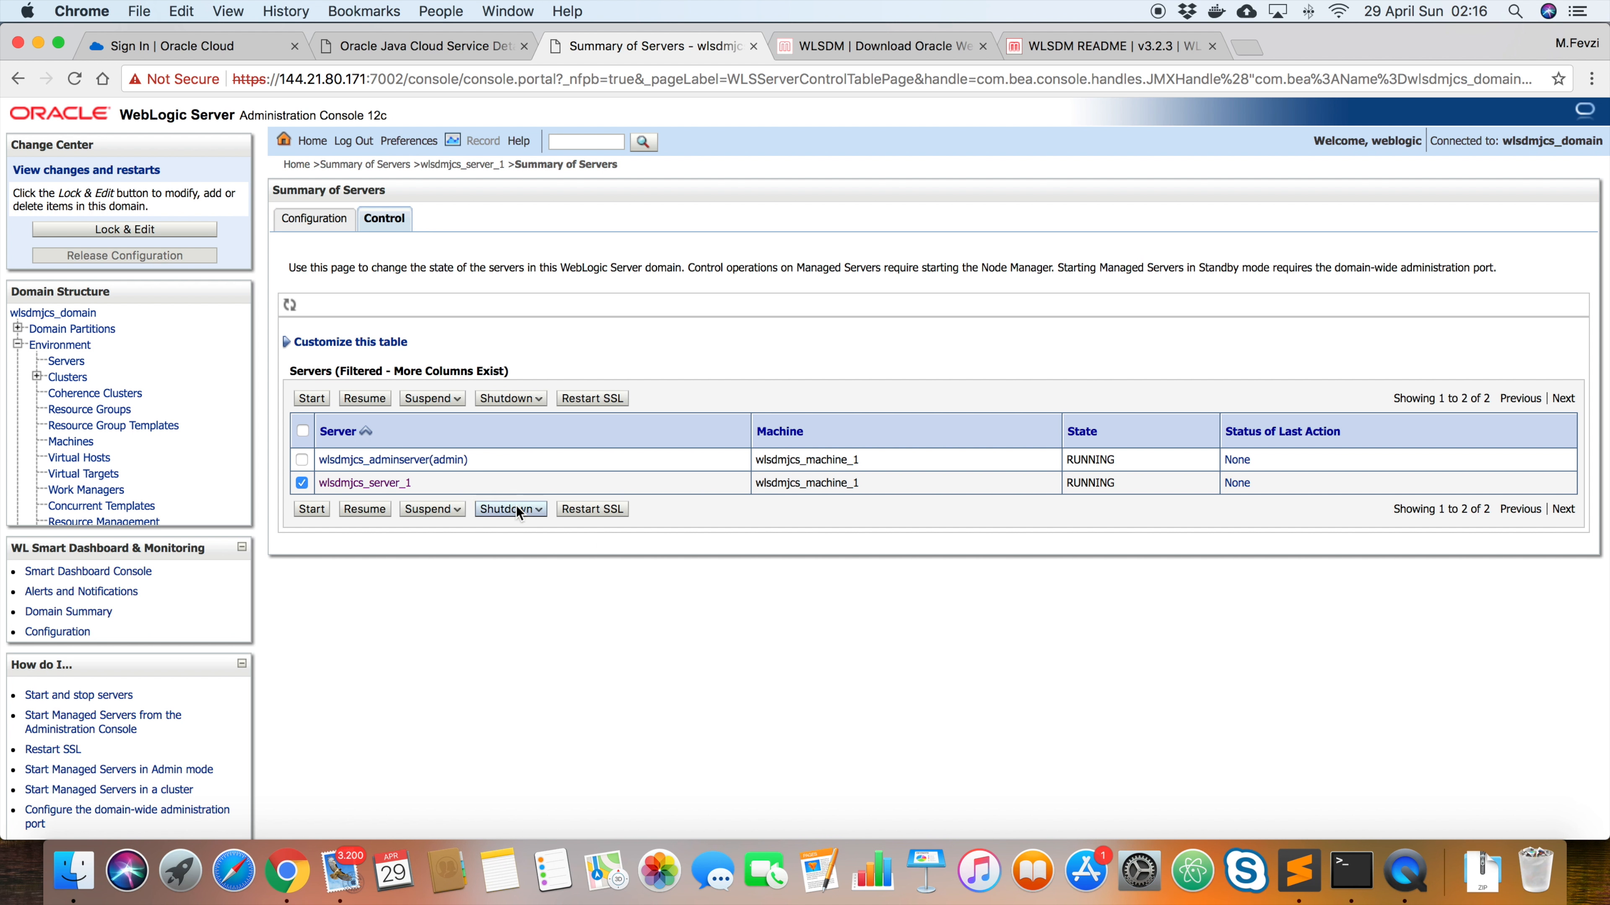
pyautogui.click(510, 508)
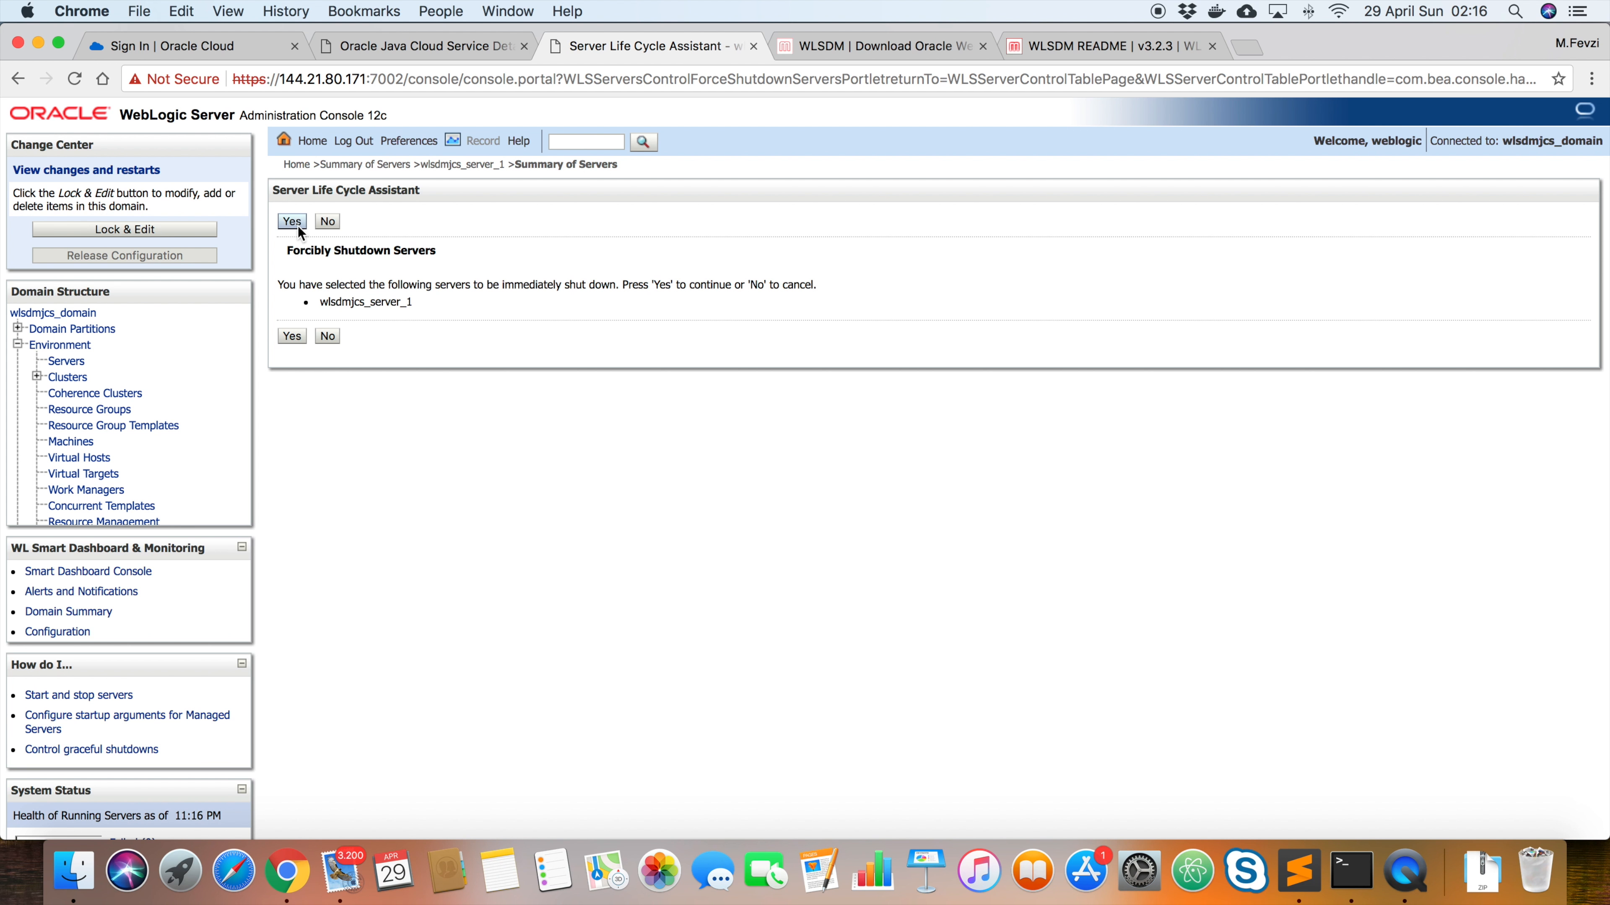
pyautogui.click(291, 221)
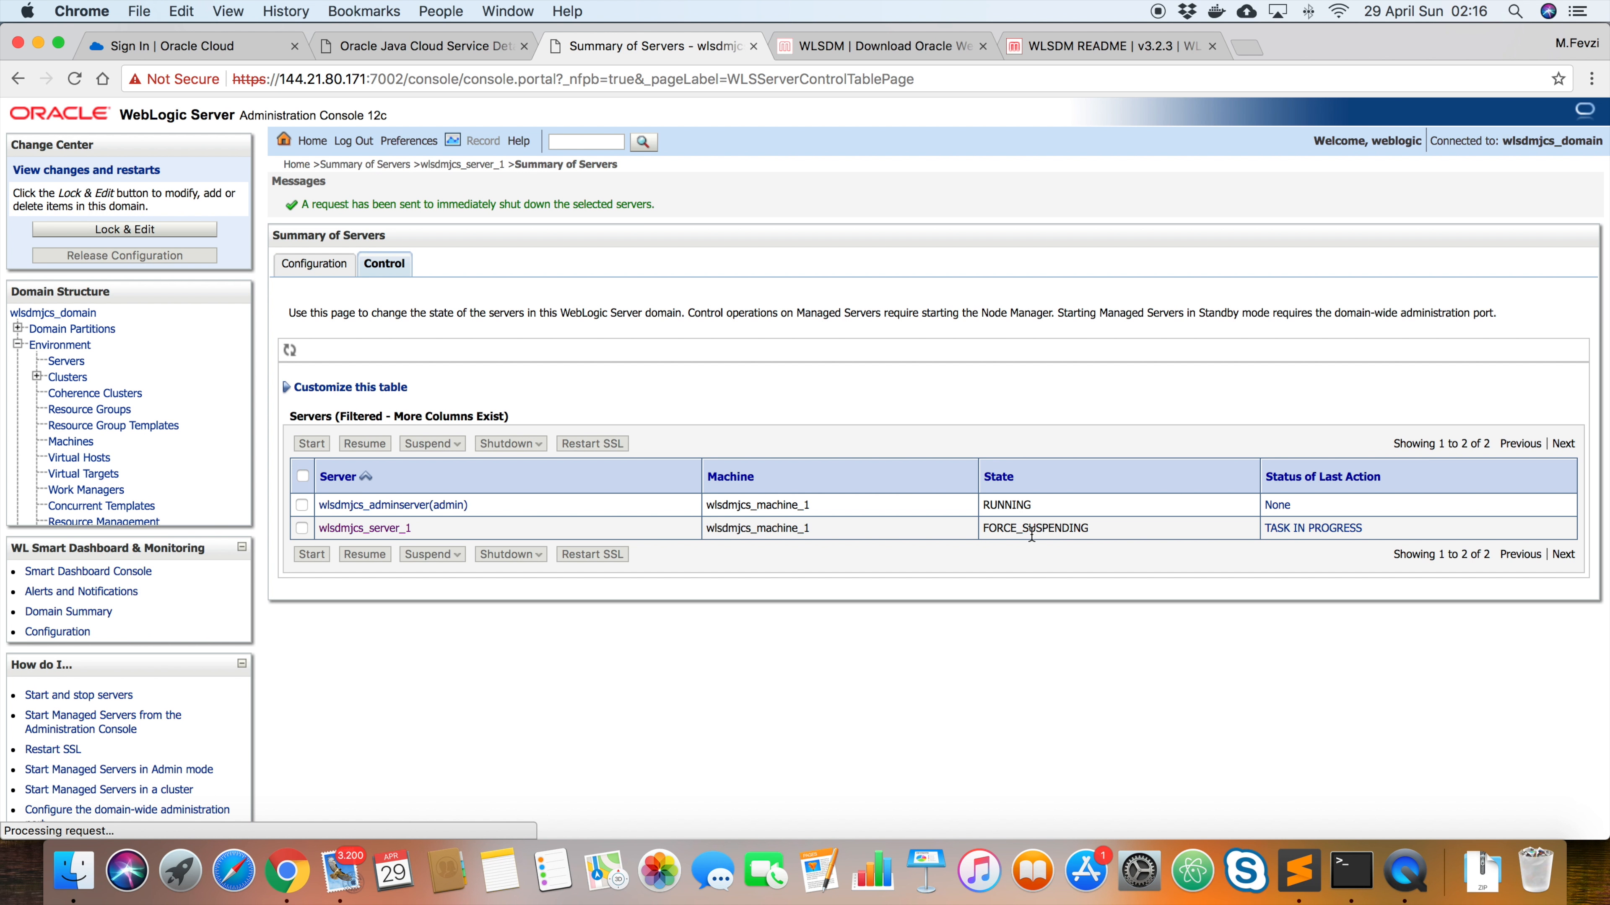
pyautogui.click(73, 79)
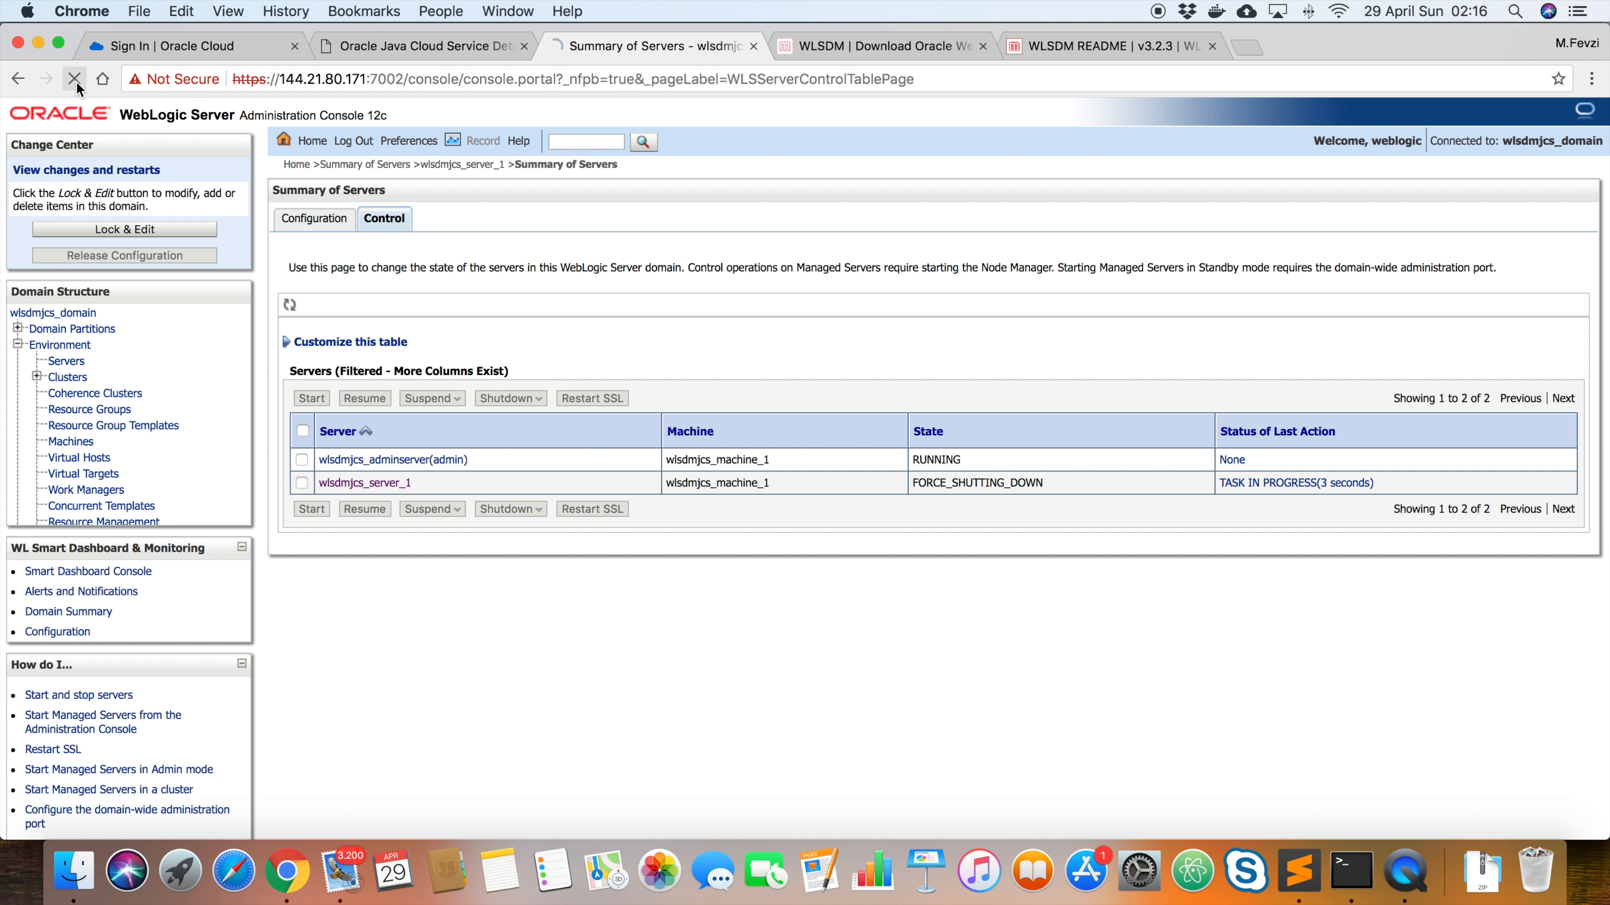
# Start wlsdmjcs_server_1 again and refresh until RUNNING, then bring Terminal forward
pyautogui.click(302, 483)
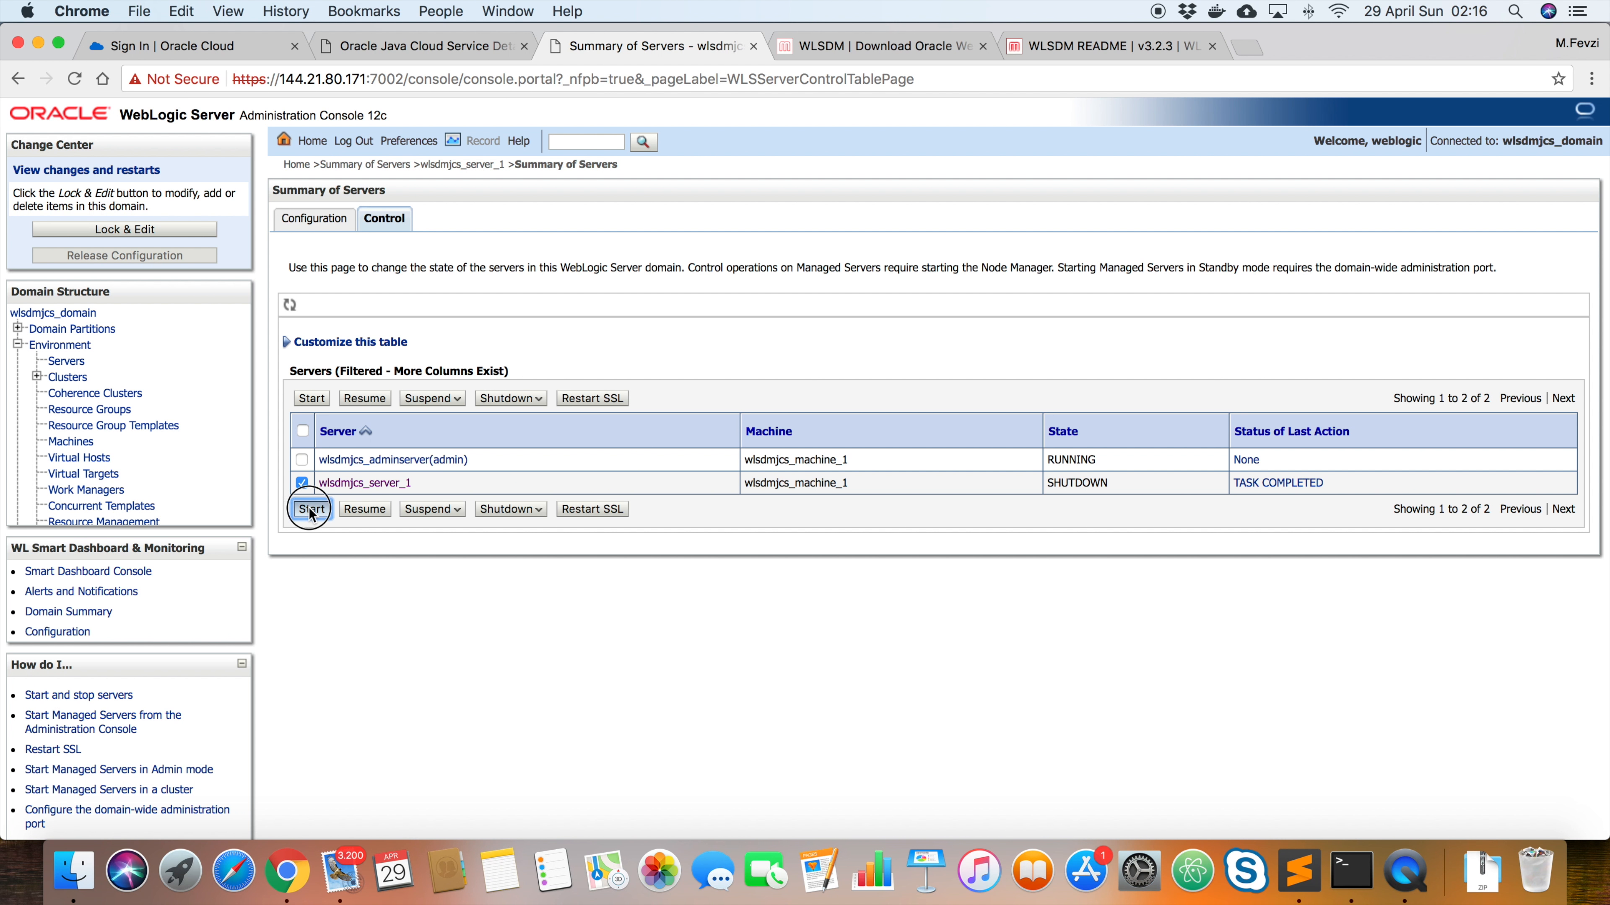
pyautogui.click(311, 508)
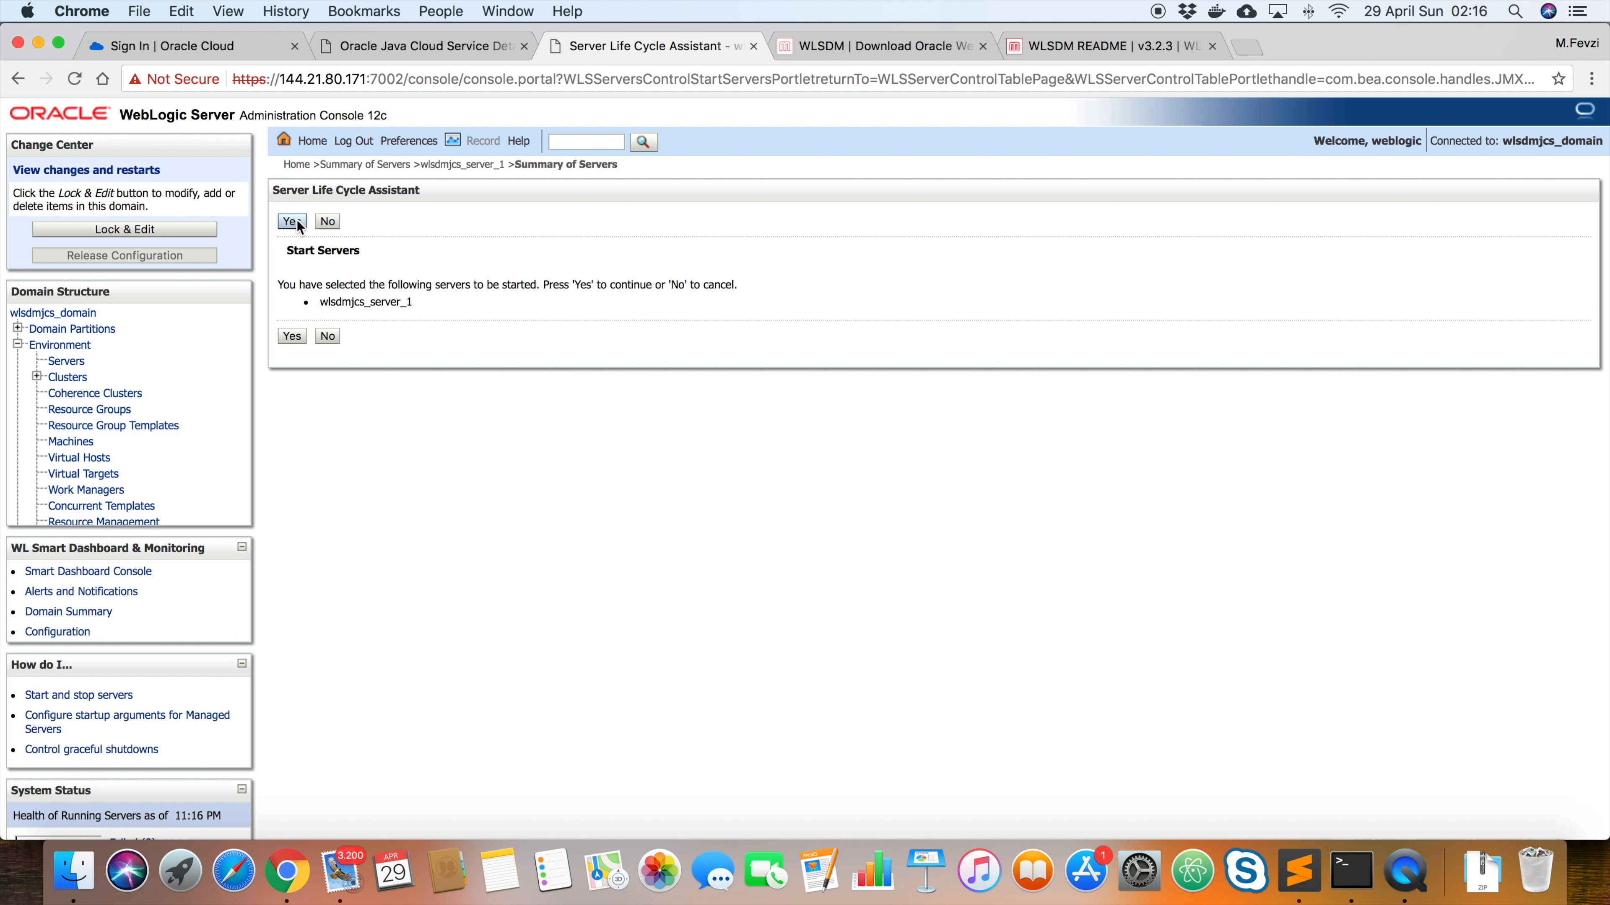
pyautogui.click(291, 221)
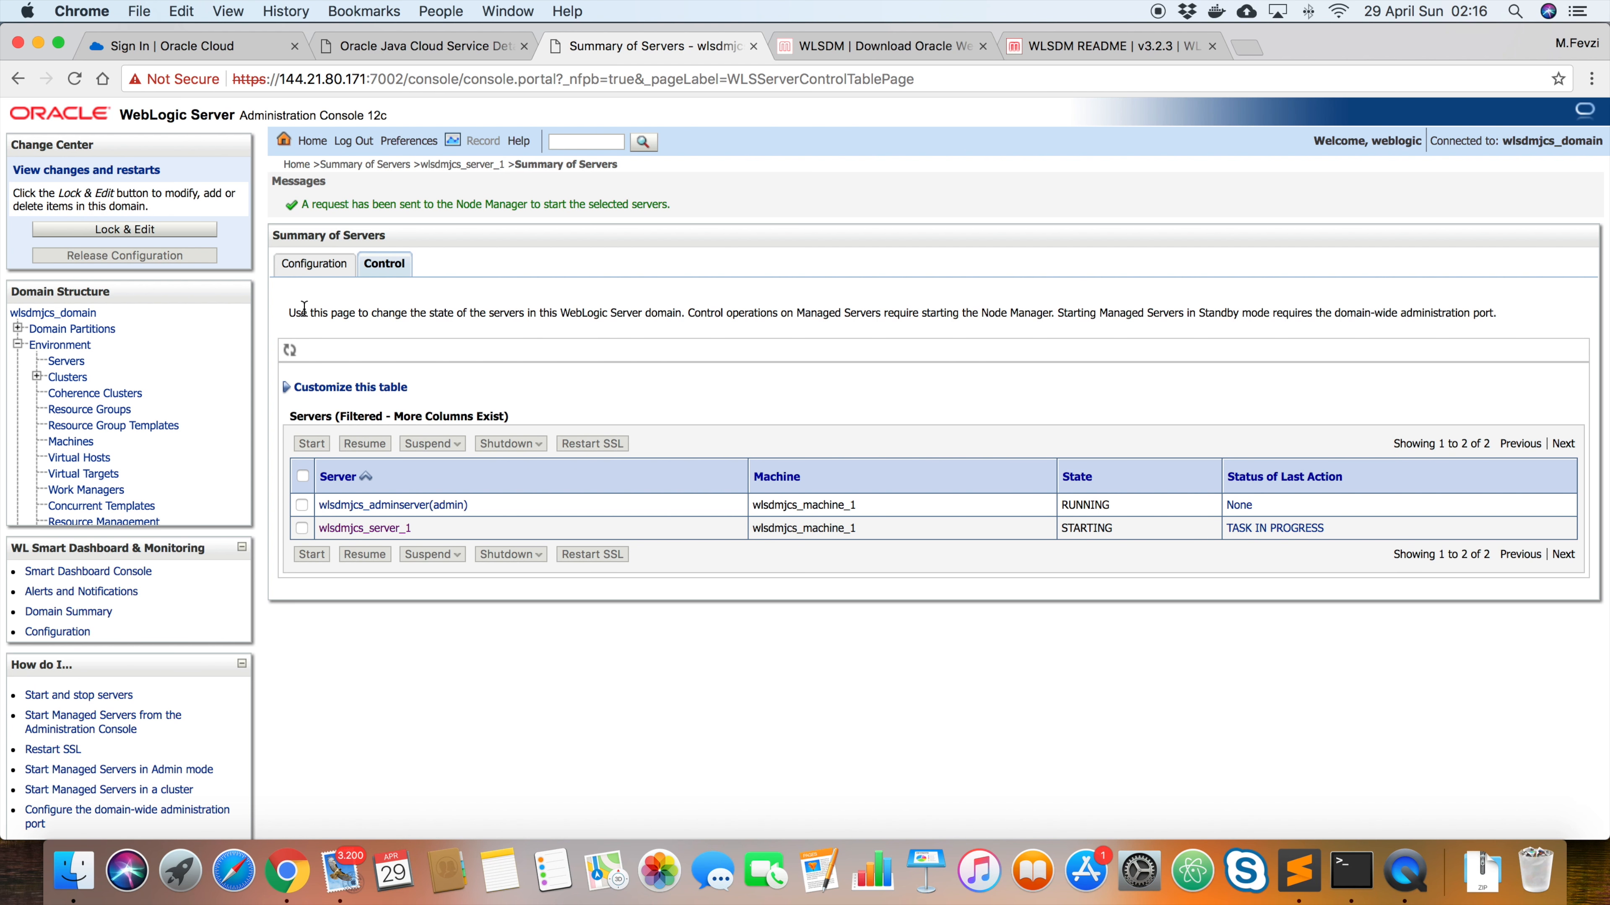
pyautogui.click(290, 350)
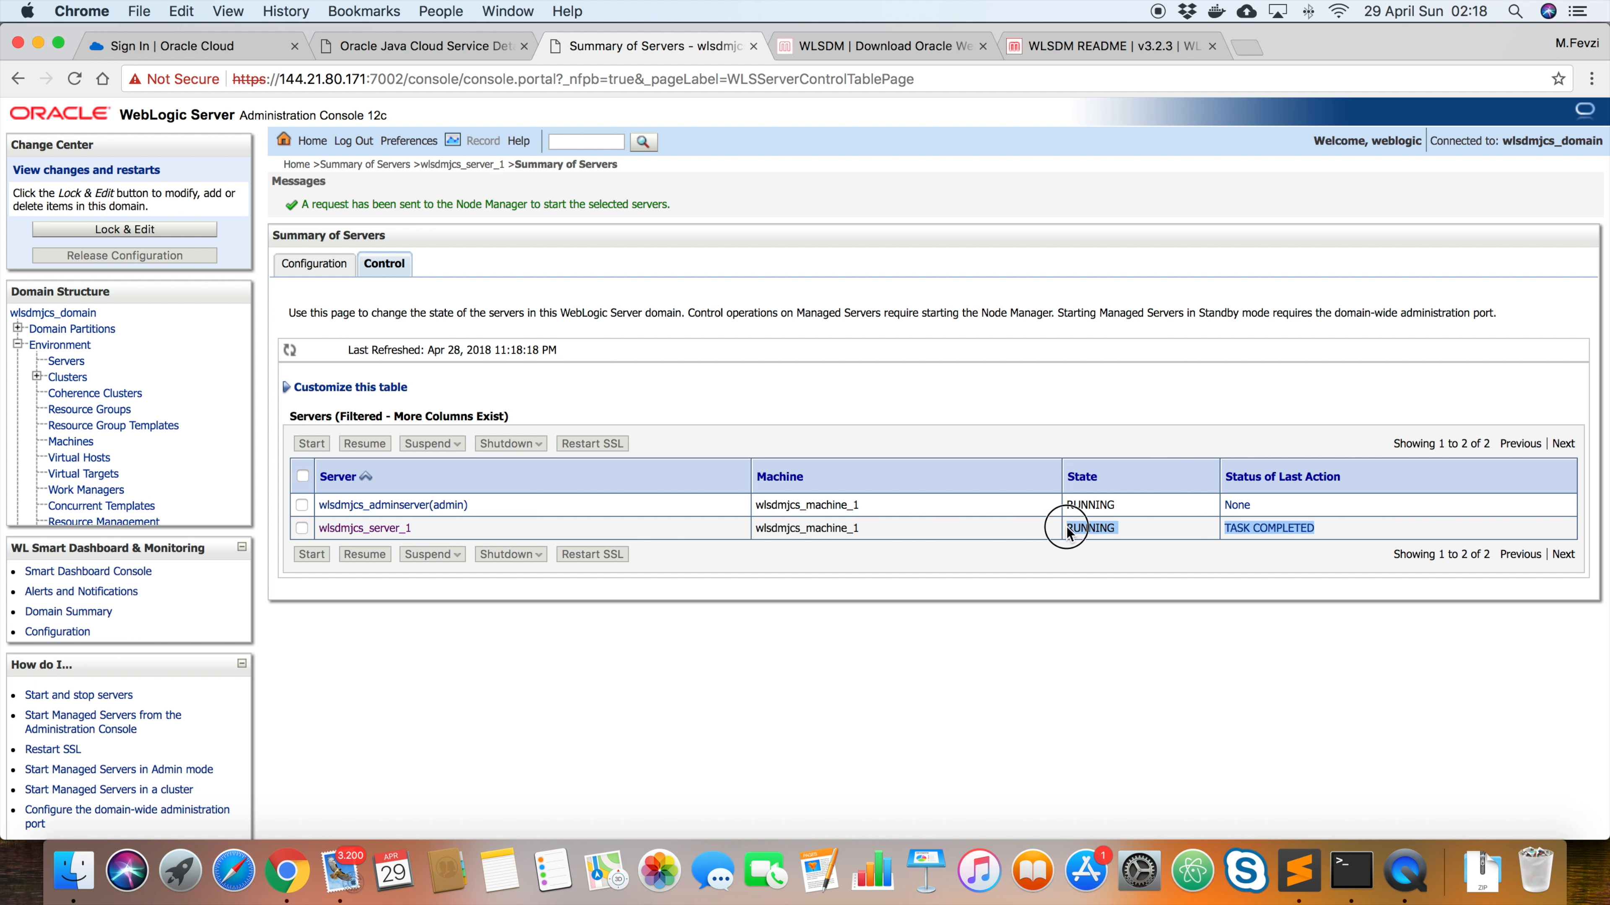
pyautogui.click(1349, 872)
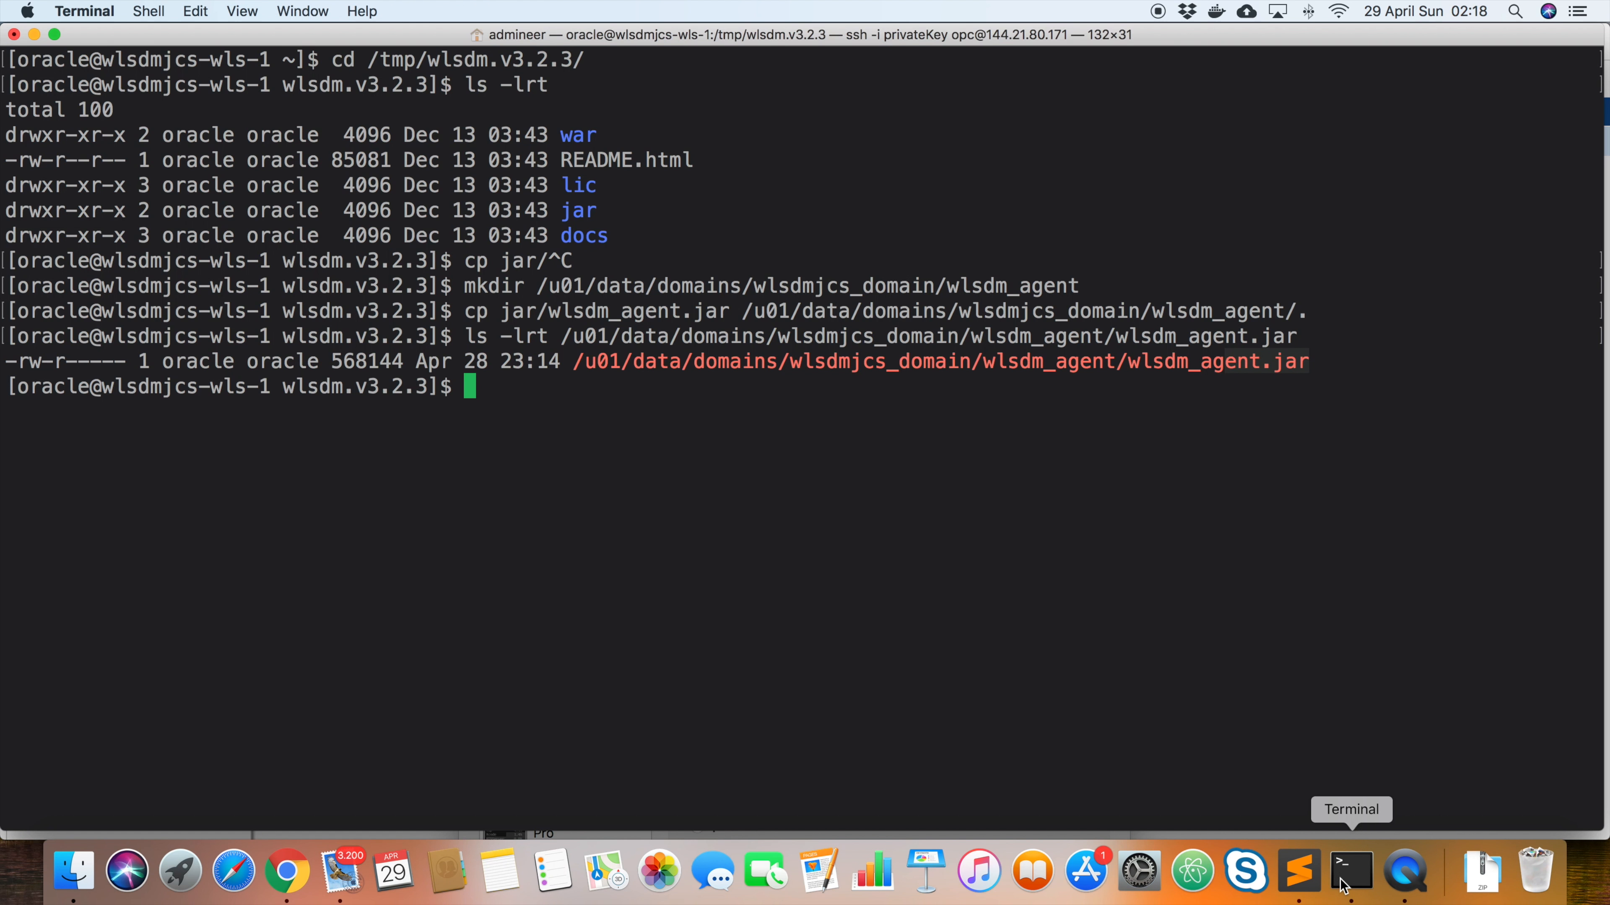
# cd into /u01/data/domains/wlsdmjcs_domain and then its WLSDM/logs folder
pyautogui.write('c')
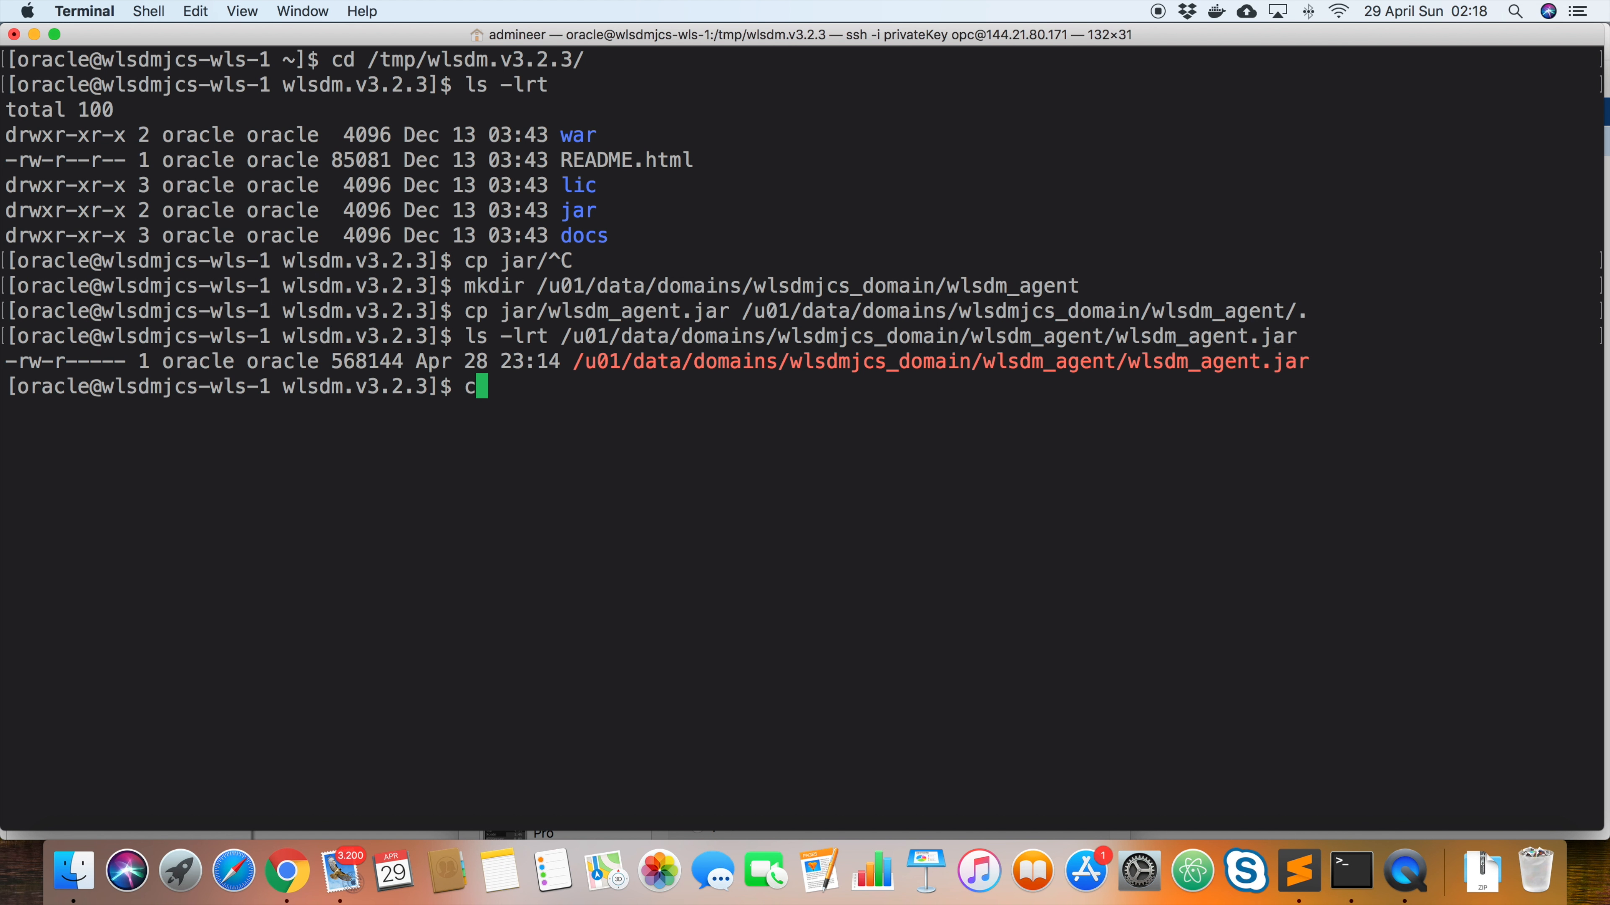
pyautogui.write('d /u01/data/do')
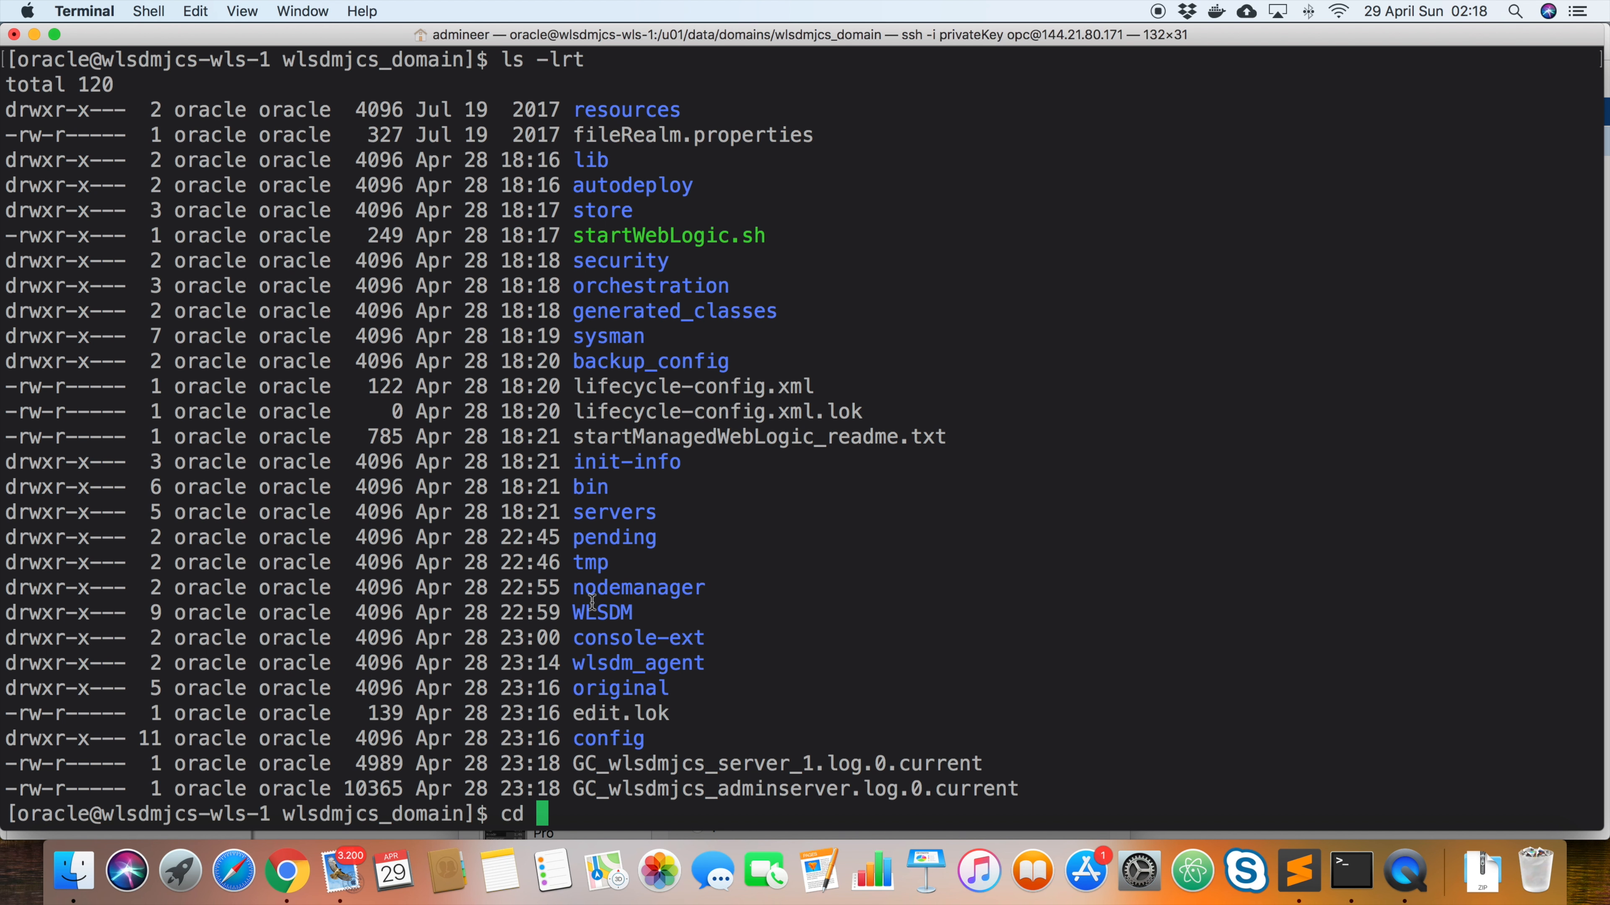
pyautogui.rightClick(602, 612)
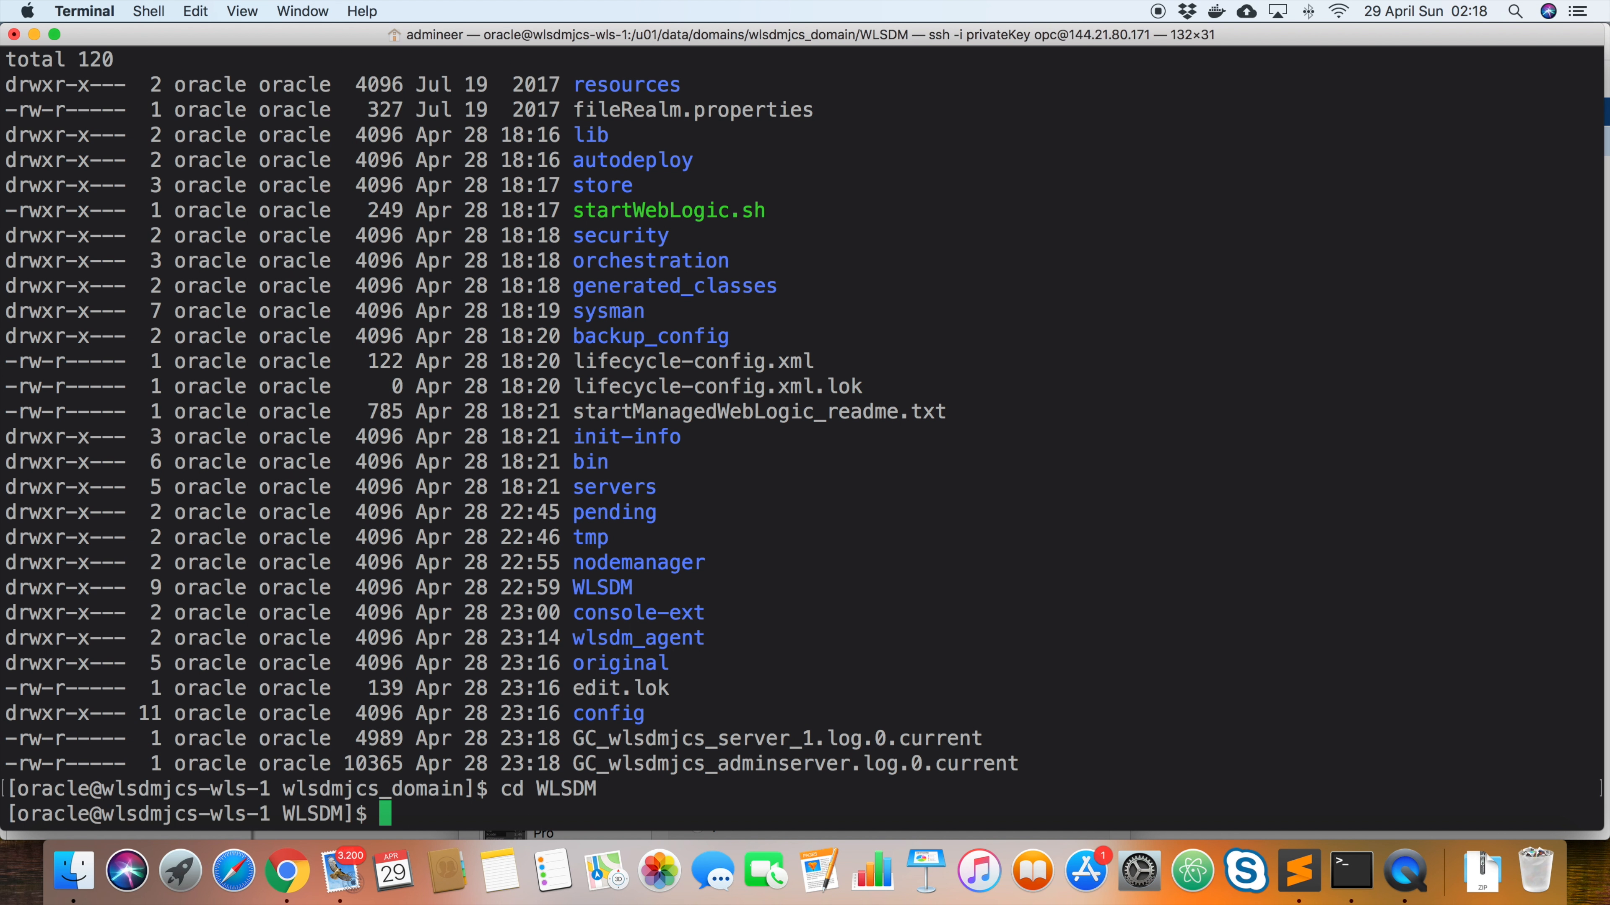
pyautogui.write('cd logs')
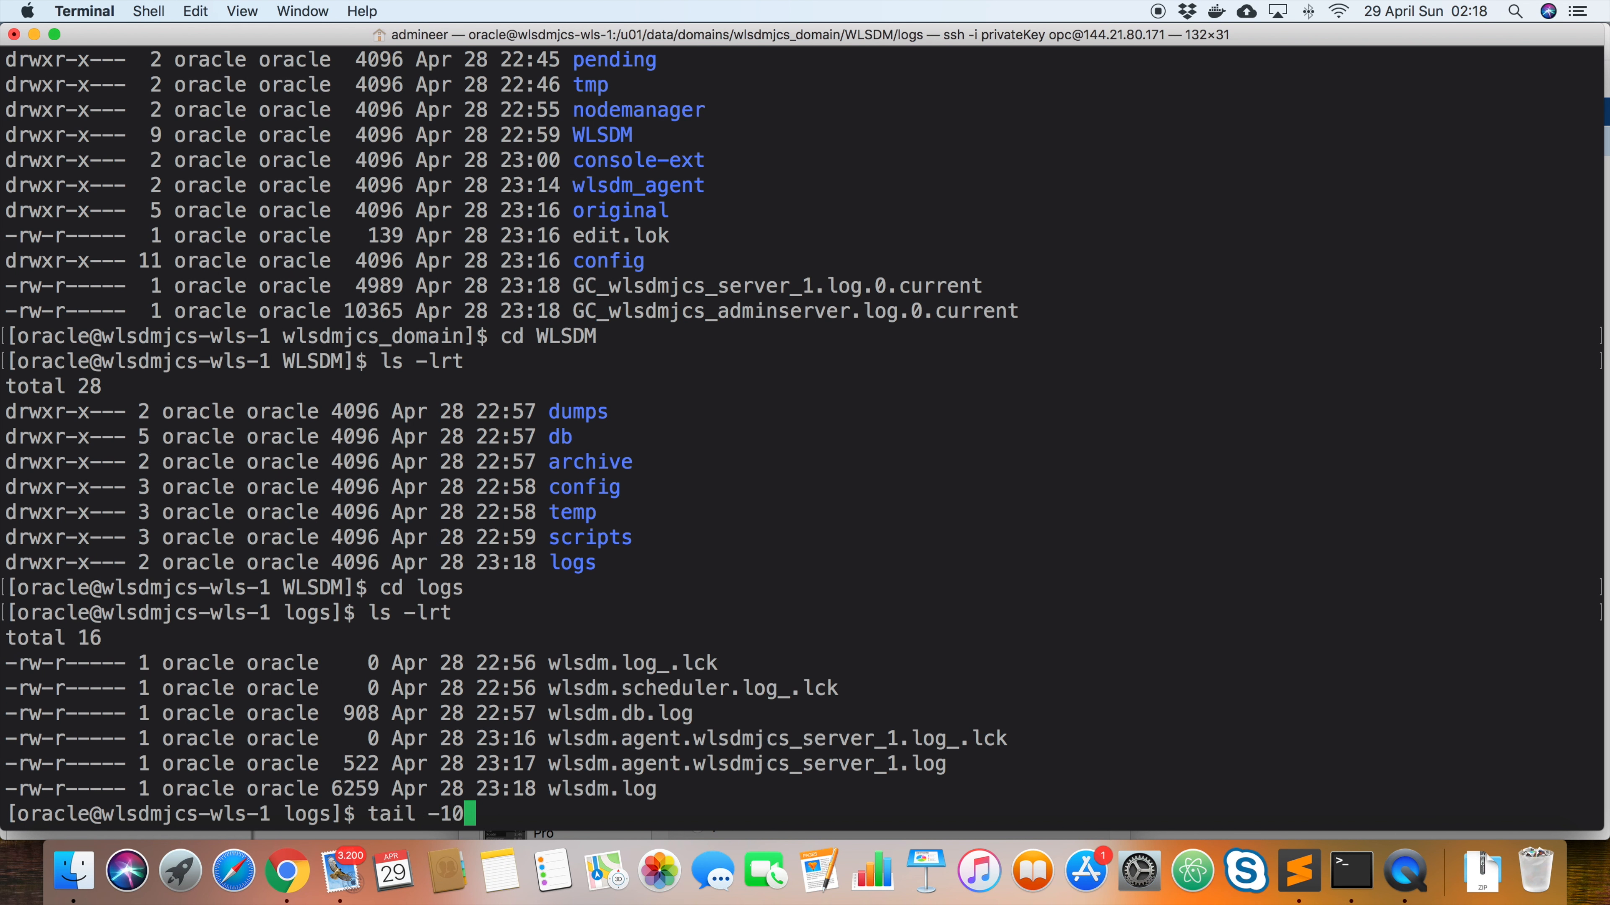
pyautogui.press('Backspace')
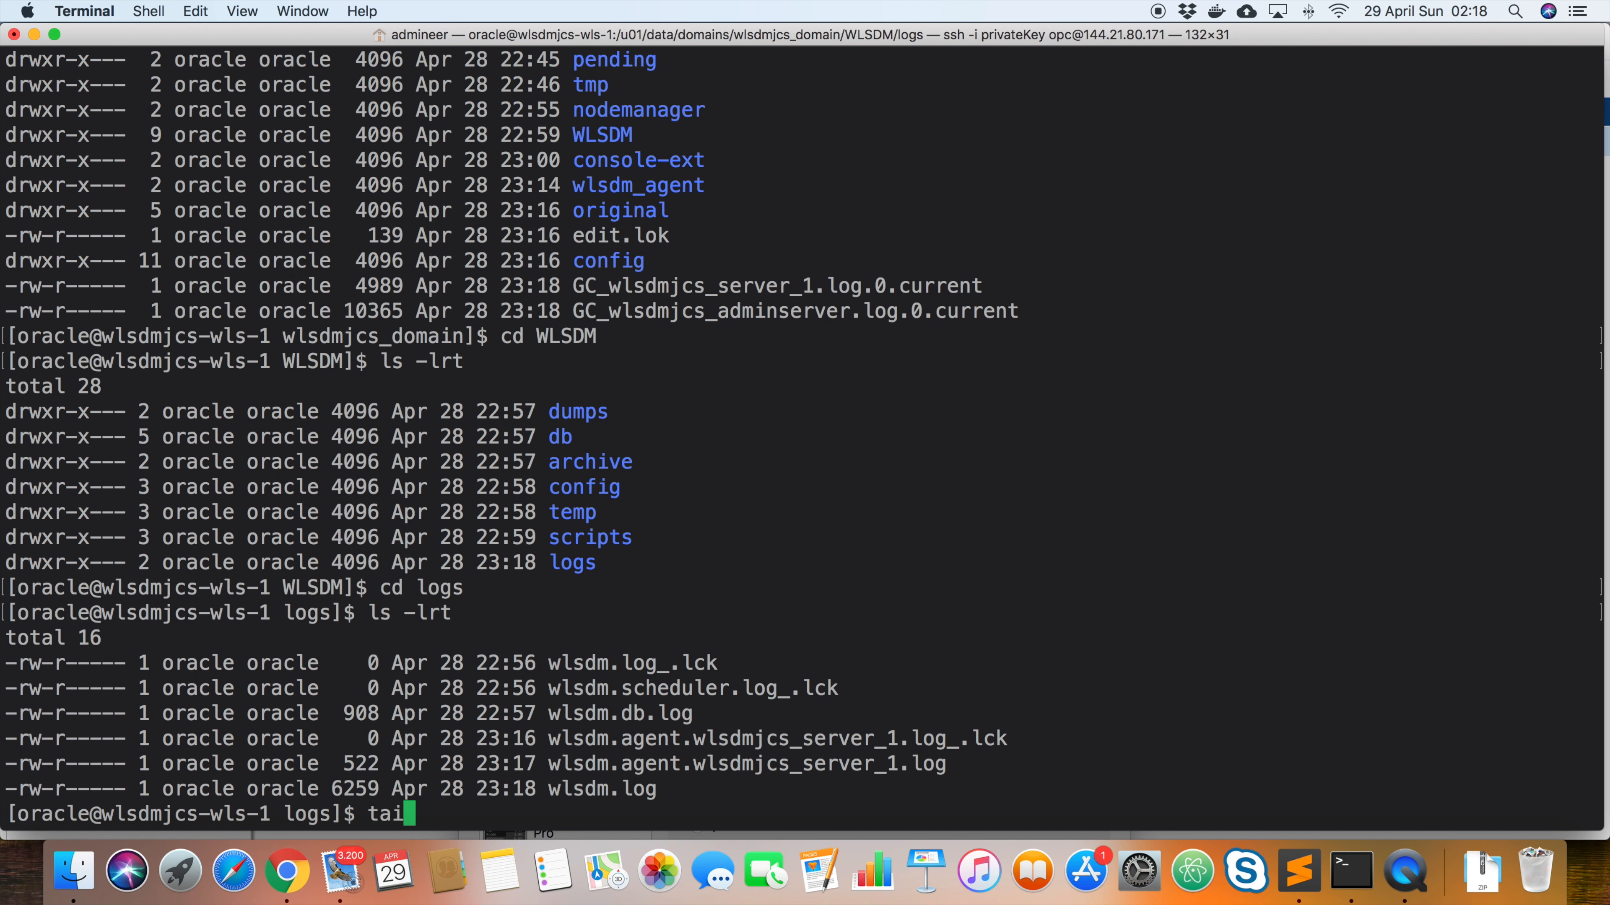
# cat wlsdm.agent.wlsdmjcs_server_1.log to view the agent log
pyautogui.write('cat wlsdm.')
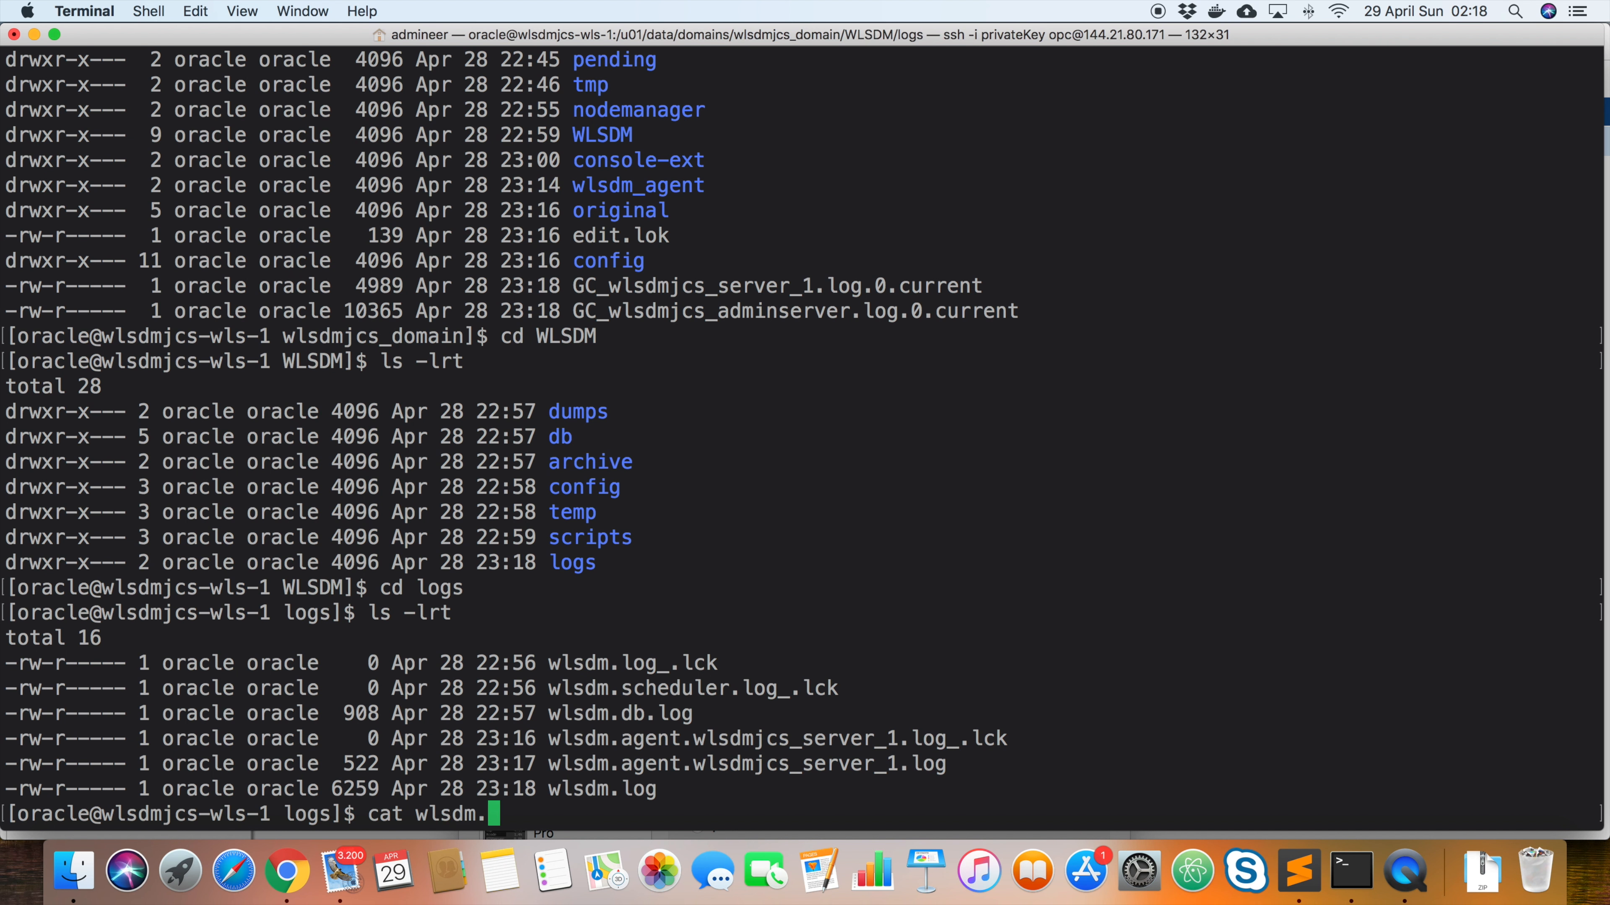
pyautogui.write('agent.wlsdmjcs_server_1.log')
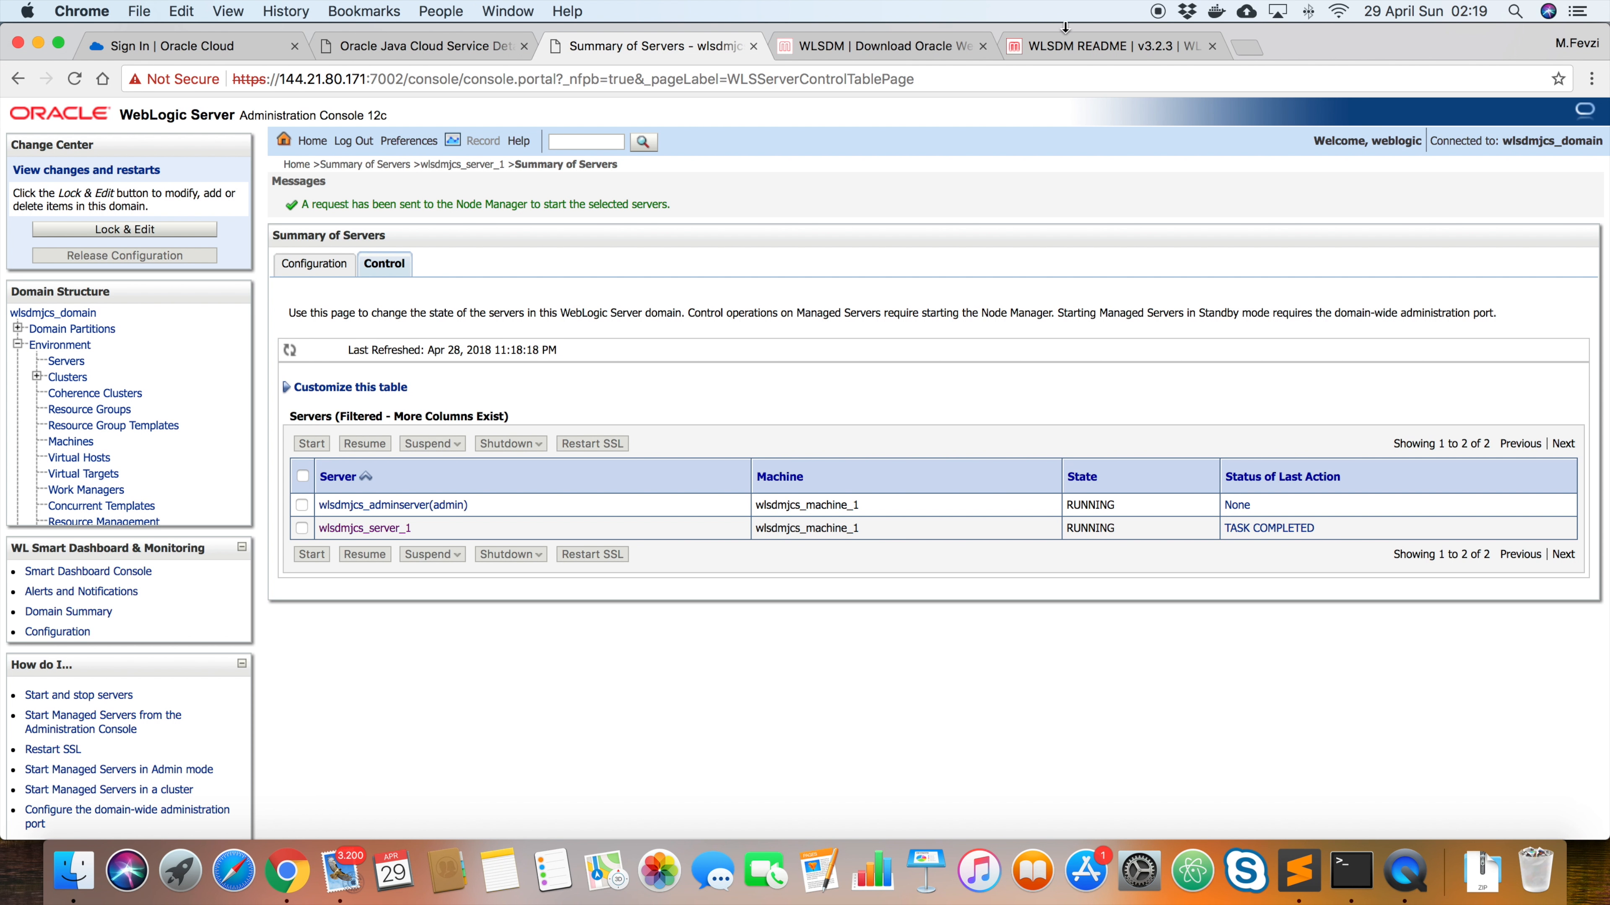
# Confirm wlsdmjcs_server_1 is RUNNING and move to the Terminal session in console-ext
pyautogui.click(1108, 45)
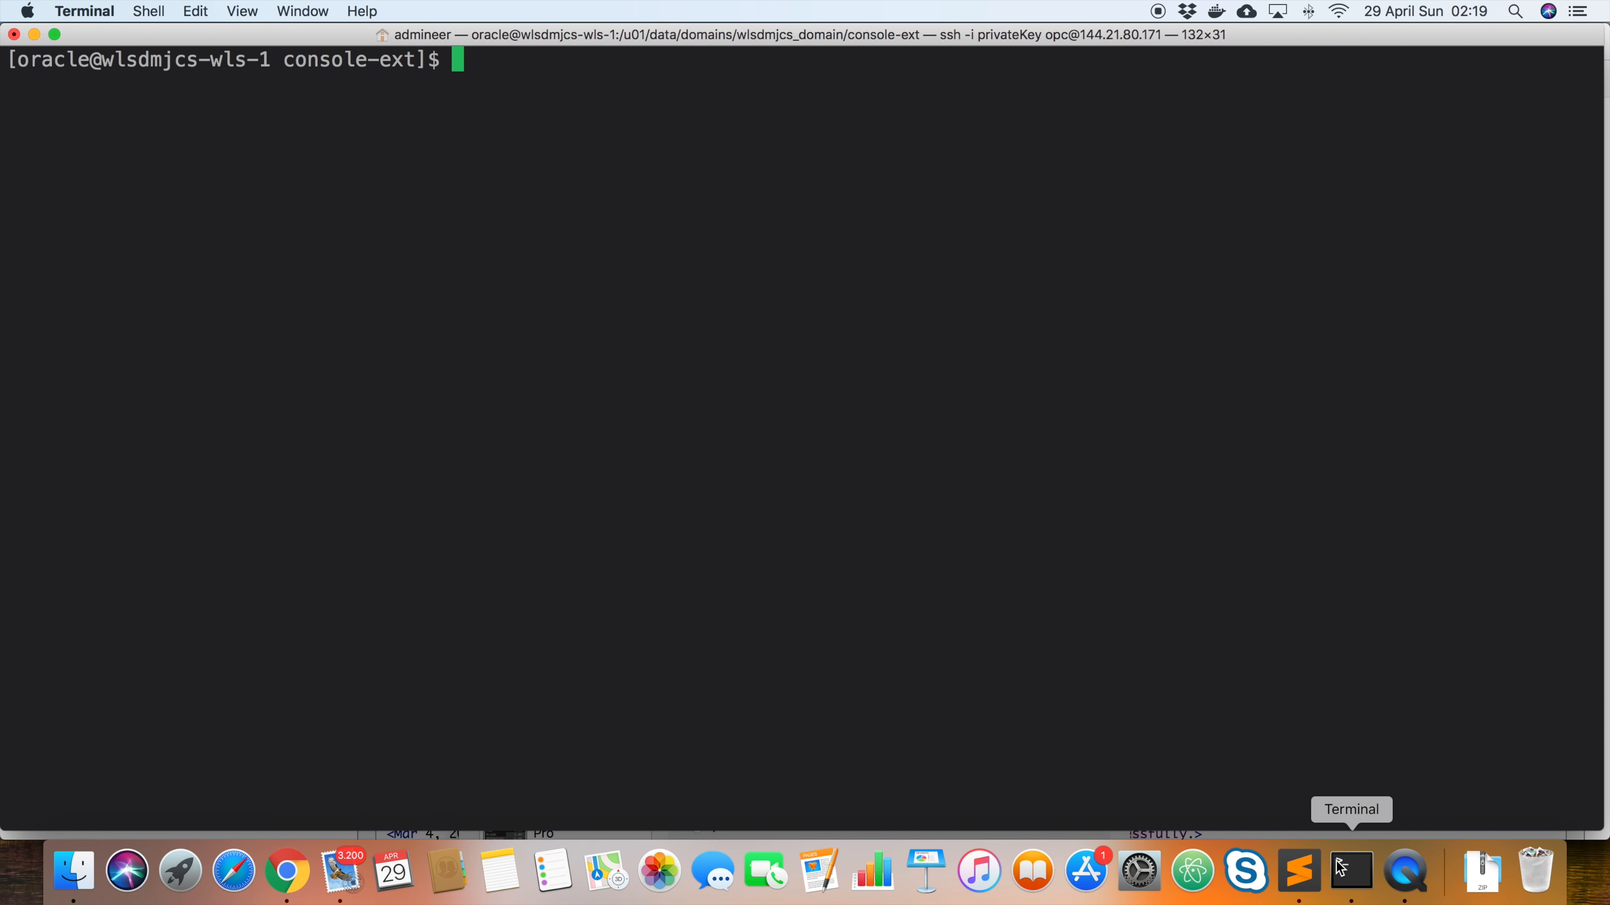
# Run cp /tmp/wlsdm.v3.2.3/war/wlsdm.war . inside console-ext and check pwd
pyautogui.write('cp /tmp/')
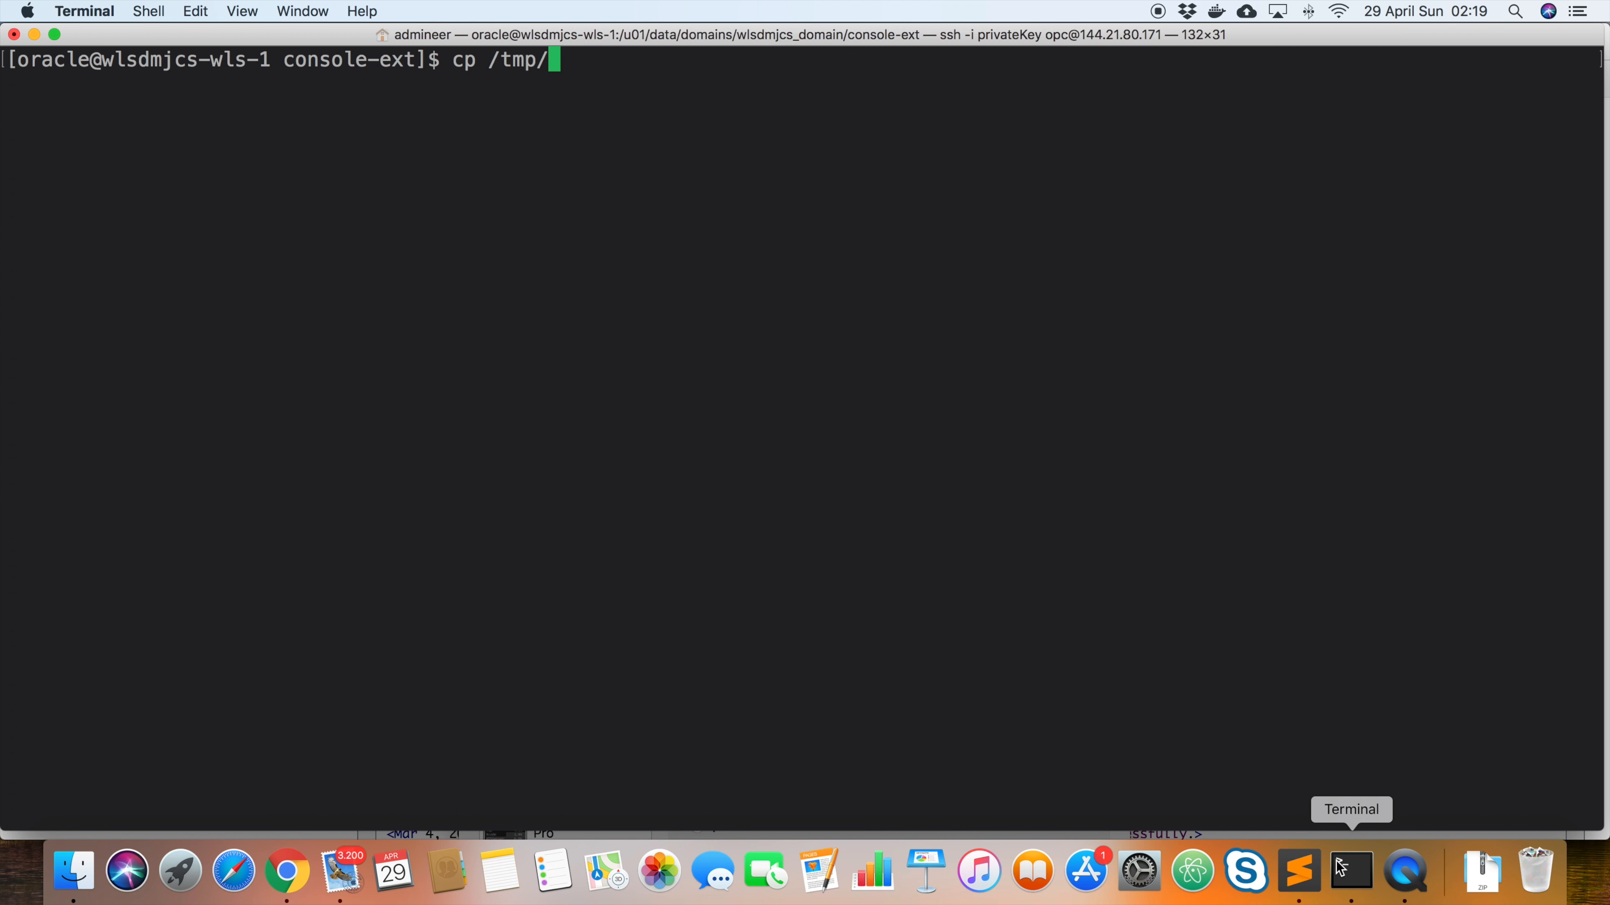
pyautogui.write('wlsdm.v3.2.3/')
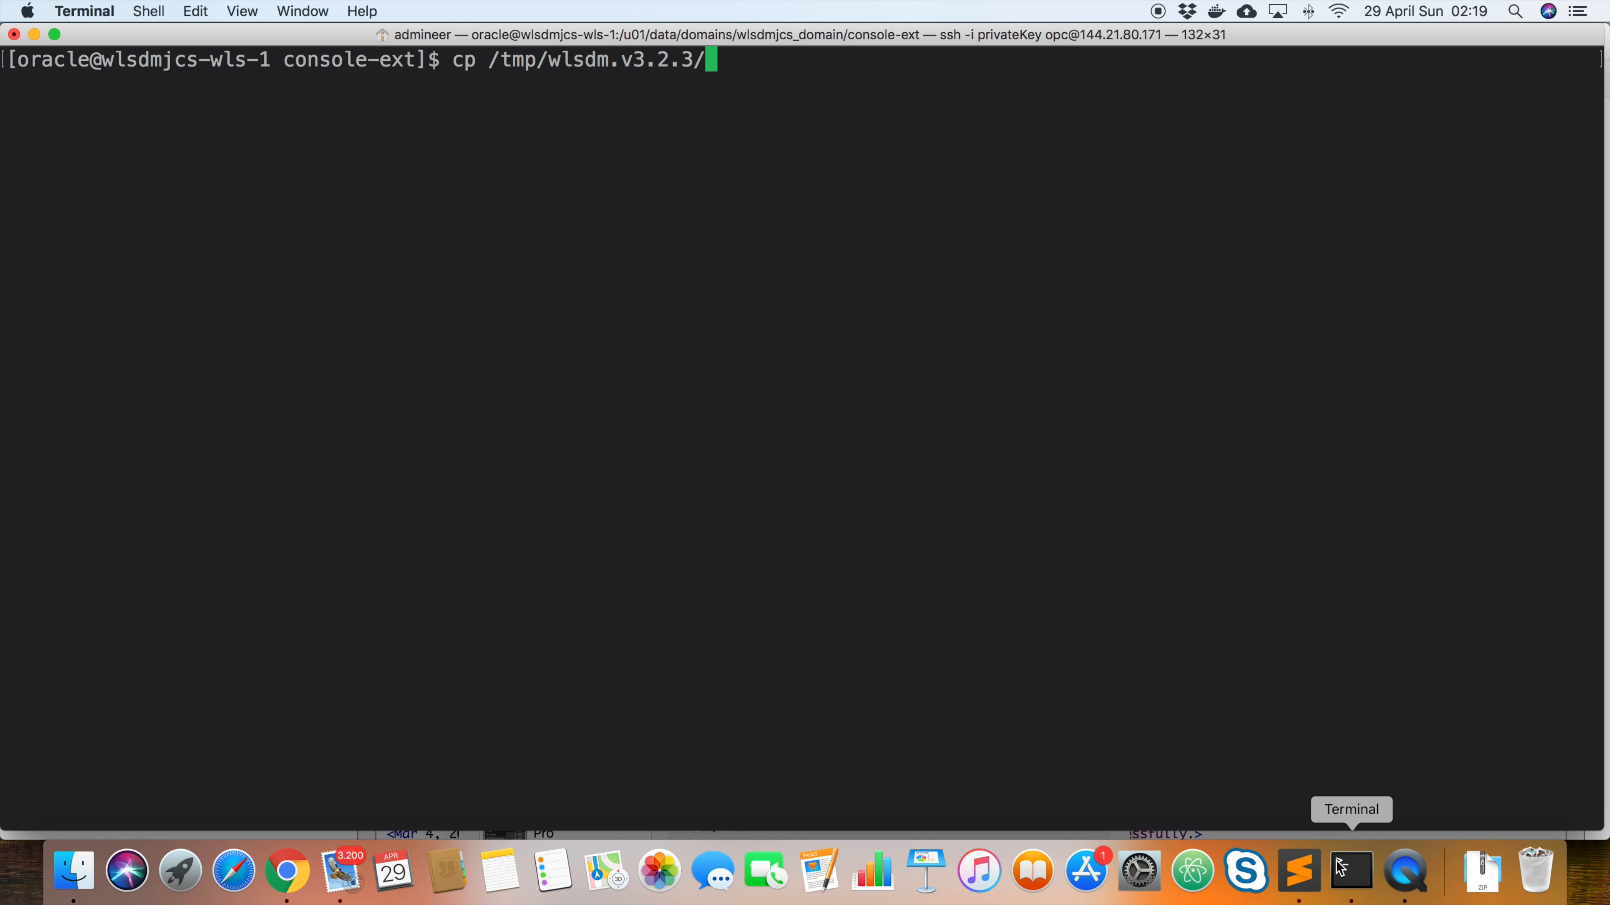
pyautogui.write('war/wlsdm.war')
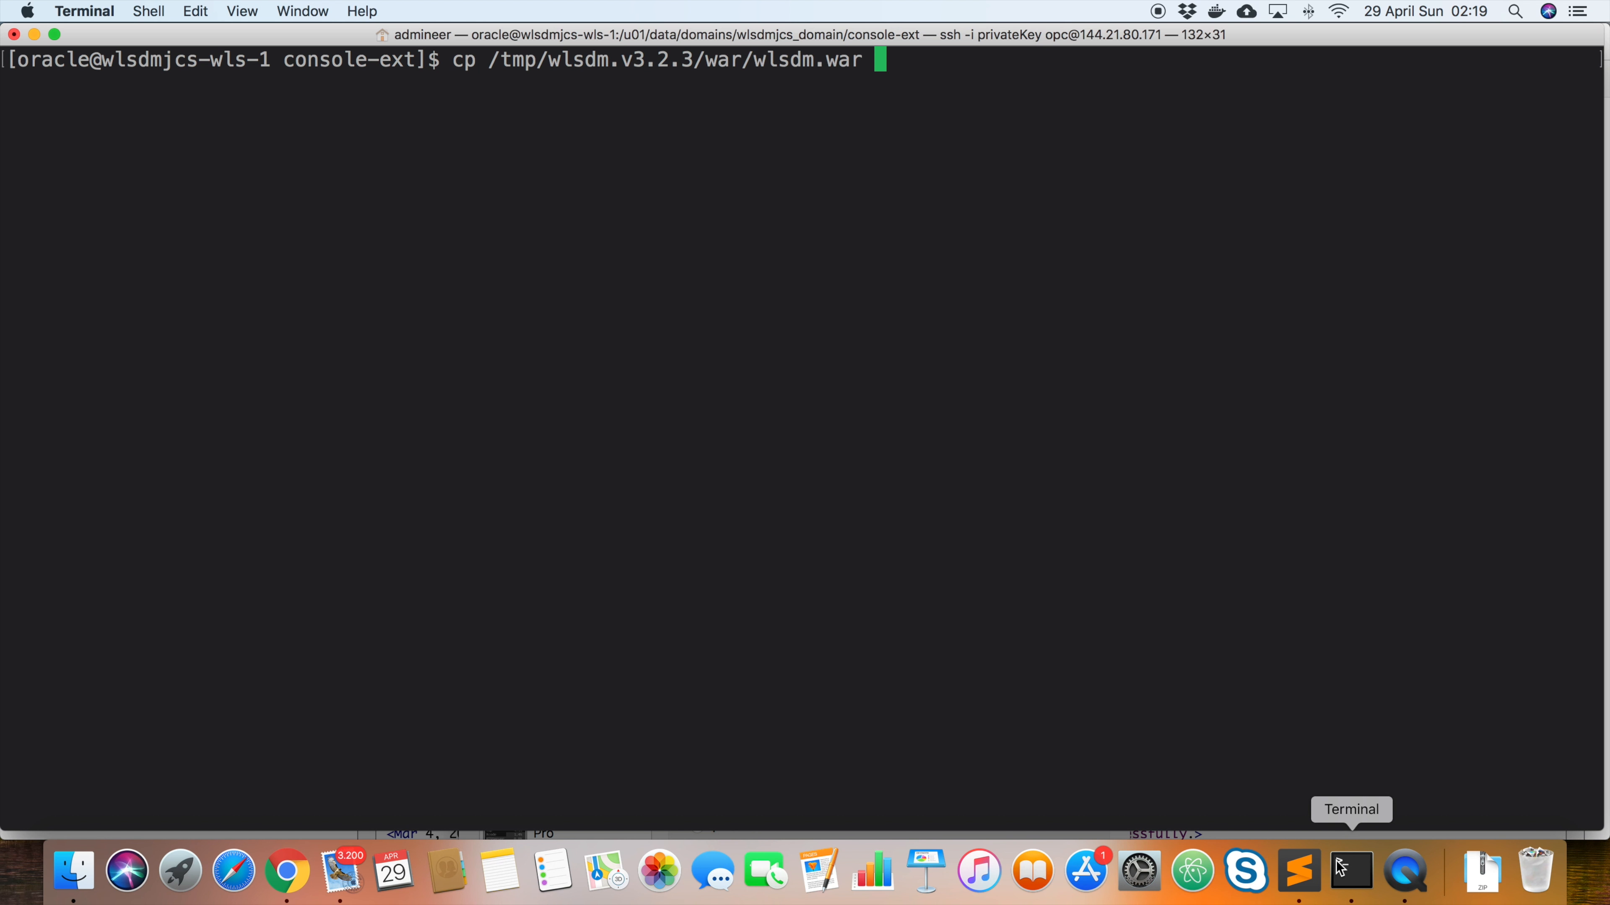
pyautogui.write('pwd')
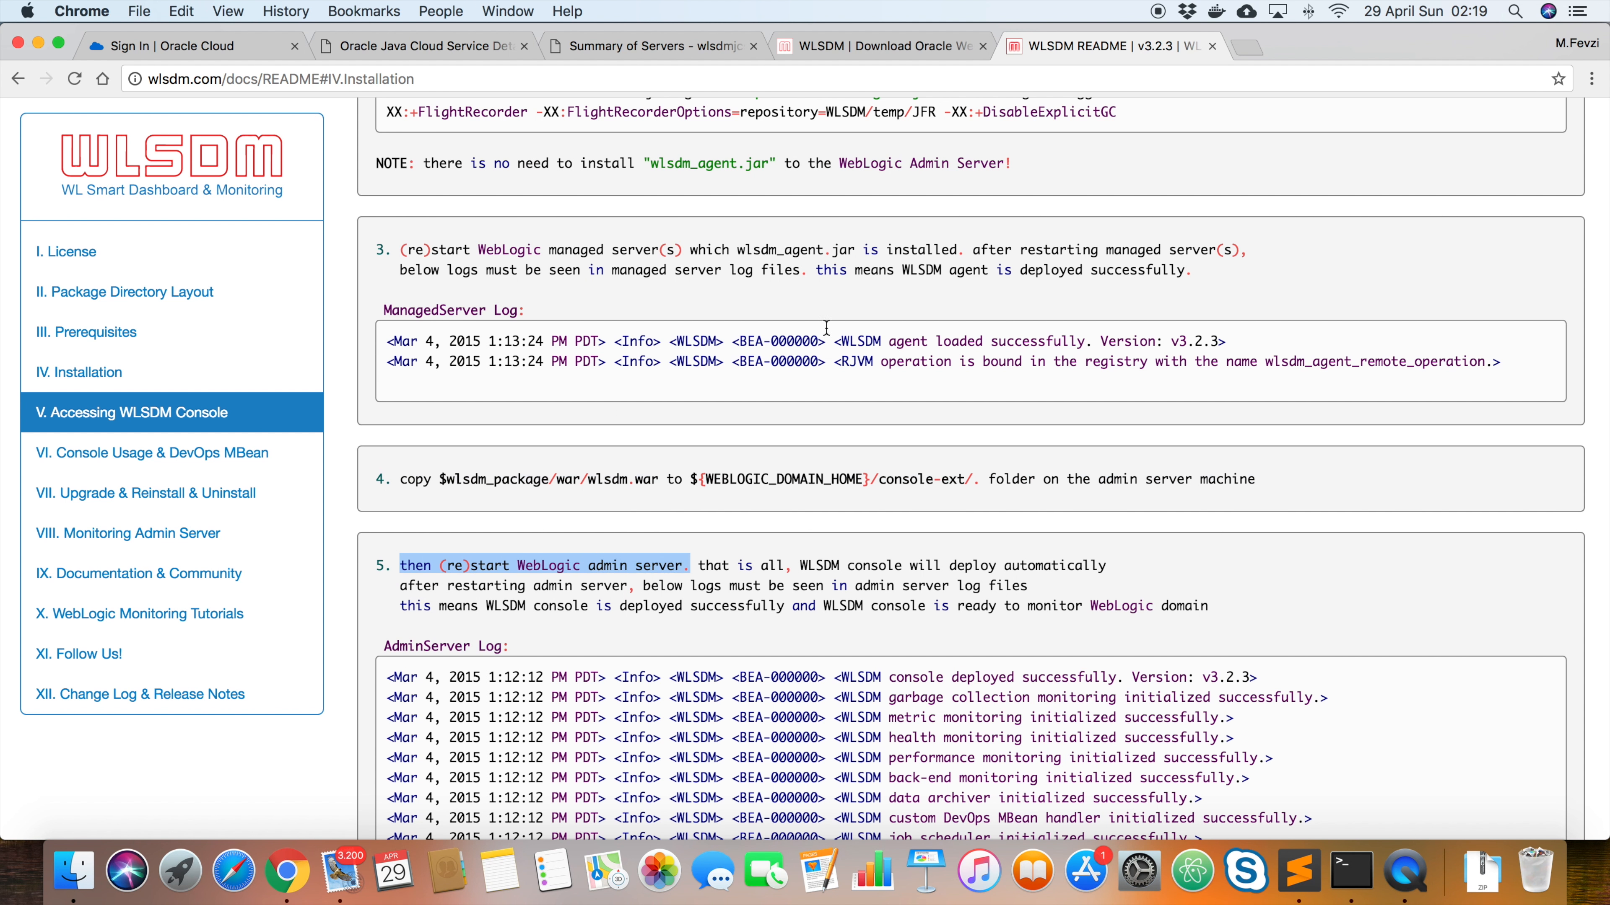
# Force shut down the admin server, reload to confirm the console is down, then return to the shell
pyautogui.click(652, 45)
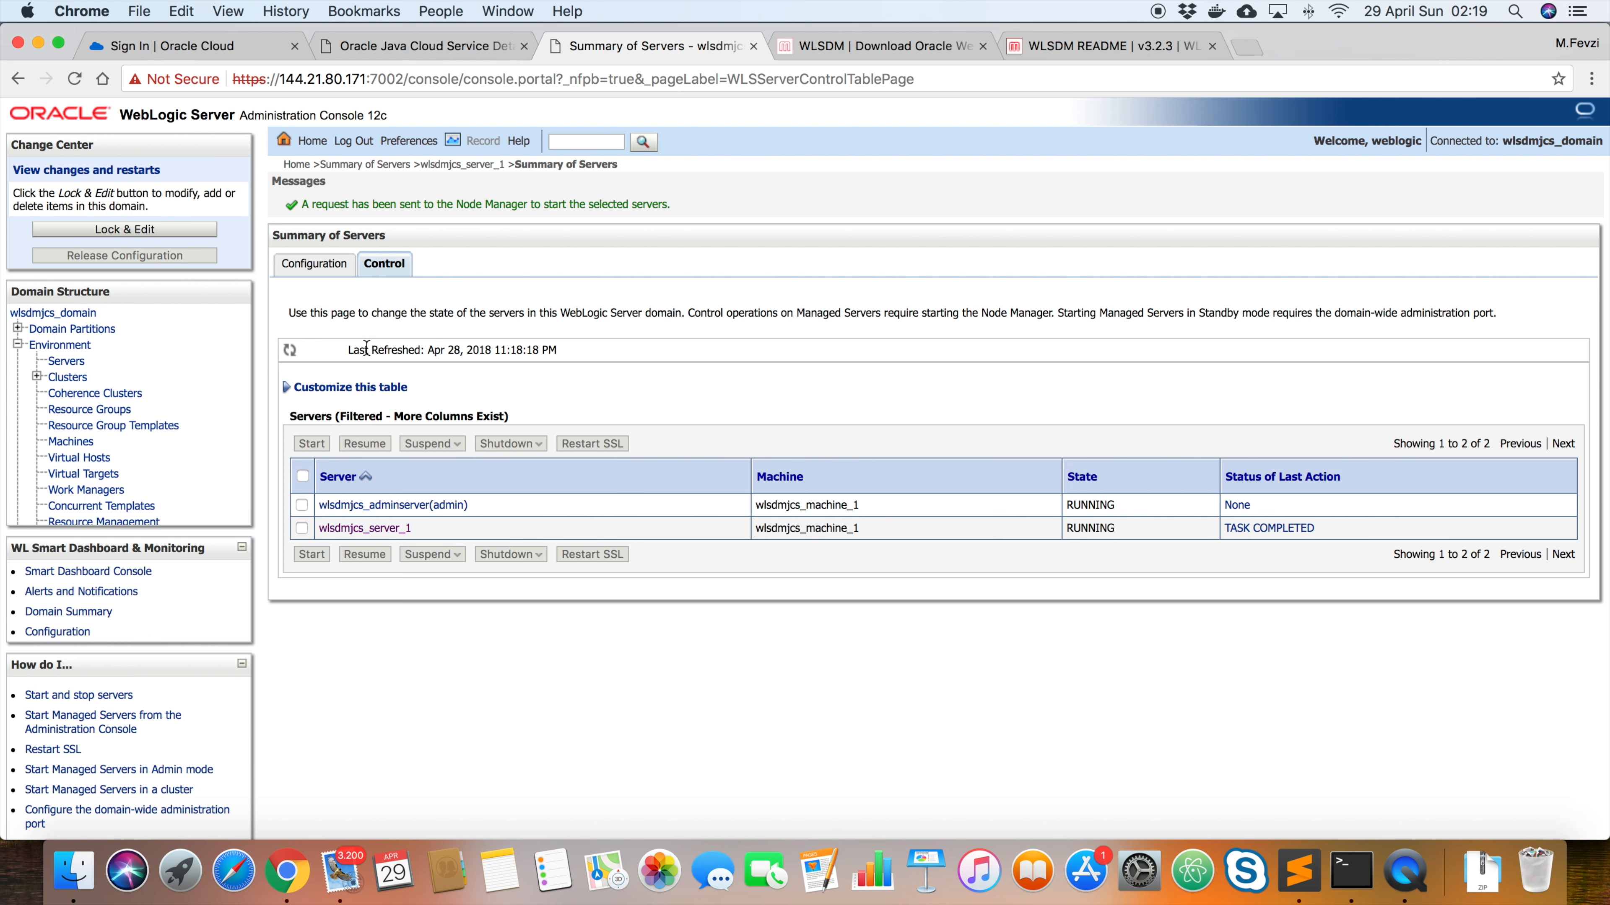
pyautogui.click(301, 503)
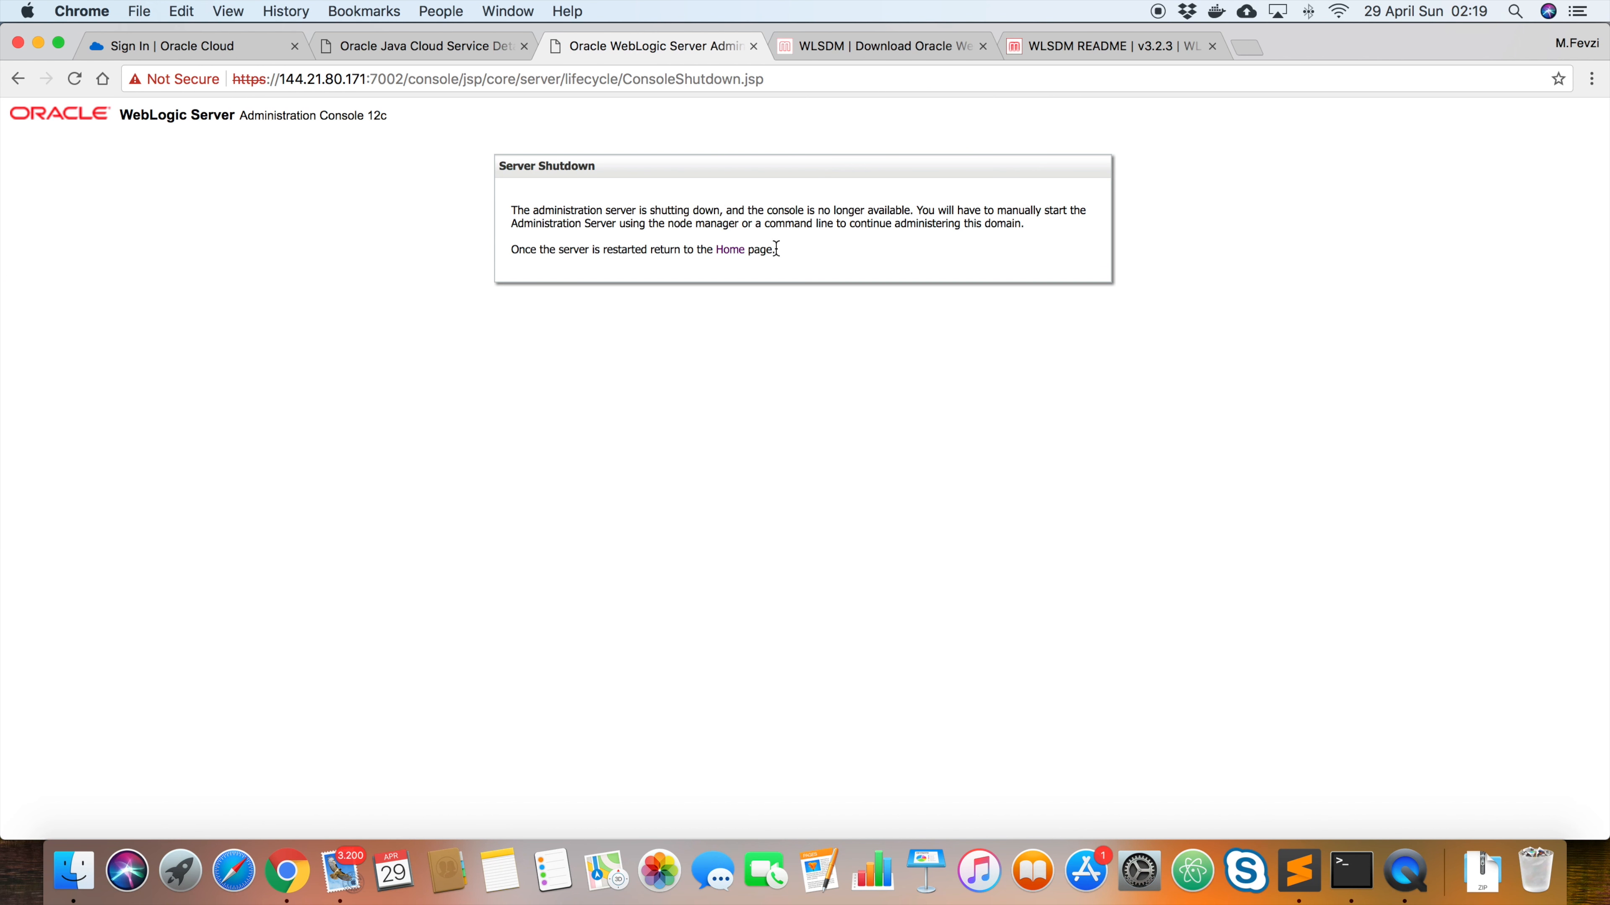
pyautogui.click(74, 79)
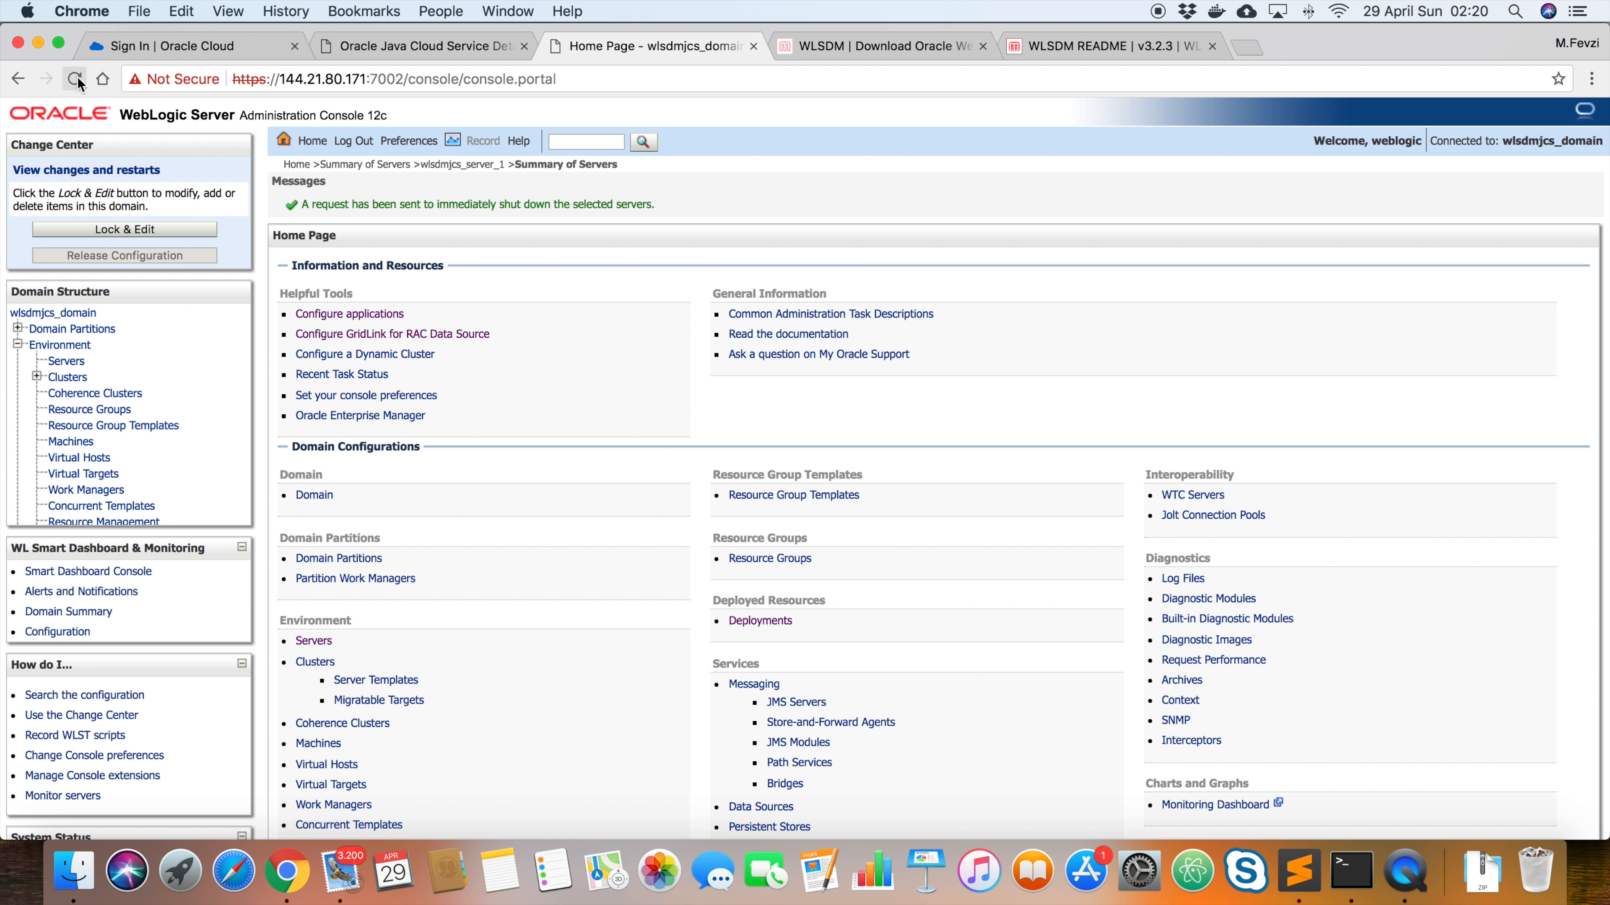
pyautogui.click(78, 79)
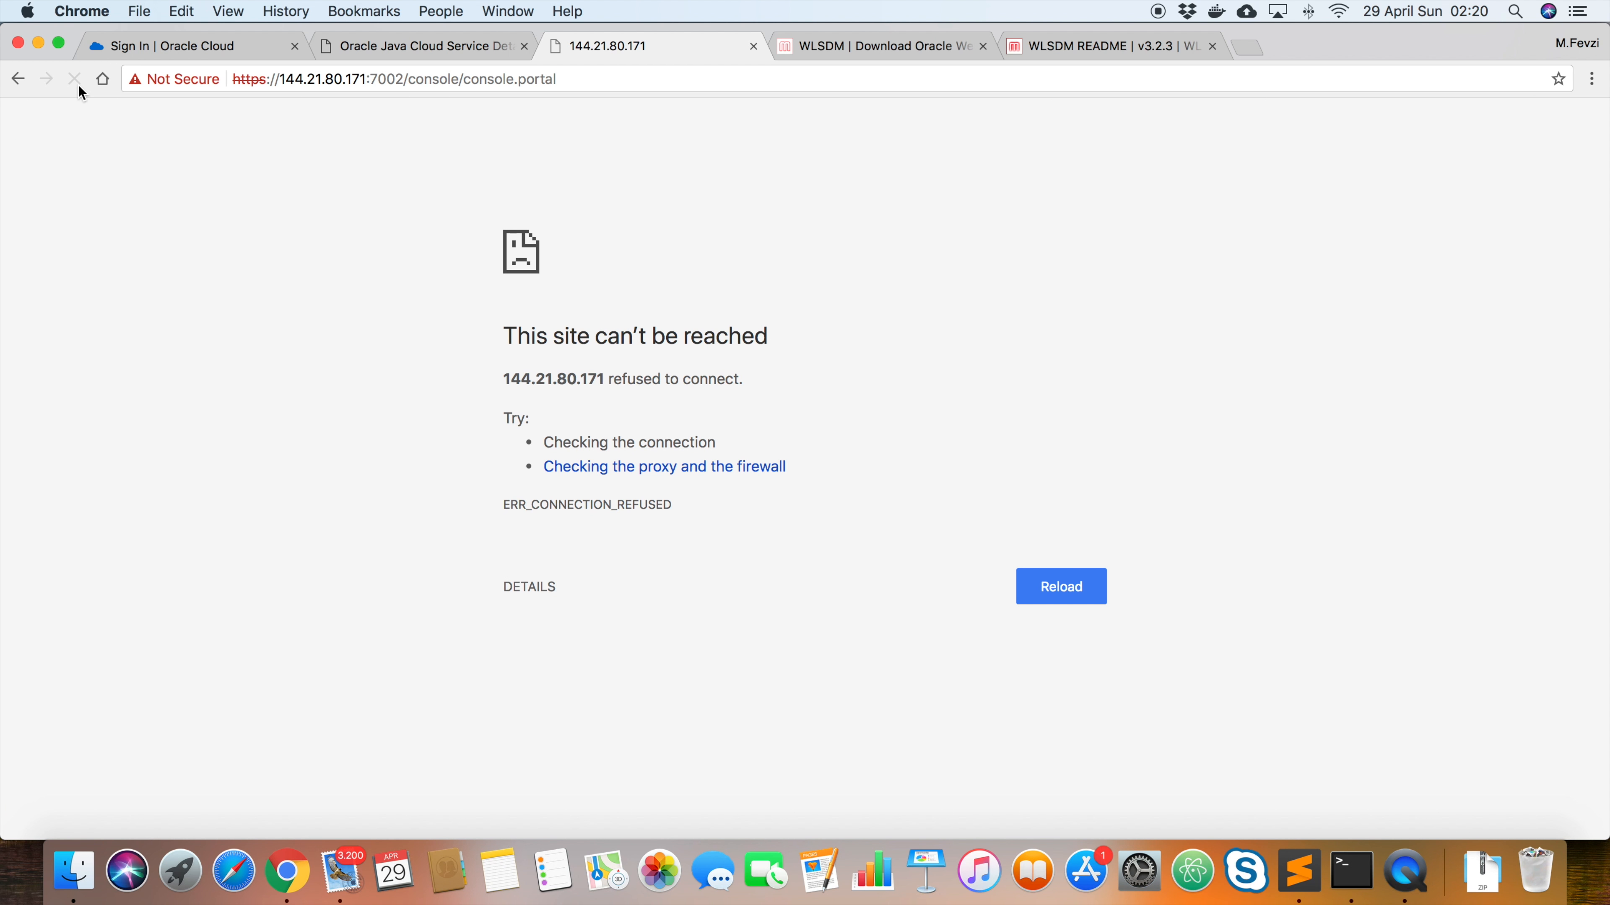
pyautogui.click(1350, 872)
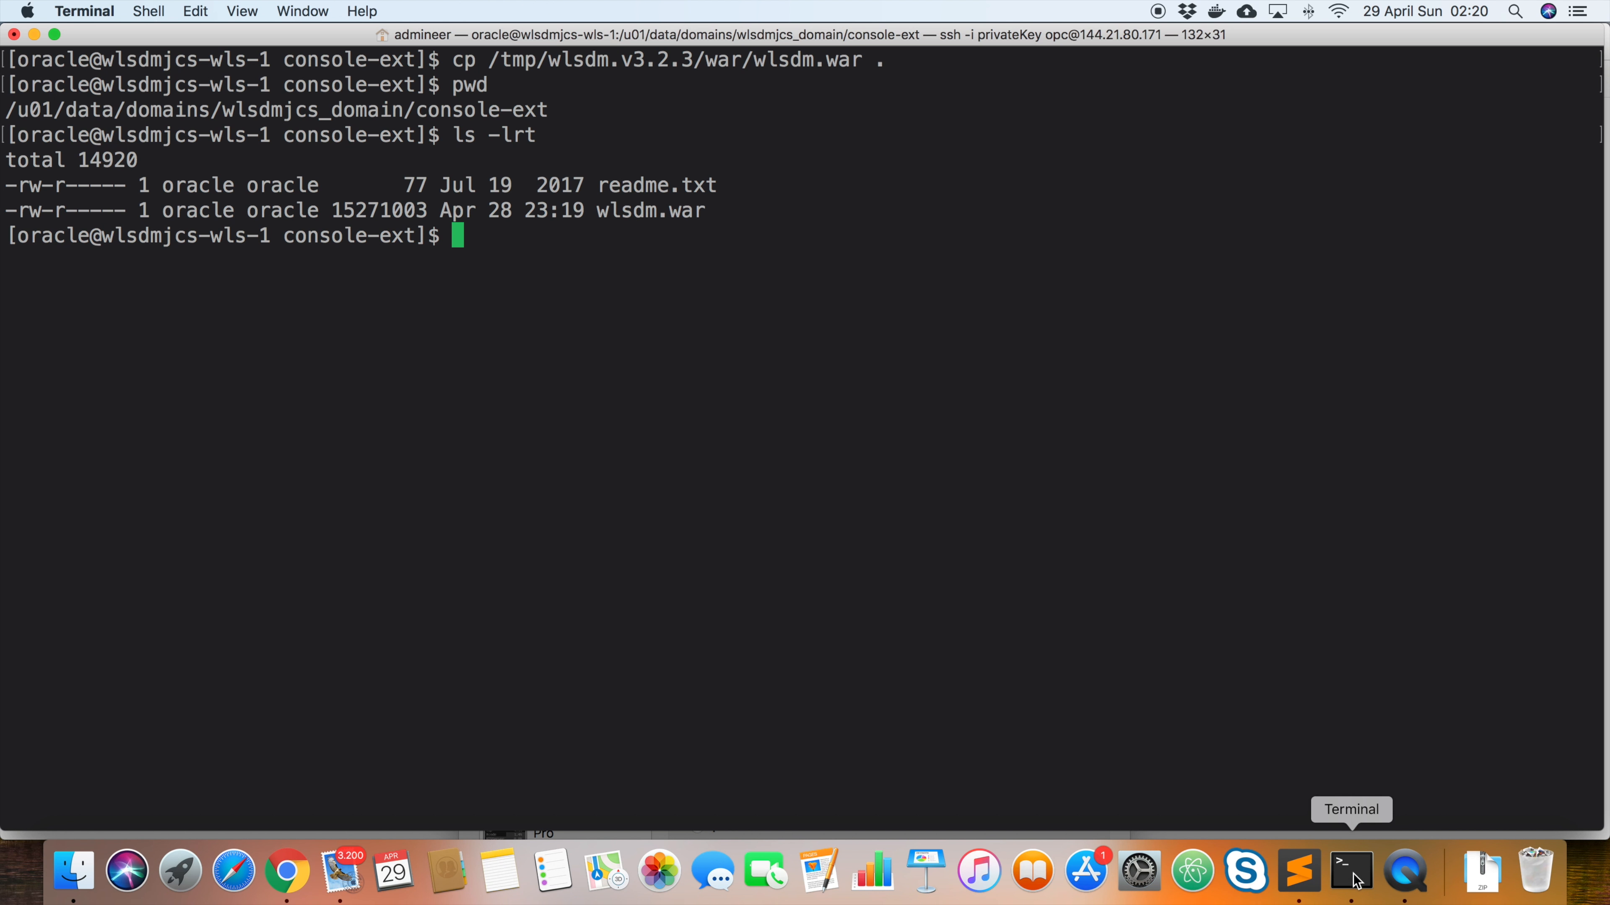
# From the domain's bin folder run nohup ./startJCSServer.sh and watch the admin server start
pyautogui.write('cd ..')
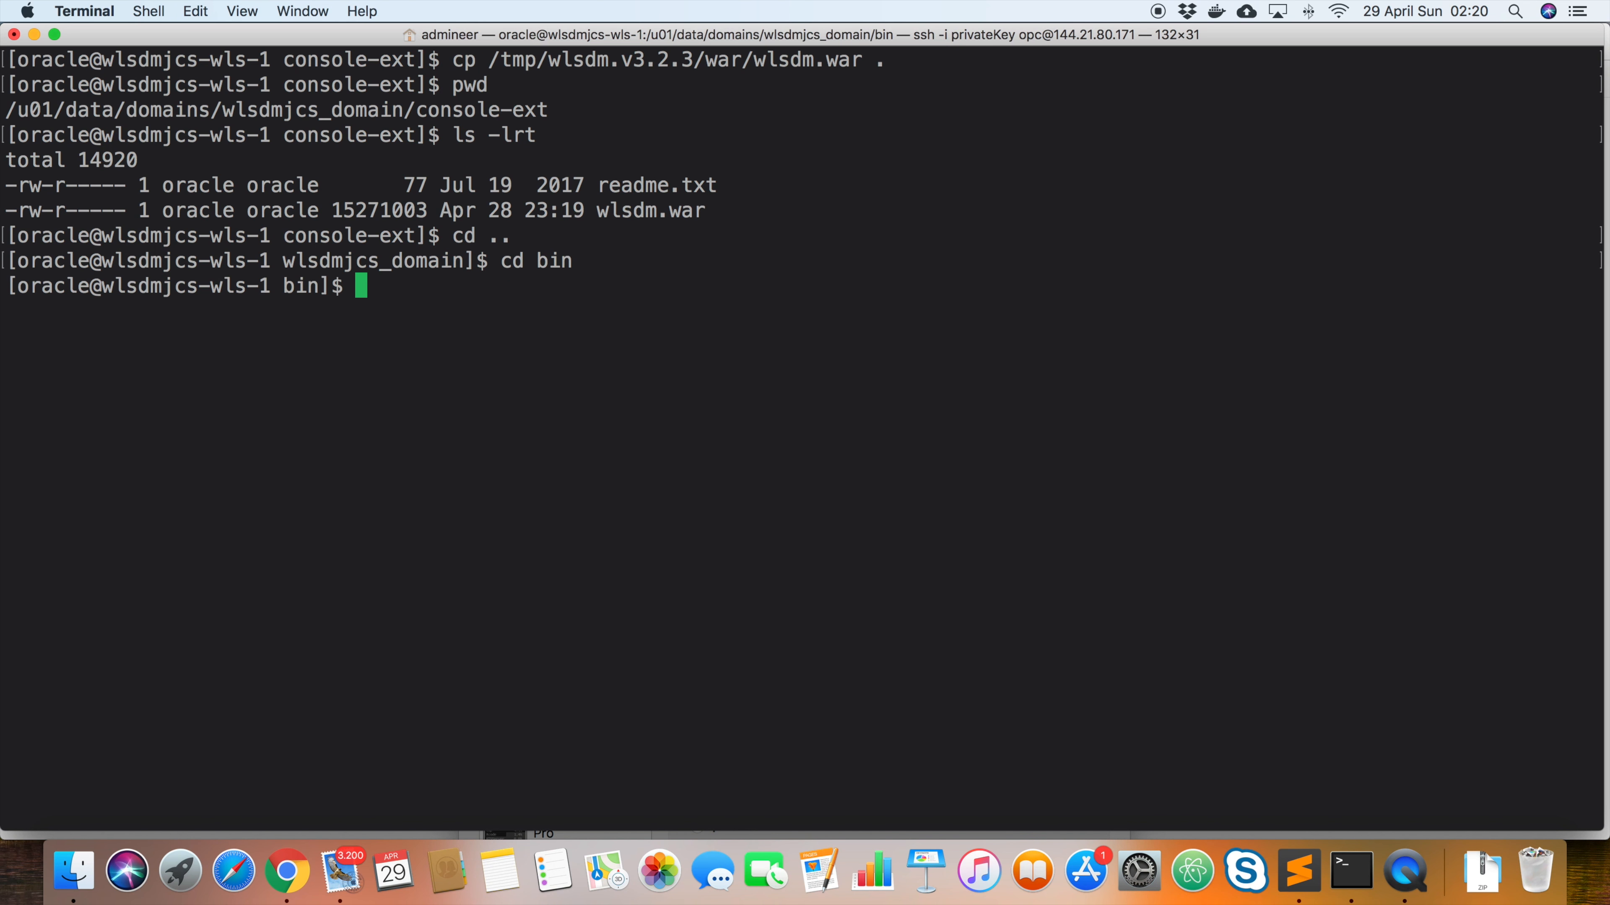
pyautogui.write('ls -lrt')
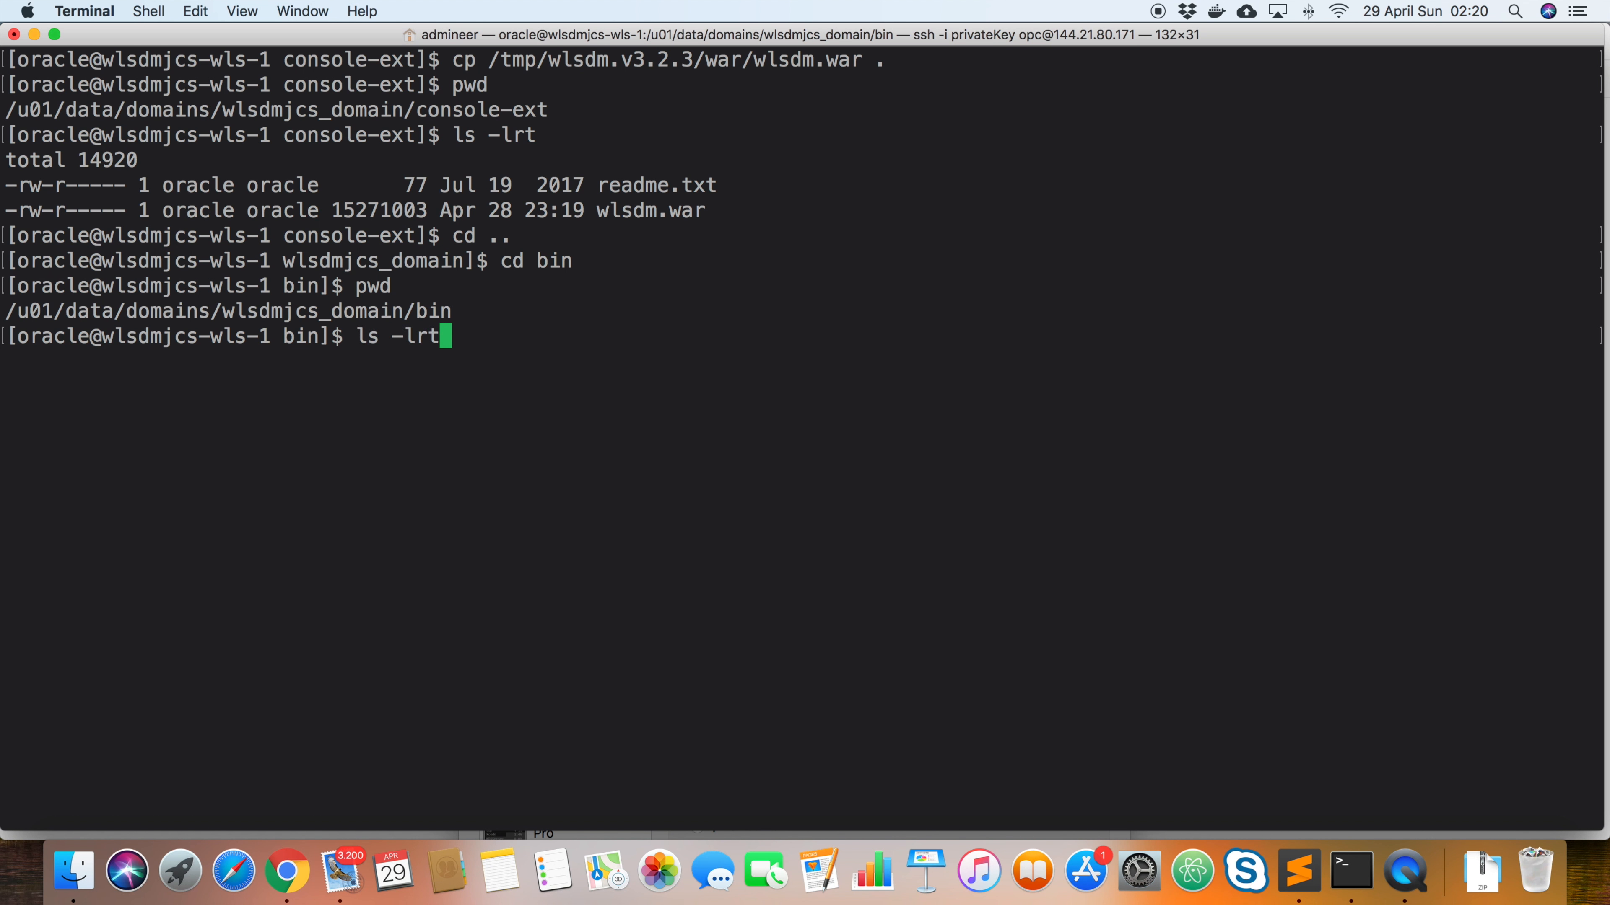
pyautogui.write('nohup ./sta')
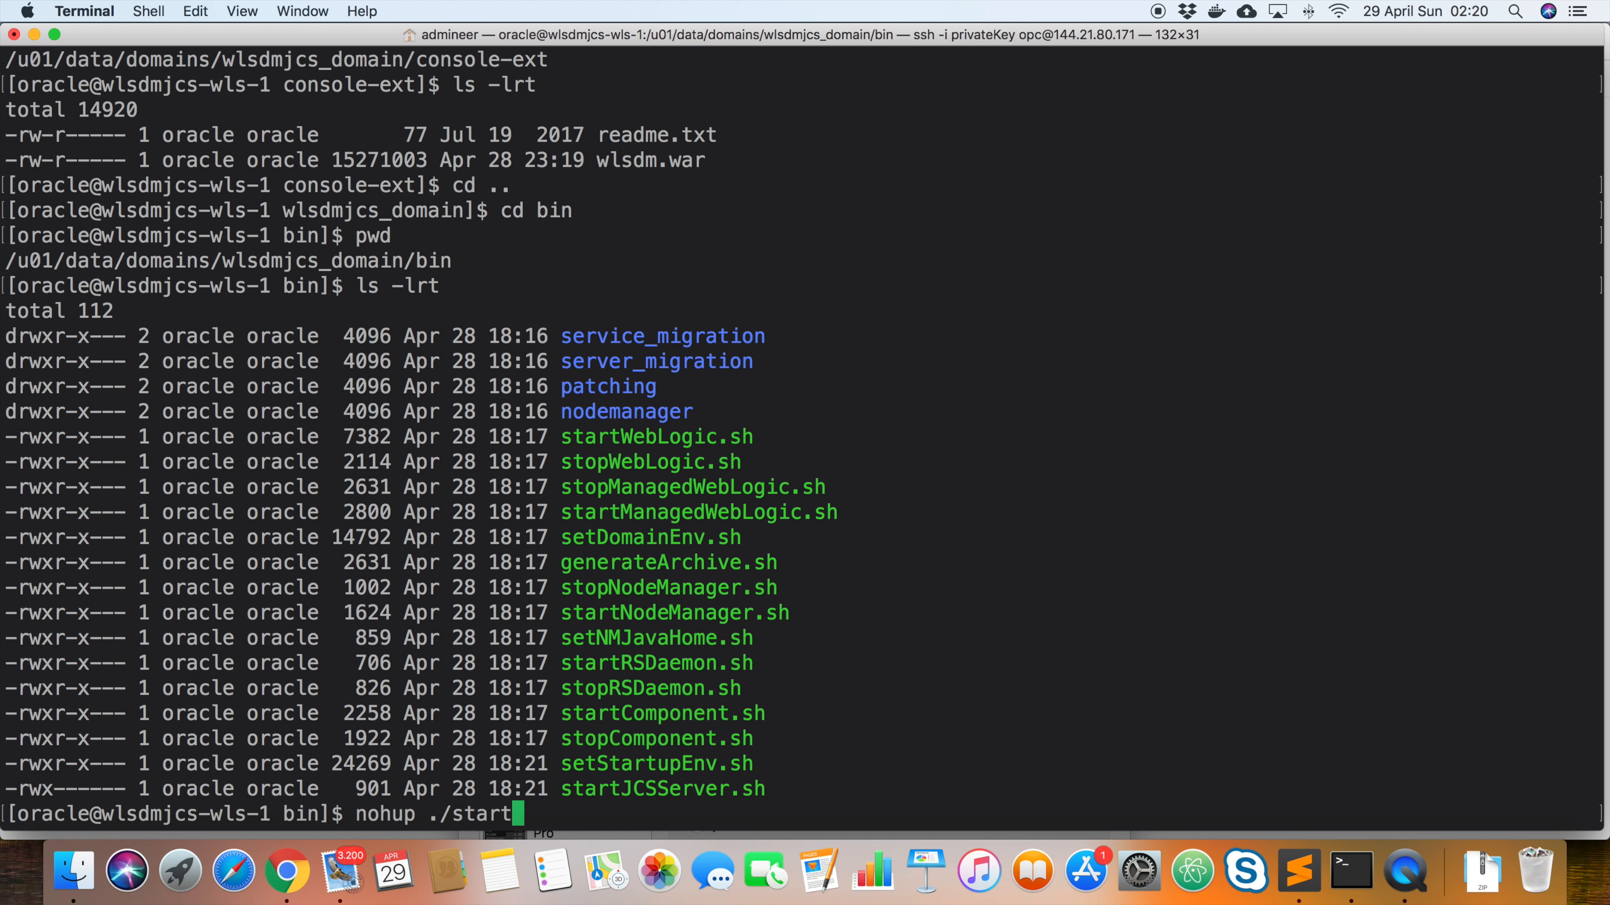
pyautogui.write('JCSServer.sh')
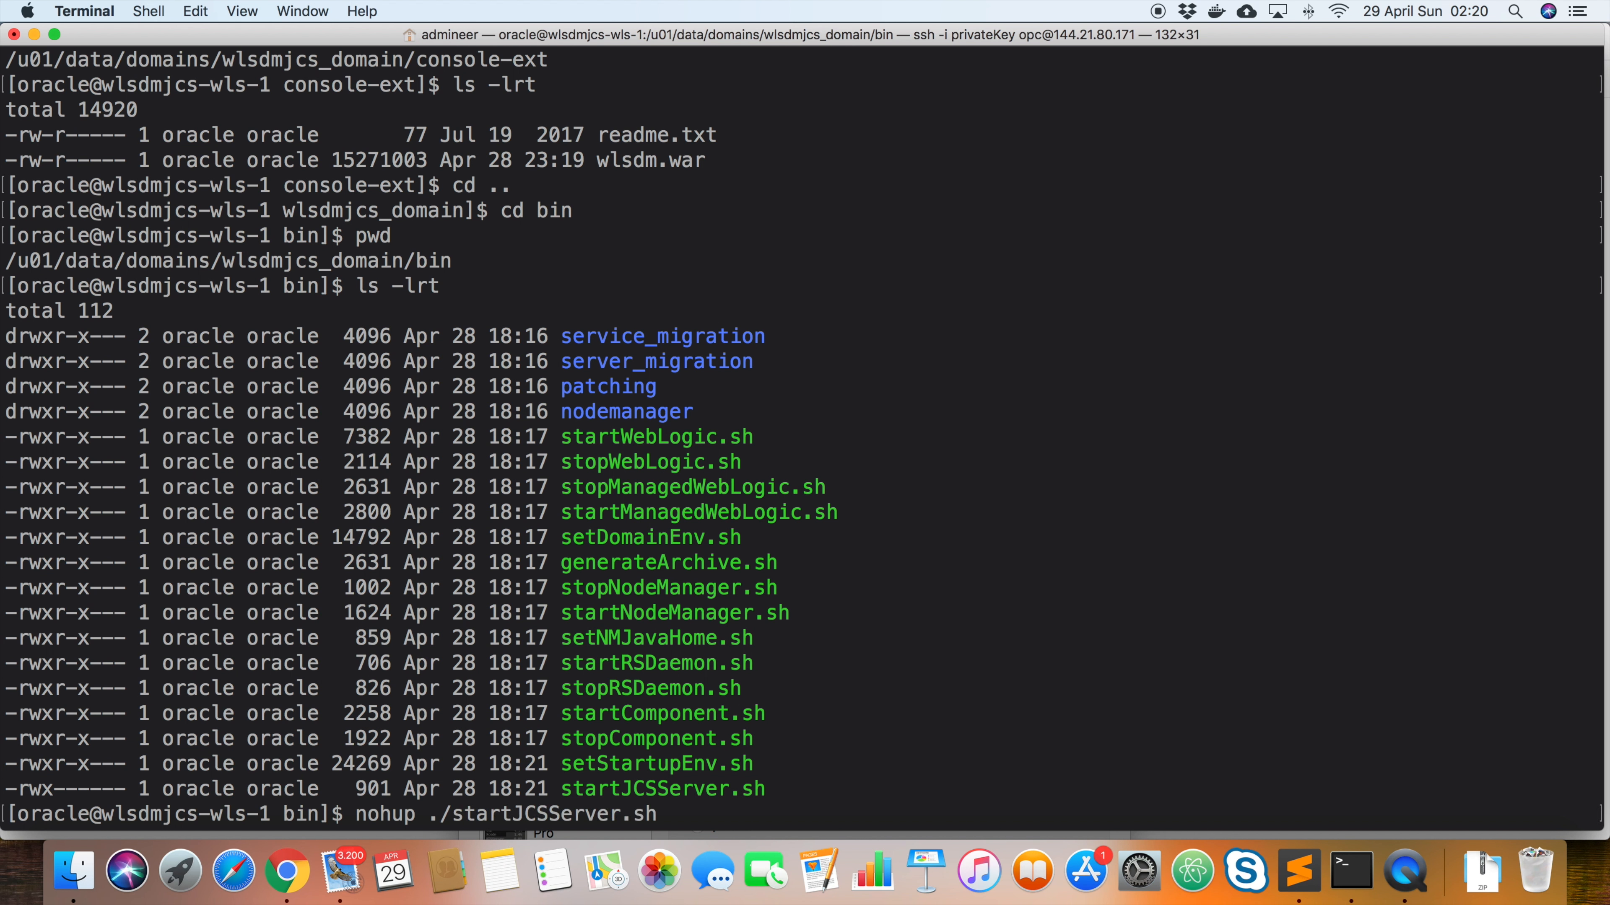
pyautogui.press('Return')
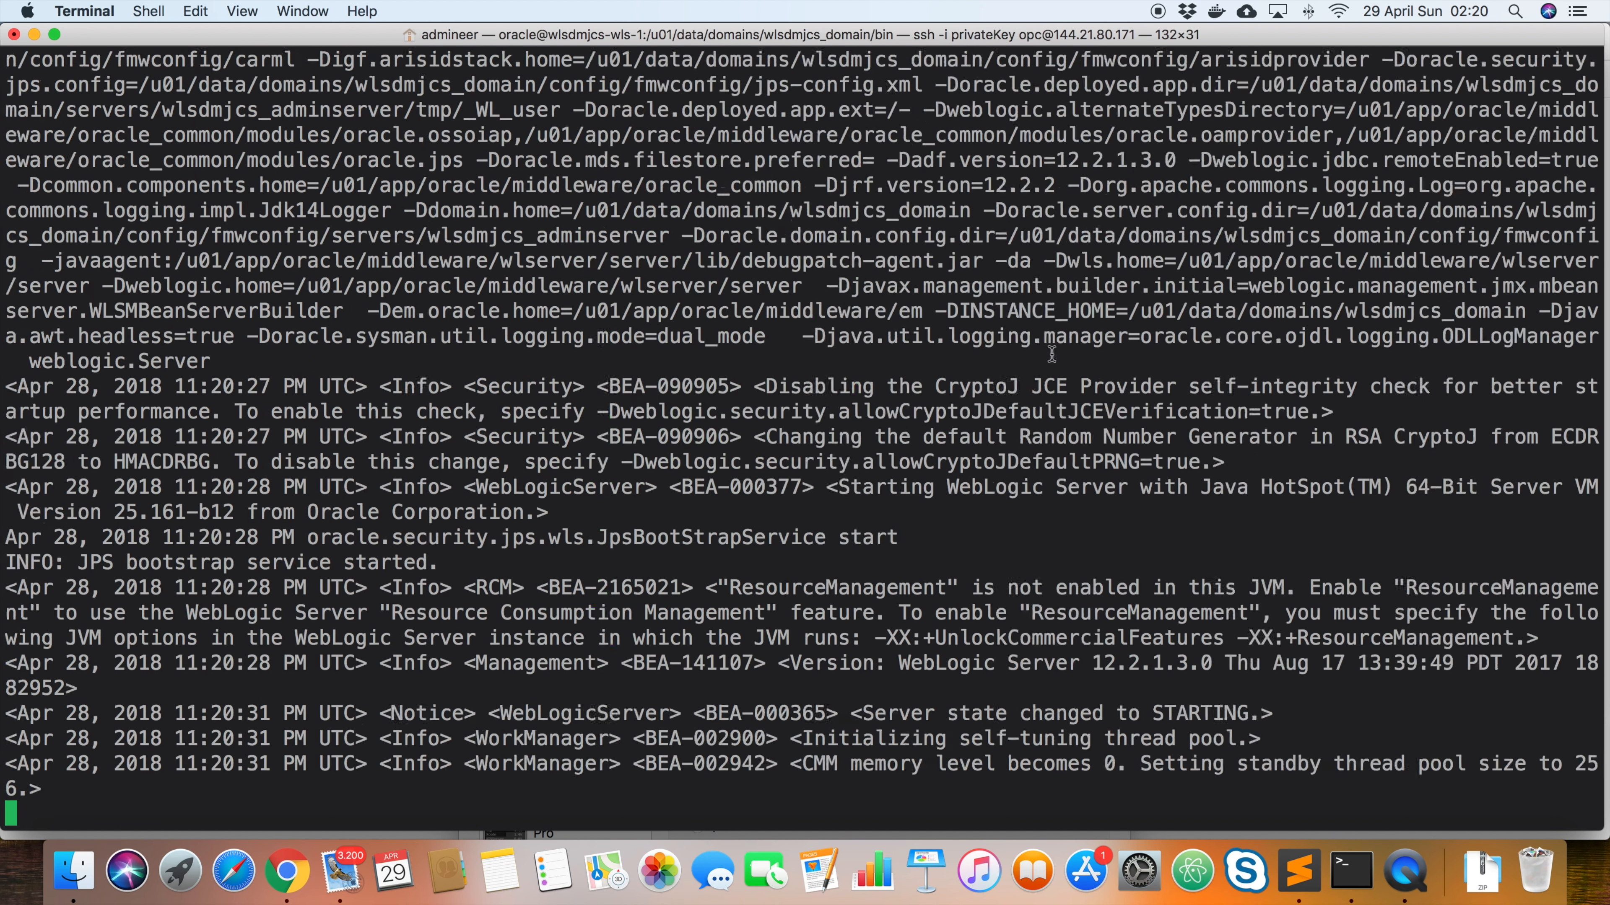
pyautogui.scroll(-3)
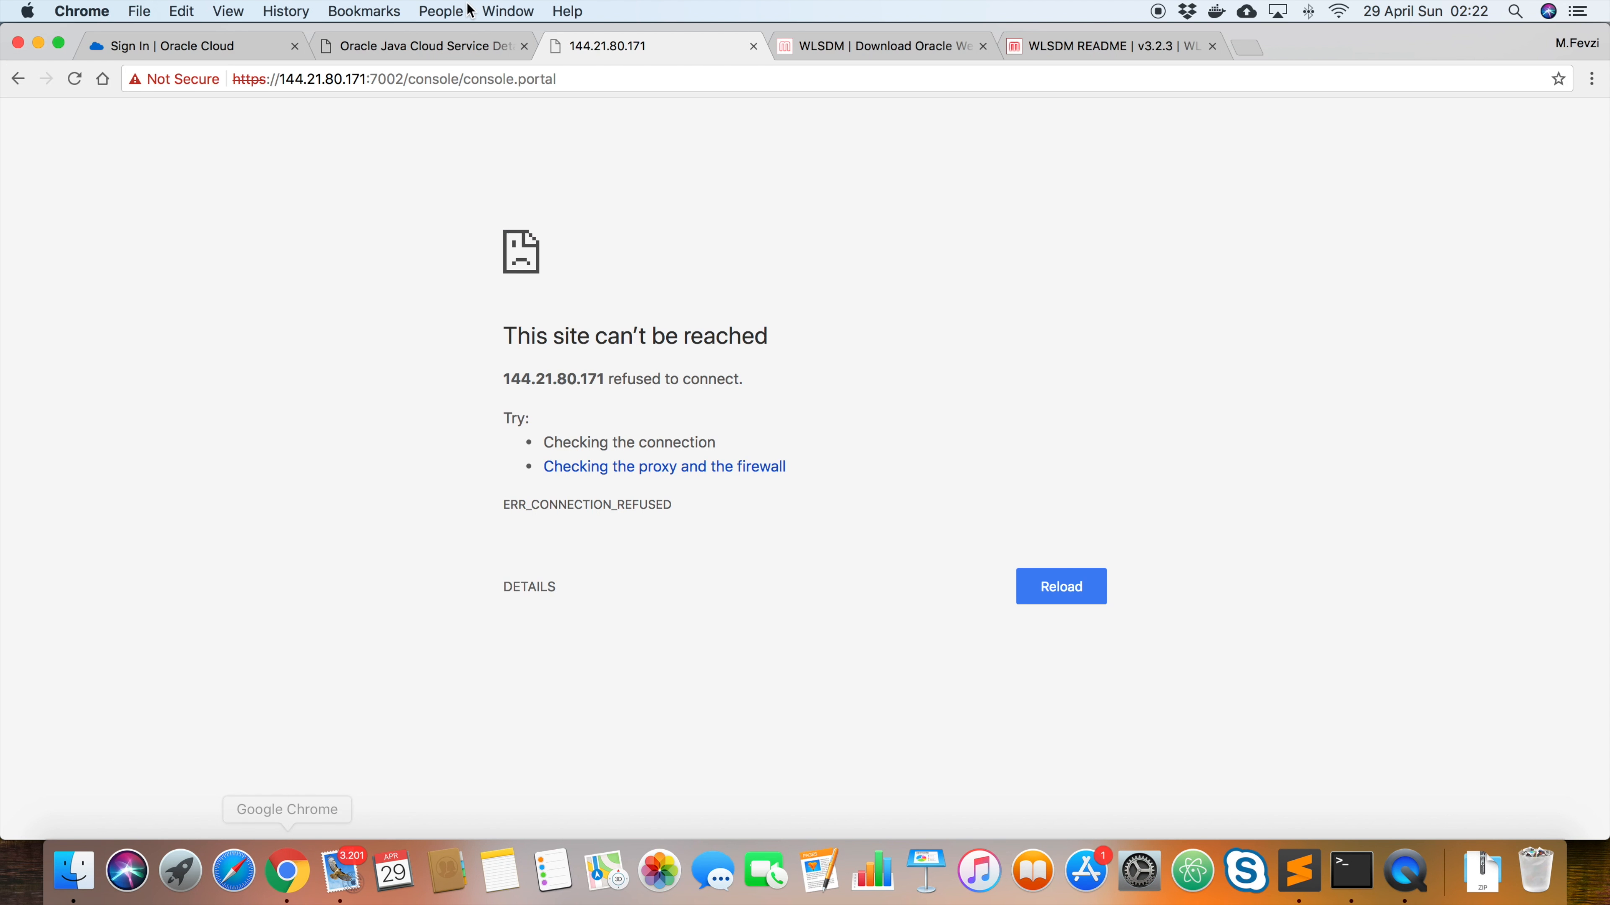
# Reload the console, proceed past the certificate warning and log in to the restarted admin server
pyautogui.click(1061, 586)
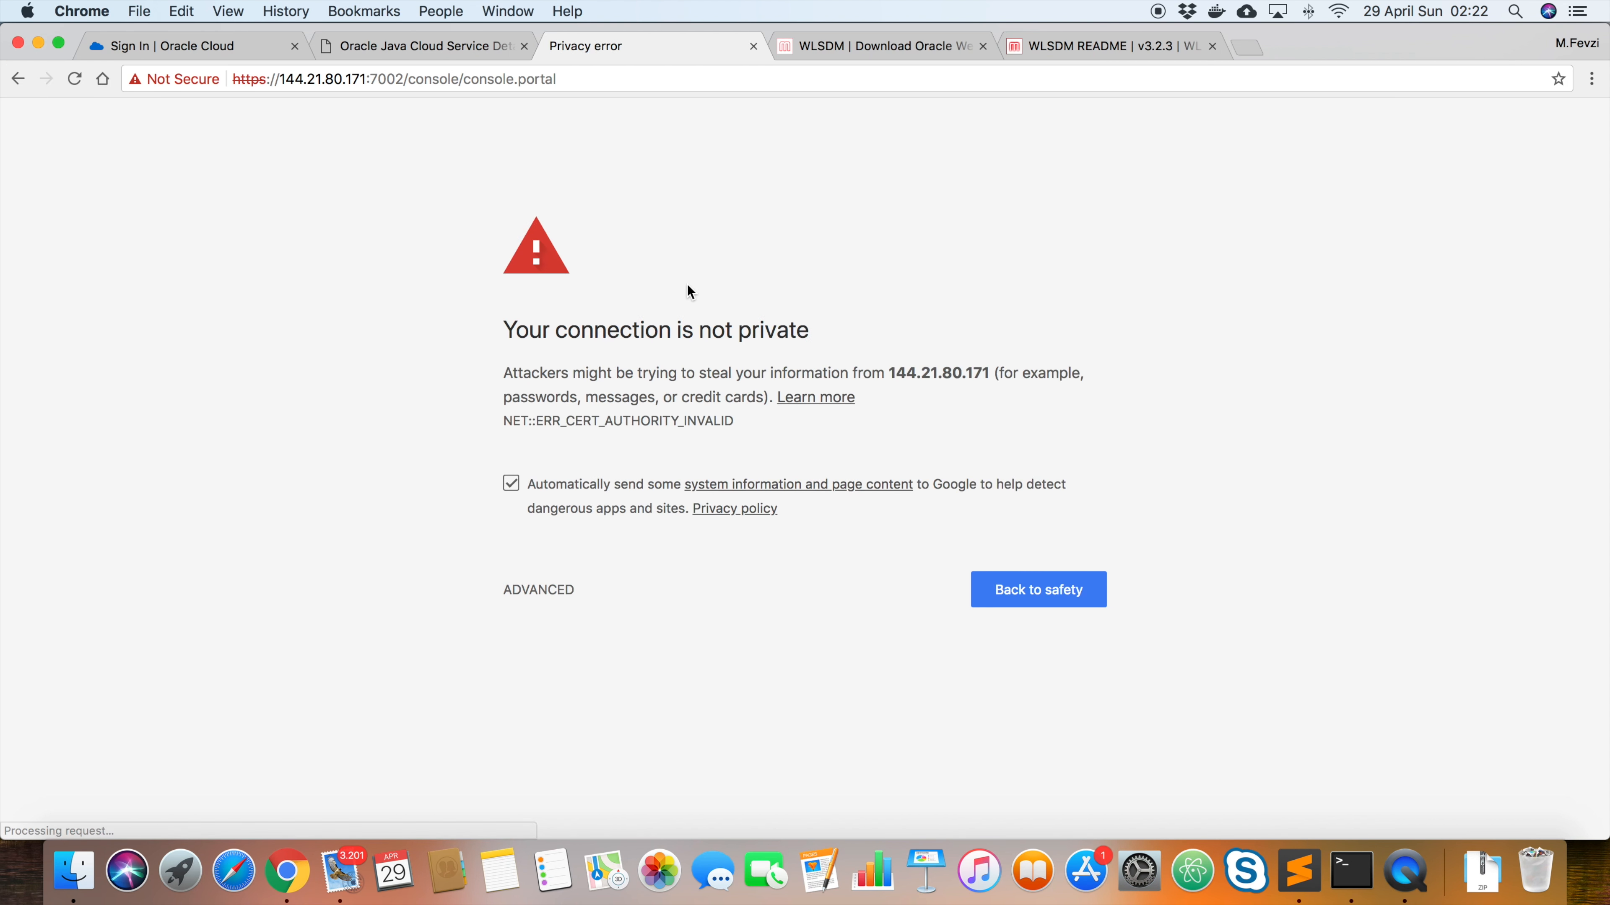
pyautogui.click(538, 589)
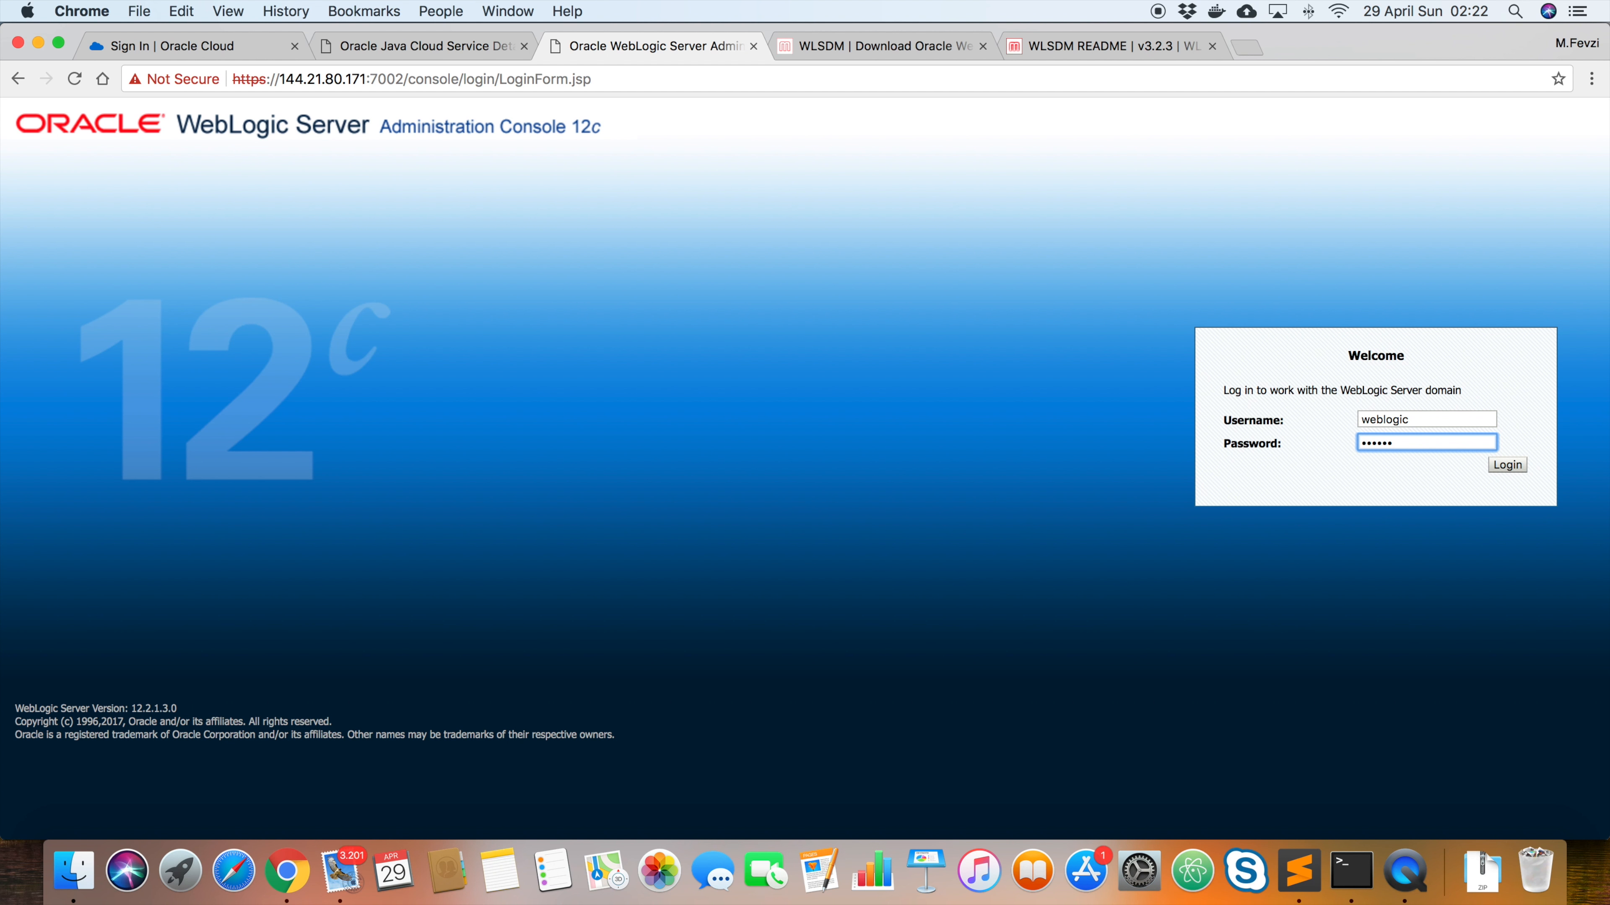
pyautogui.click(1506, 464)
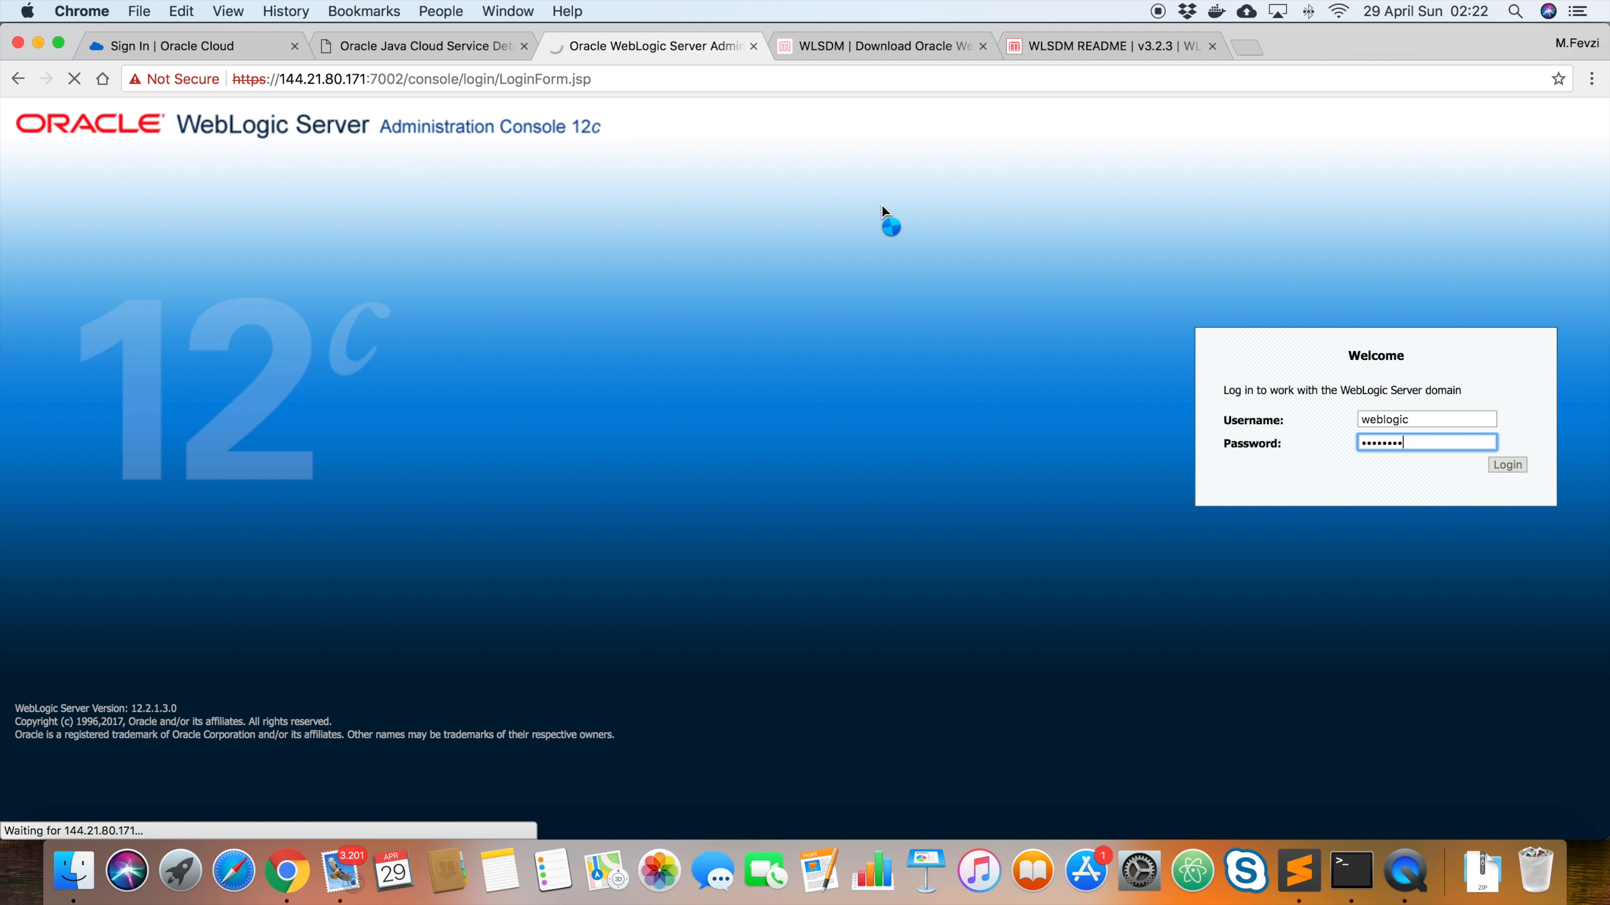
pyautogui.click(1507, 463)
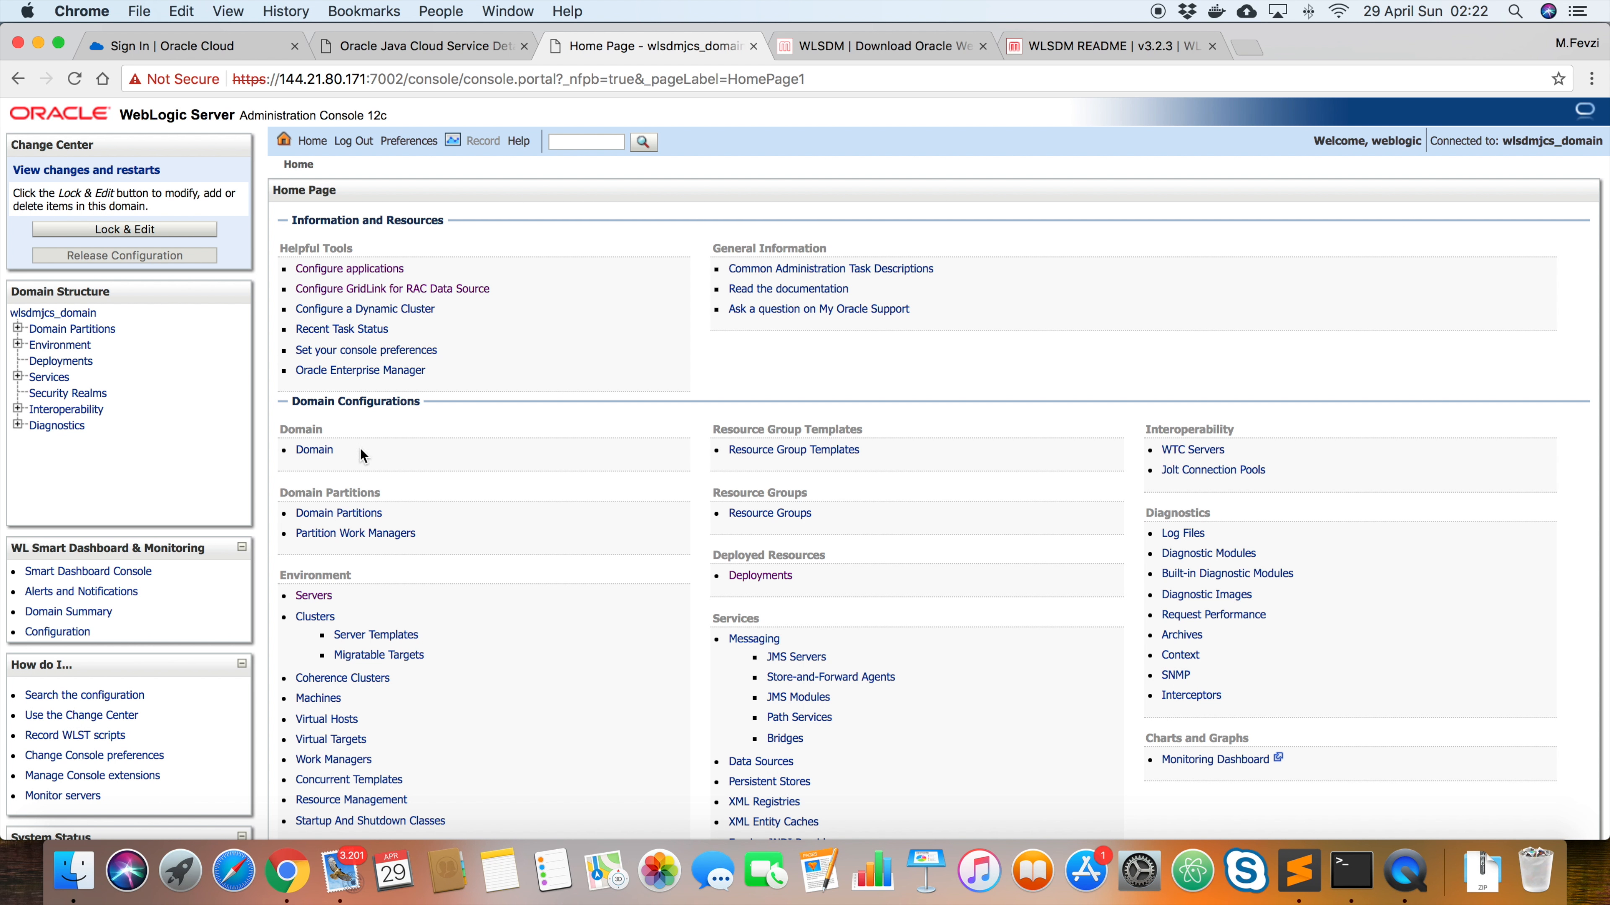
# Expand Environment in Domain Structure and open the Servers list
pyautogui.click(66, 362)
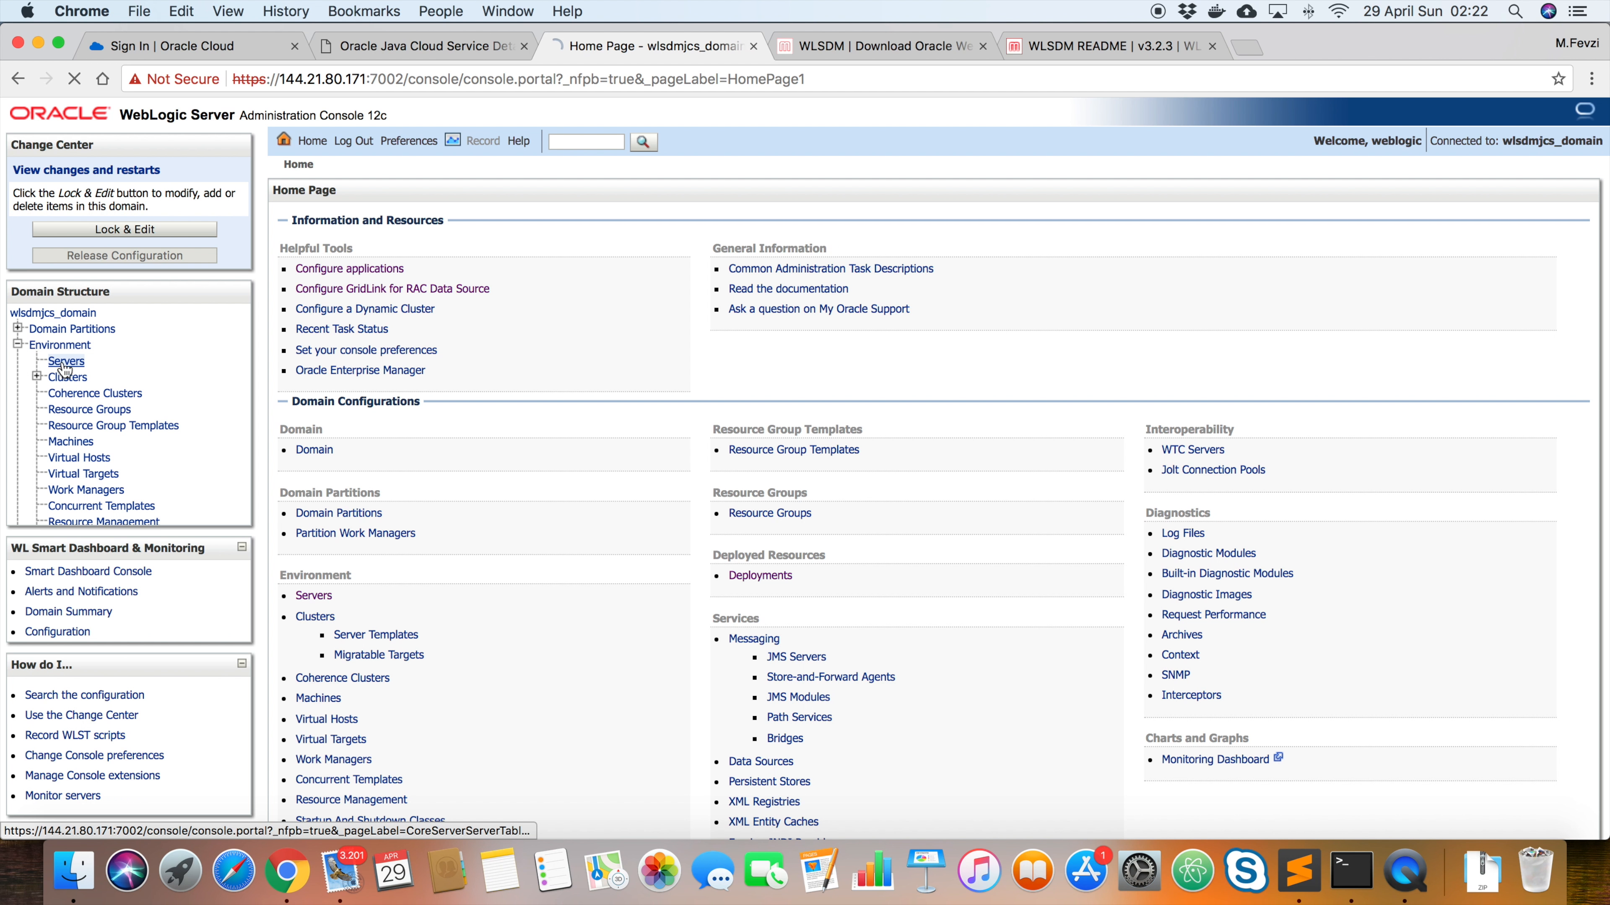
pyautogui.click(66, 361)
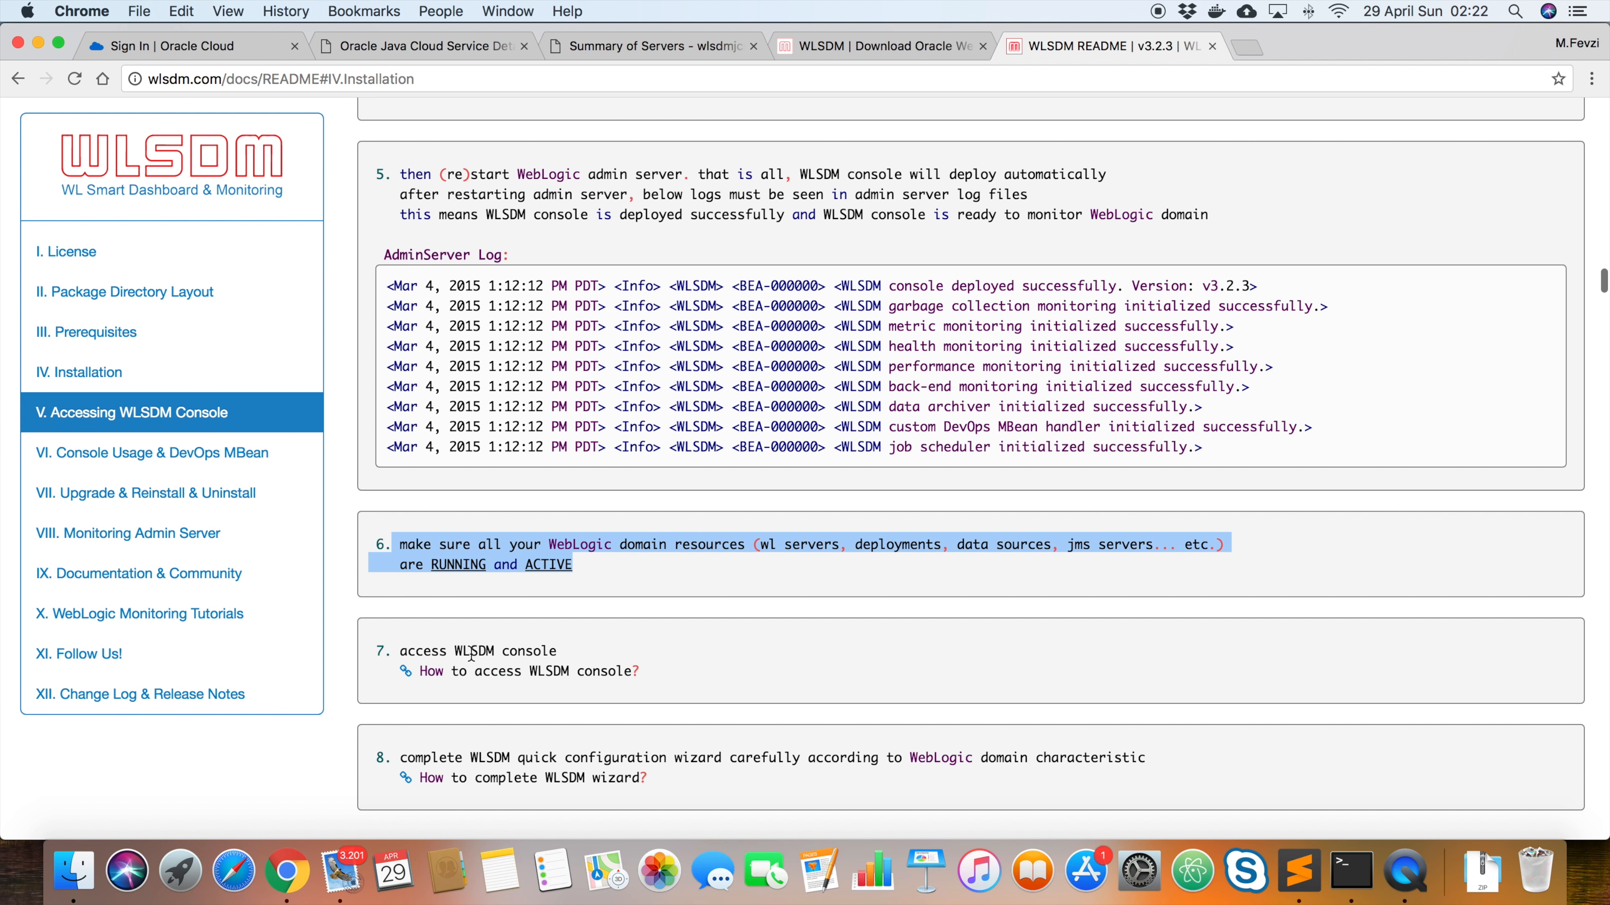
# Check the README's Accessing WLSDM Console section, then launch Smart Dashboard Console from the servers summary portlet
pyautogui.click(132, 411)
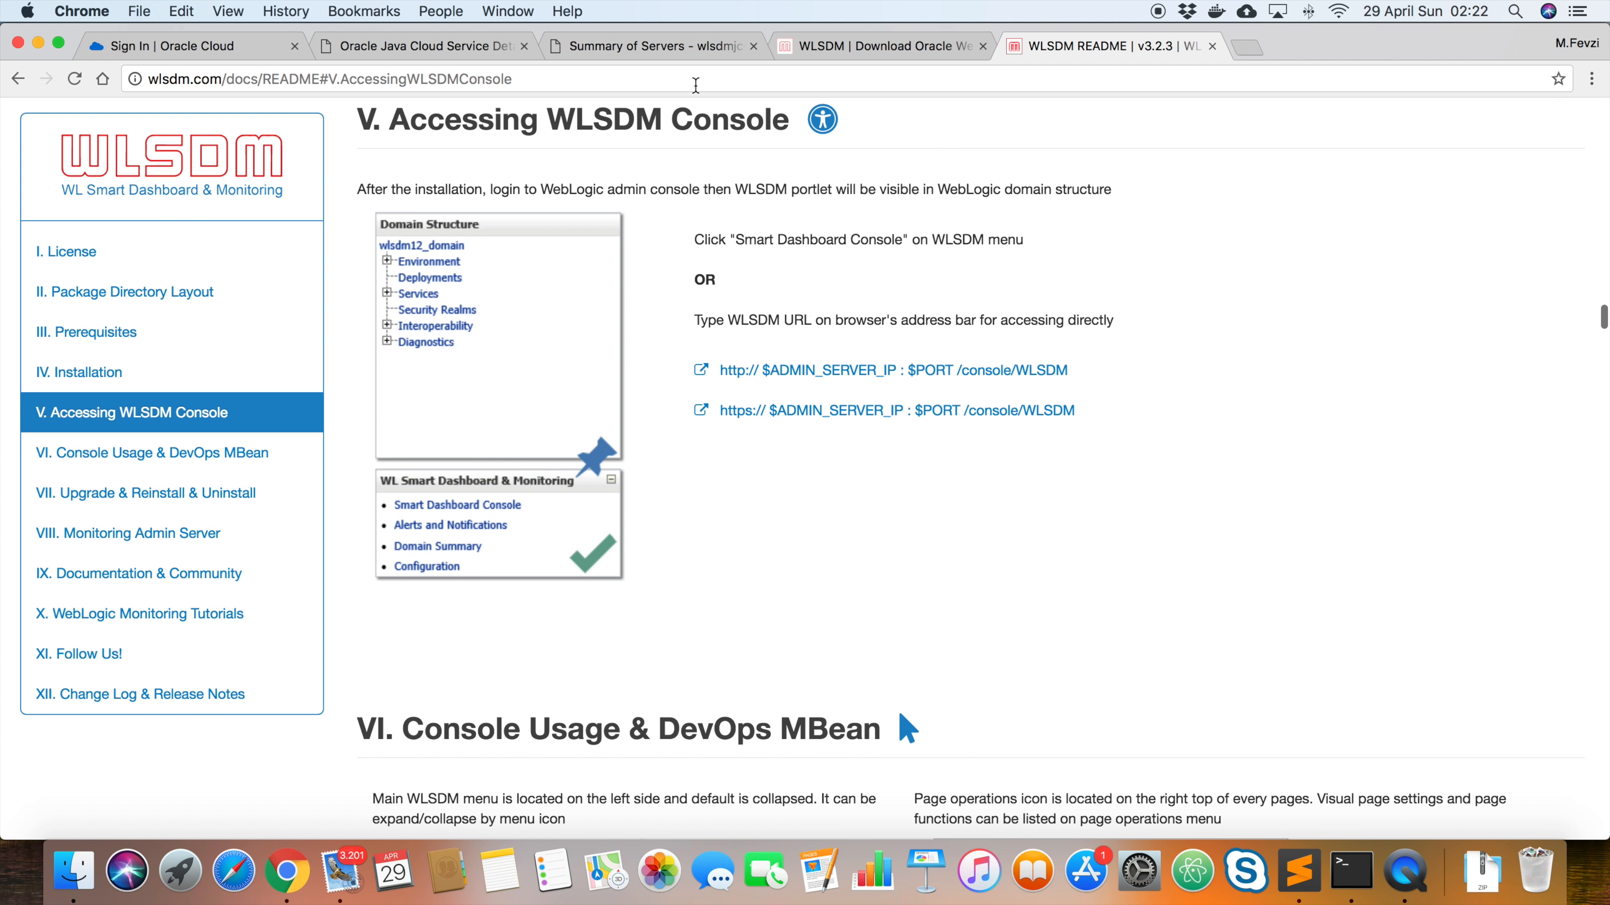
pyautogui.click(653, 45)
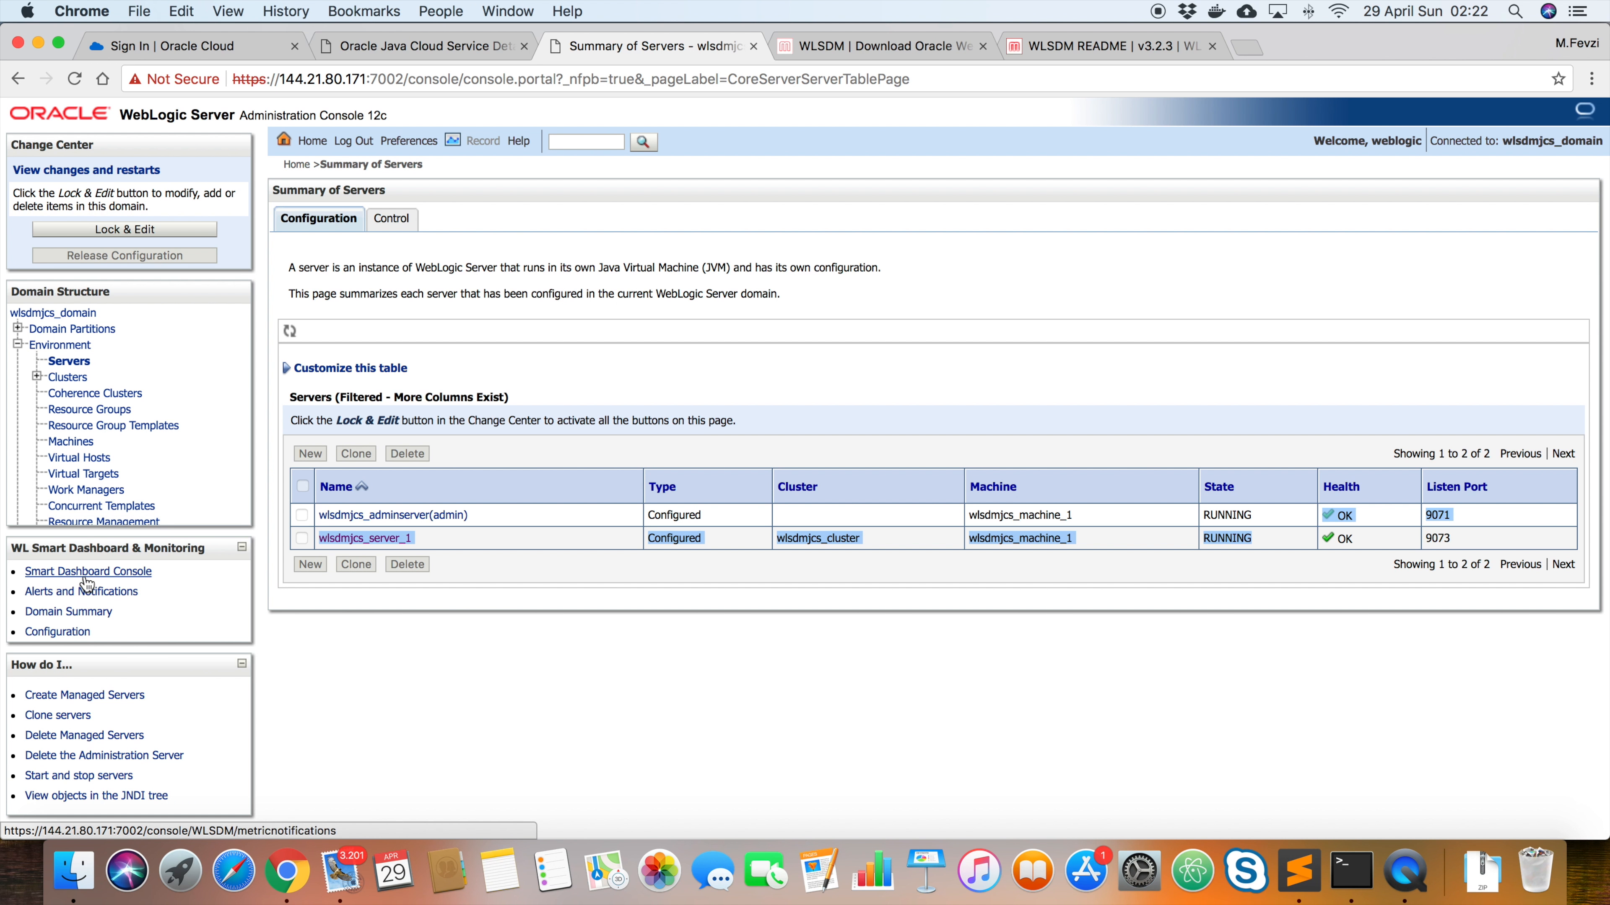
pyautogui.click(87, 572)
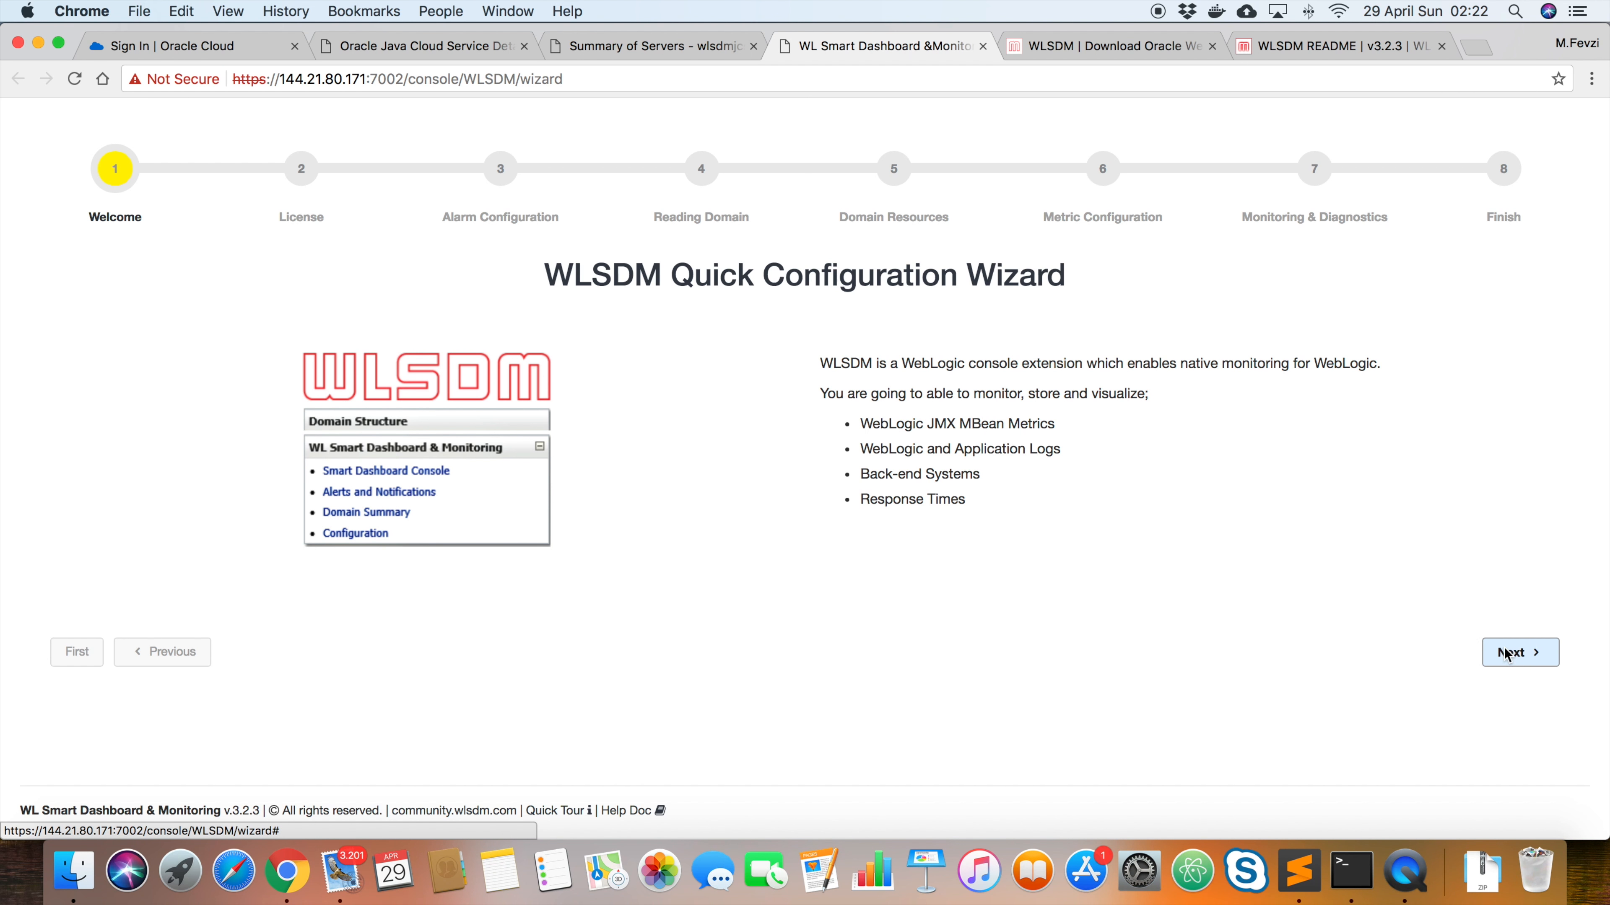
# Advance the wizard past Welcome, evaluation license, alarm setup and domain resources, reviewing metric thresholds
pyautogui.click(1519, 653)
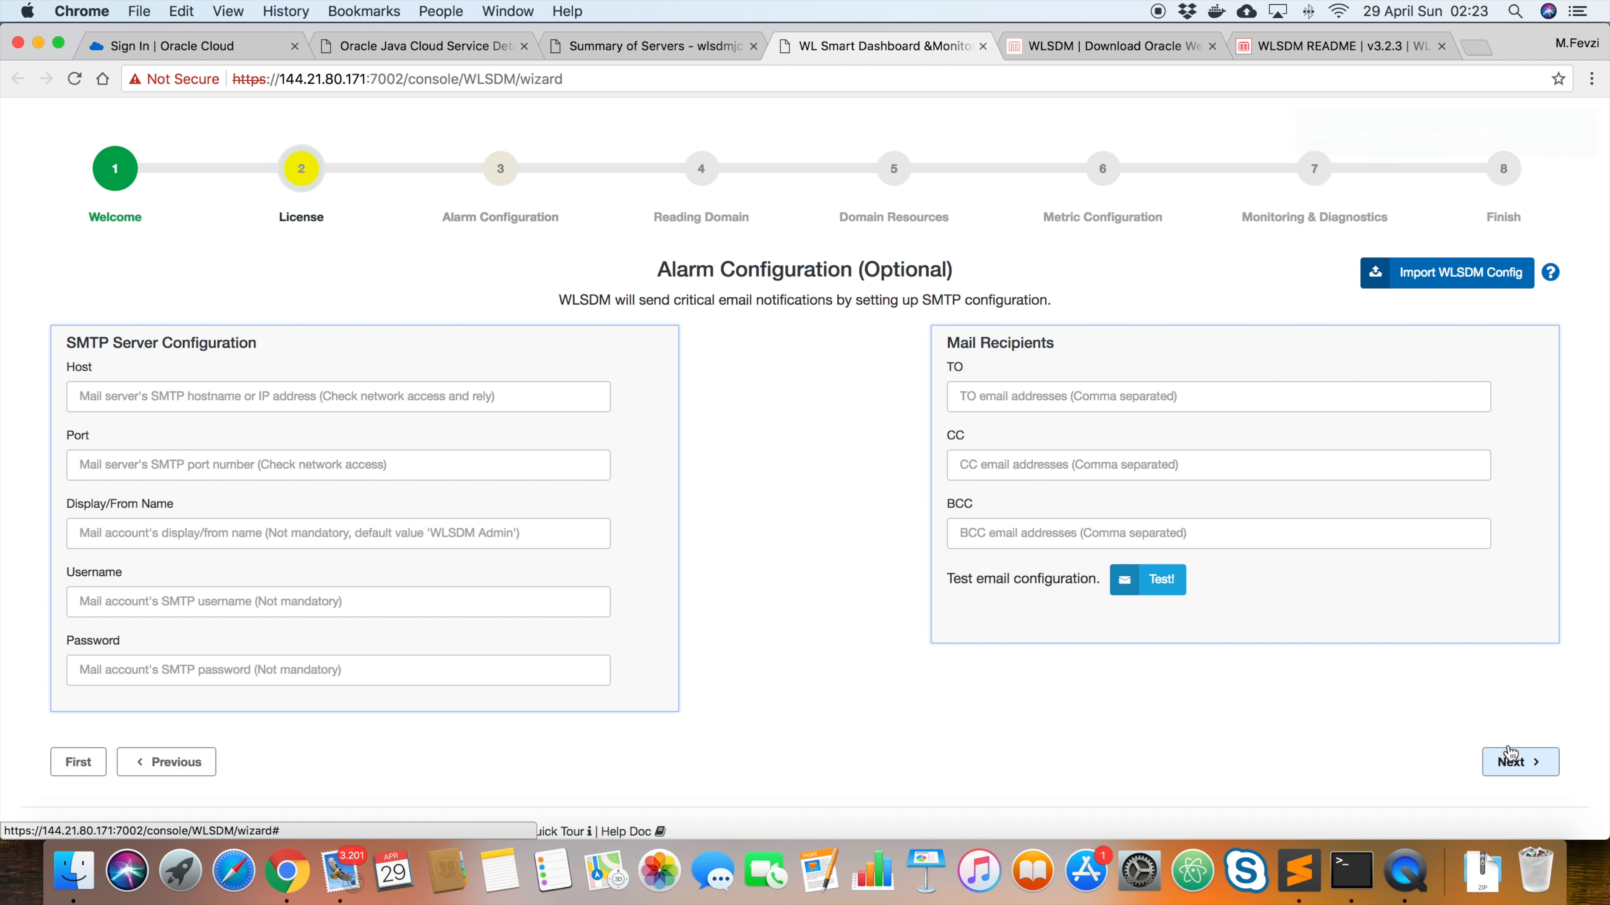
pyautogui.click(1518, 762)
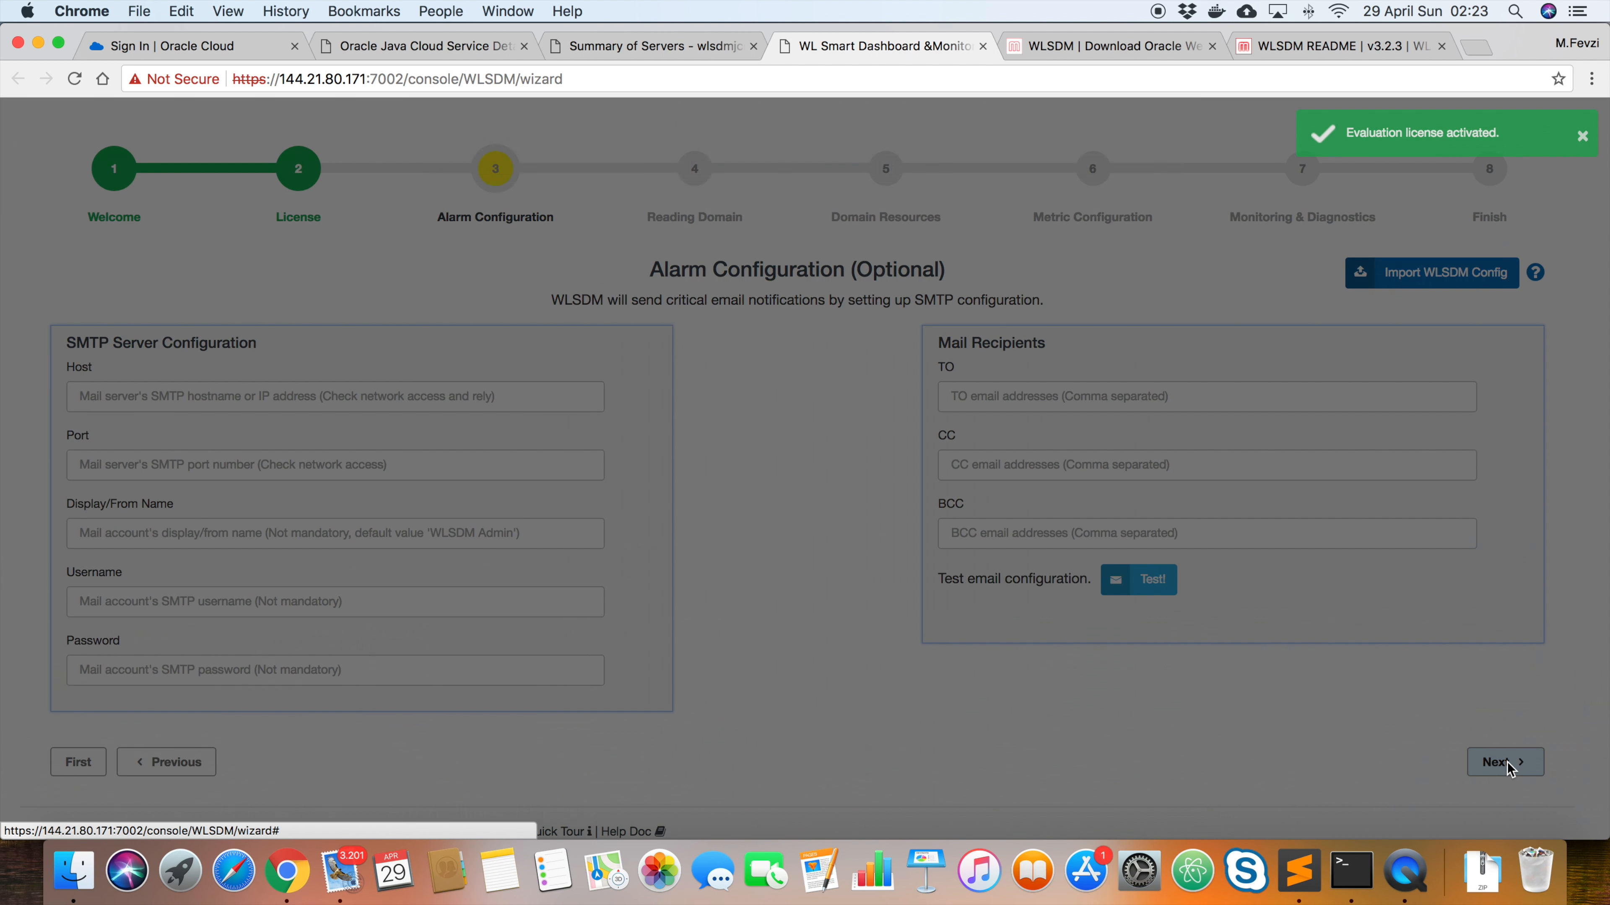
pyautogui.click(1504, 762)
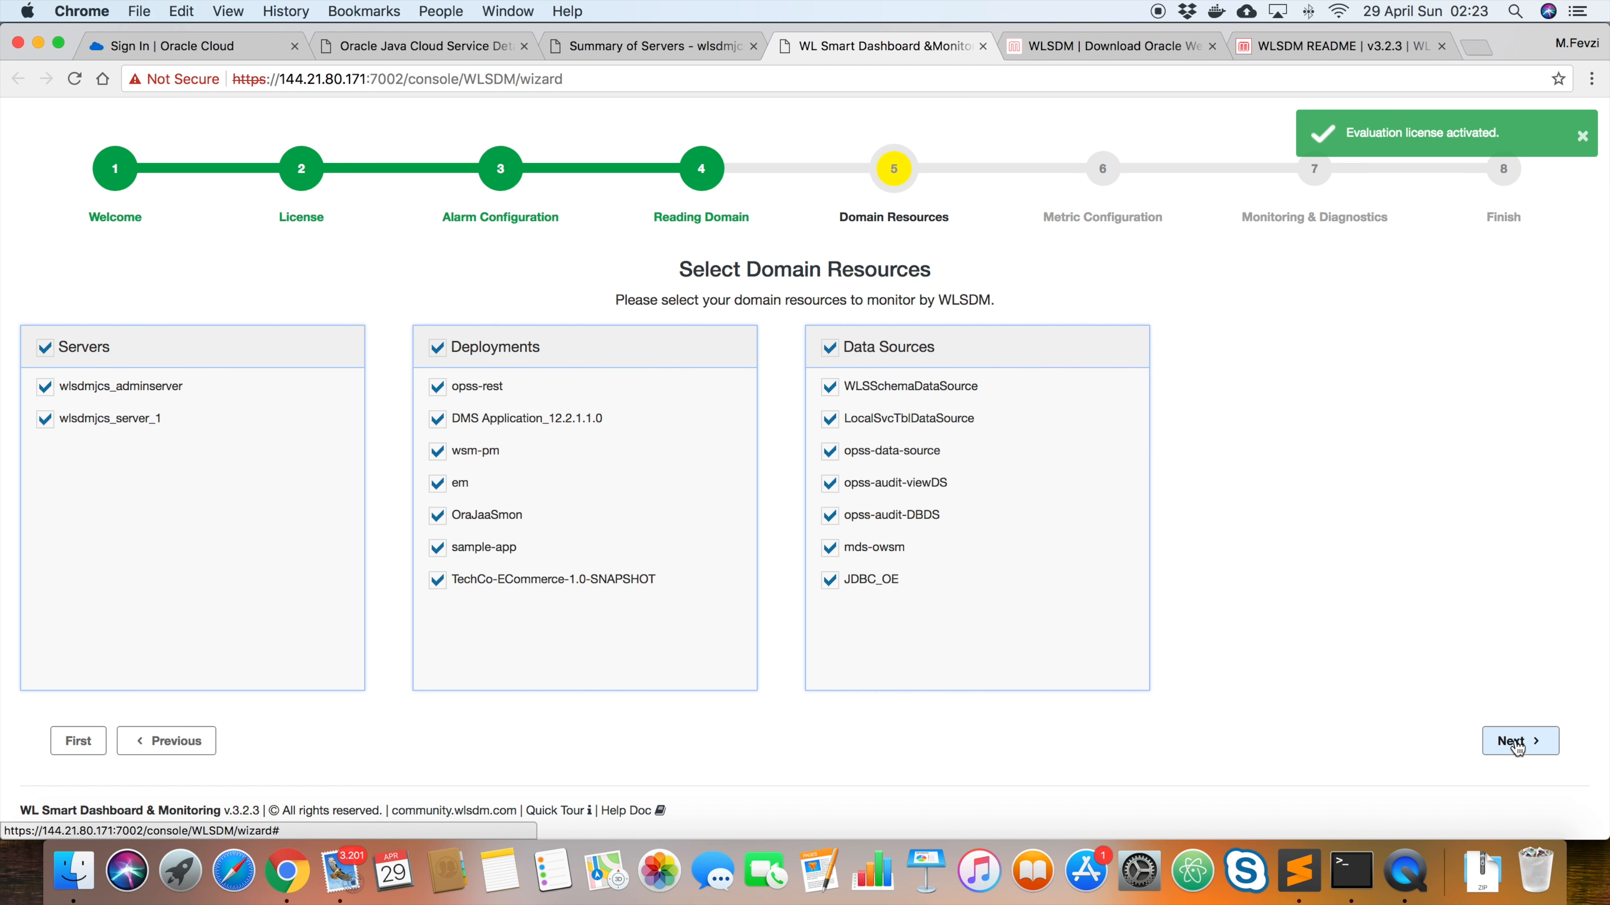
pyautogui.click(1518, 741)
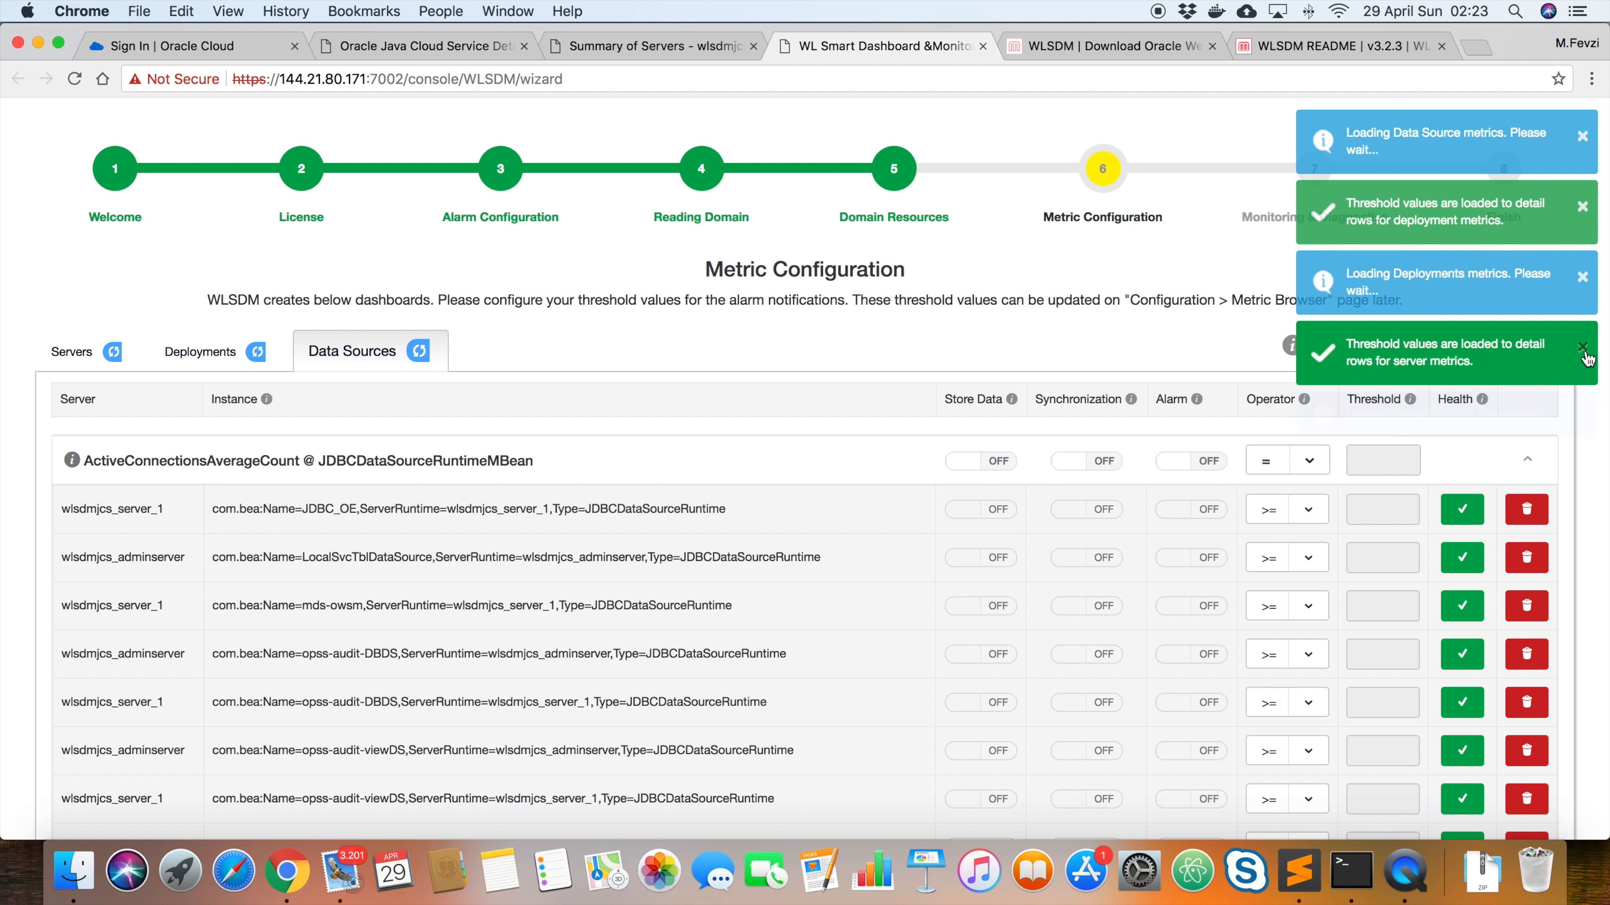
pyautogui.scroll(-3)
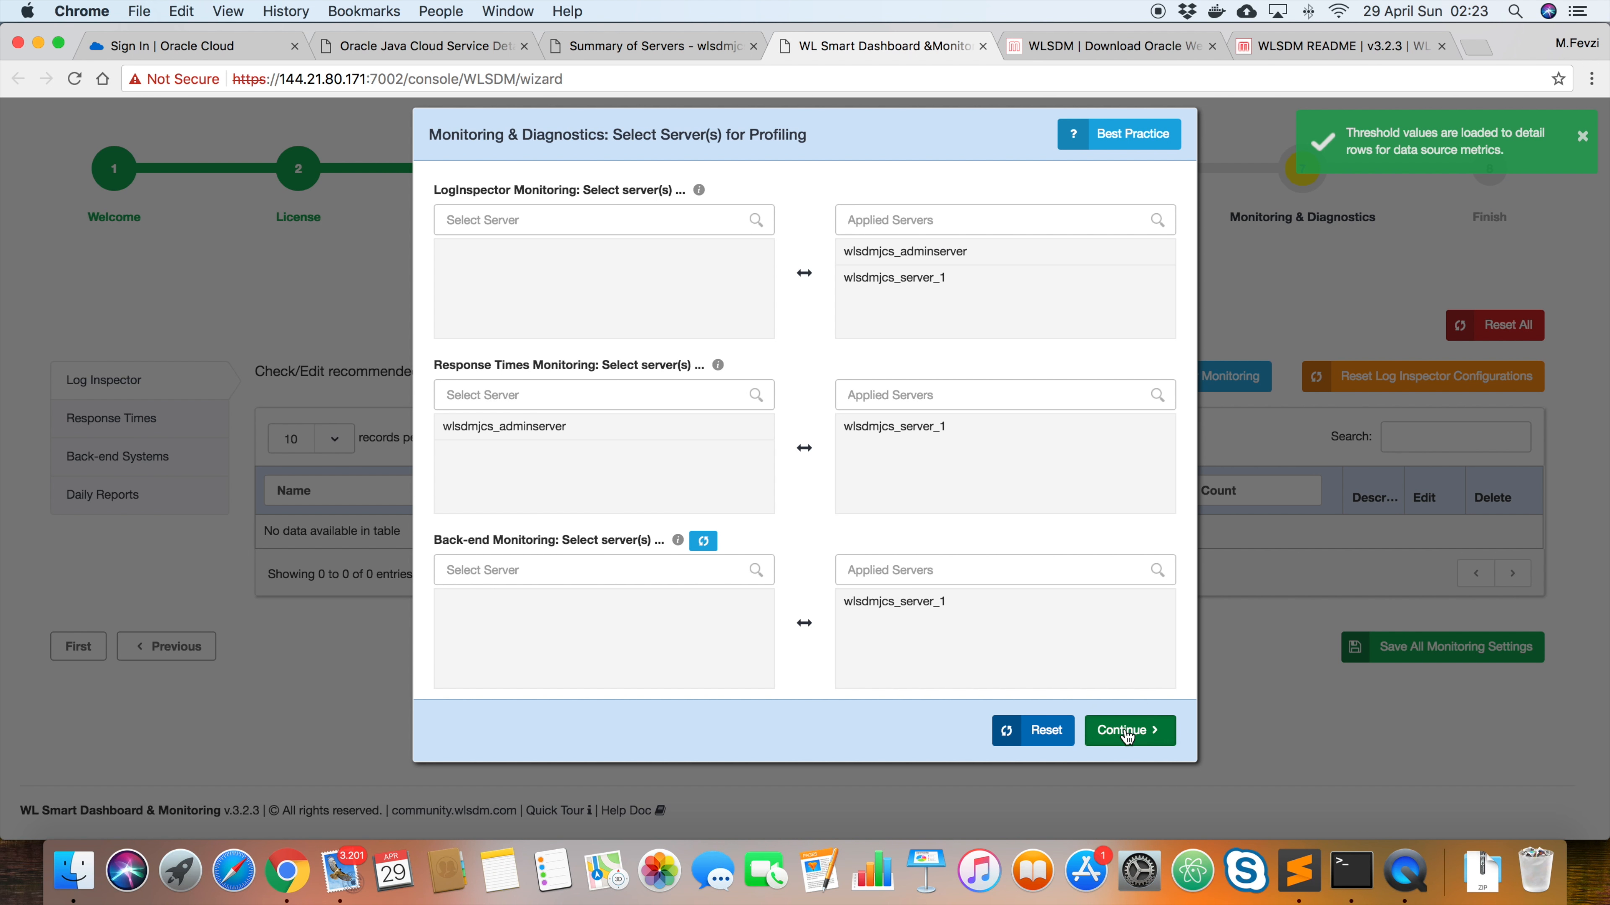
# Accept the recommended profiling servers, review response-time and back-end records, and save all monitoring settings
pyautogui.click(1127, 730)
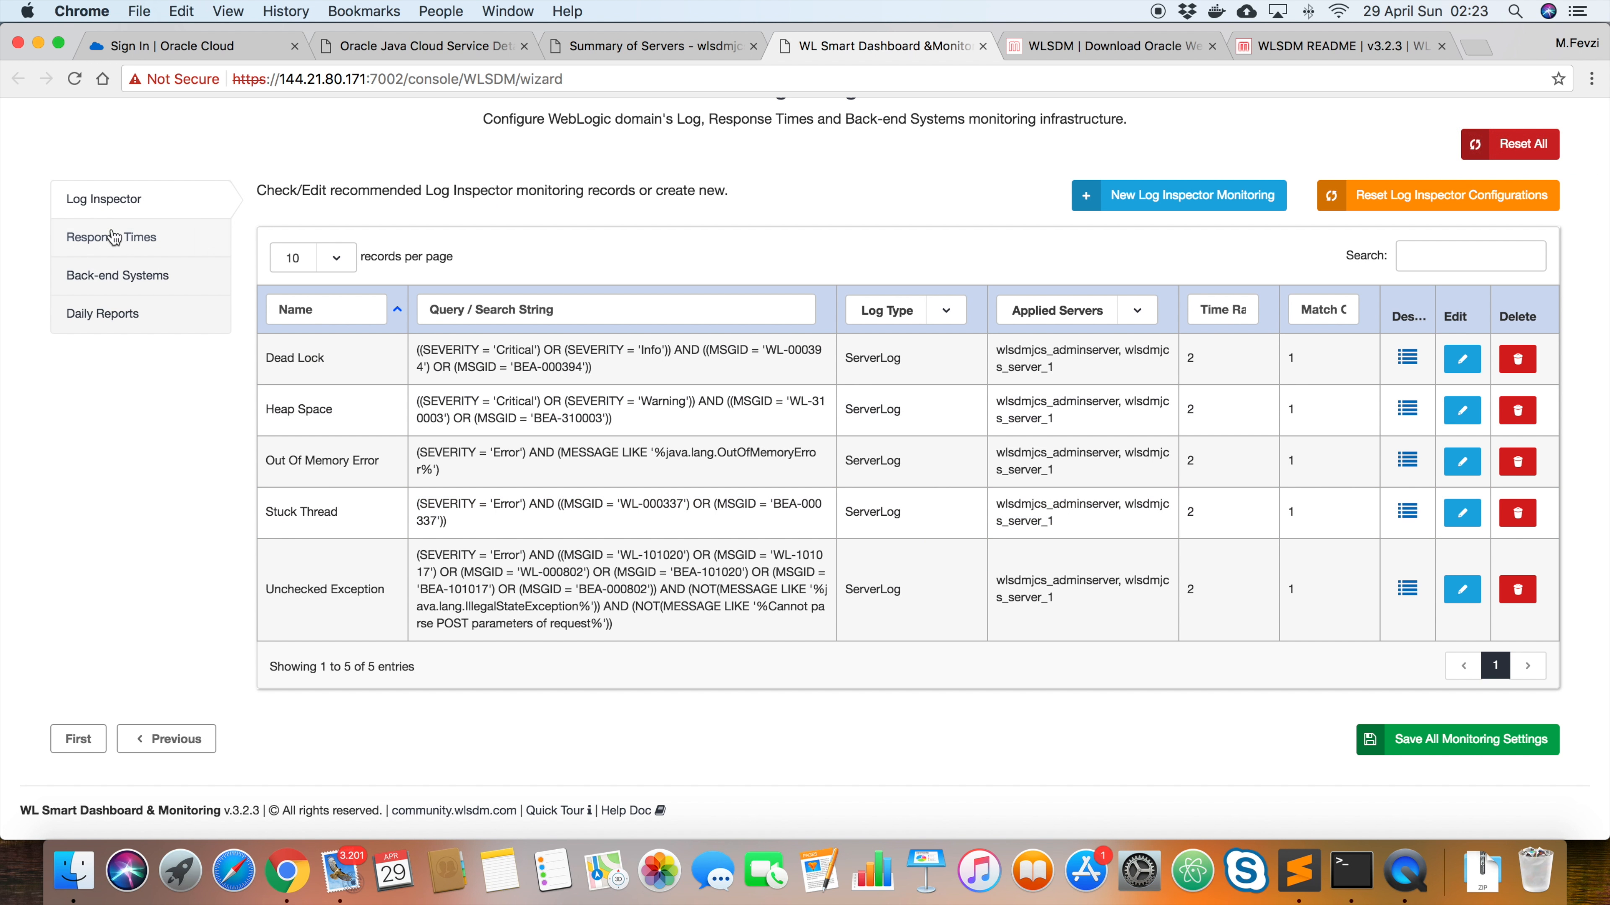
pyautogui.click(117, 457)
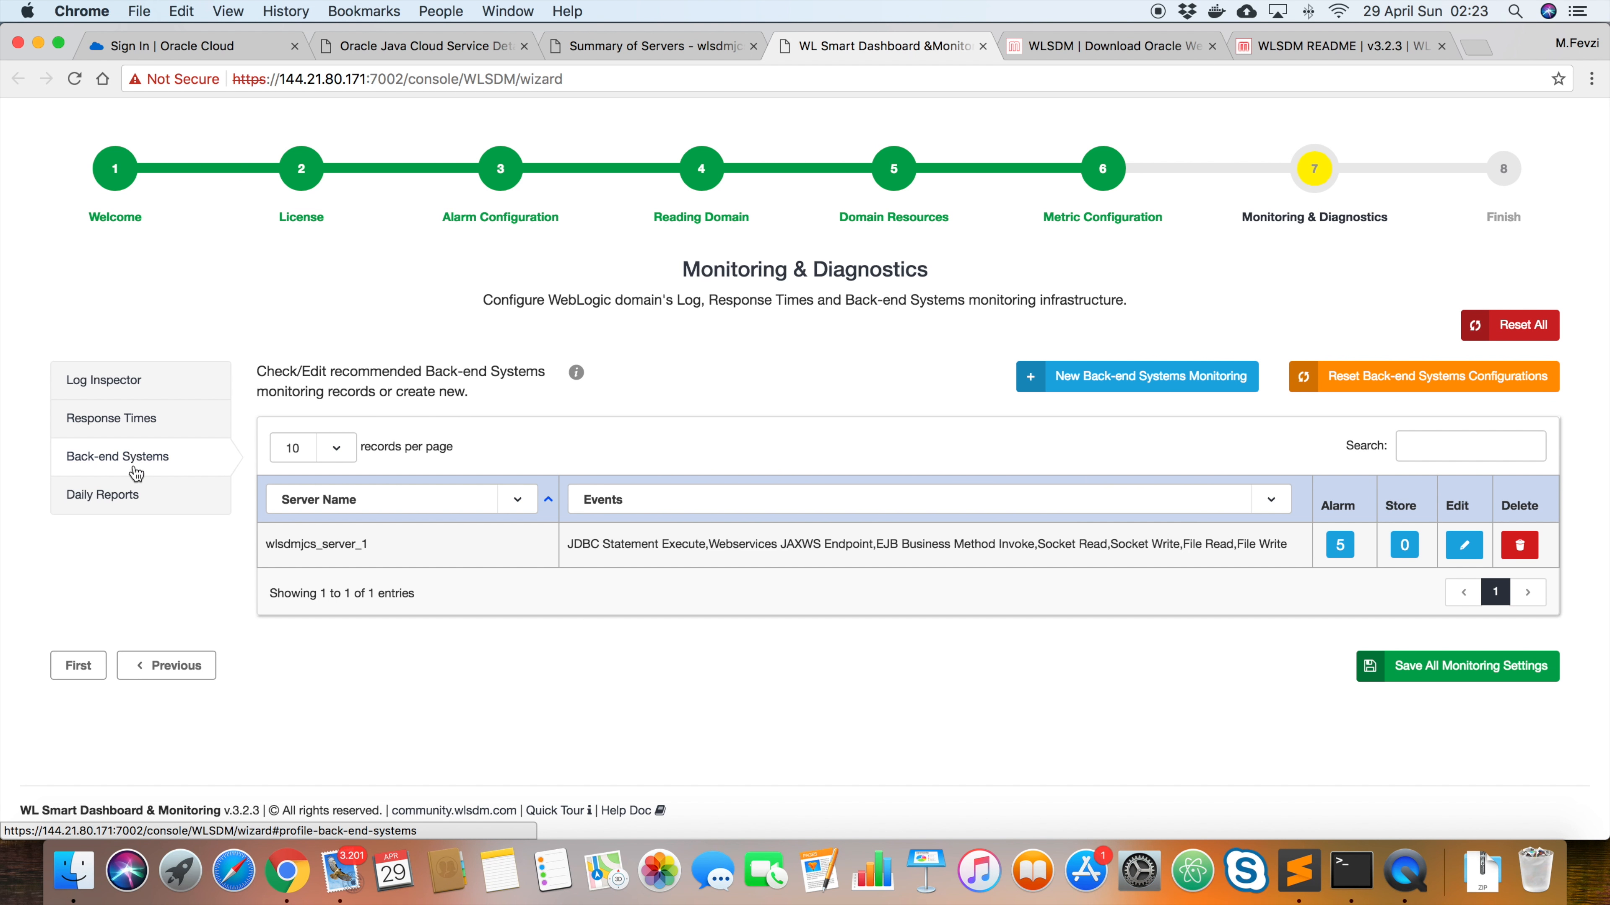
pyautogui.click(102, 494)
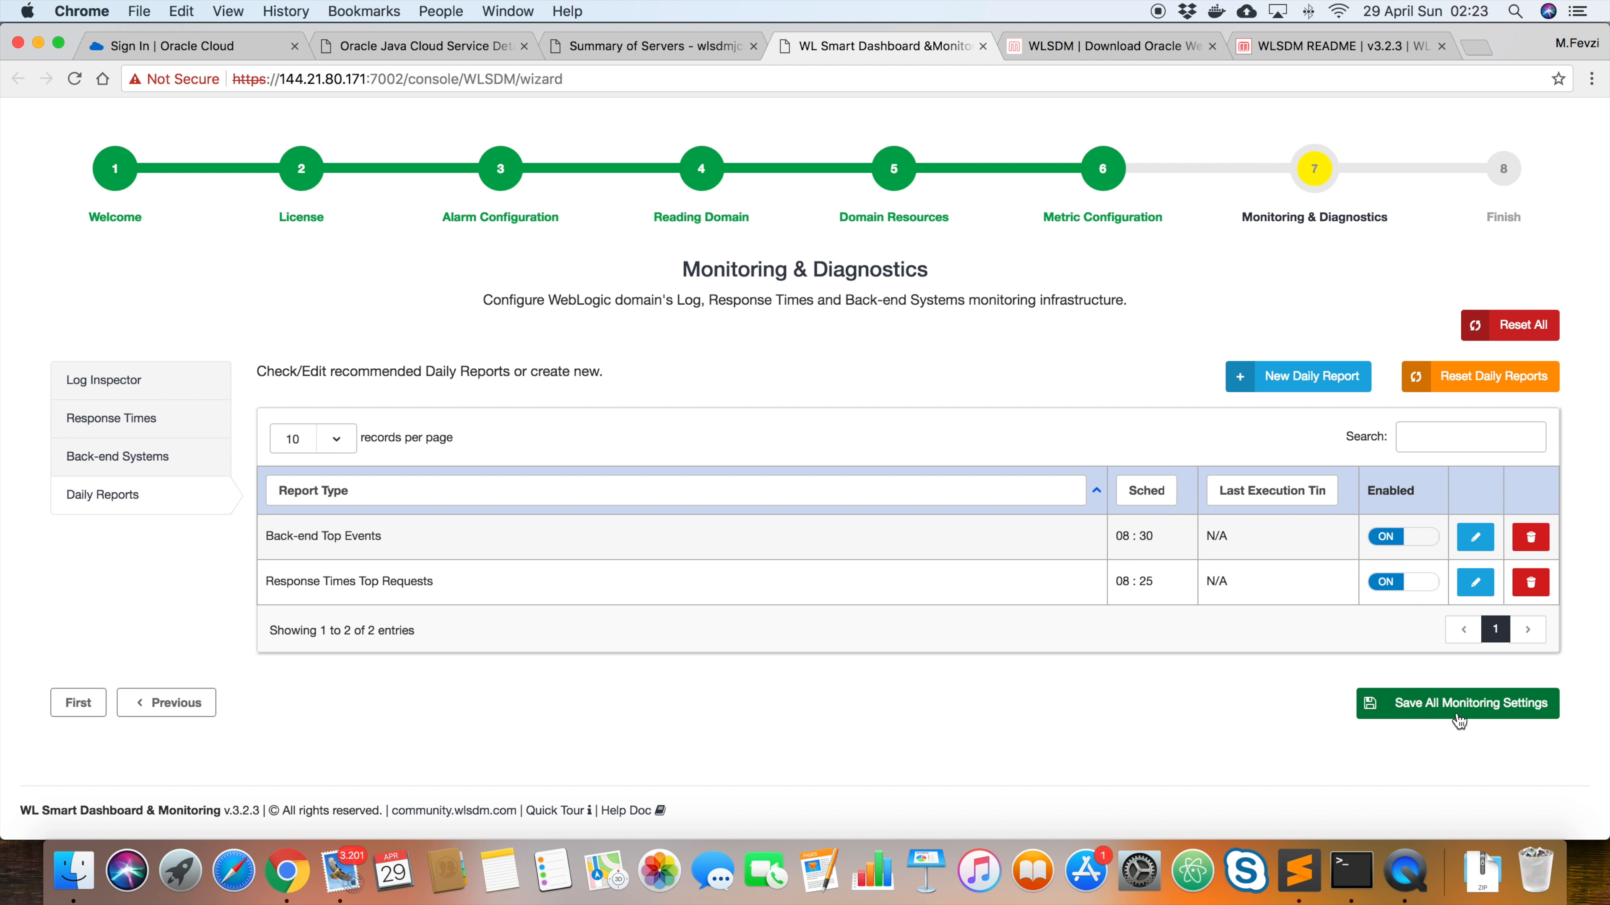
pyautogui.click(1455, 703)
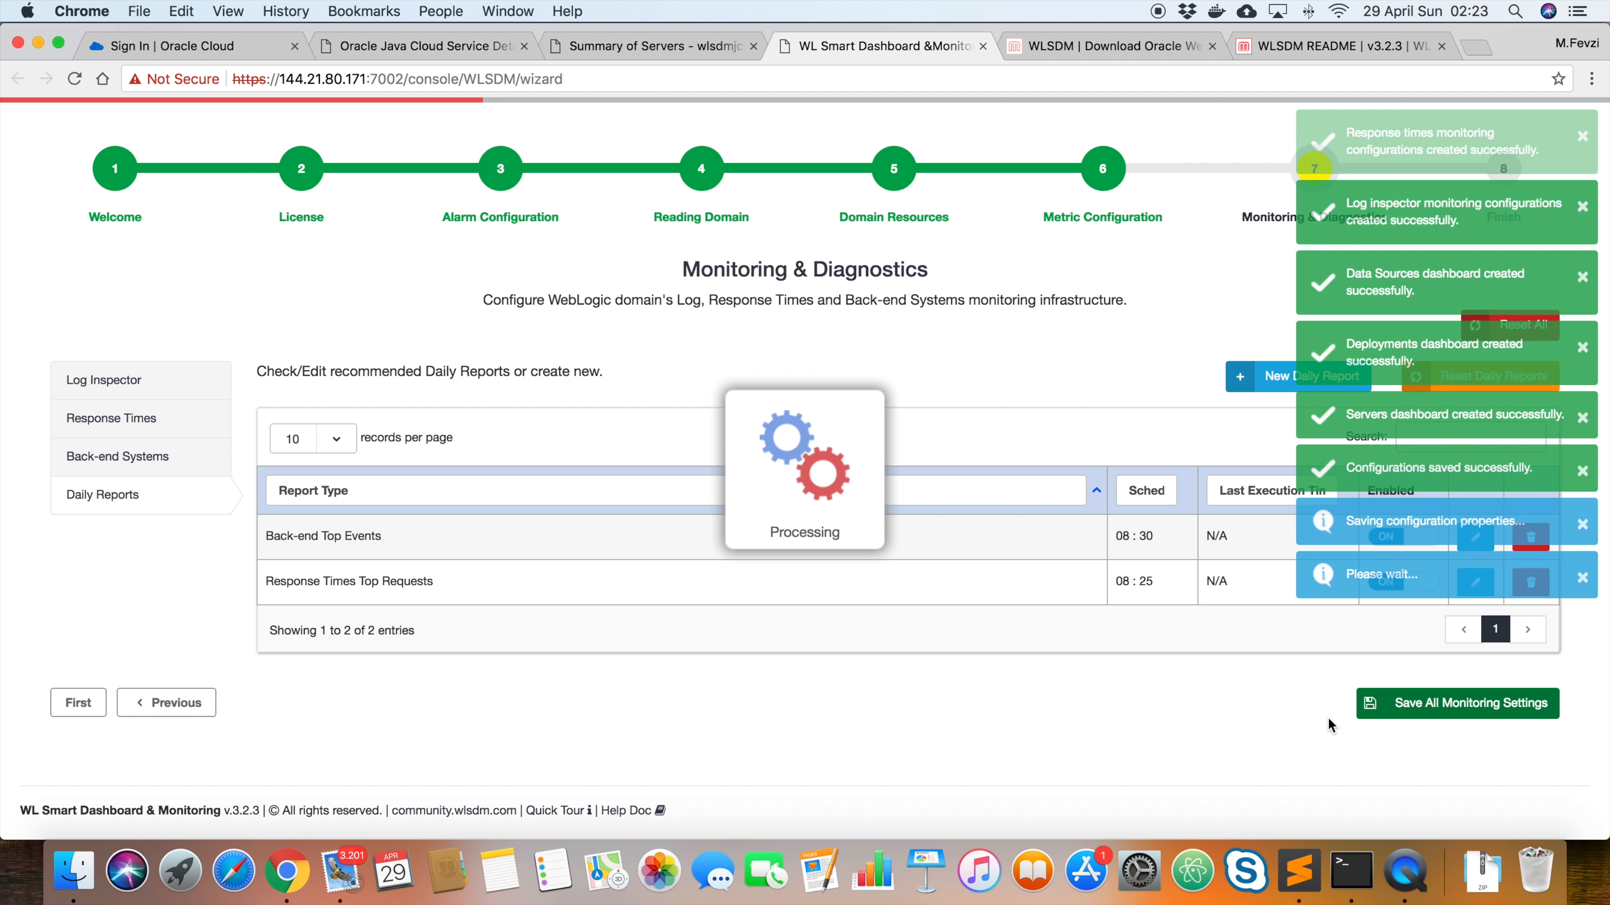
pyautogui.click(1454, 704)
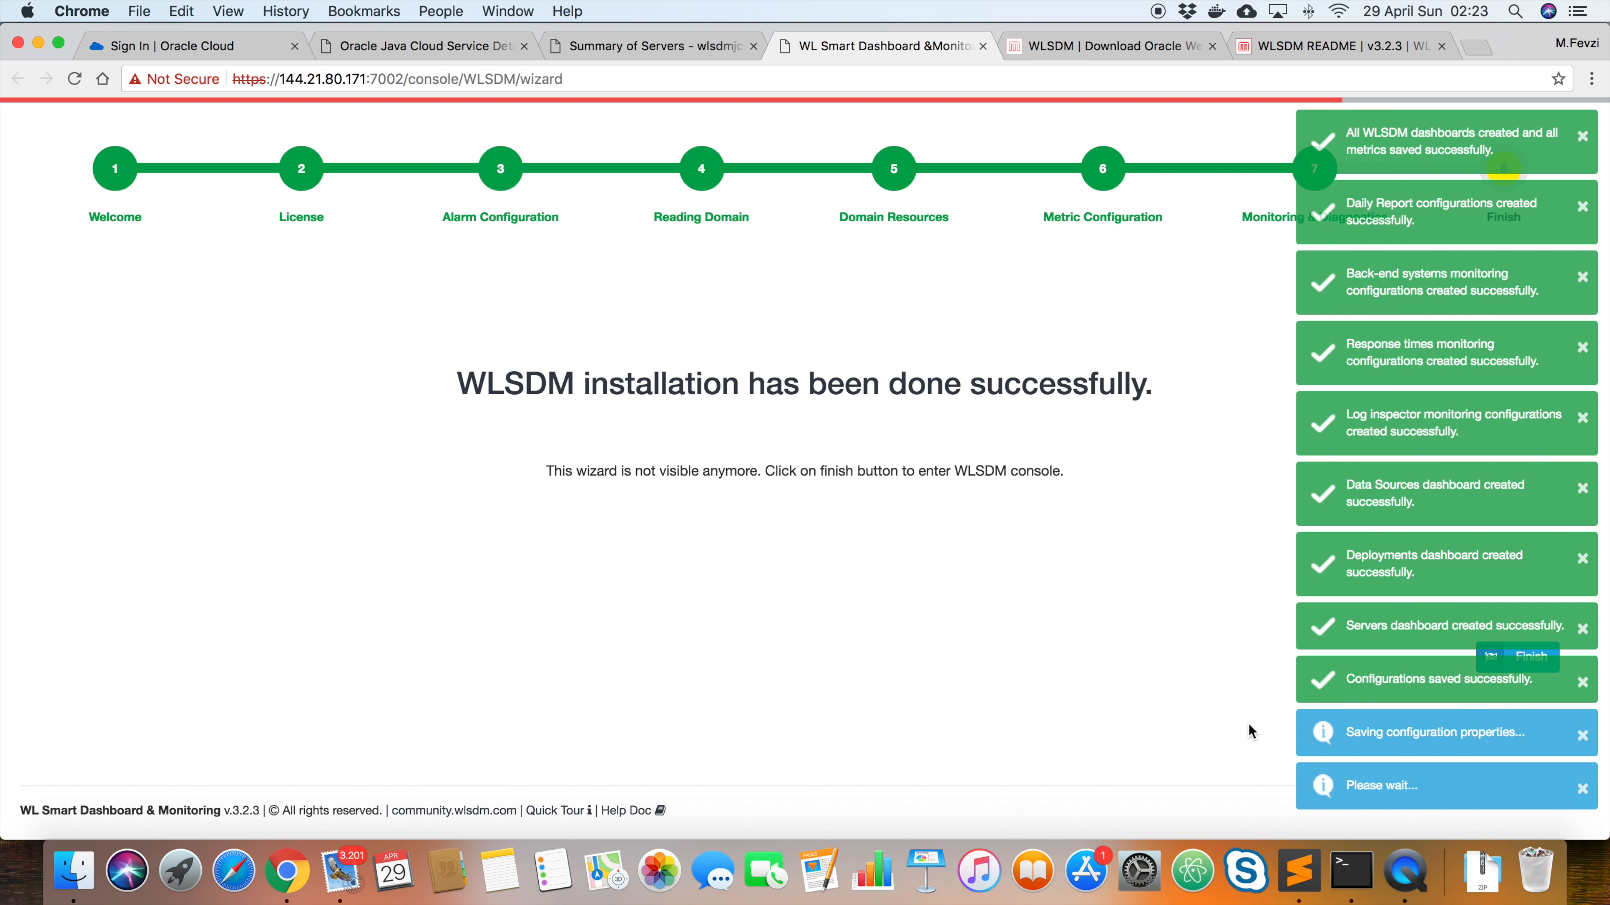
# Finish the setup wizard and enter the WLSDM console
pyautogui.tripleClick(804, 383)
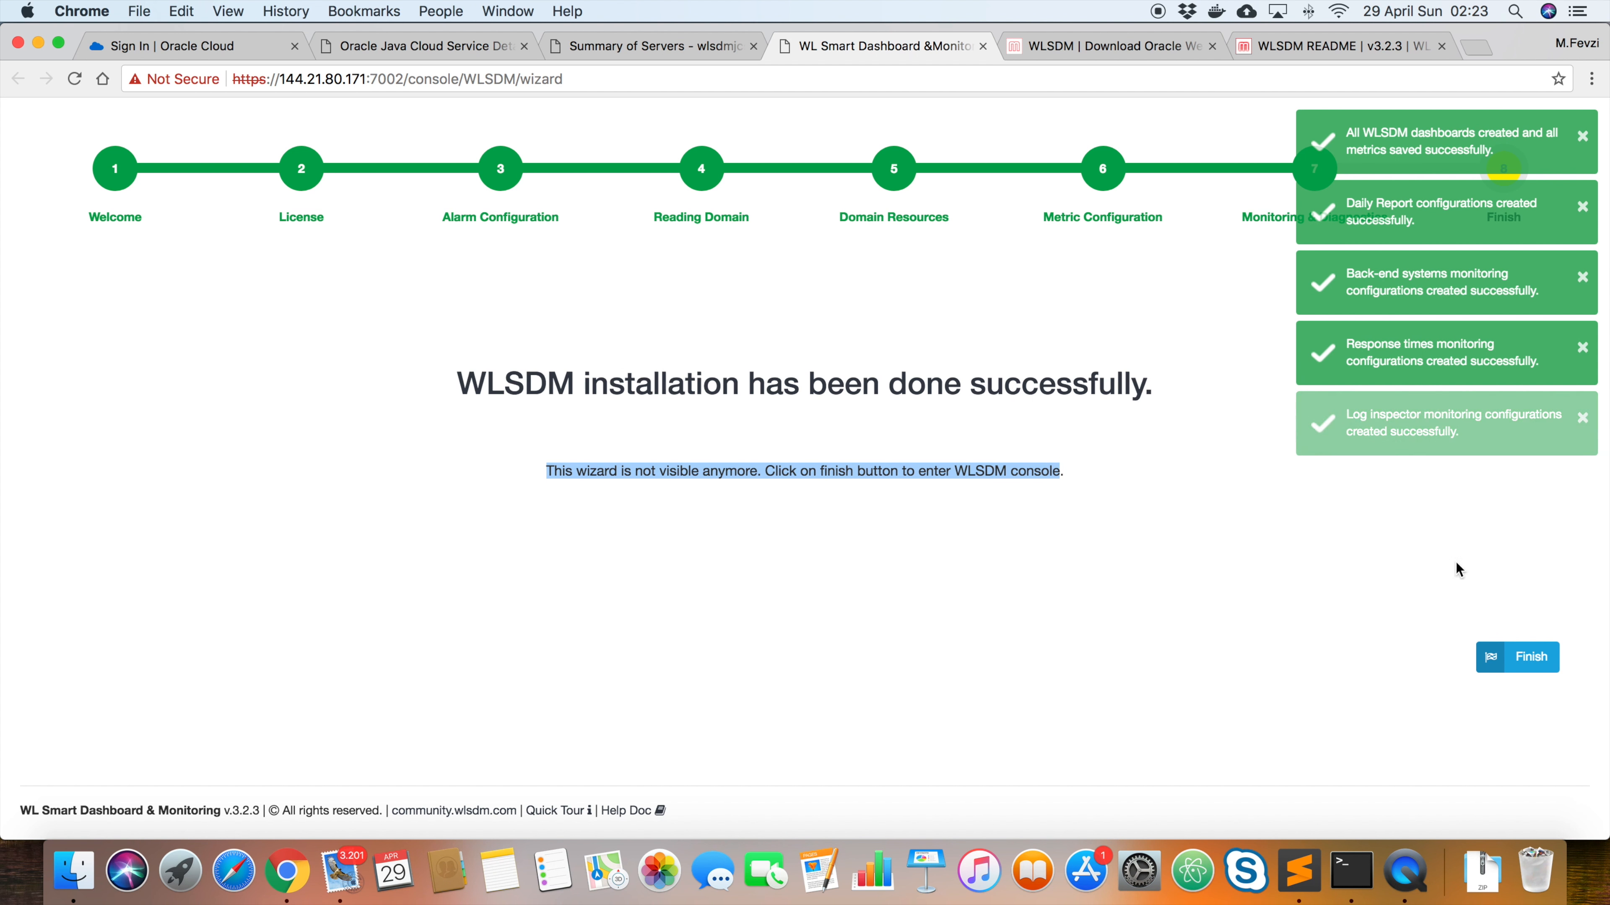
pyautogui.click(1530, 657)
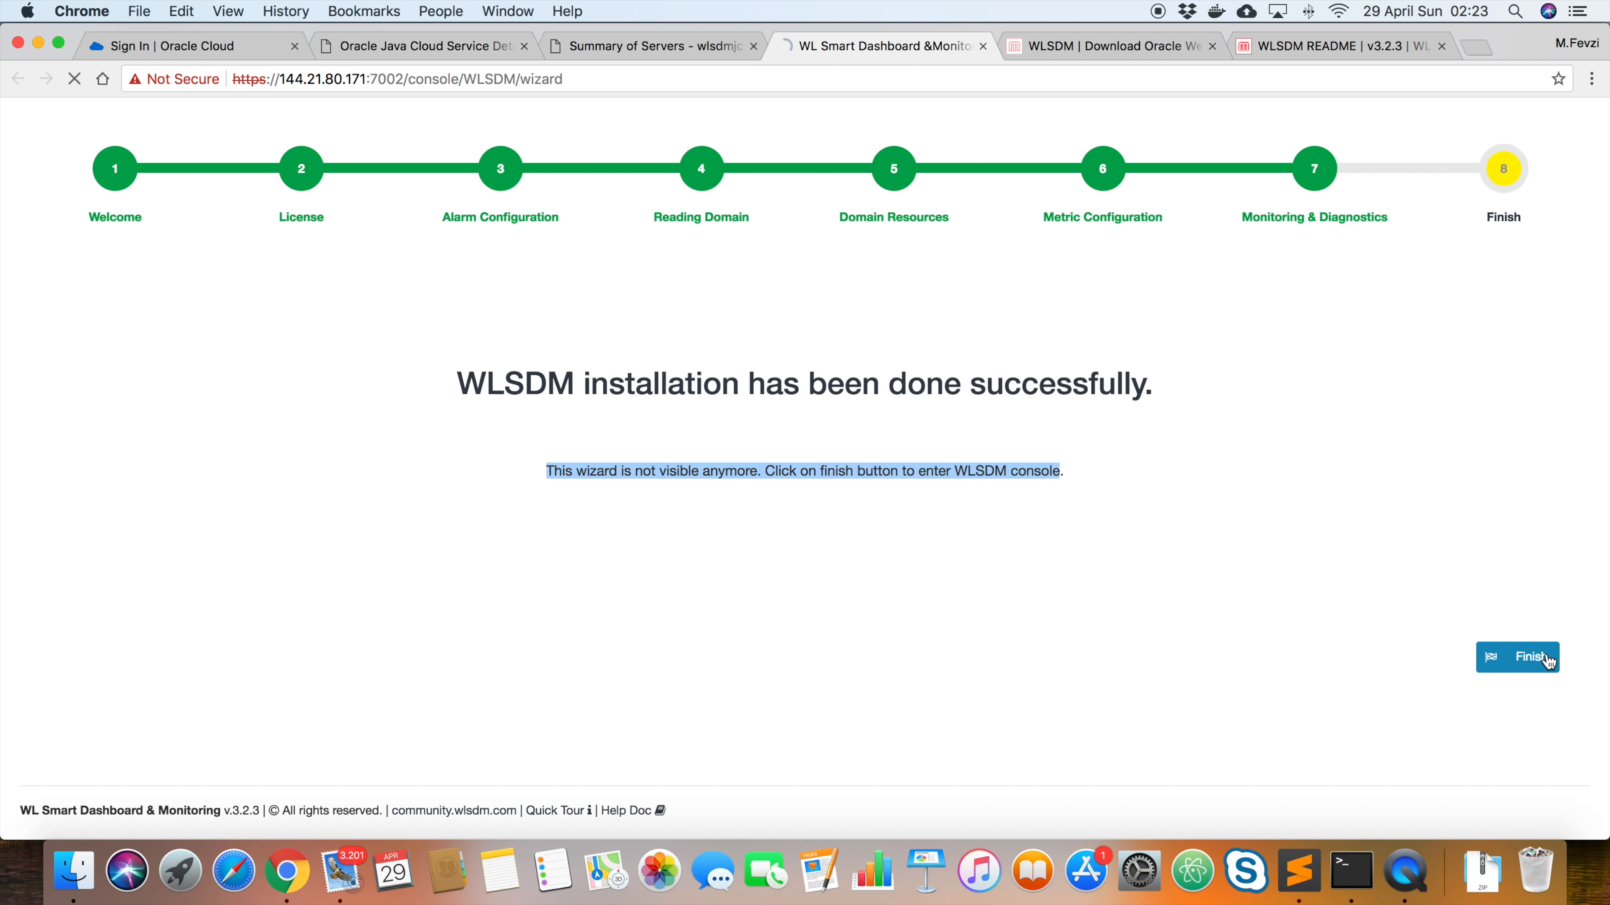
# Follow the quick tour: Page Operations, Notification Center, pinned main menu, and expanded Configuration section
pyautogui.click(1517, 657)
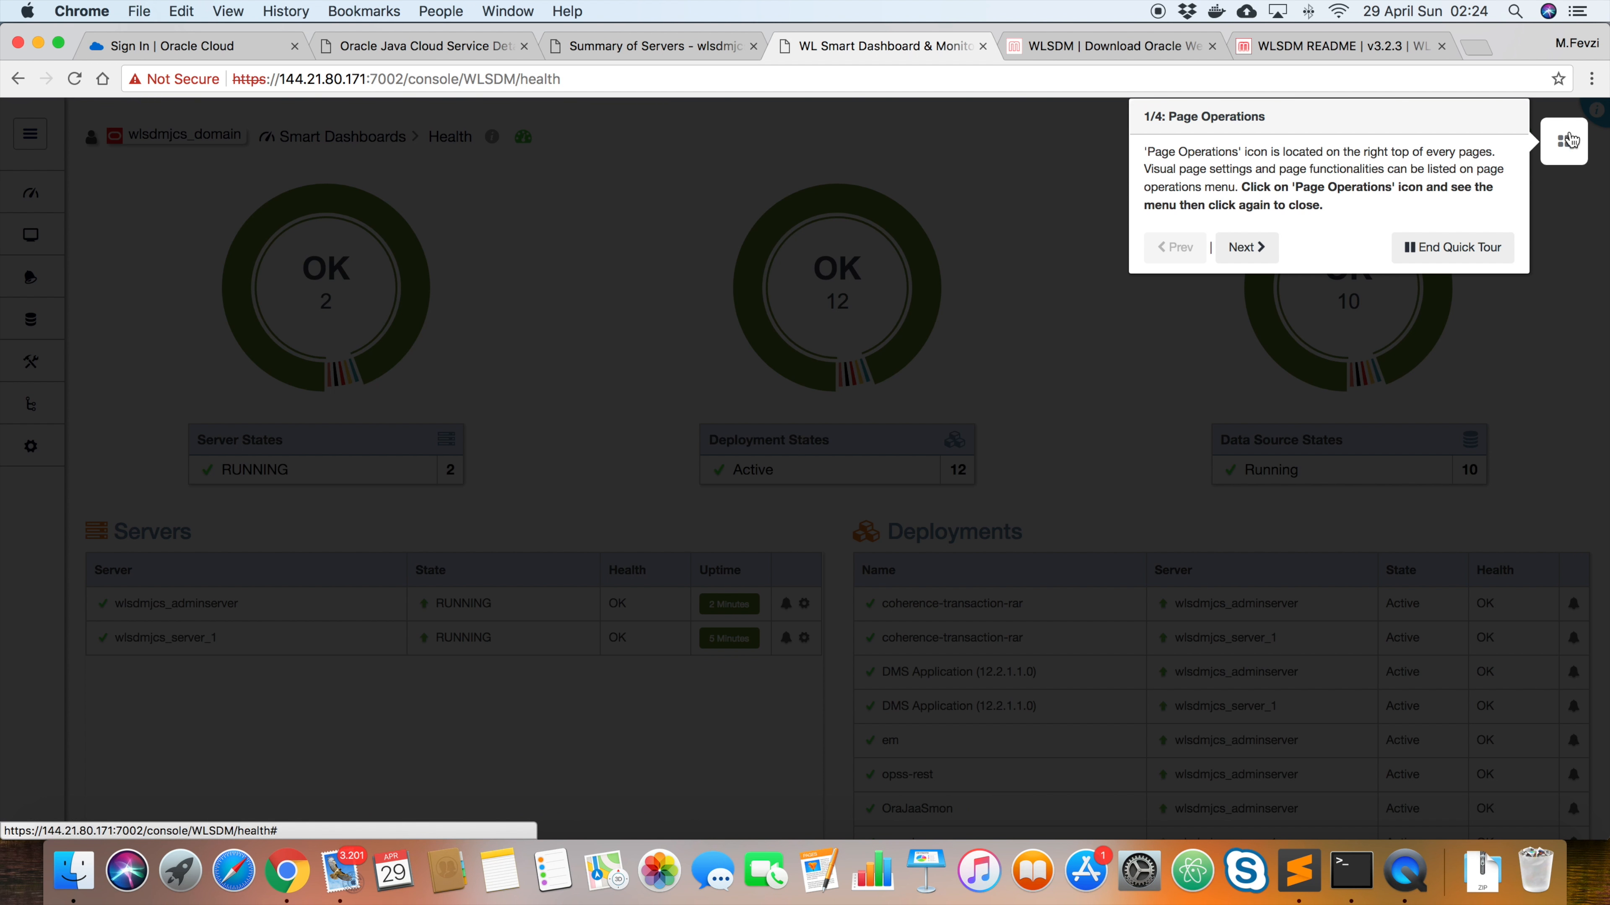
pyautogui.click(1563, 141)
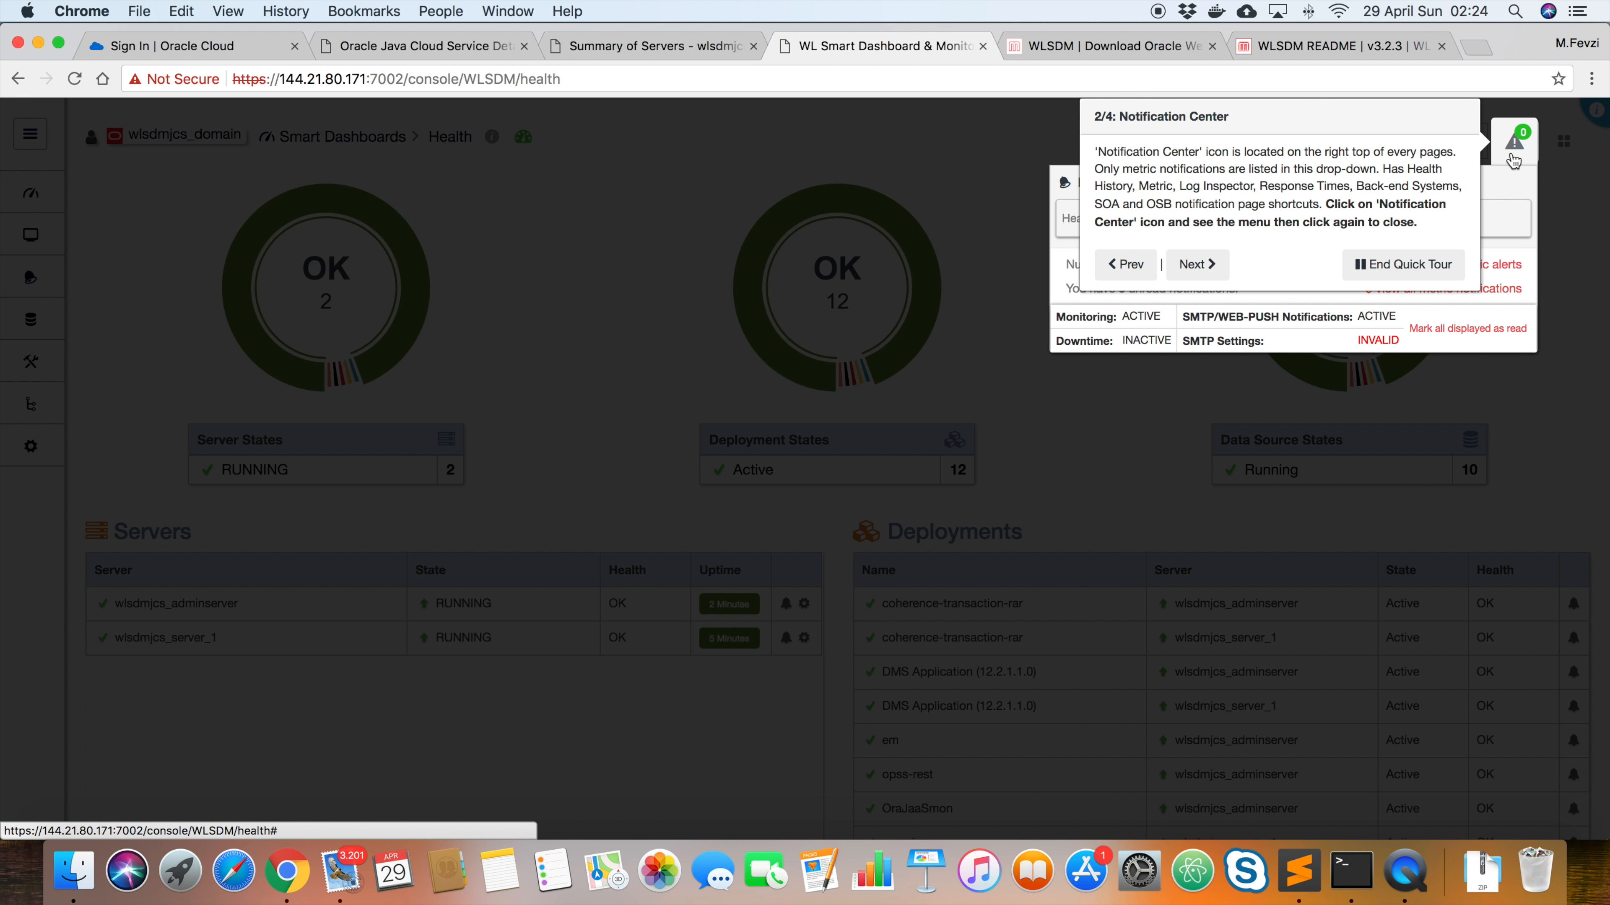
pyautogui.click(1196, 264)
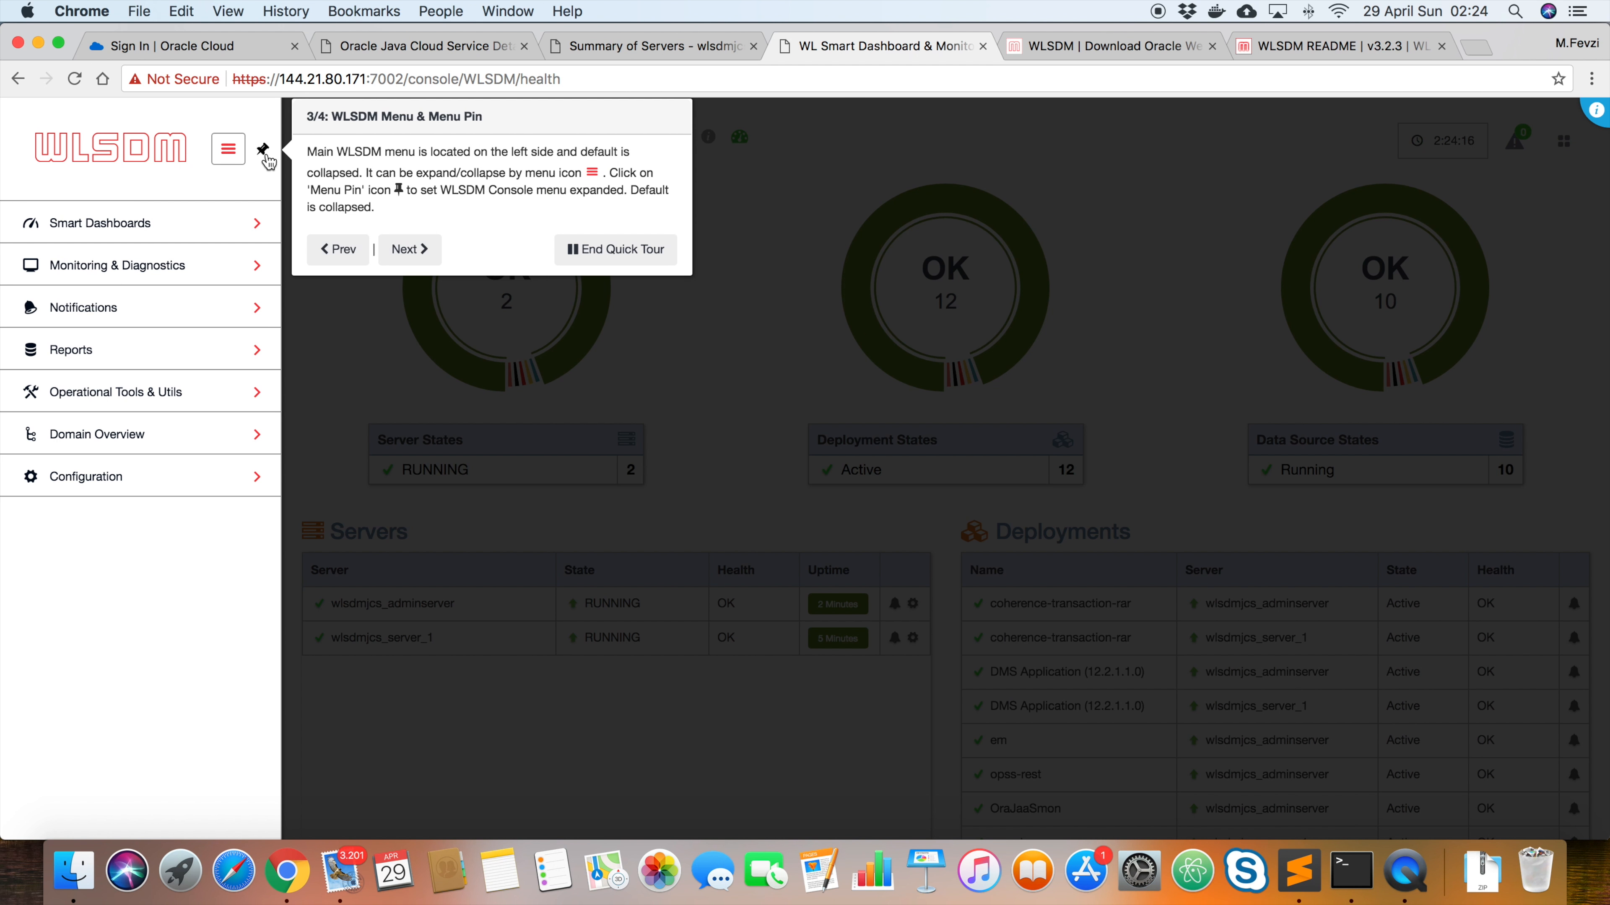
pyautogui.click(407, 250)
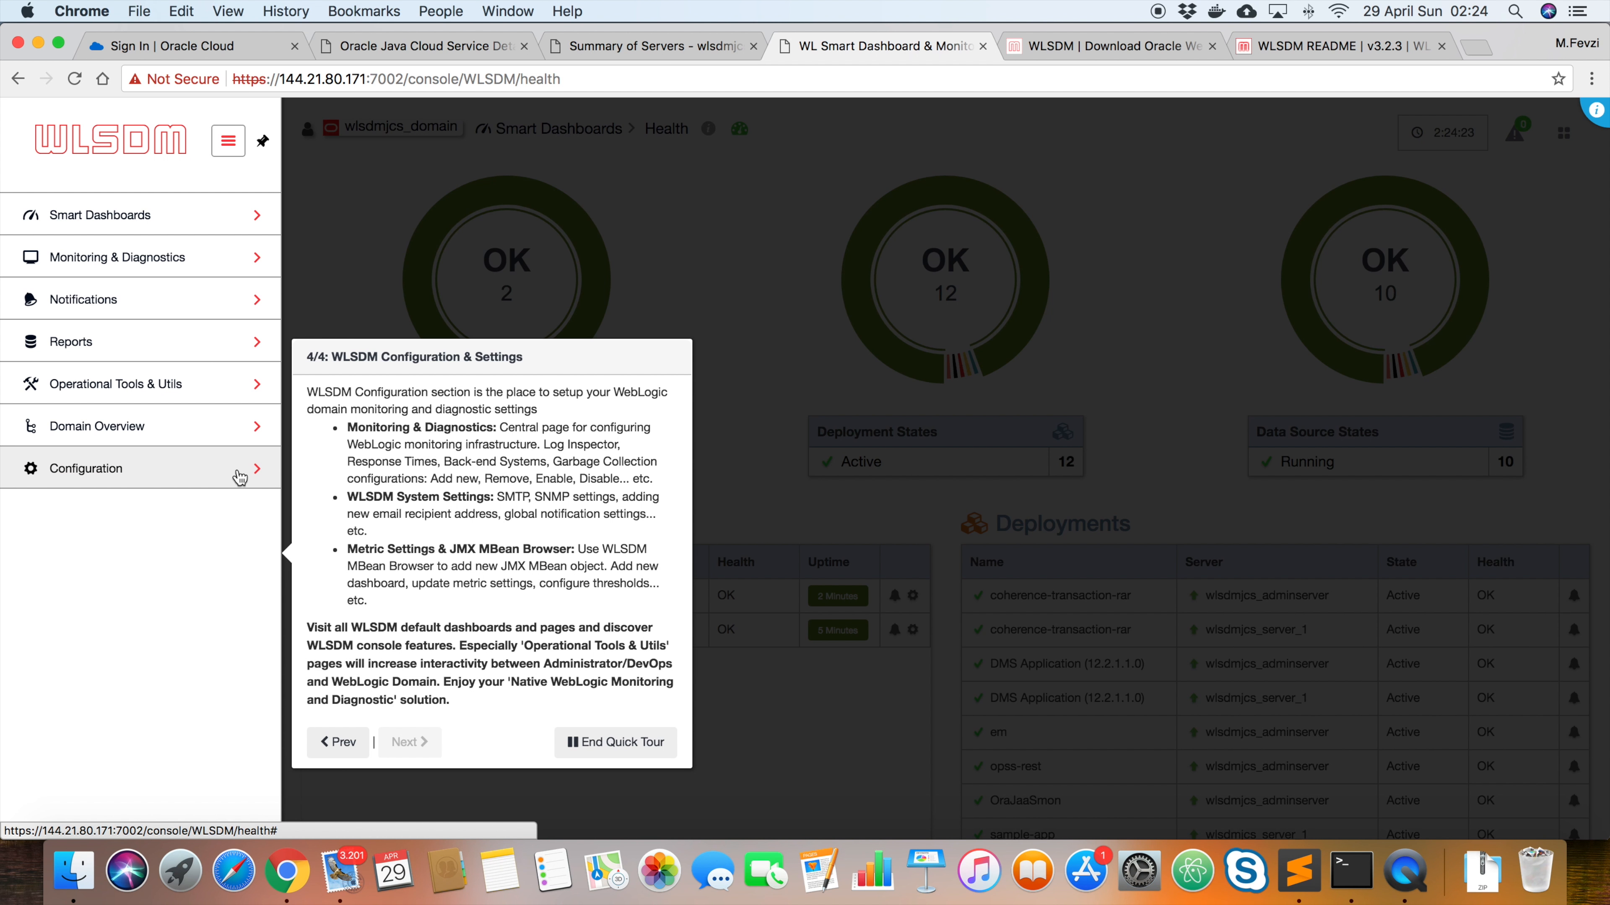
pyautogui.click(614, 741)
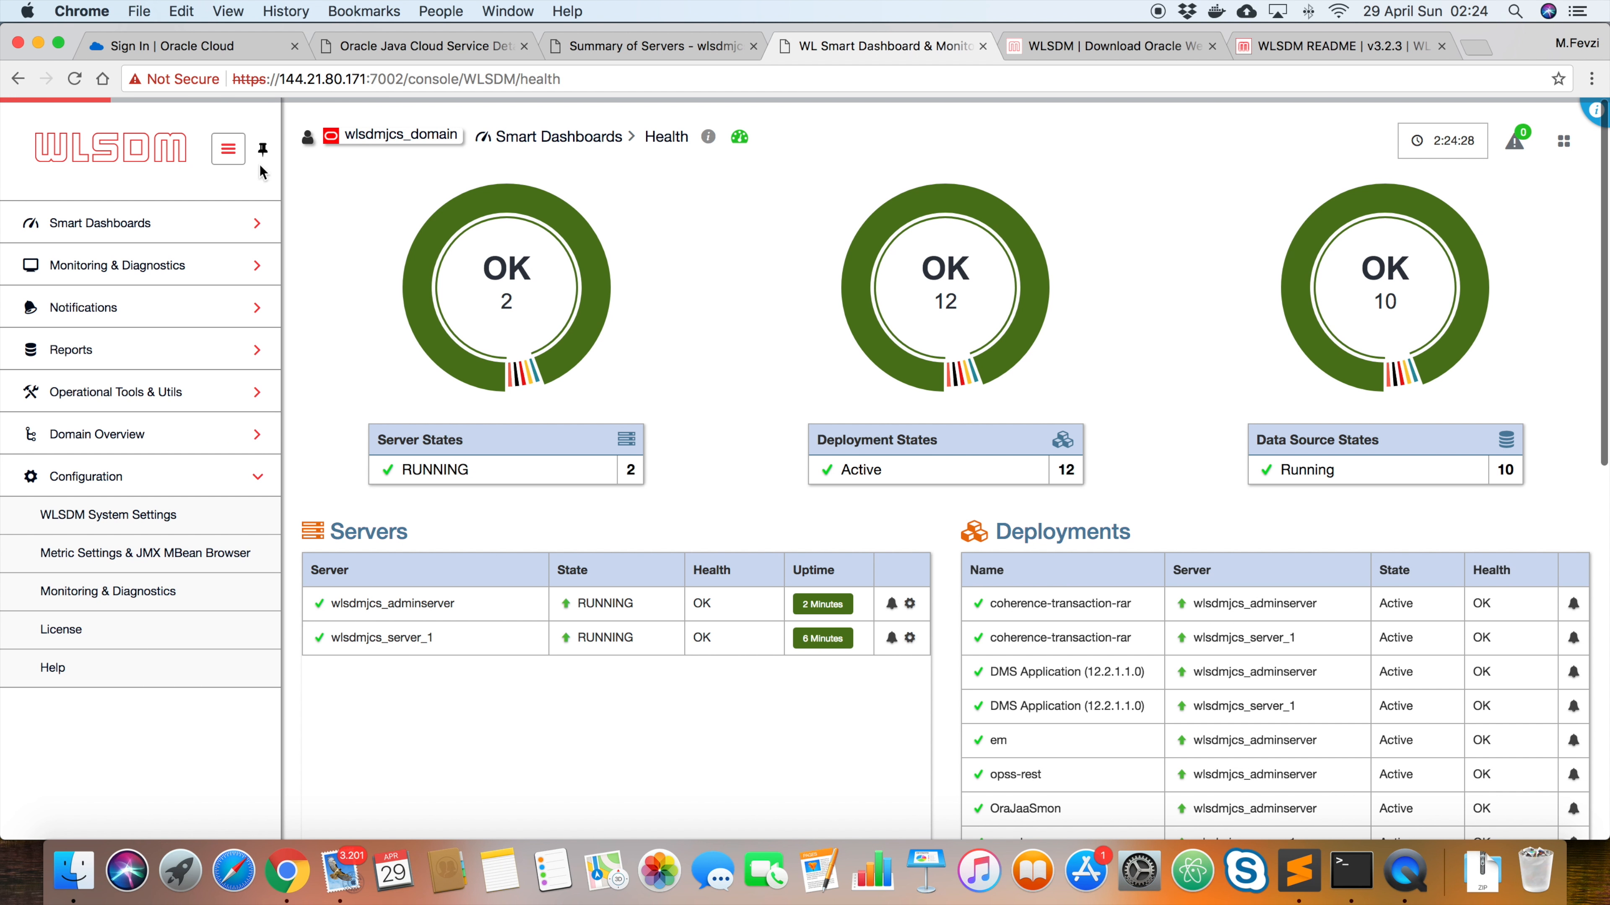
# Show the Health dashboard, then switch to the JVM System Resources dashboard gauges
pyautogui.click(100, 223)
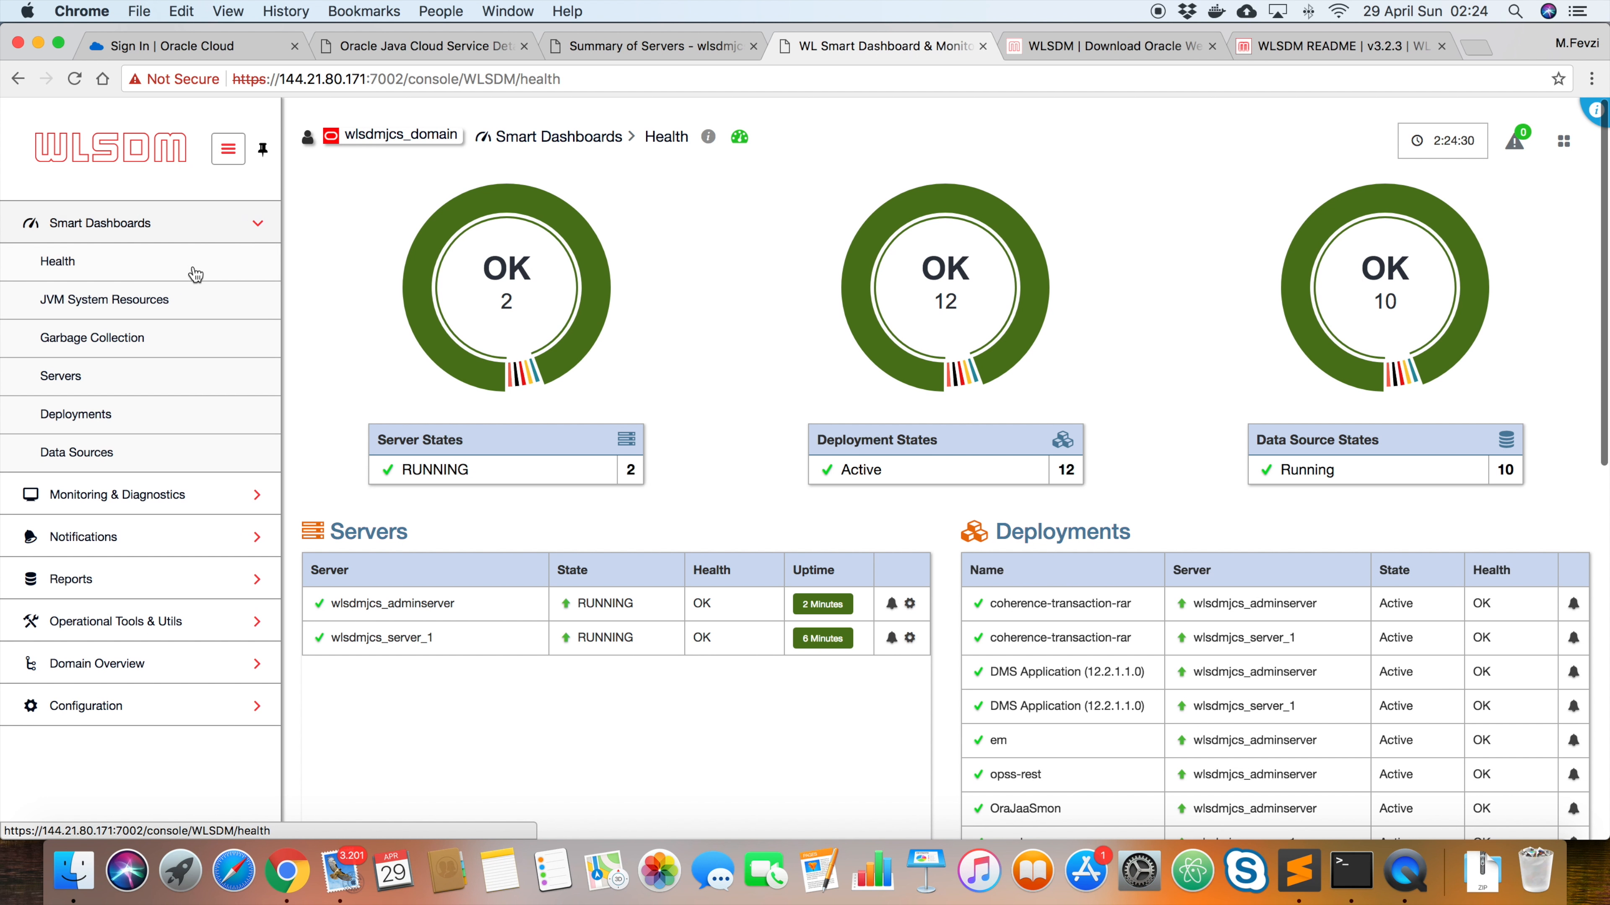
pyautogui.click(227, 149)
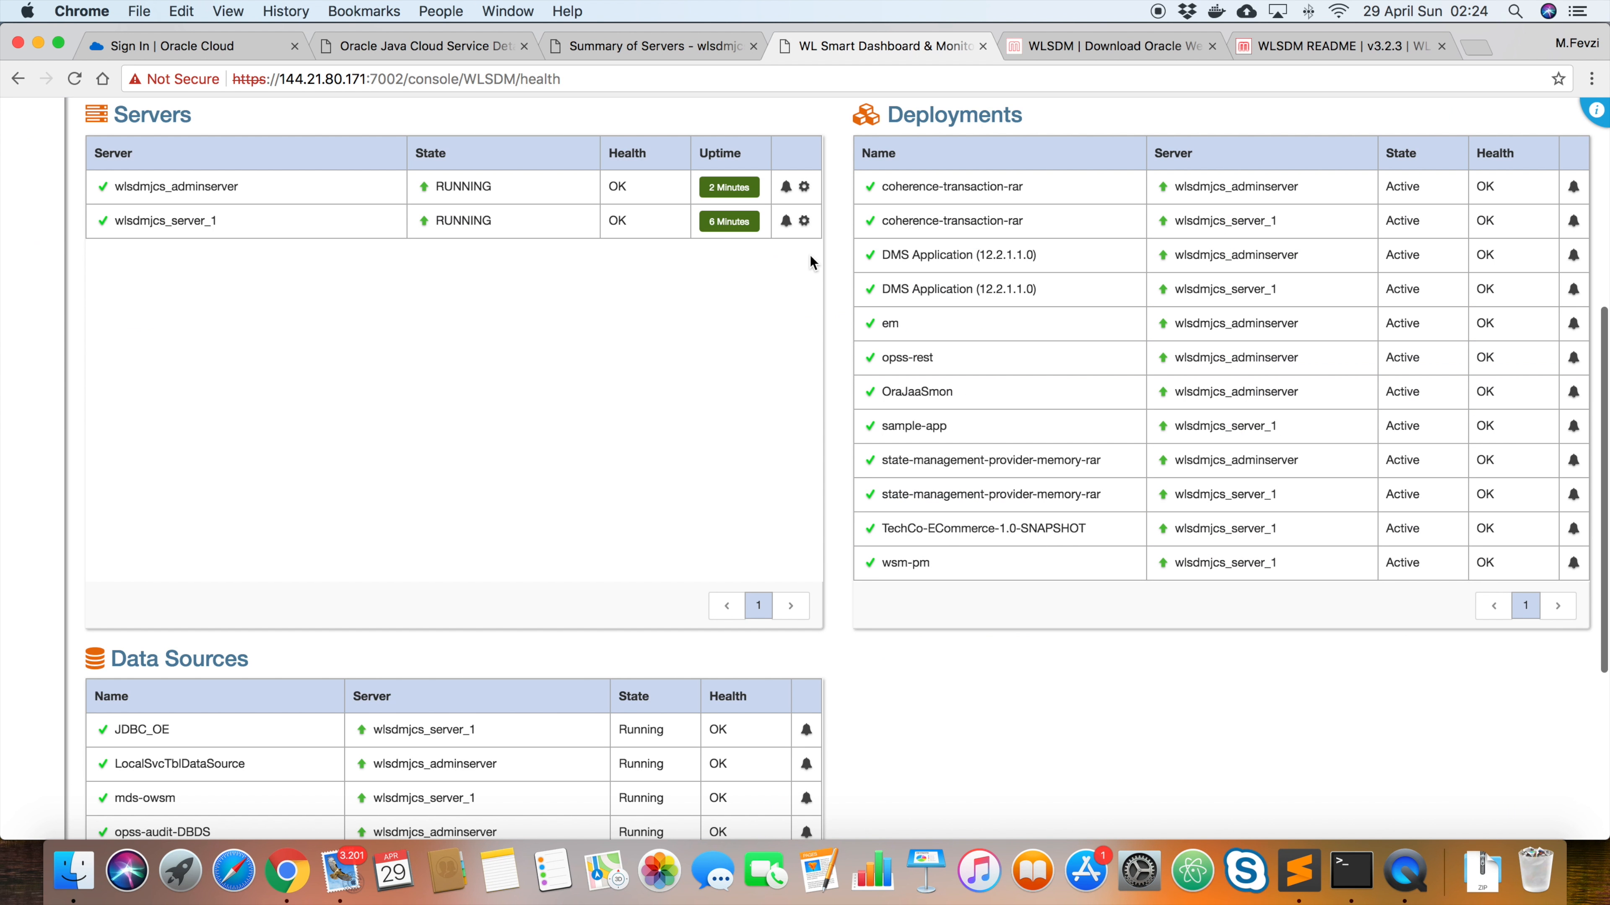
pyautogui.click(985, 525)
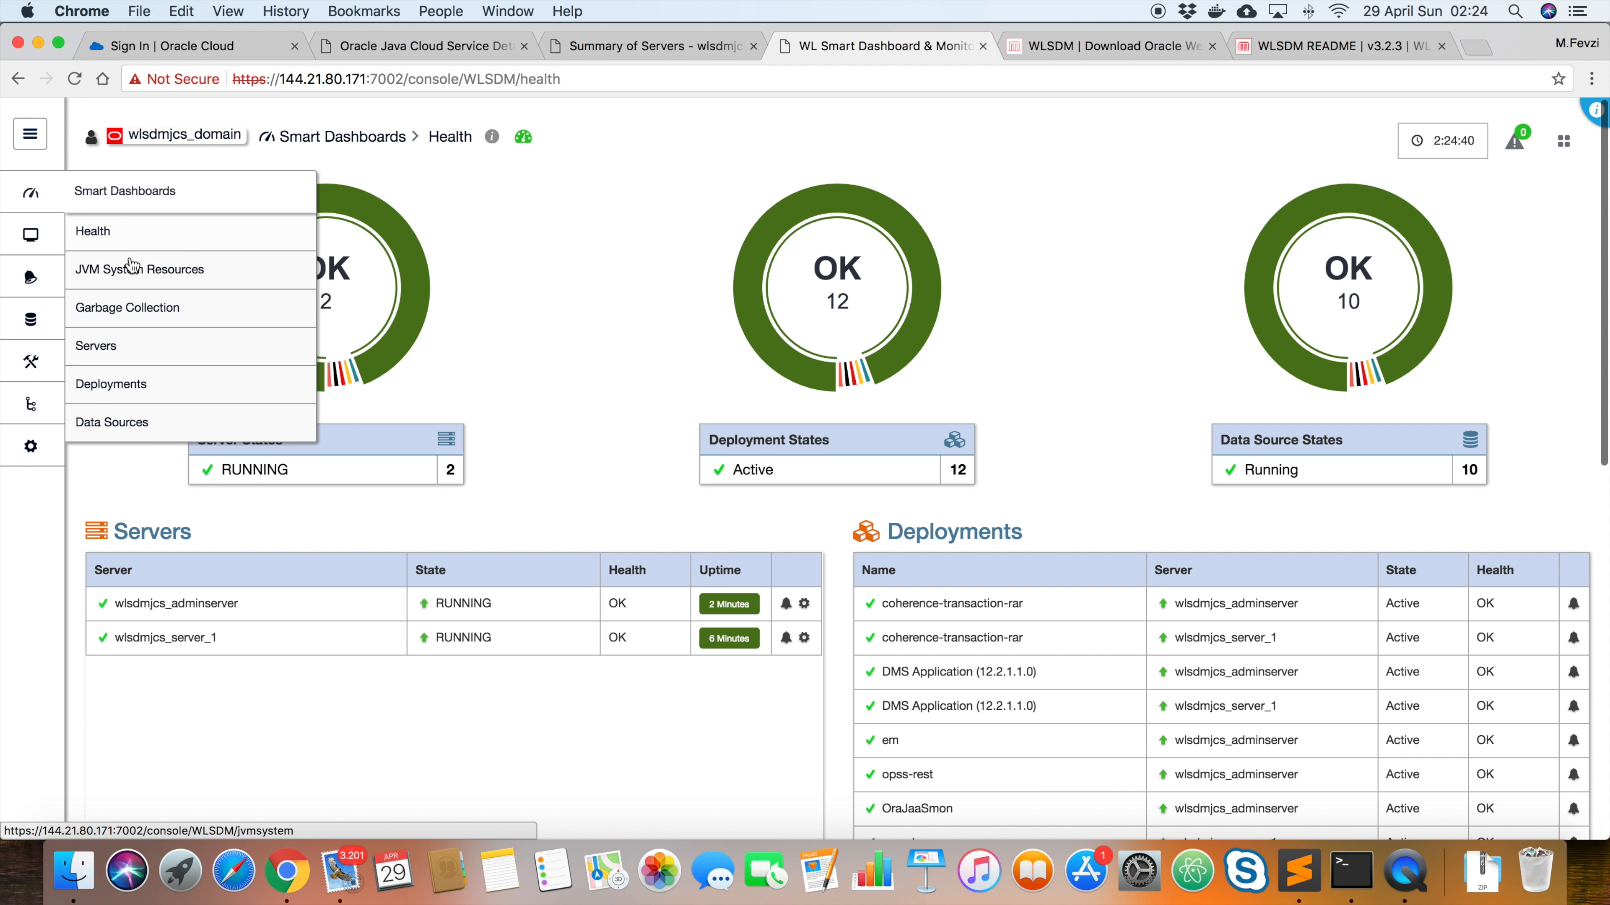
pyautogui.click(140, 269)
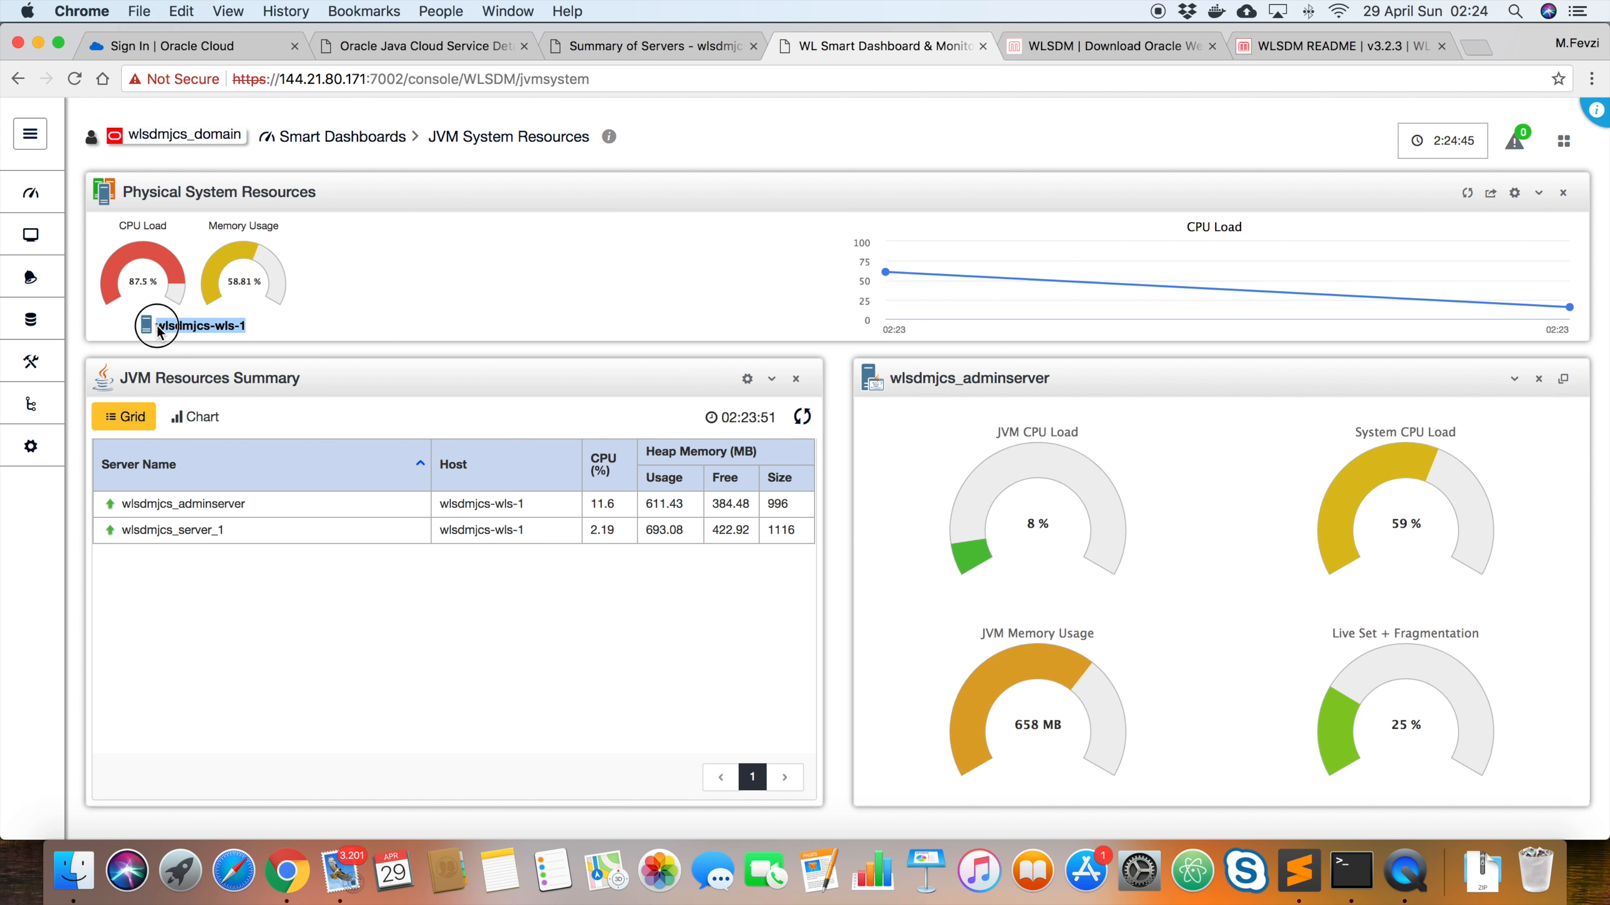
pyautogui.scroll(-3)
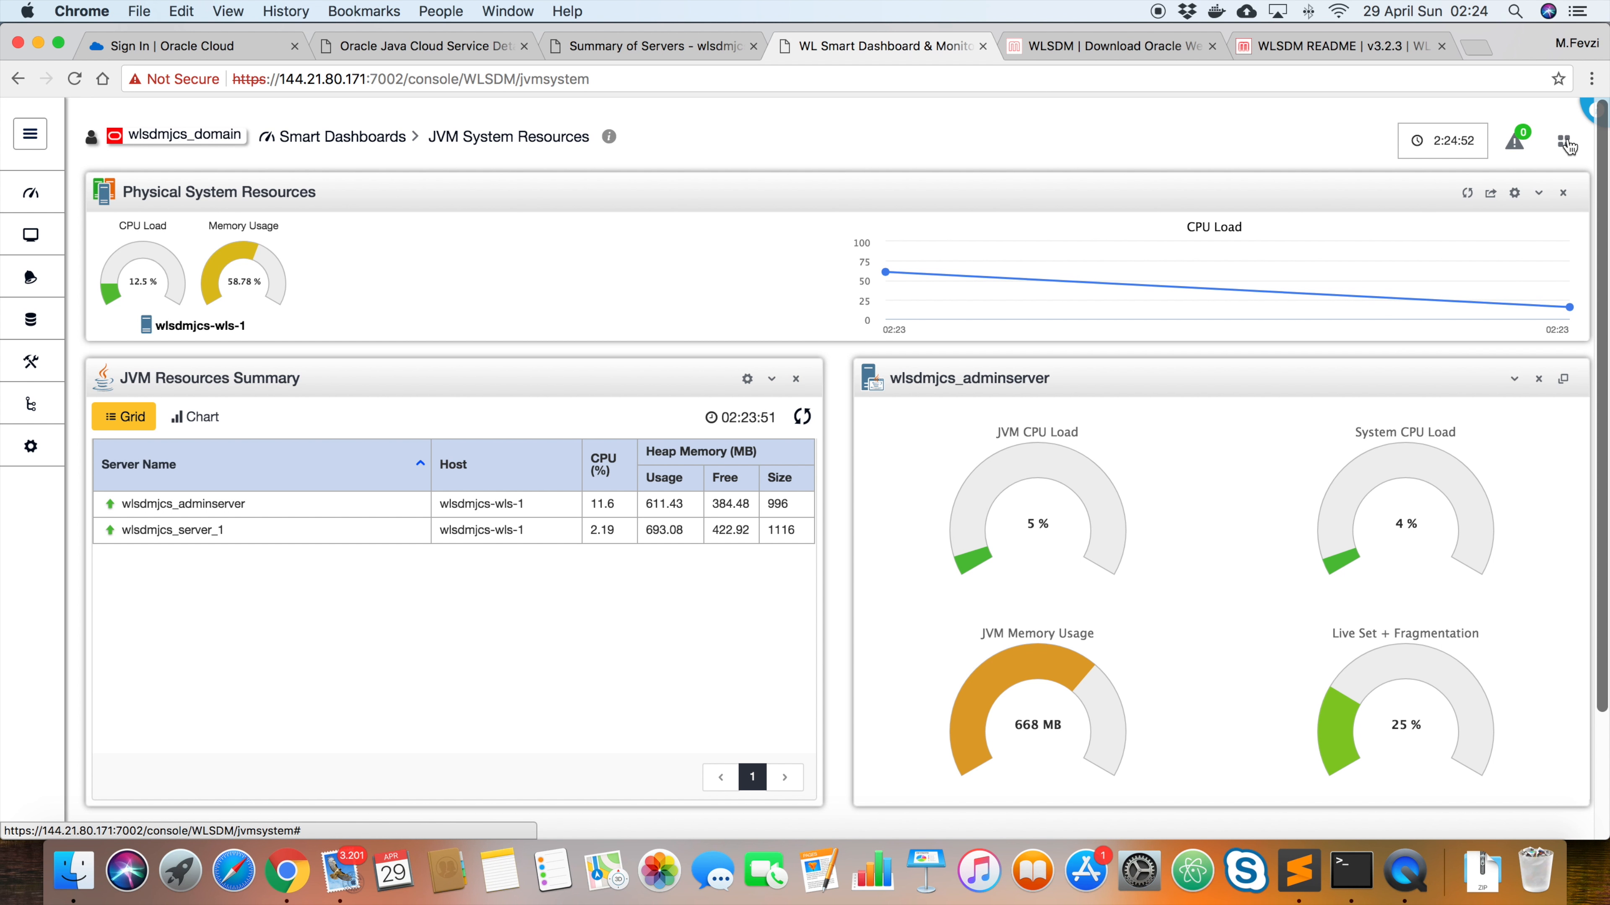
# Switch the summary to charts of Heap Free and Heap Size per server, refresh the data, and return to WebLogic console
pyautogui.click(1564, 141)
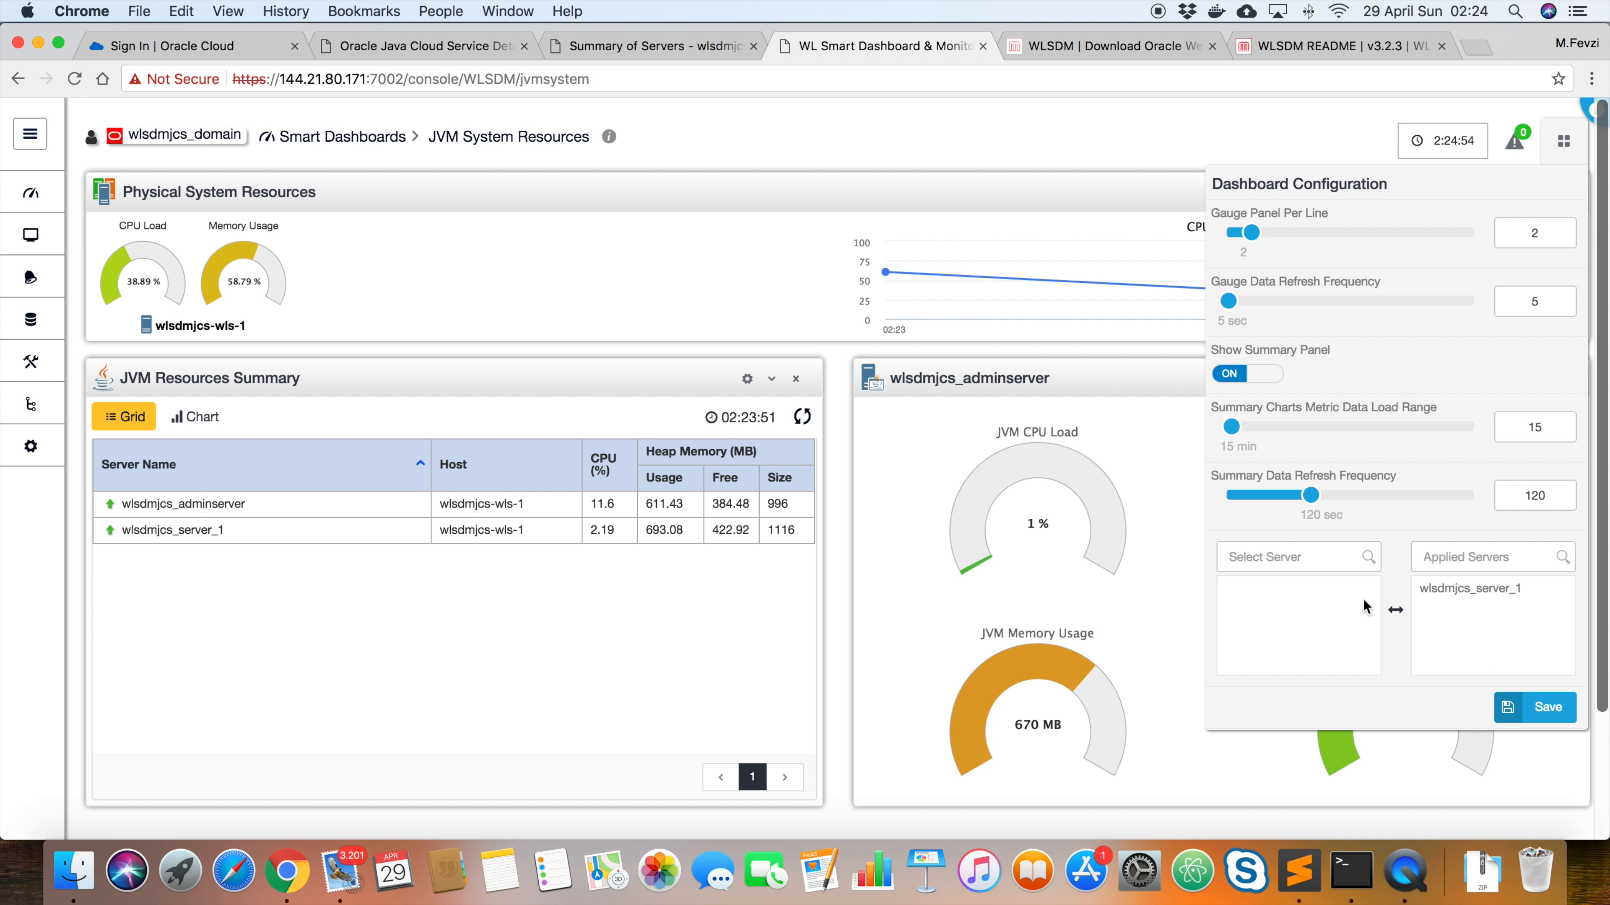
pyautogui.click(1533, 706)
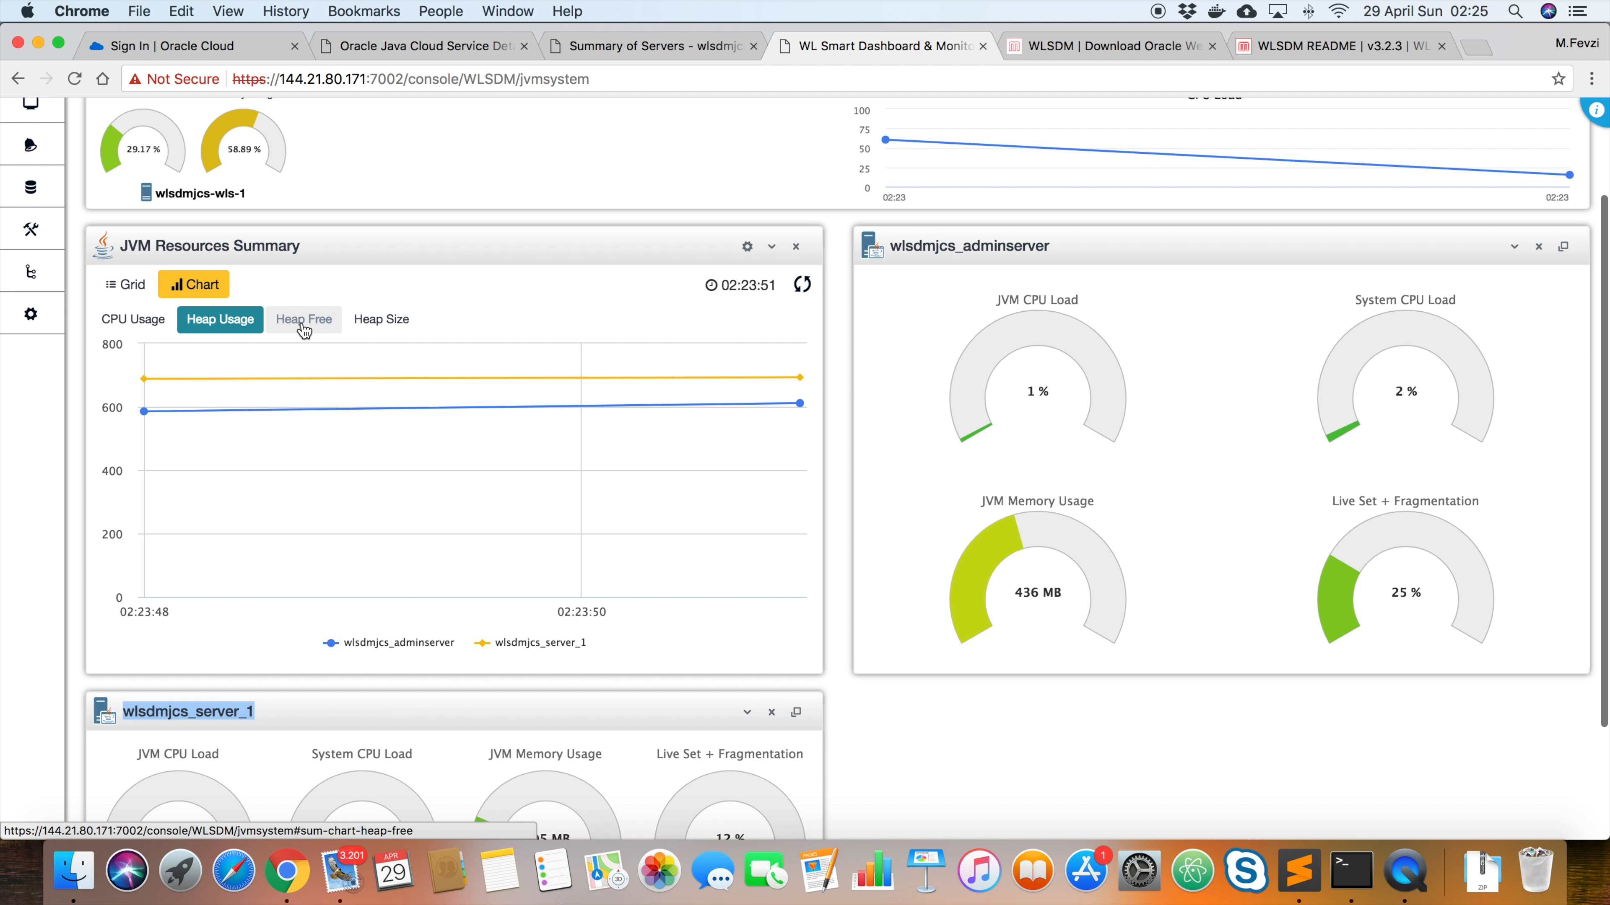
pyautogui.click(381, 320)
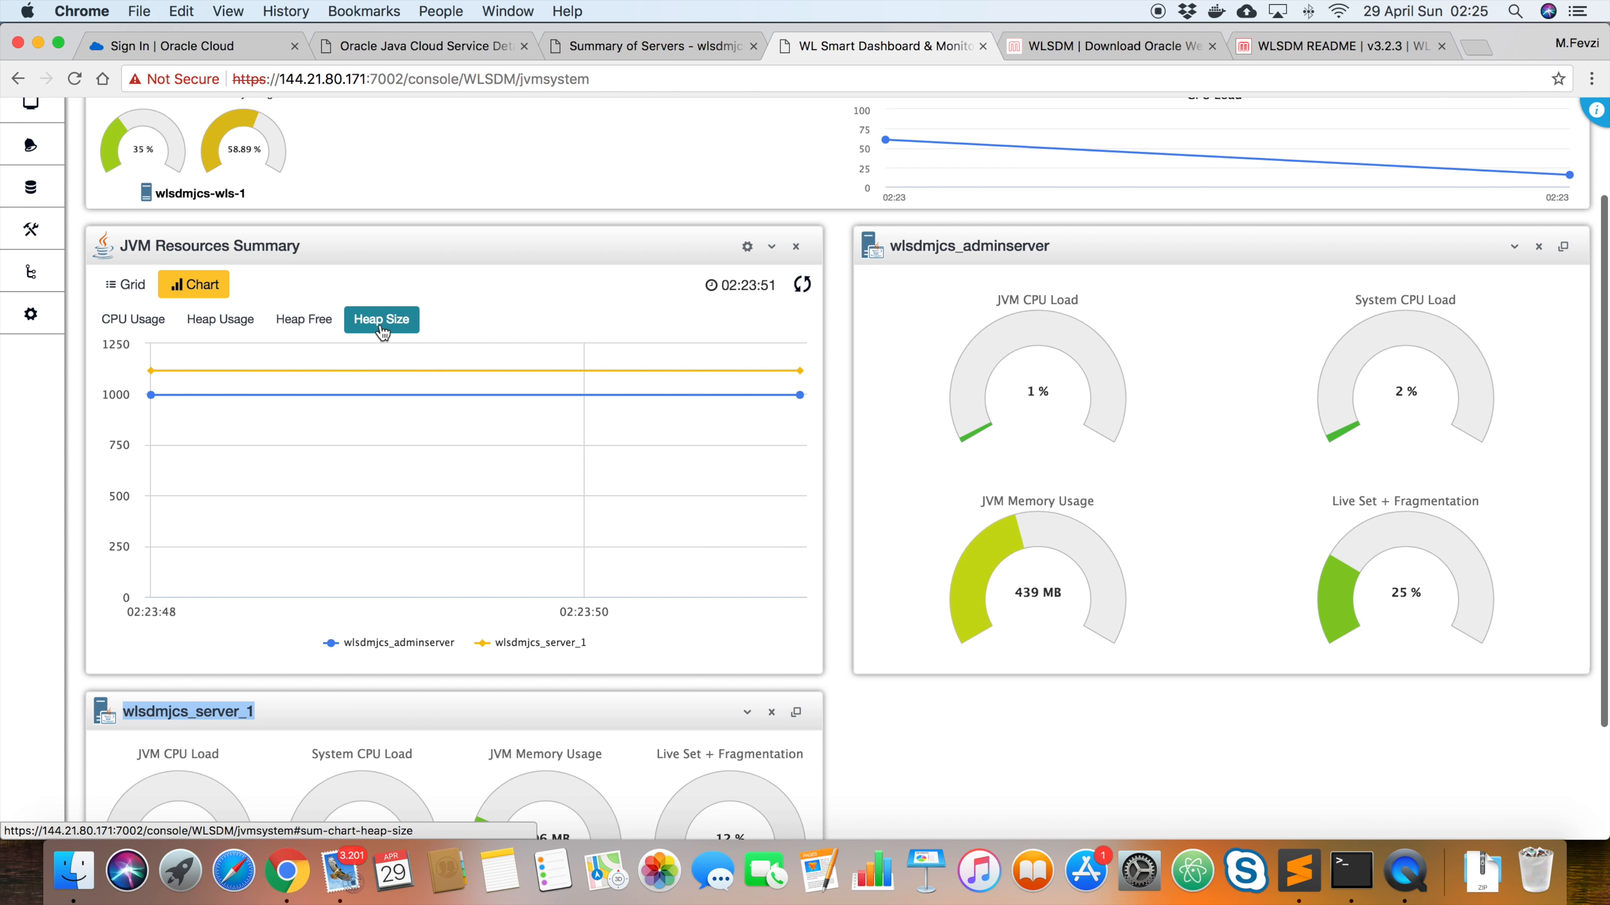
pyautogui.click(803, 285)
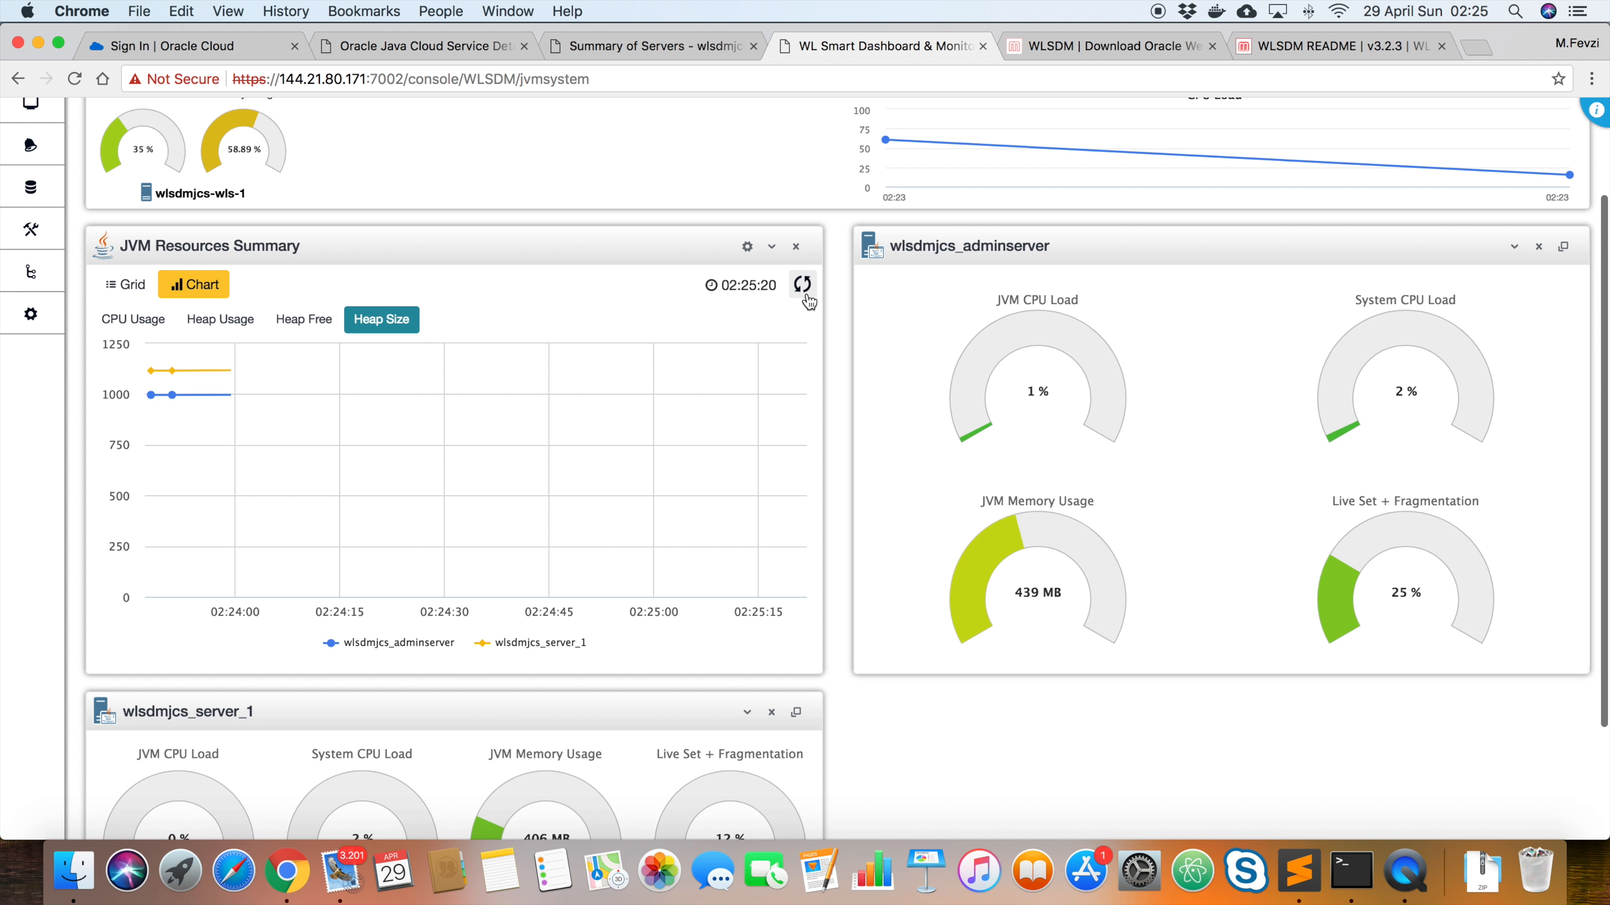
pyautogui.click(132, 319)
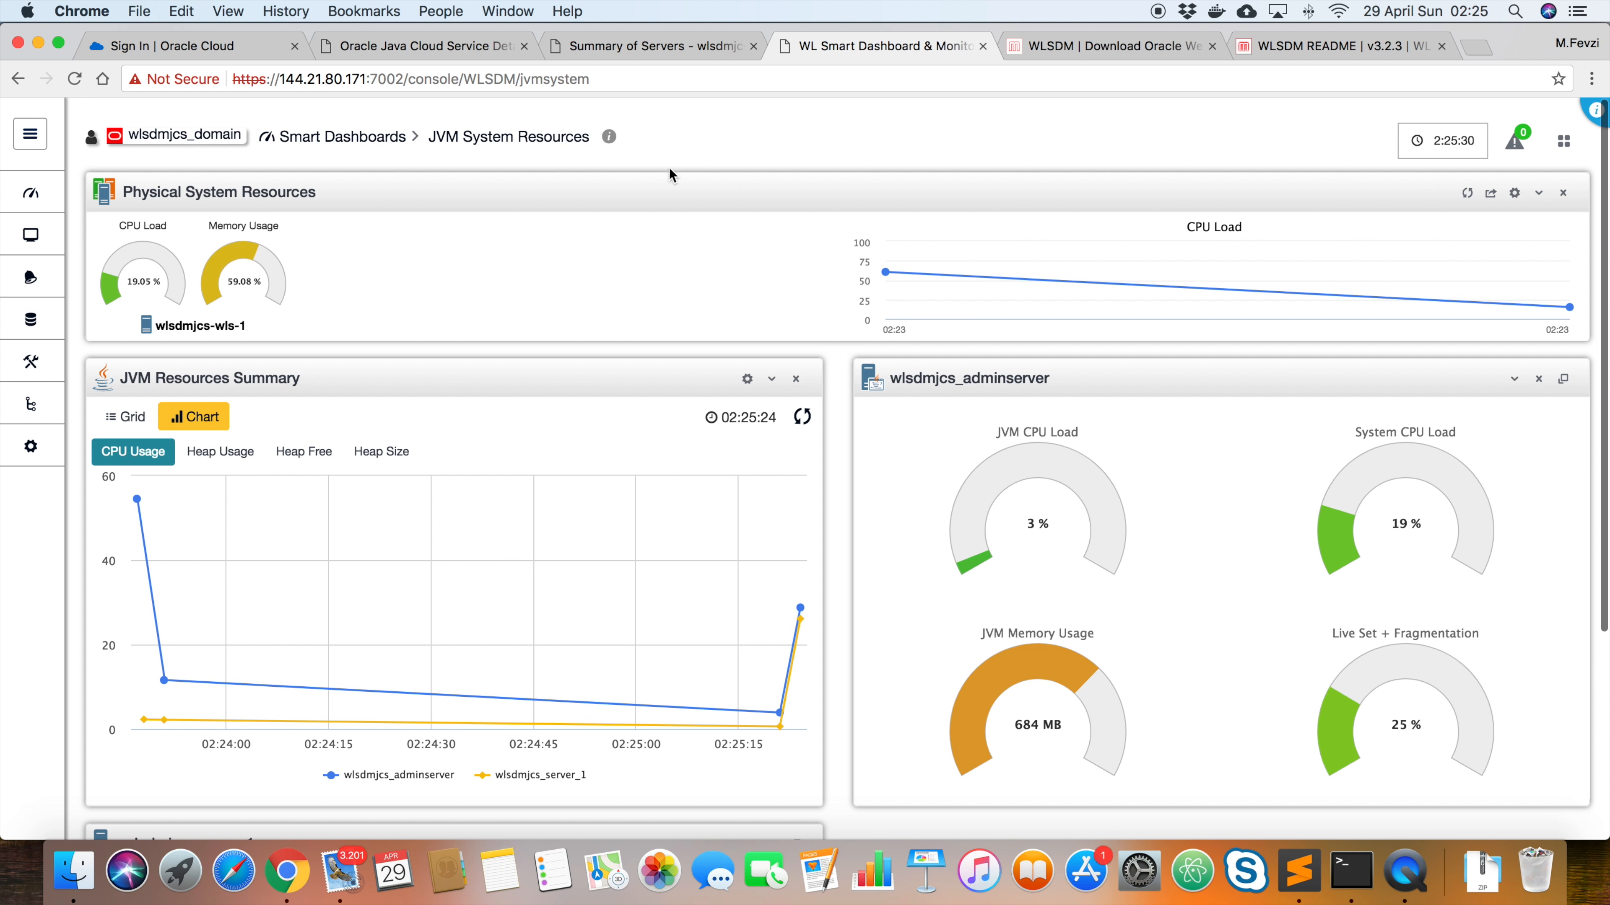
pyautogui.click(177, 134)
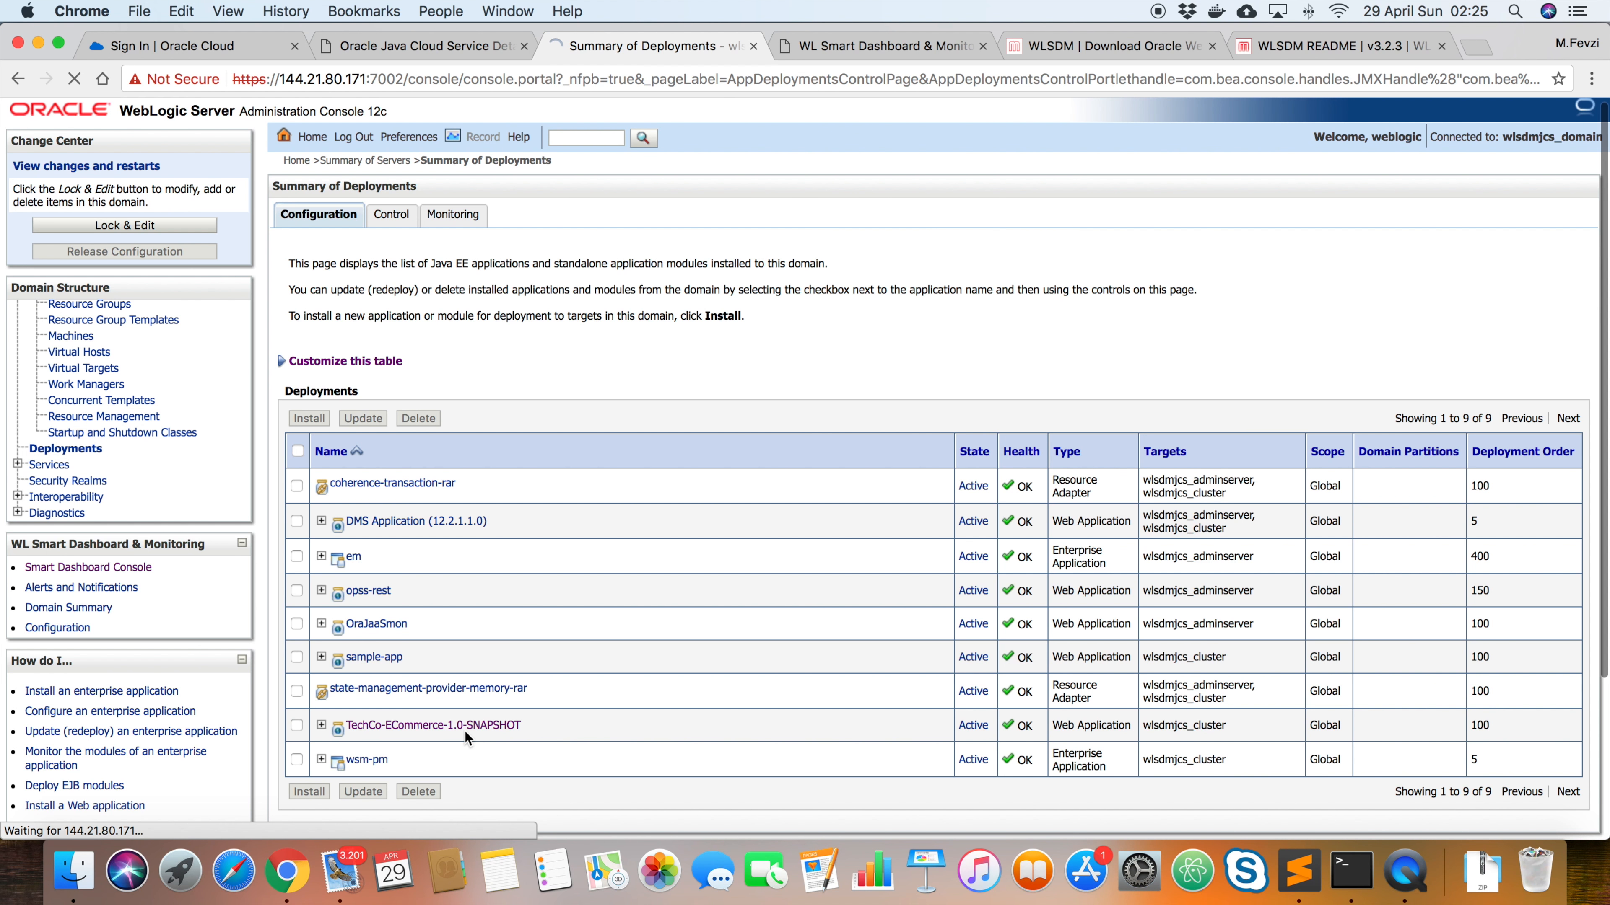
# Show TechCo-ECommerce-1.0-SNAPSHOT's test points and launch its default application URL
pyautogui.click(430, 724)
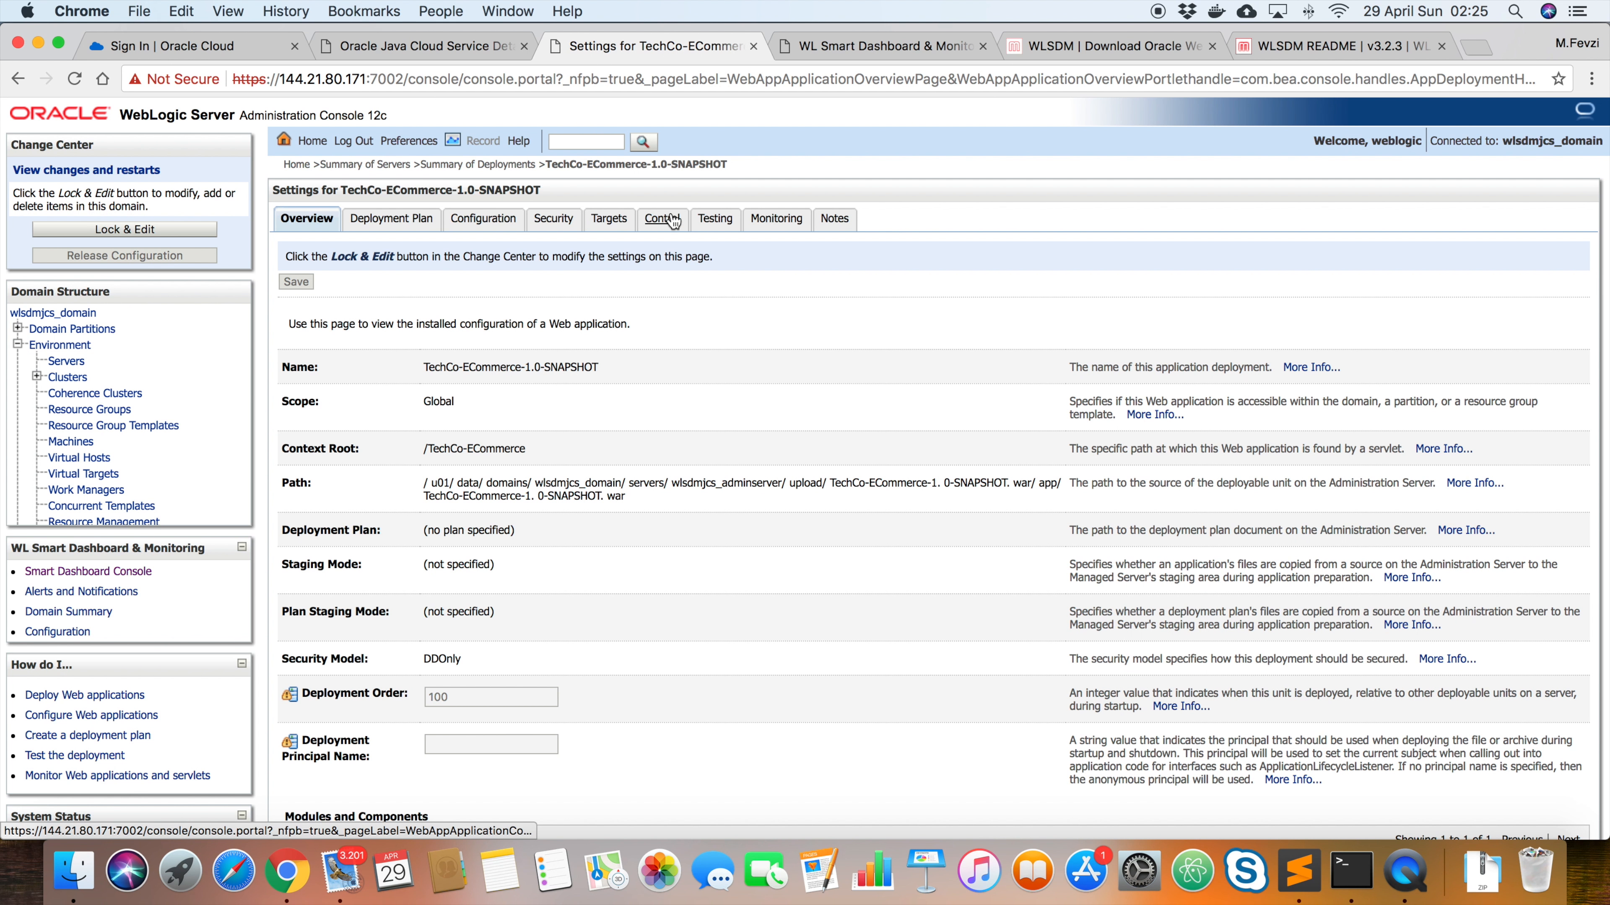
pyautogui.click(713, 219)
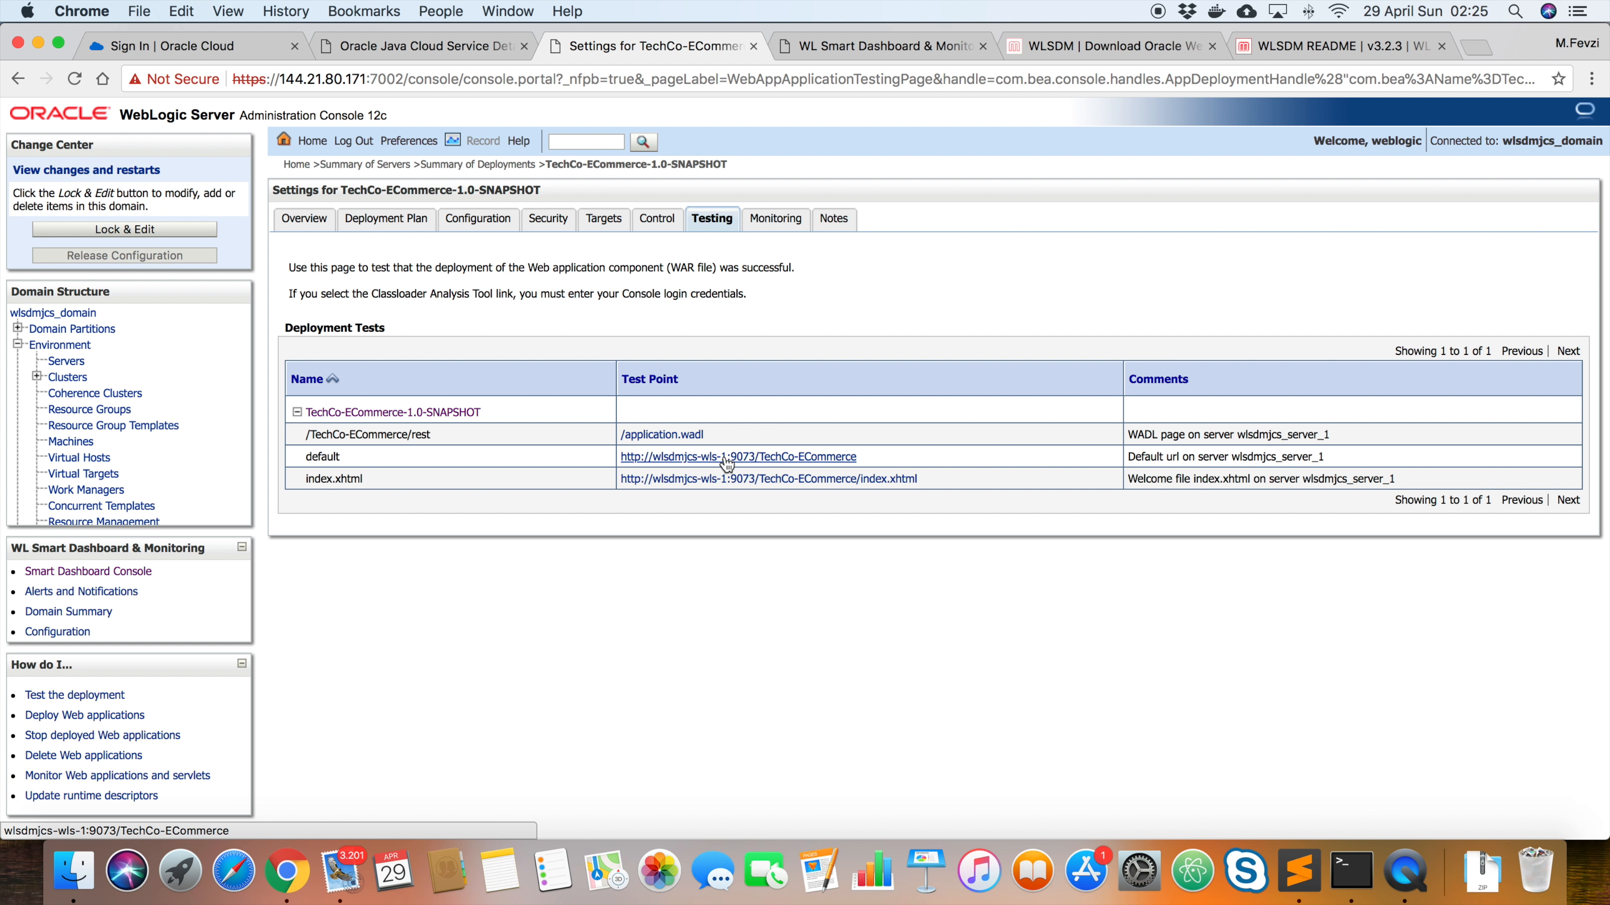
pyautogui.click(736, 456)
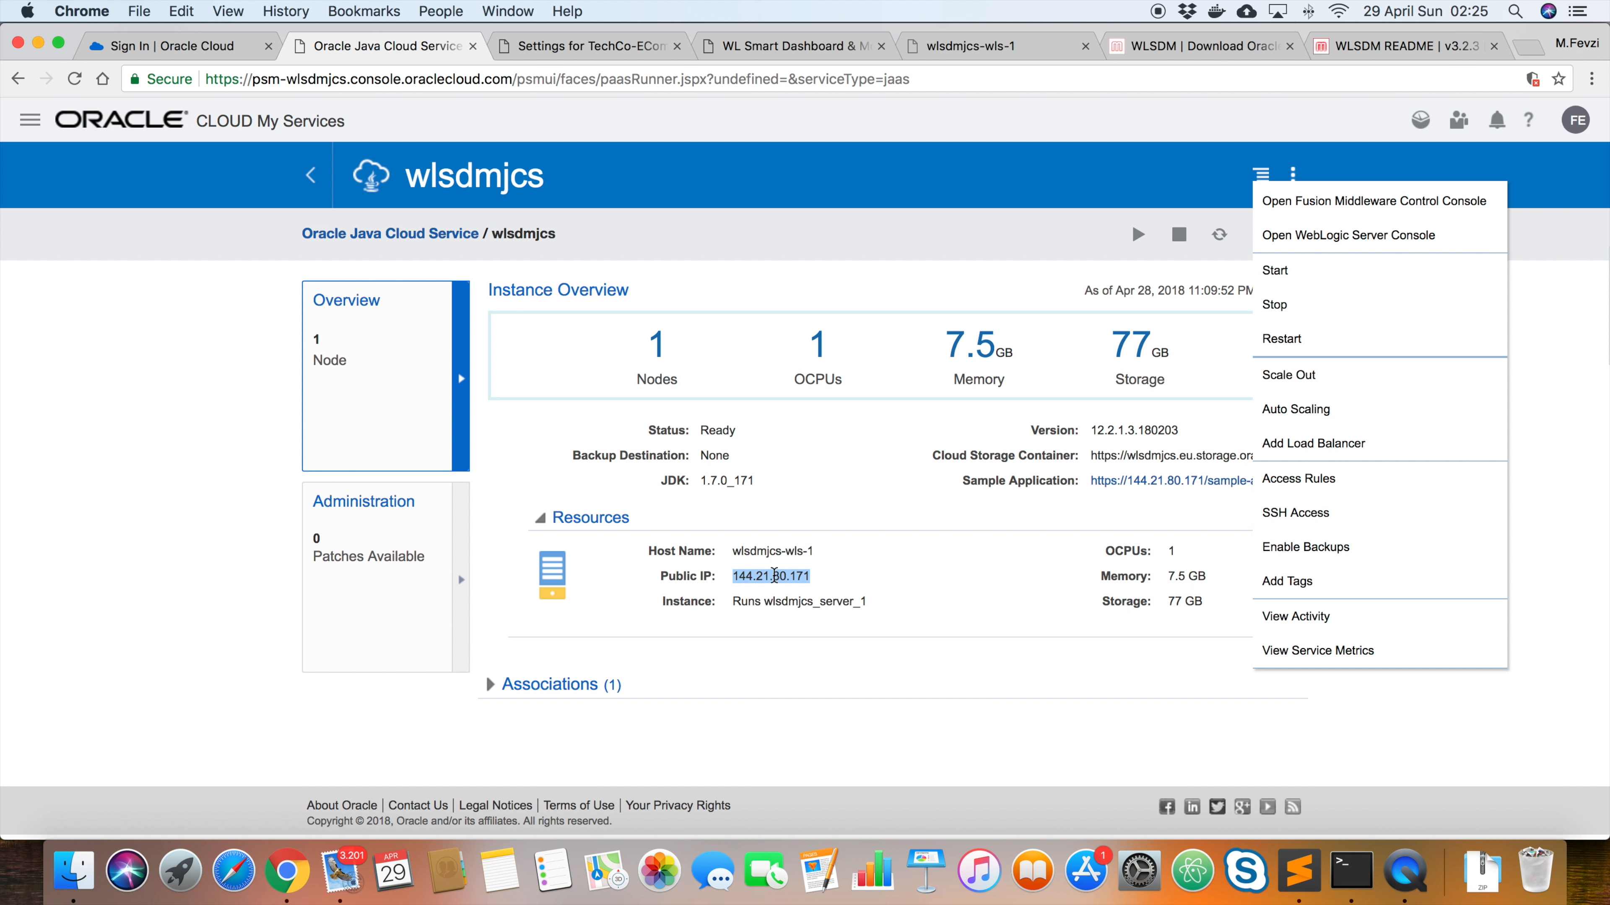
# Dismiss the instance actions menu, note public IP 144.21.80.171, and switch to the wlsdmjcs-wls-1 tab
pyautogui.click(1259, 173)
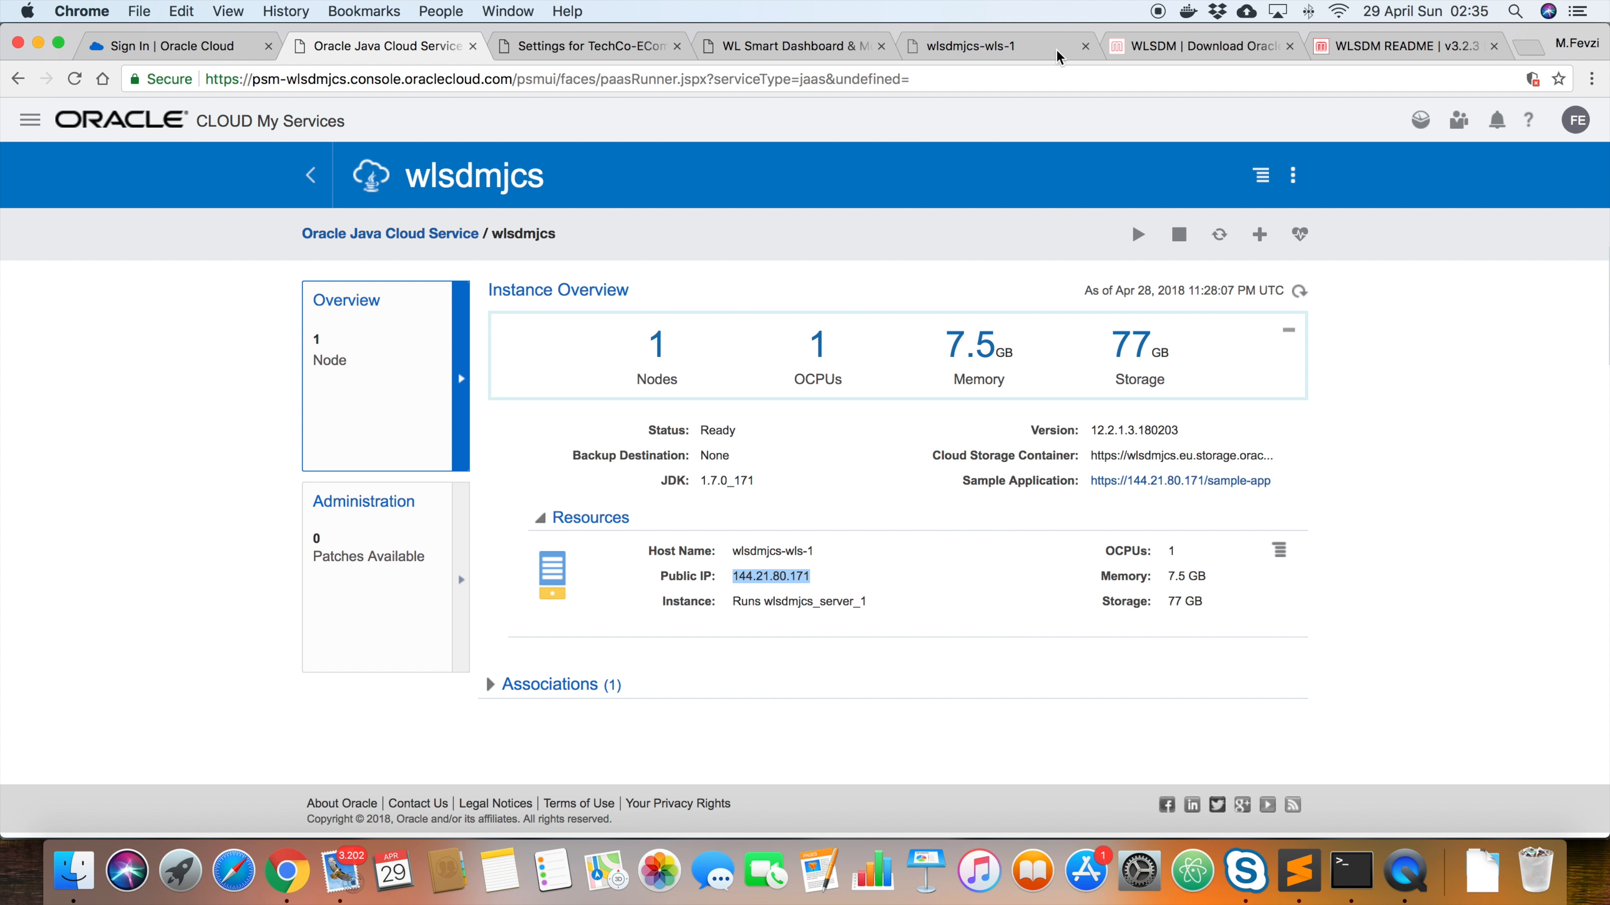
pyautogui.click(991, 45)
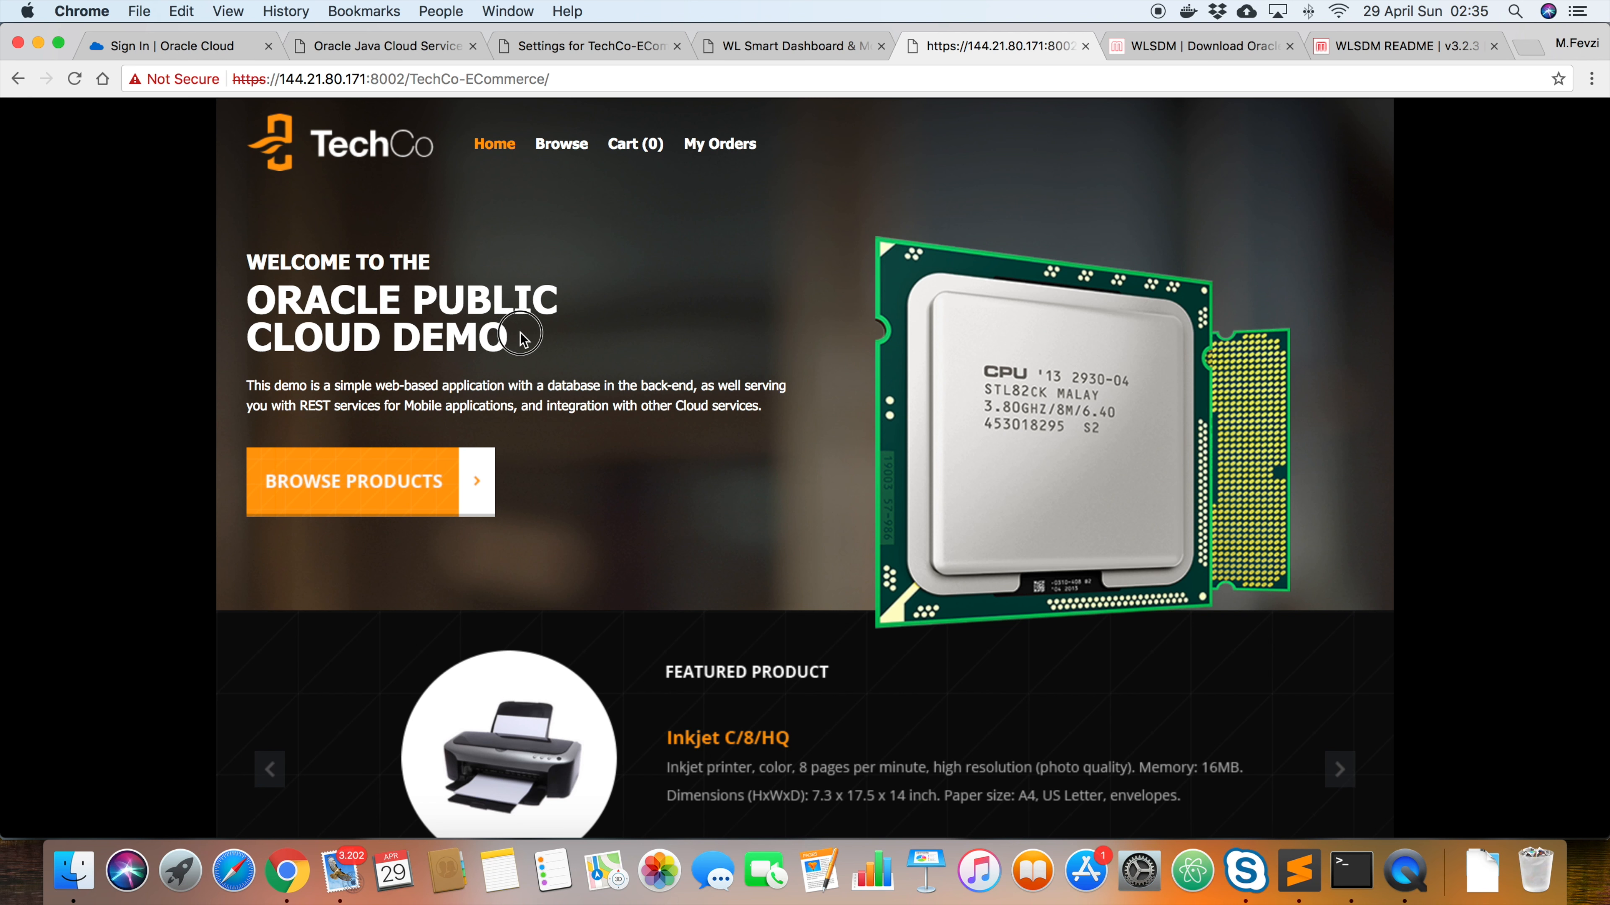
# Browse the Hardware category listing its products and prices, then view a product's details
pyautogui.click(352, 481)
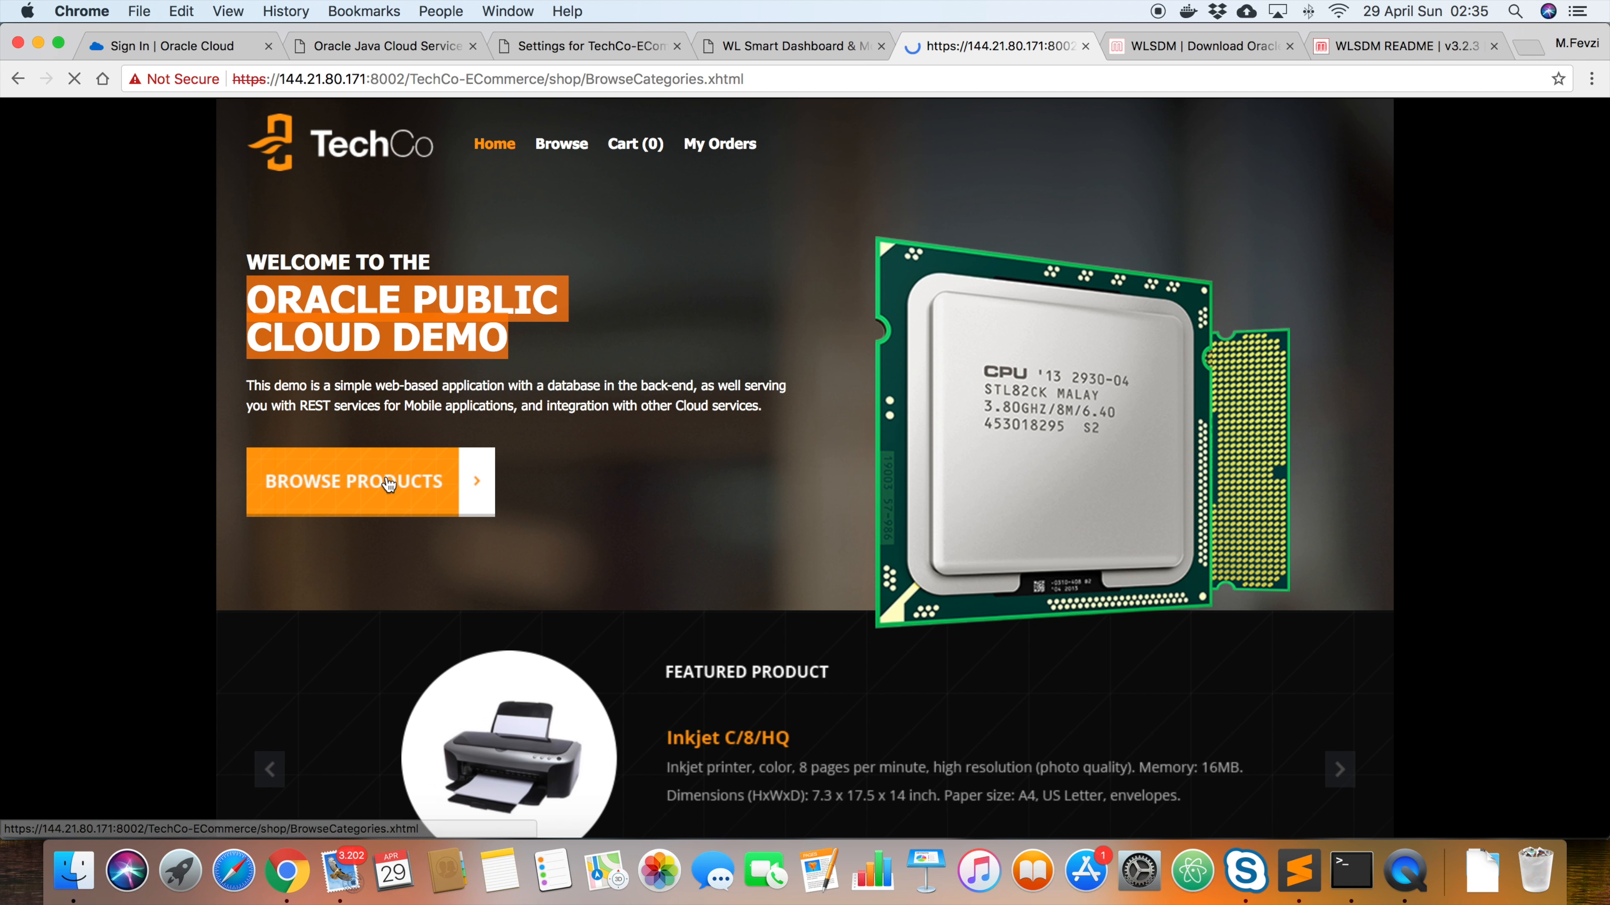
pyautogui.click(353, 481)
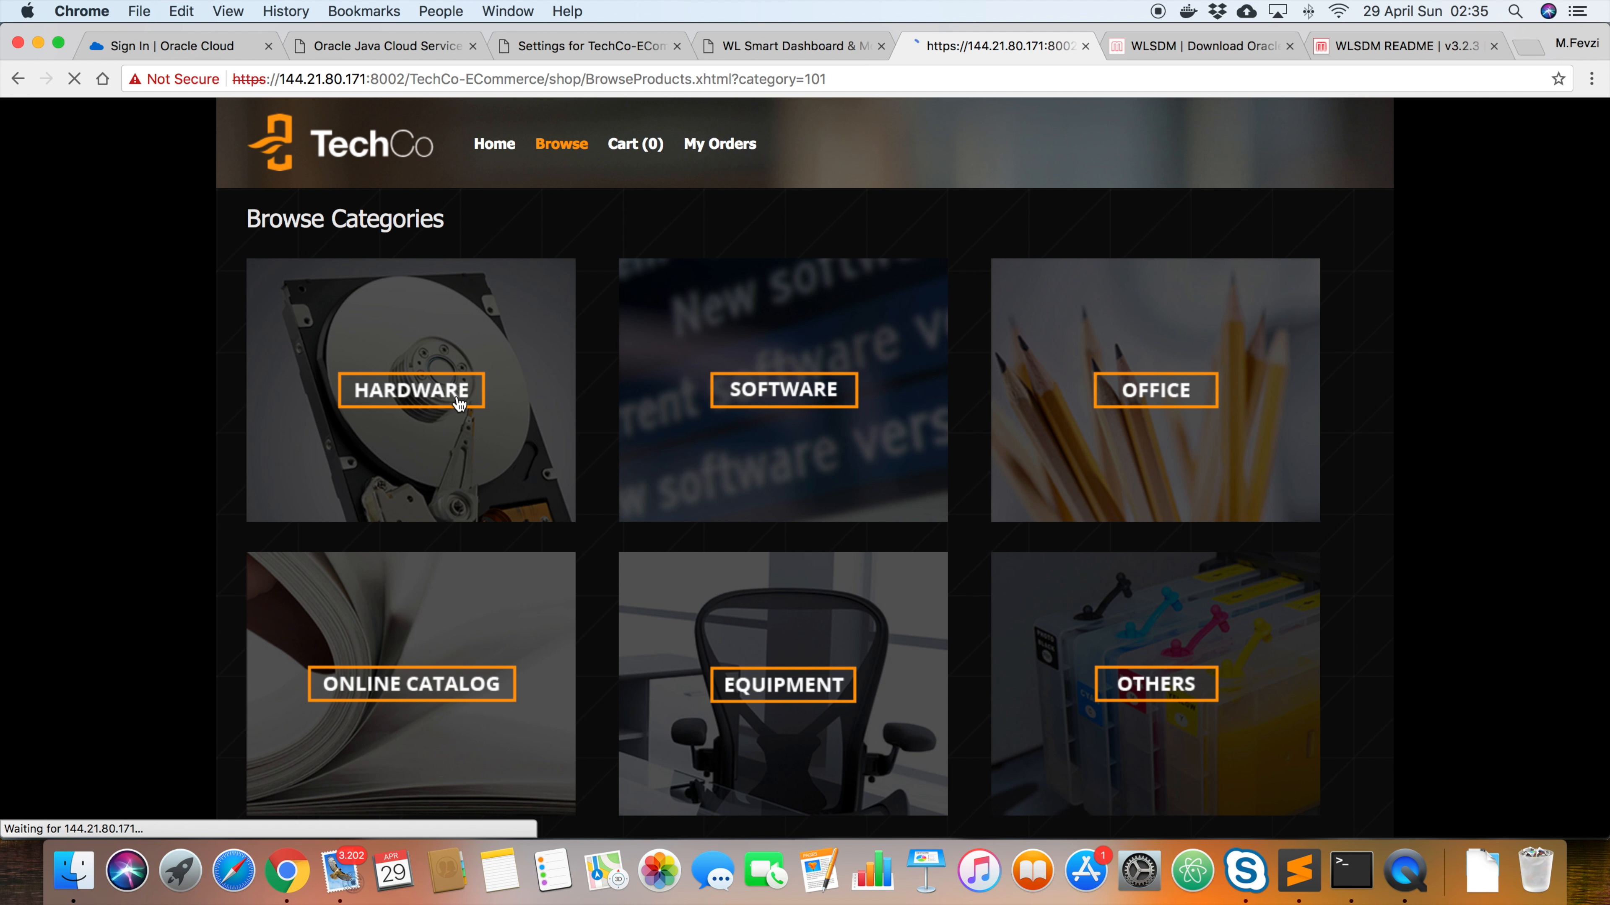
pyautogui.click(411, 390)
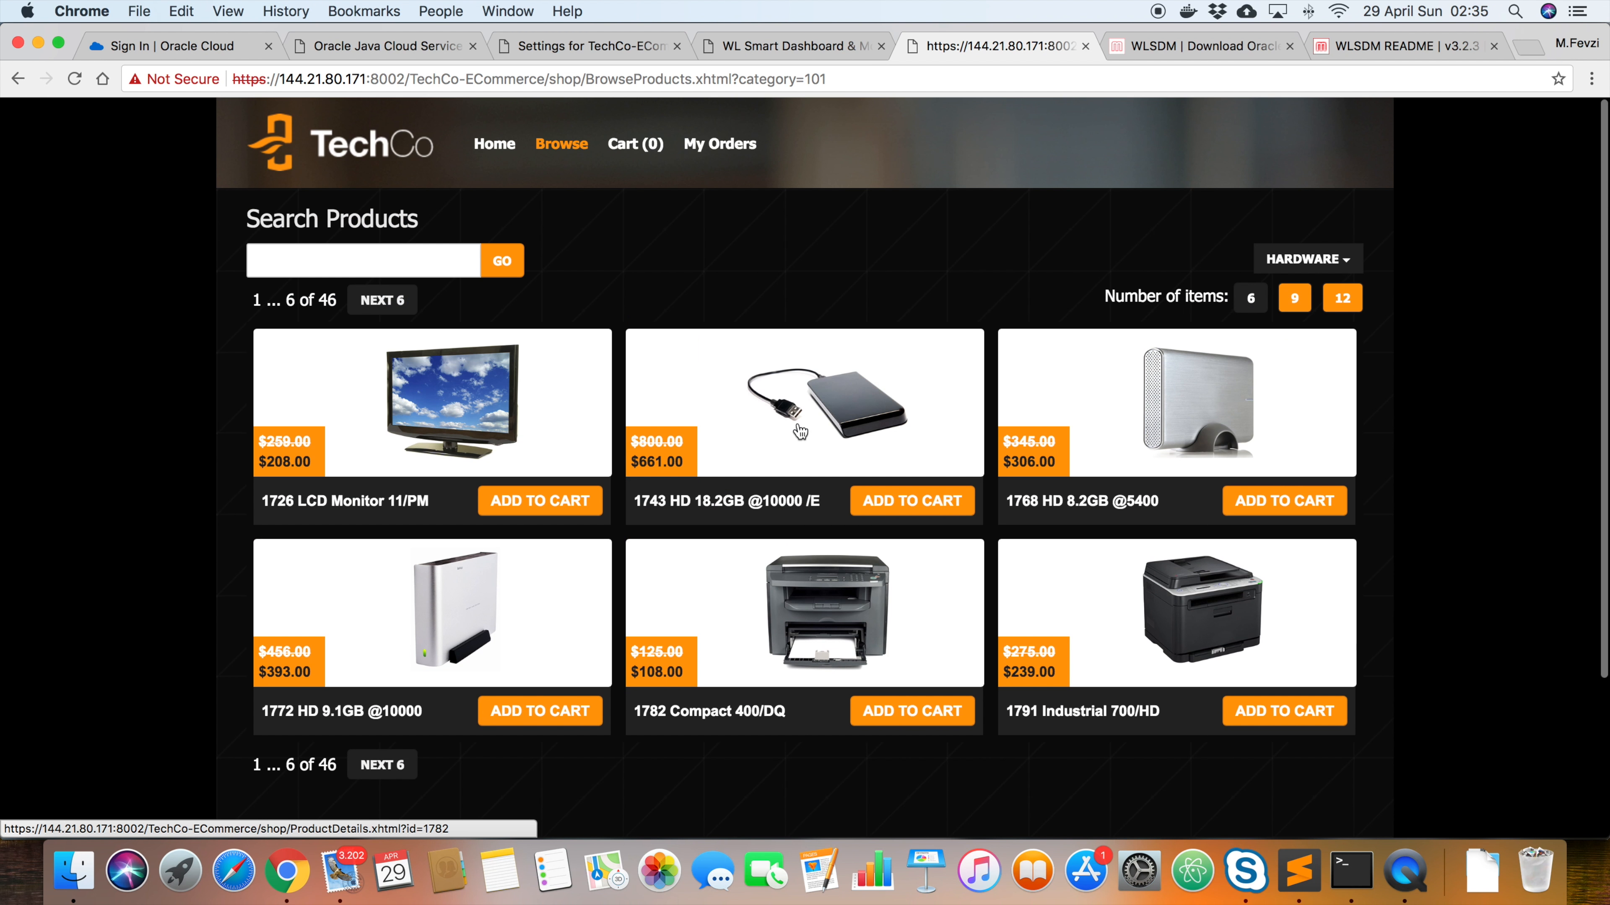
pyautogui.click(790, 45)
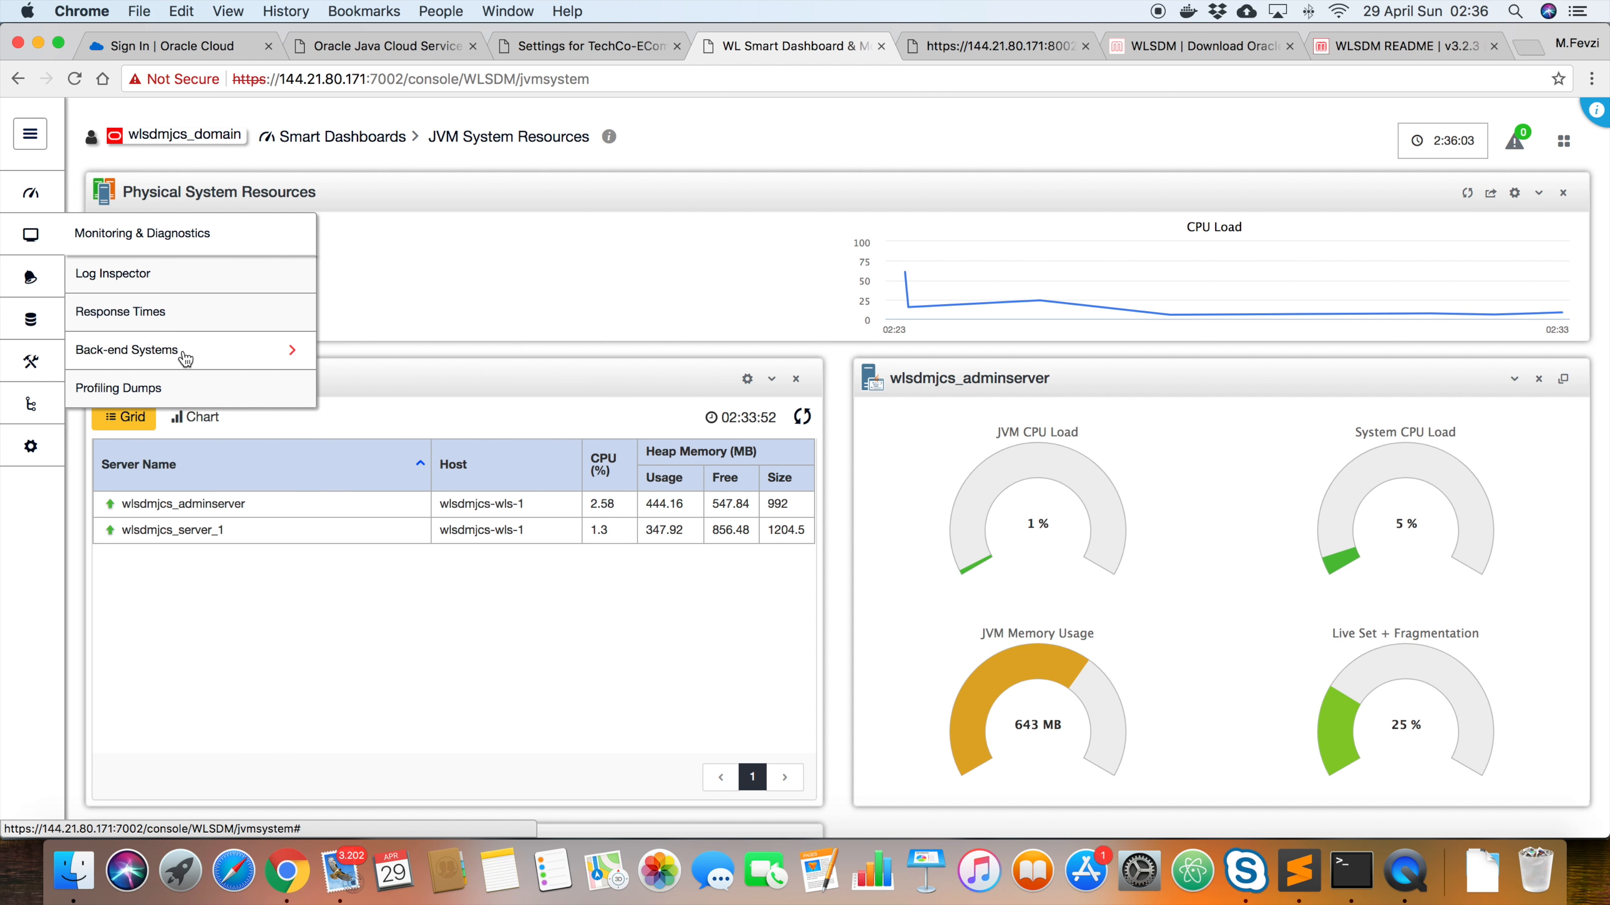
# In Back-end Systems for wlsdmjcs_server_1, list EJB invocations and inspect the 295ms findAll call details
pyautogui.click(127, 349)
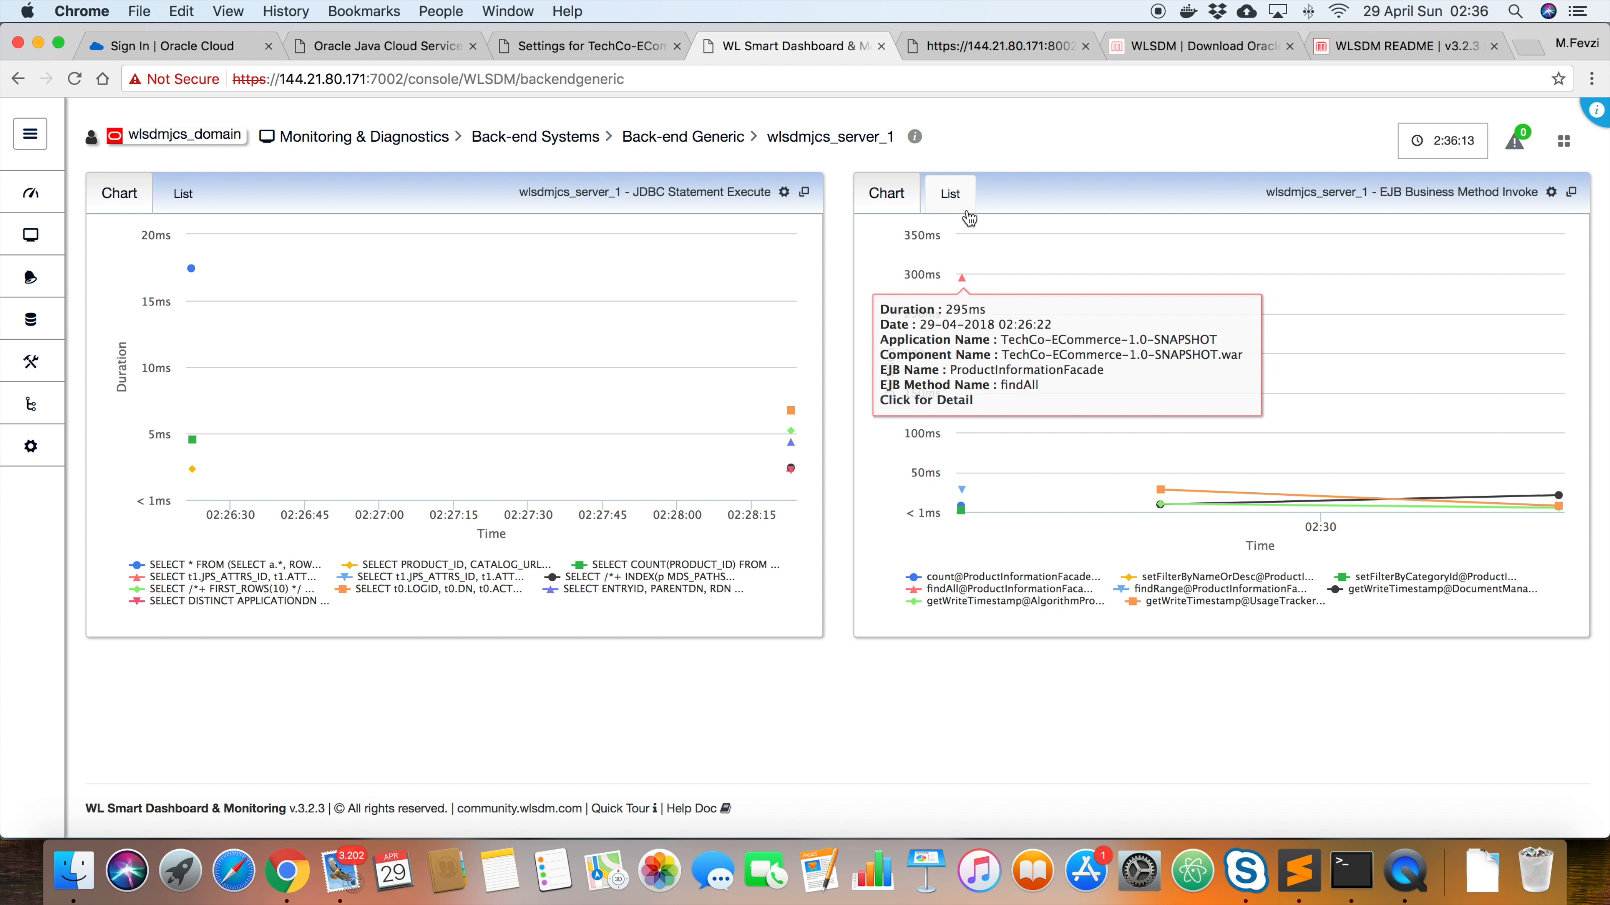
pyautogui.click(947, 193)
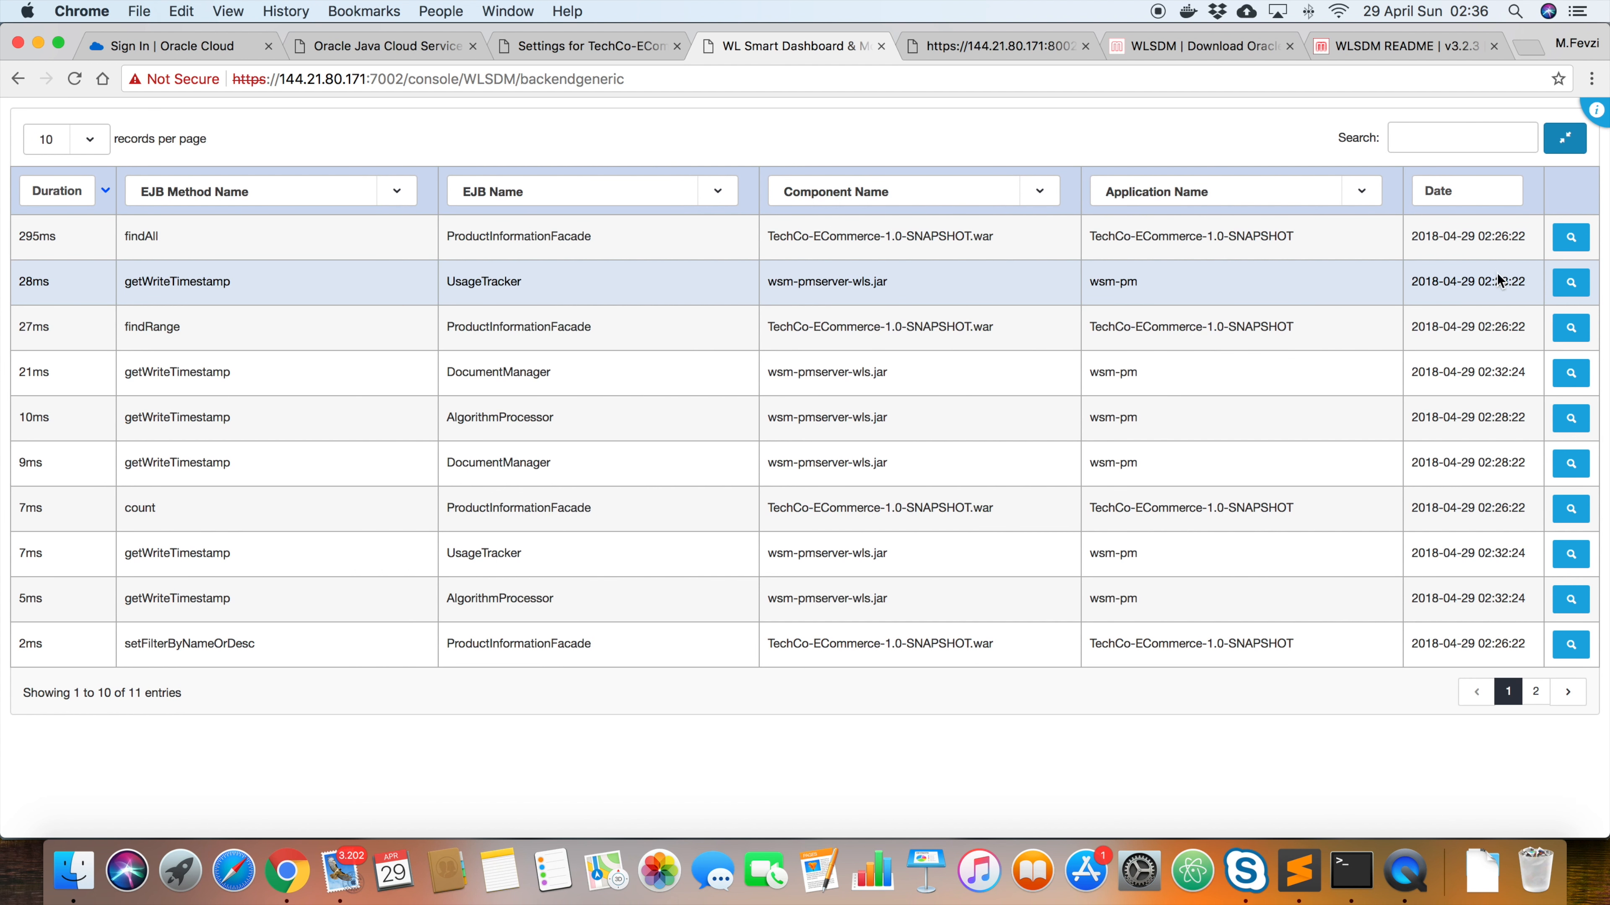
pyautogui.doubleClick(879, 326)
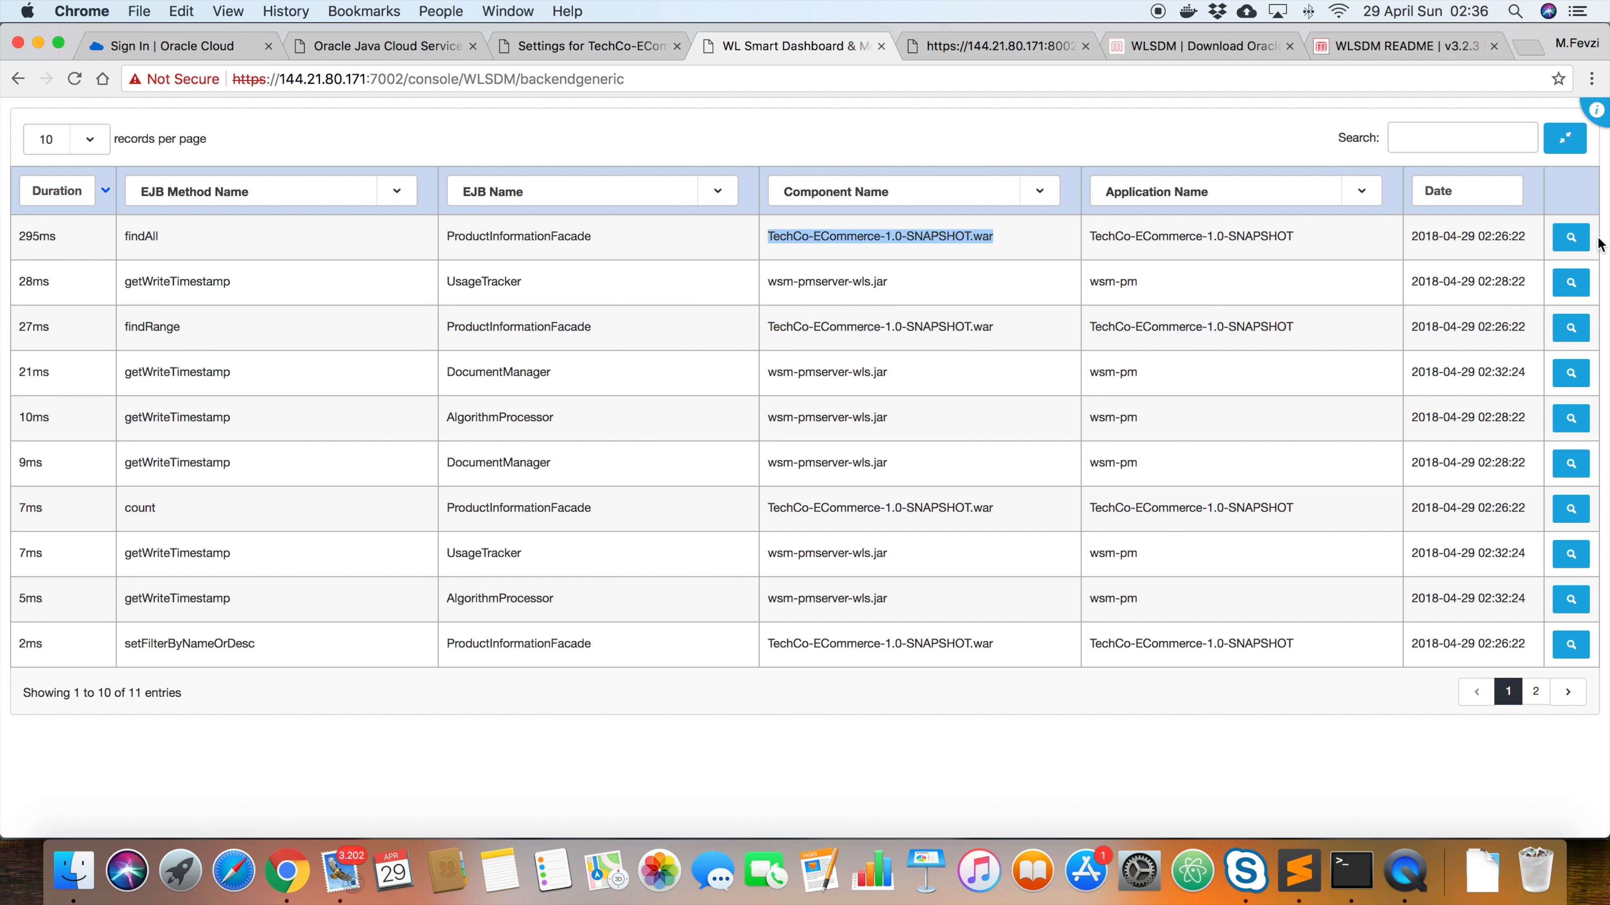
pyautogui.click(1570, 236)
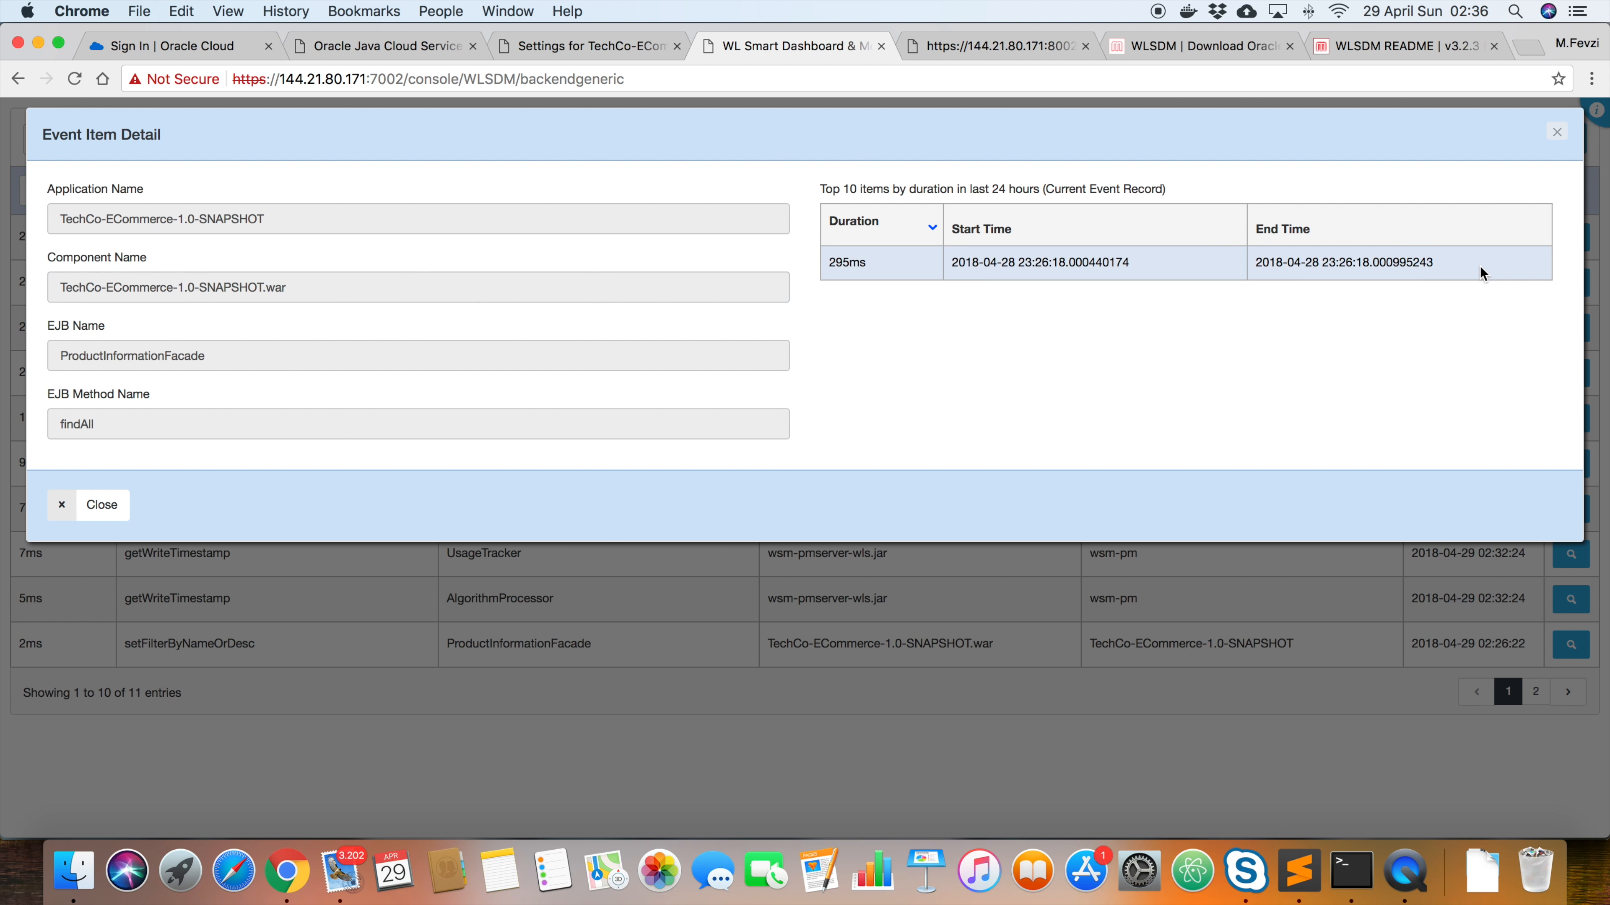
pyautogui.doubleClick(845, 262)
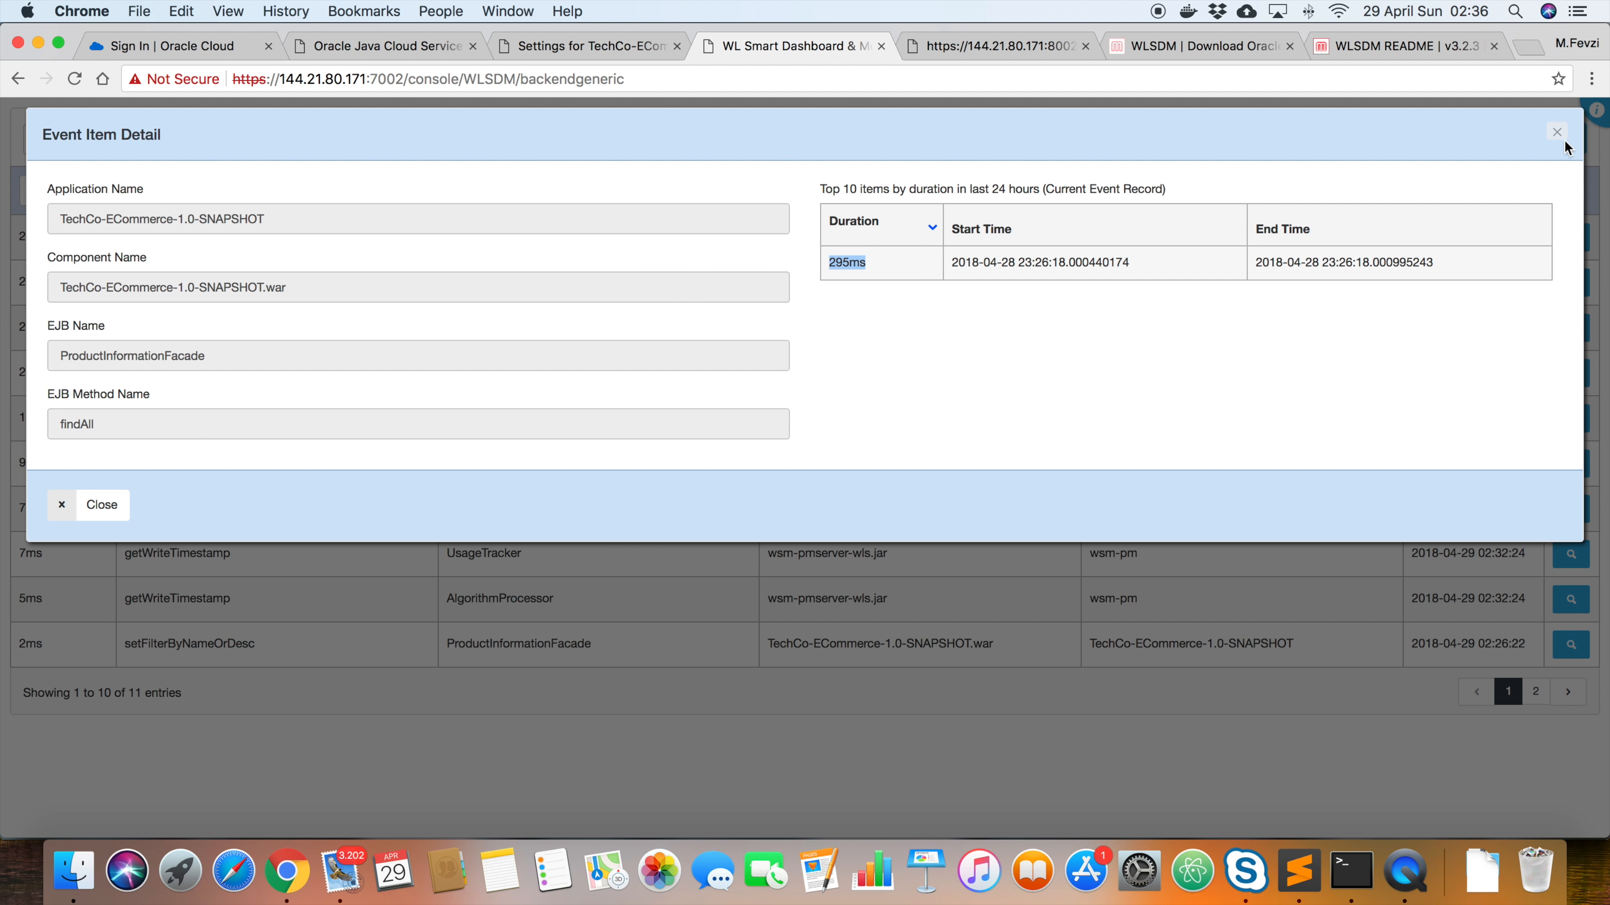
pyautogui.click(1555, 132)
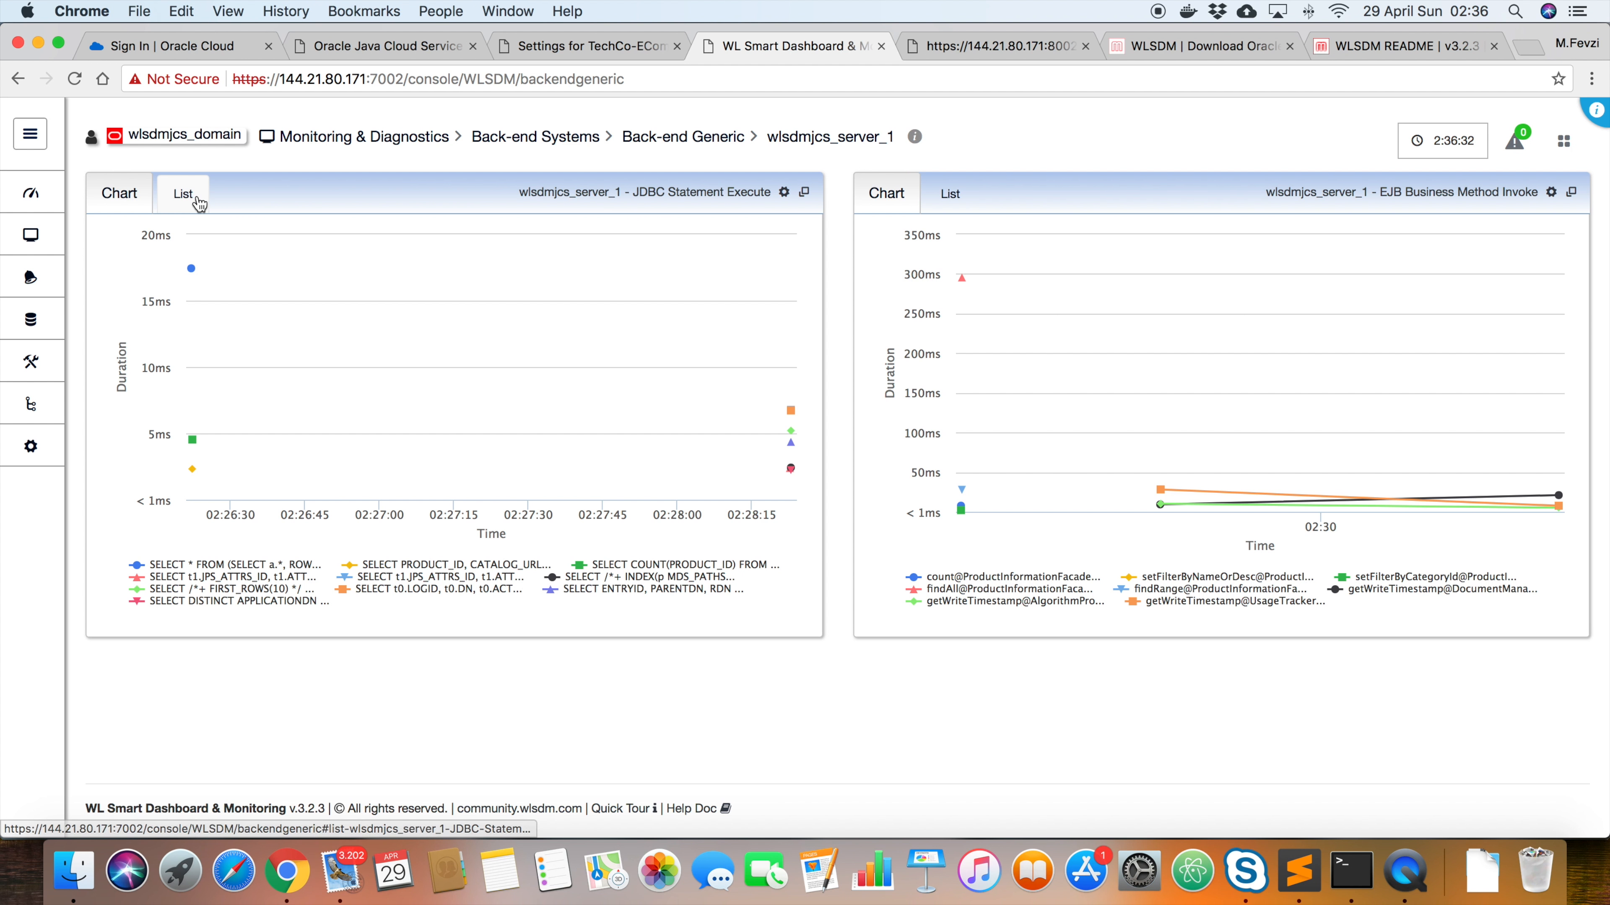
# List JDBC statement executions and inspect the 17ms product query details
pyautogui.click(183, 193)
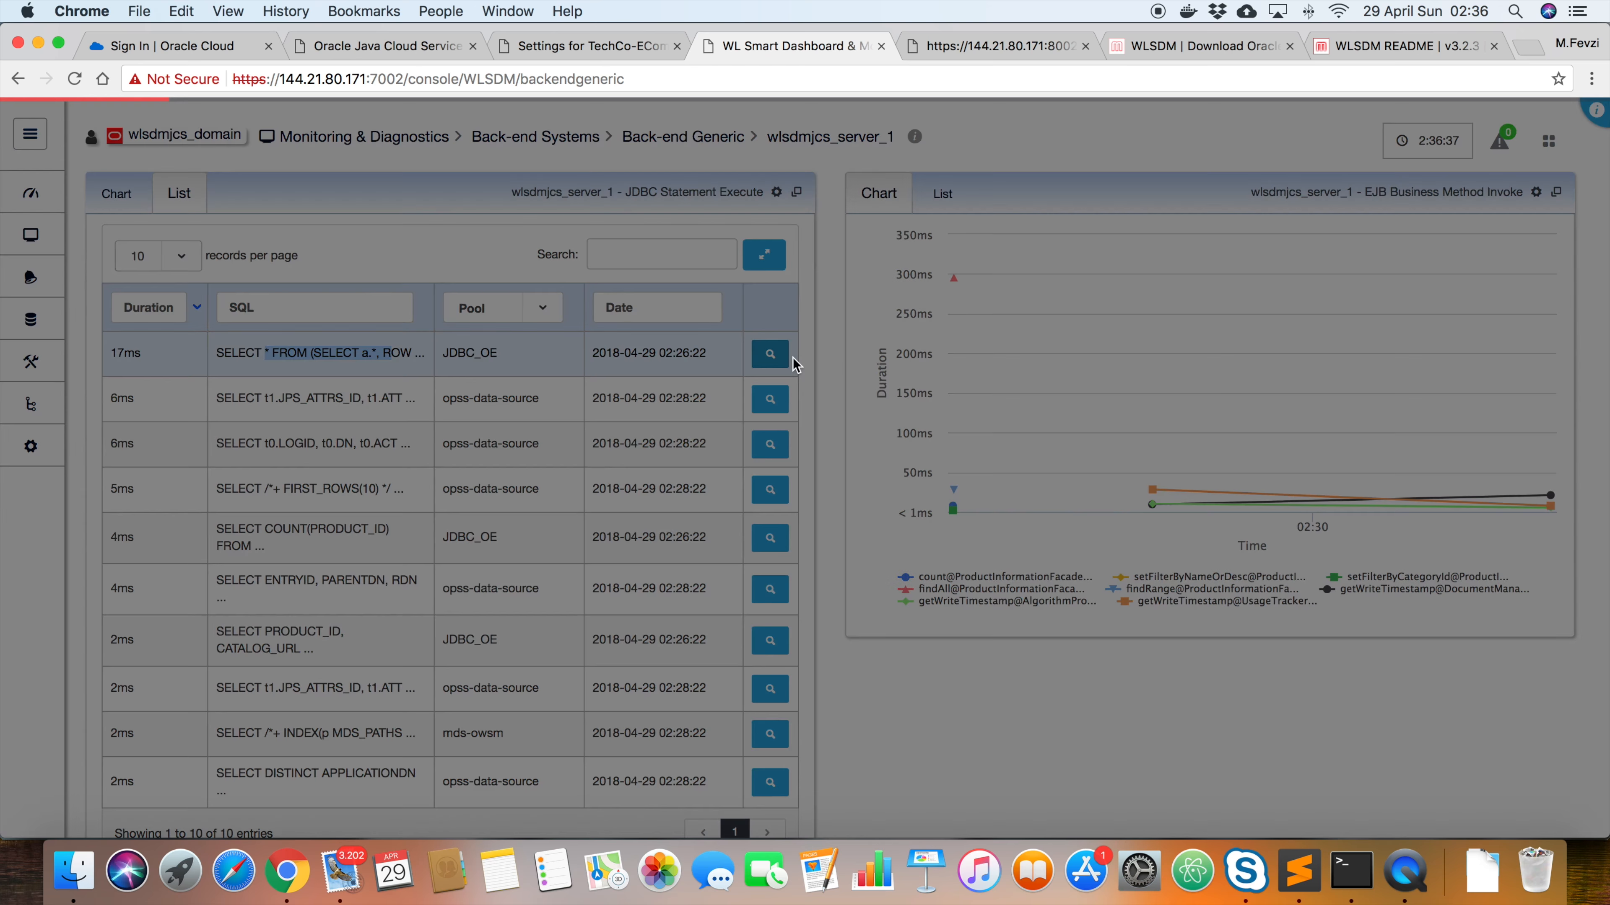
pyautogui.click(768, 352)
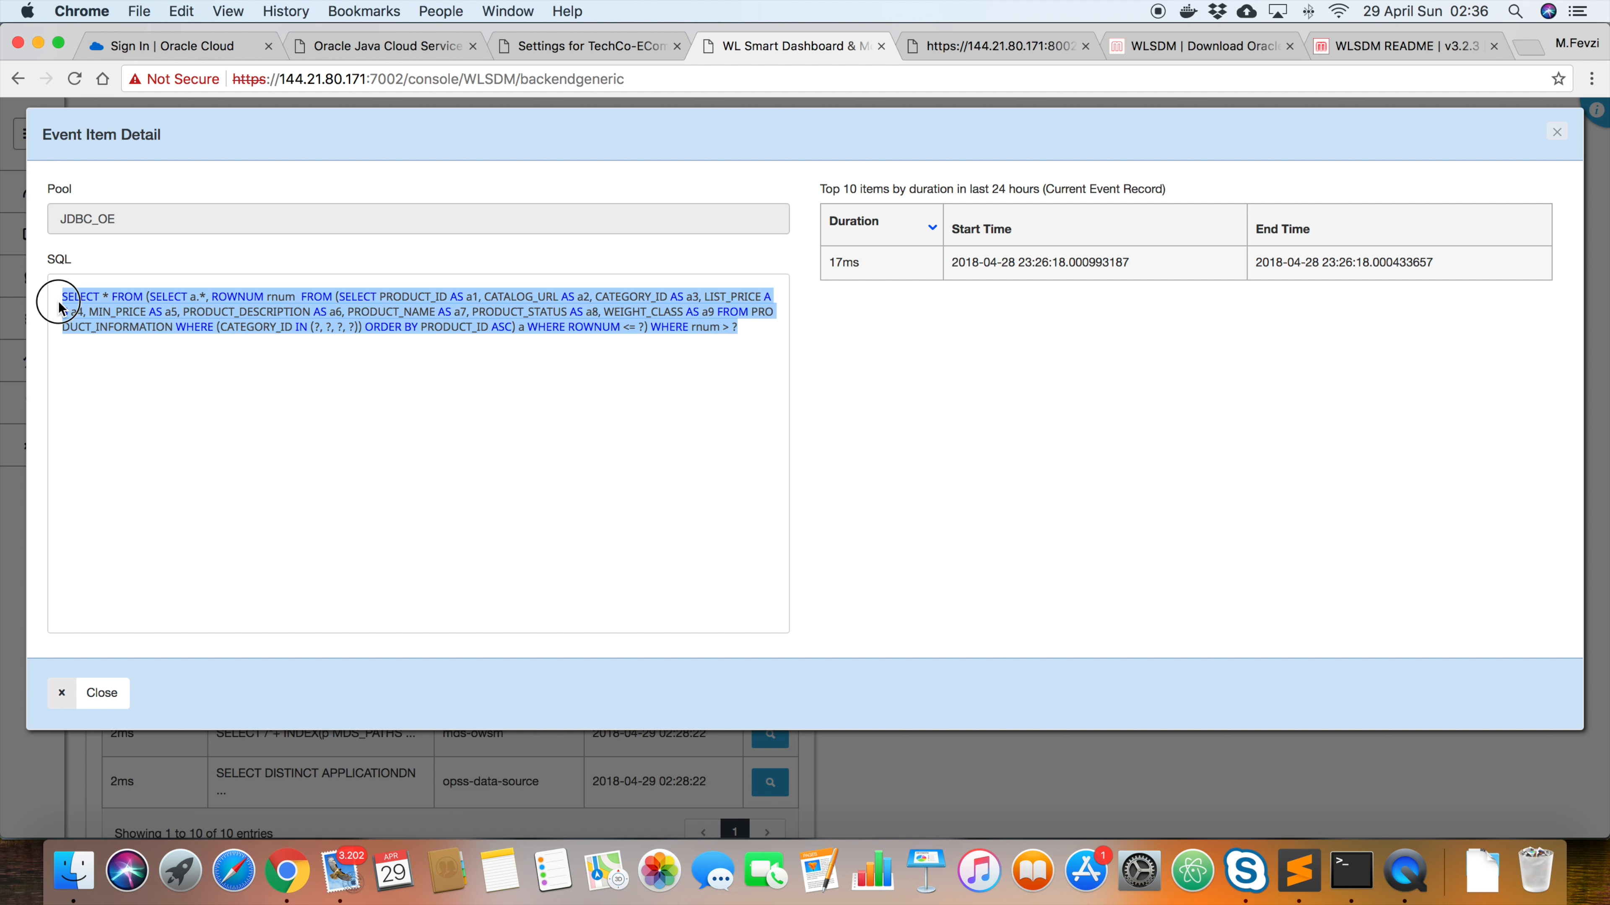
pyautogui.click(843, 262)
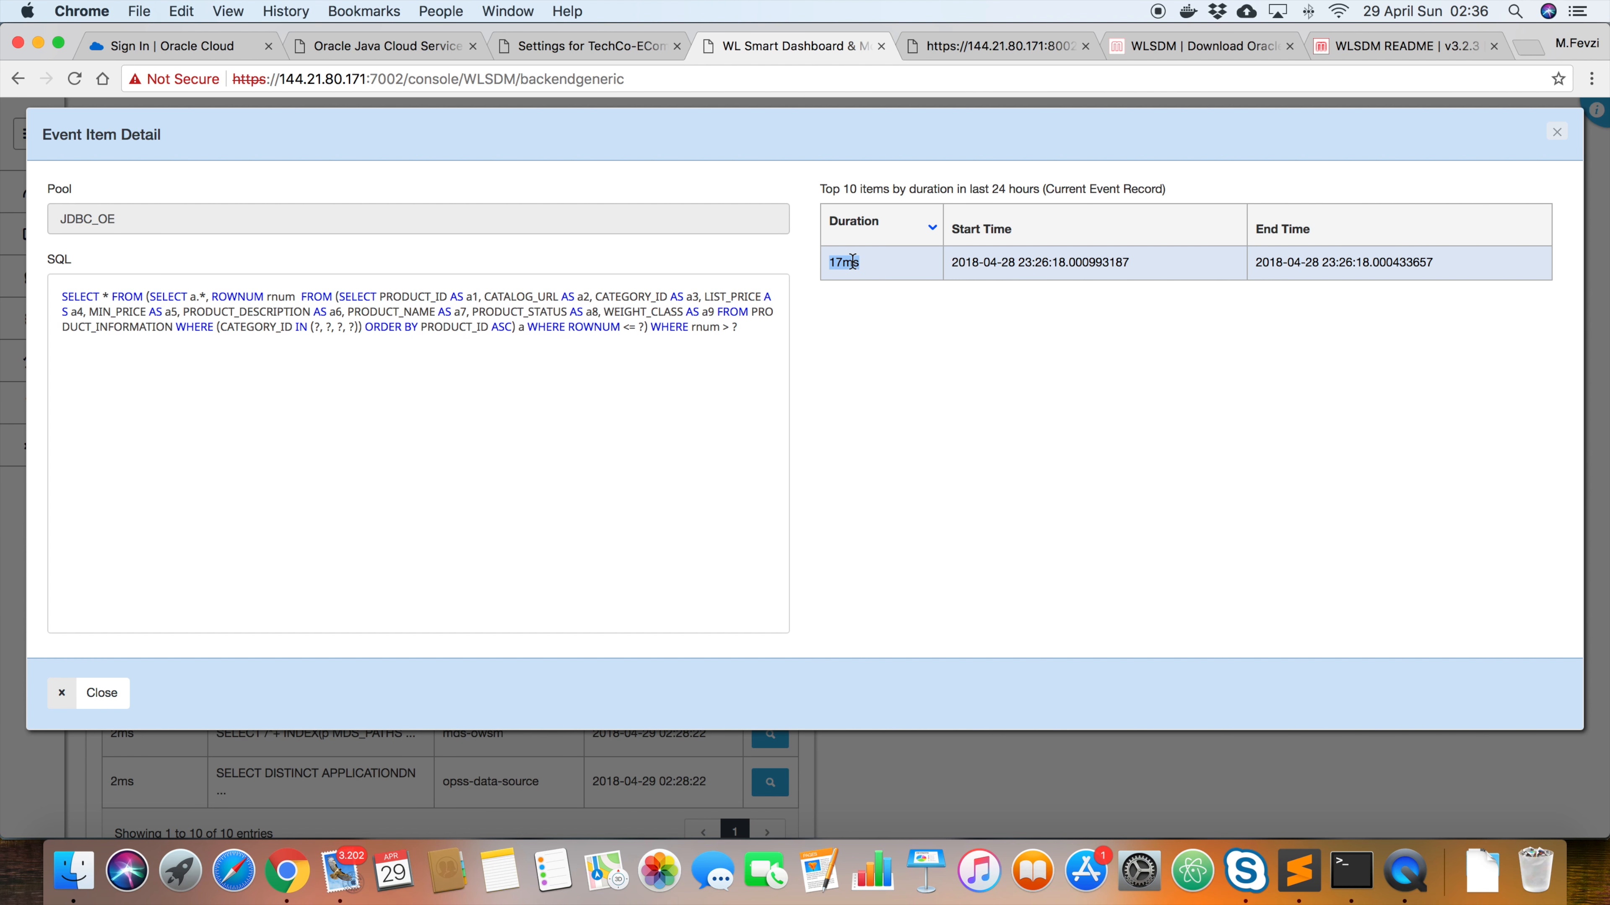
pyautogui.click(102, 693)
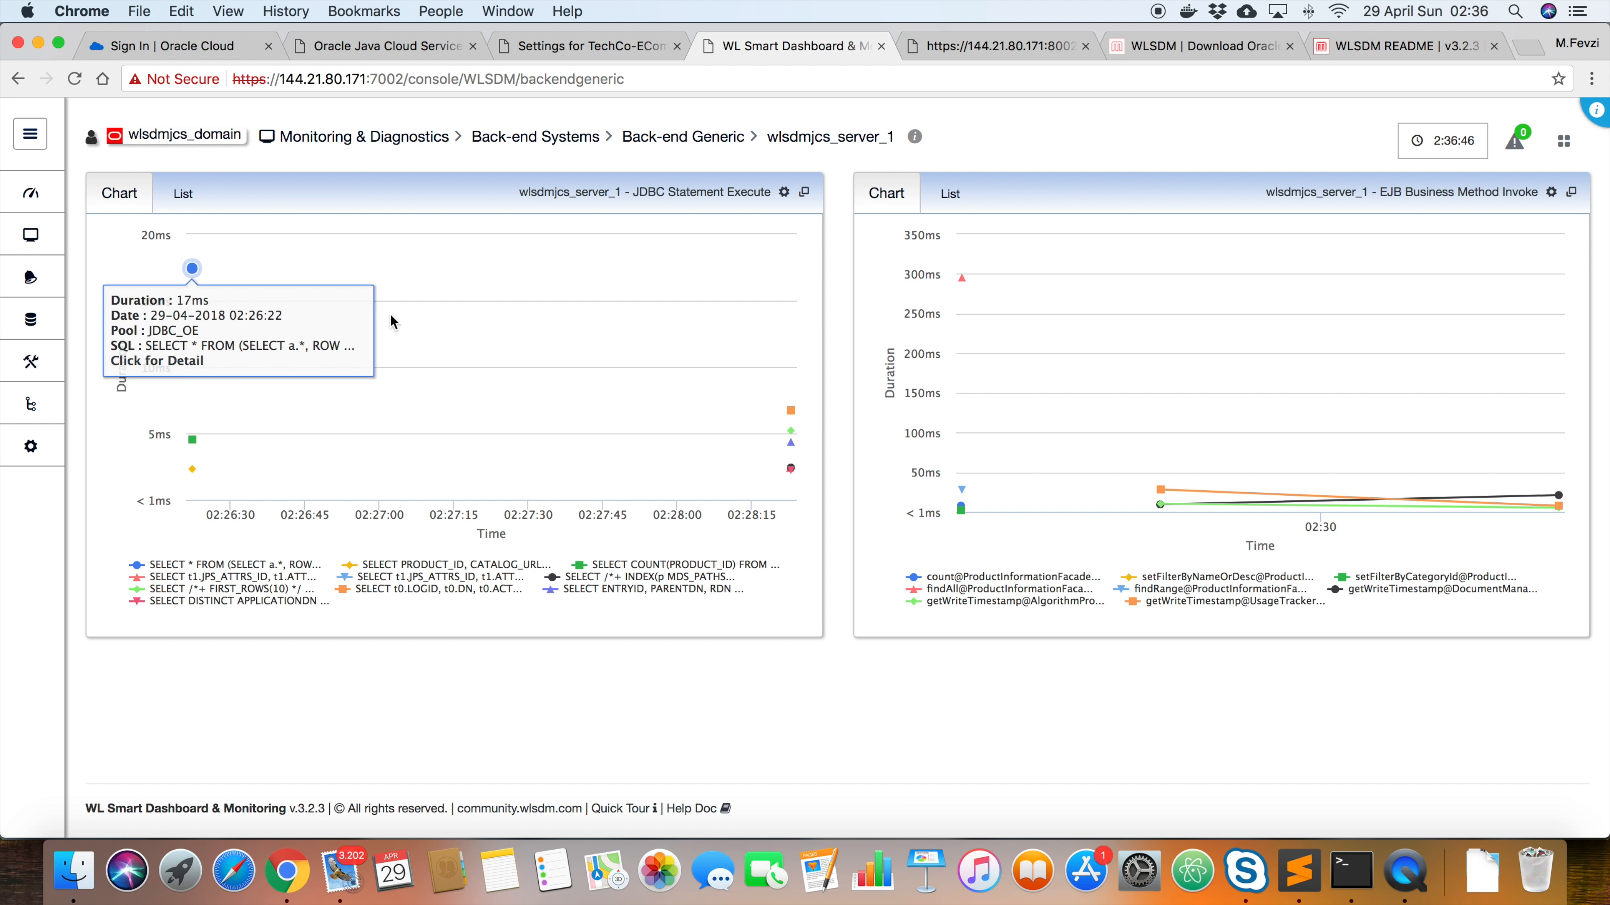
pyautogui.click(31, 193)
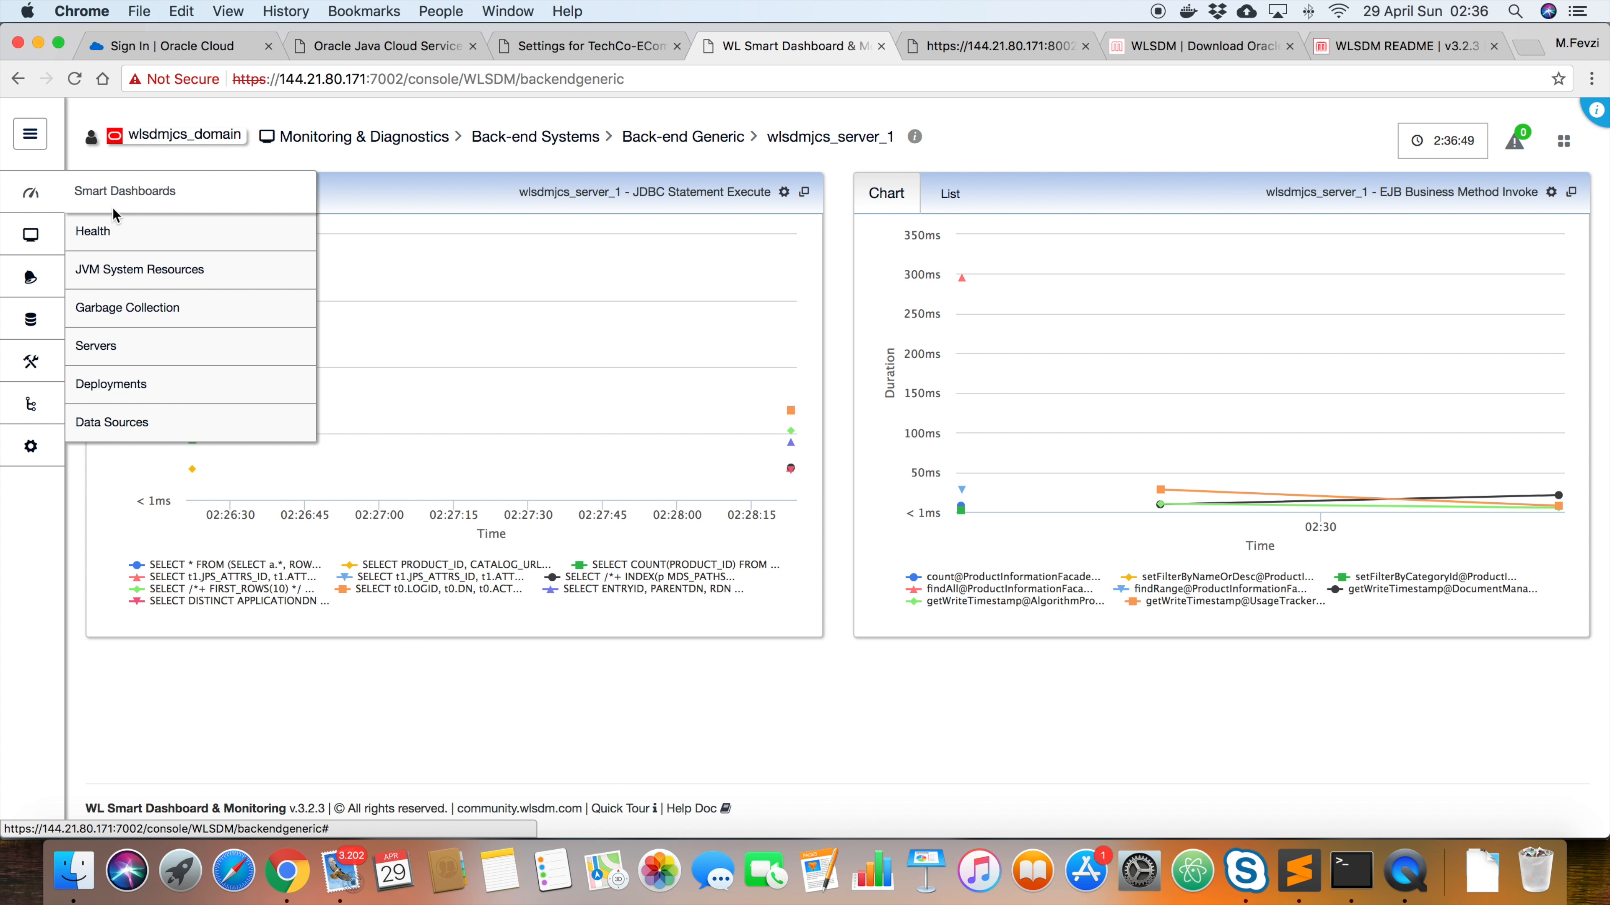
# Show the Garbage Collection dashboard's major and minor GC charts for both servers
pyautogui.click(127, 306)
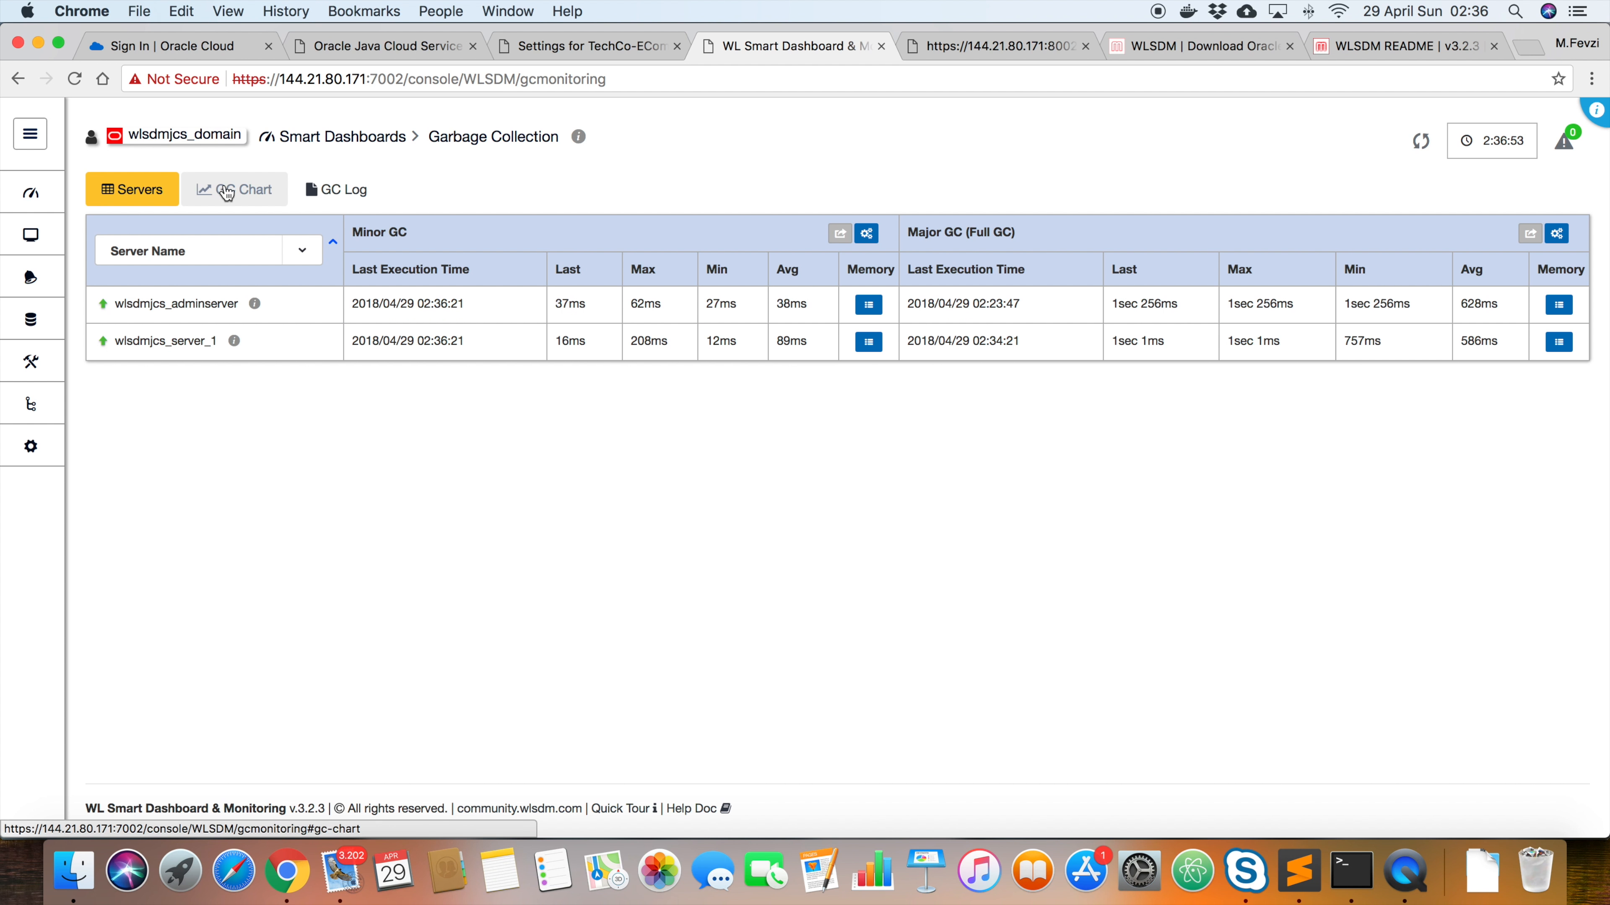
pyautogui.click(234, 189)
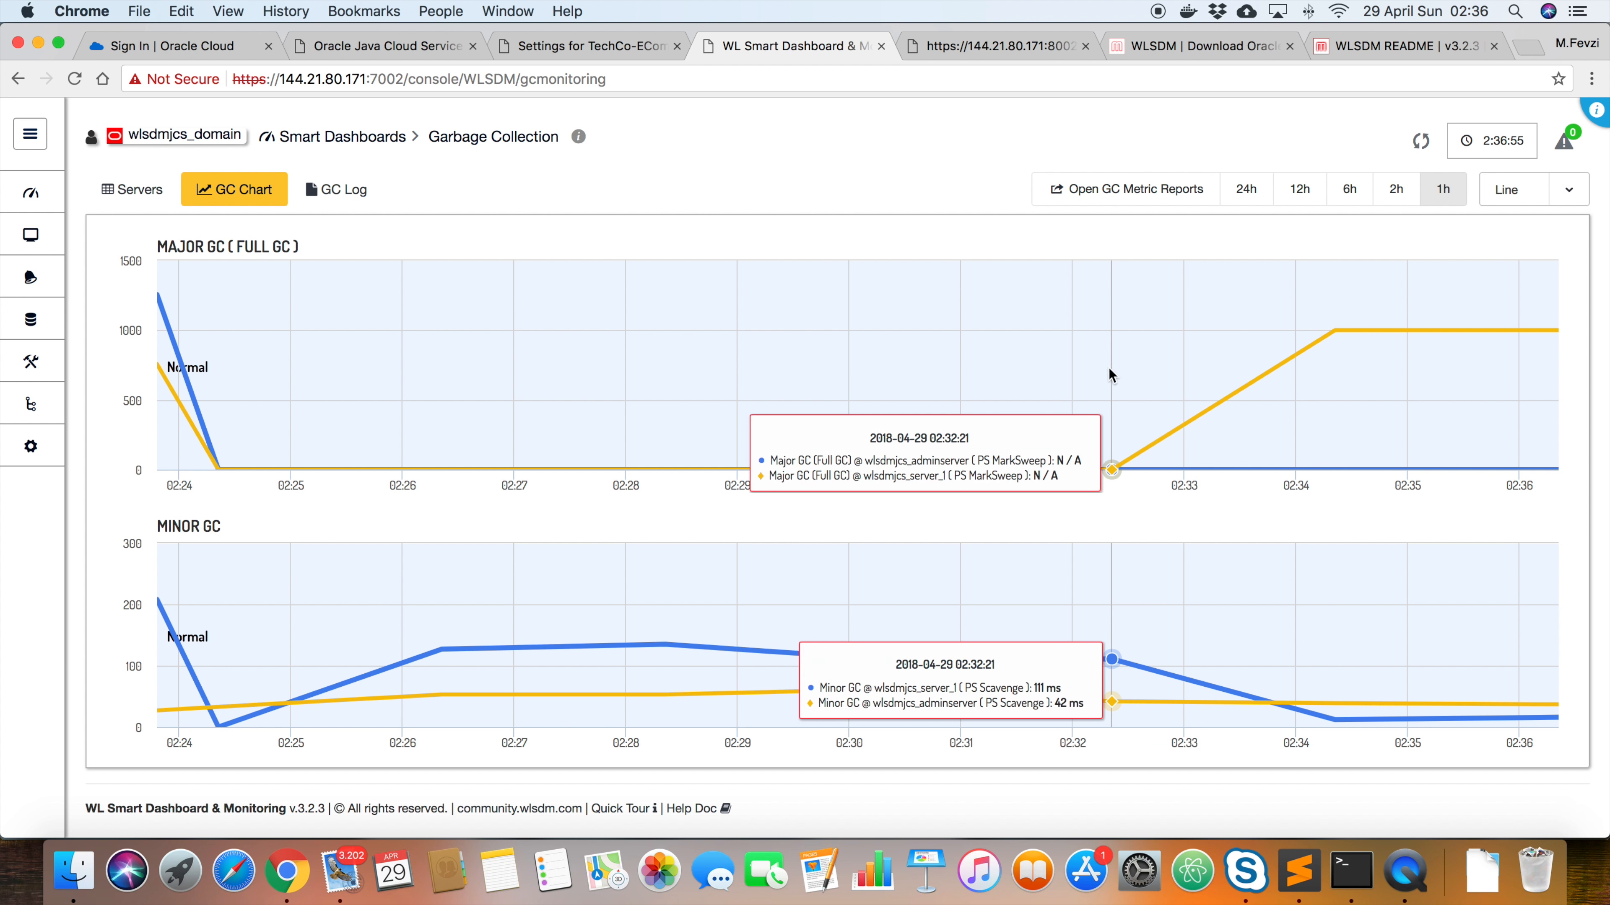
pyautogui.click(1565, 189)
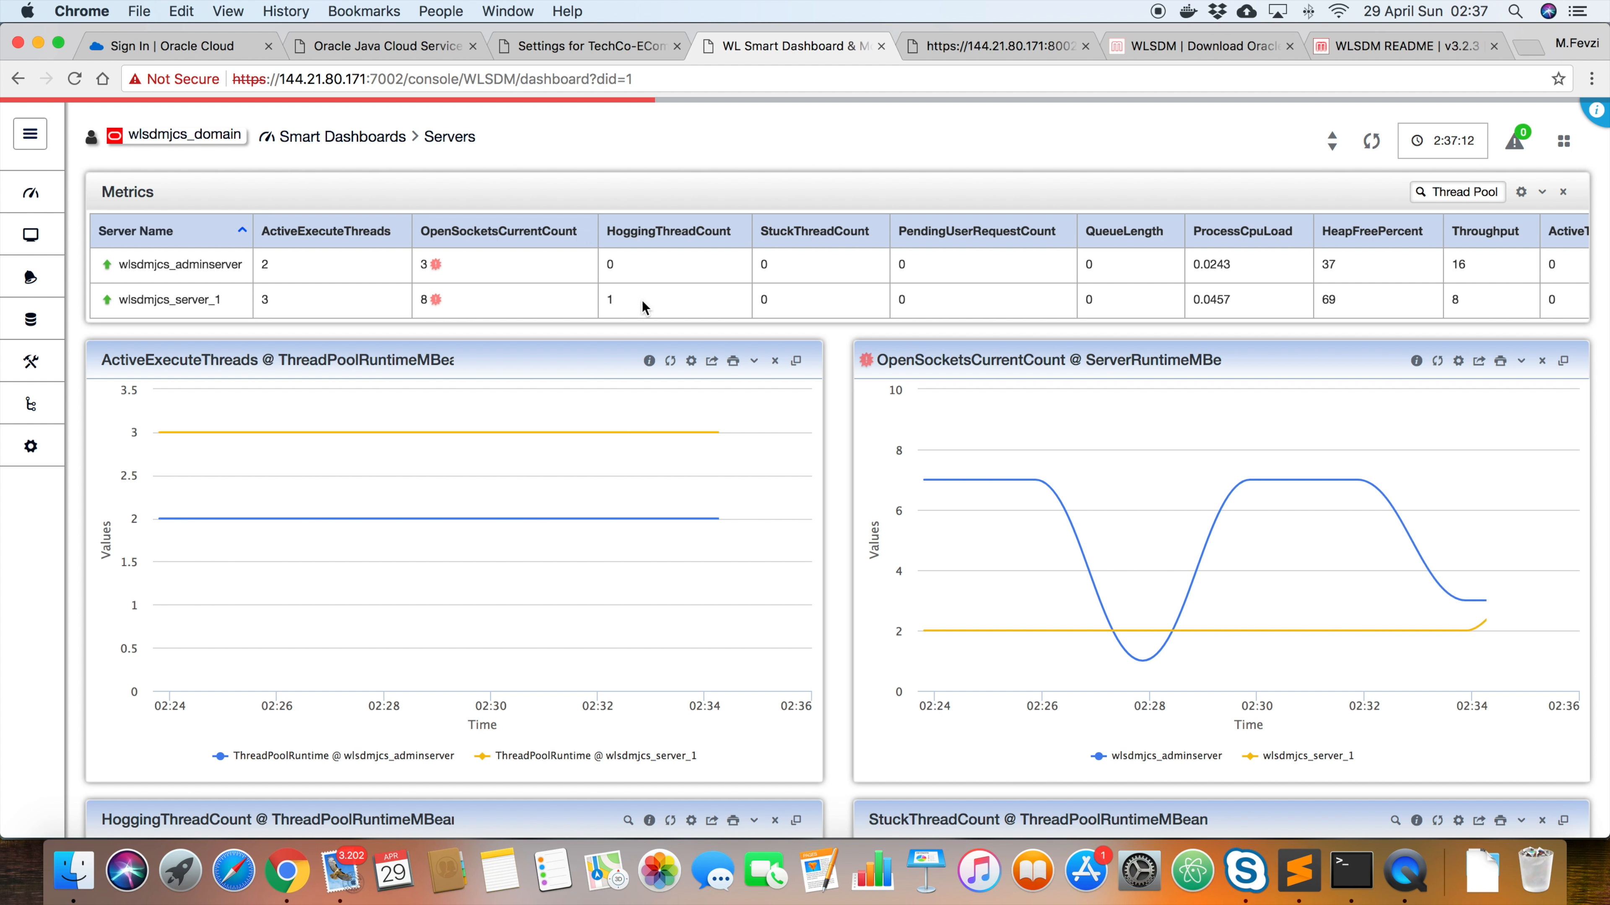
pyautogui.moveTo(431, 301)
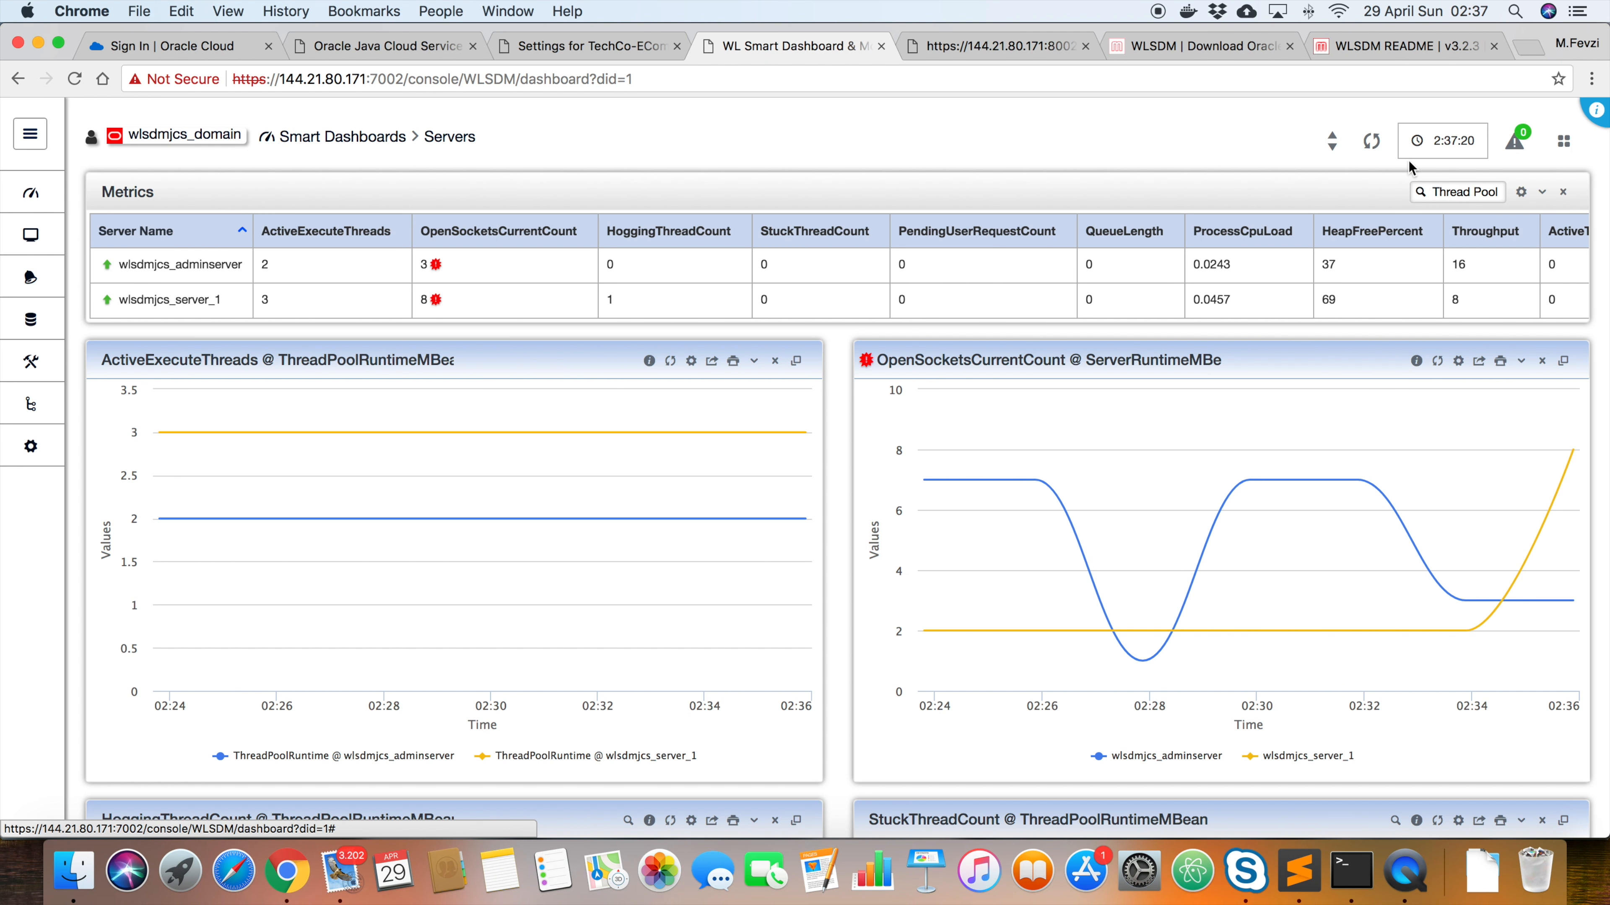
# Refresh the Servers dashboard so thread pool and open socket charts show current data
pyautogui.click(1371, 141)
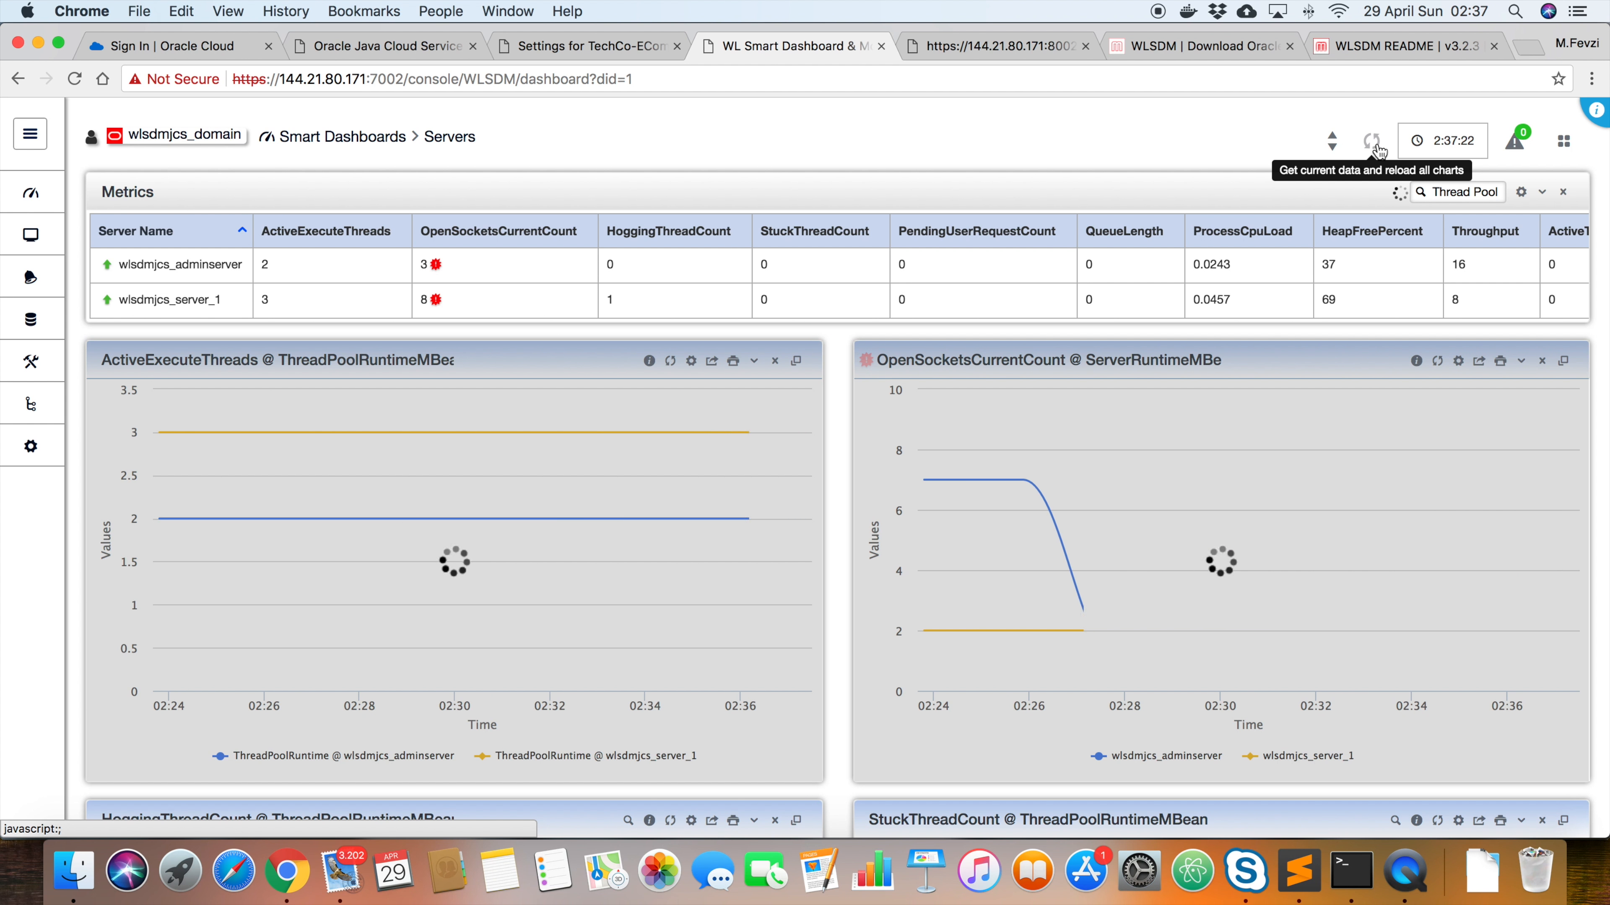
pyautogui.click(1372, 141)
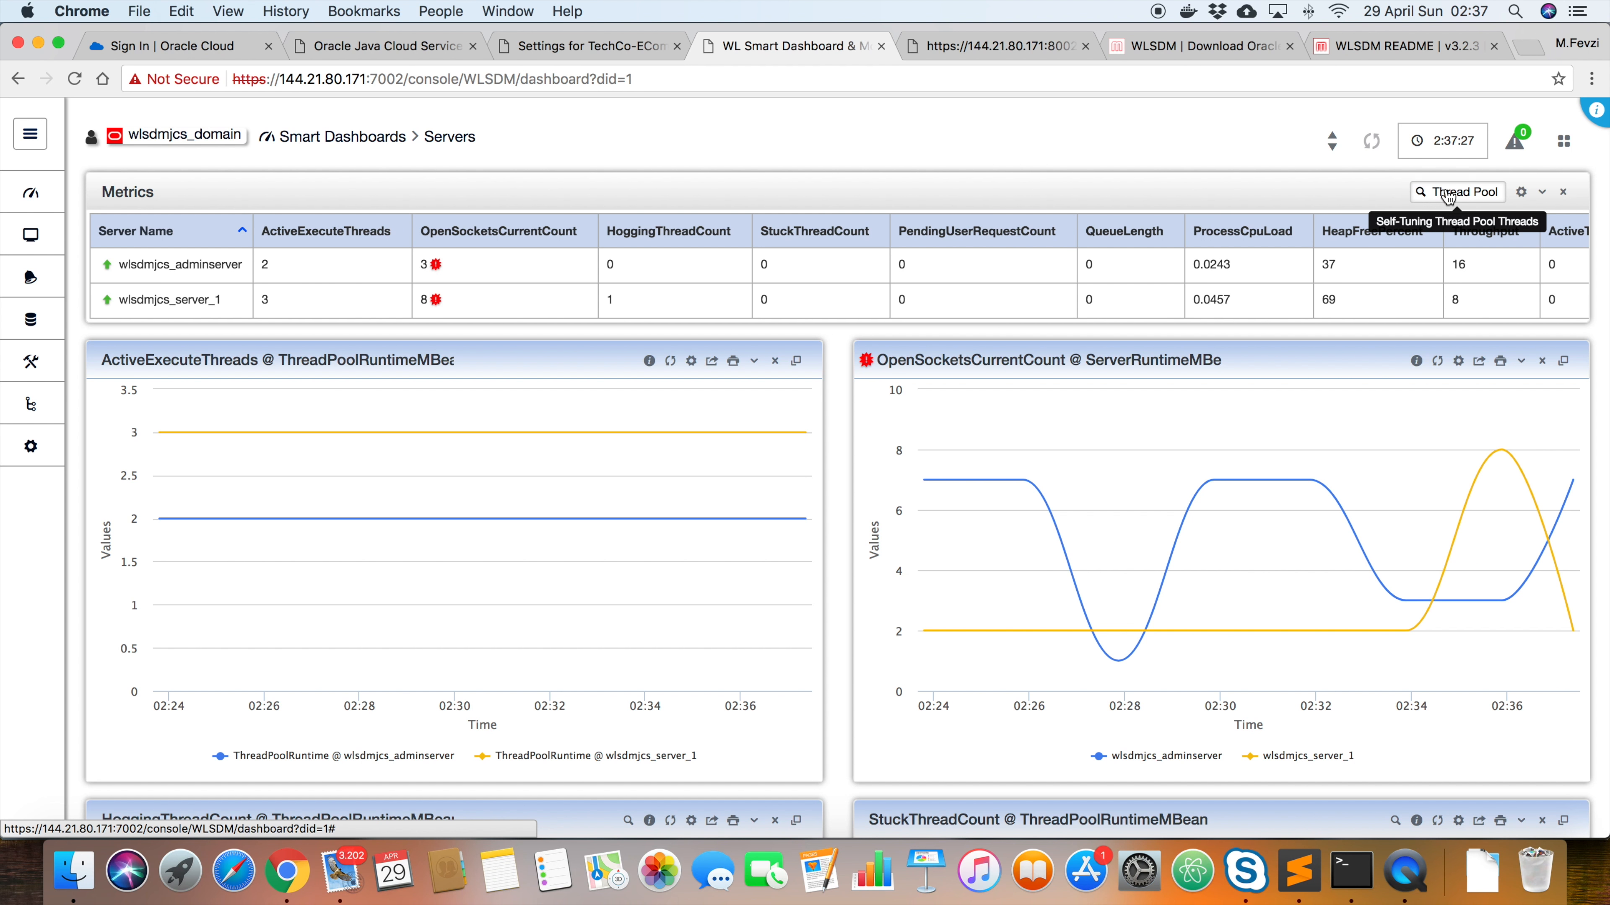
# List self-tuning thread pool threads for wlsdmjcs_server_1 and inspect the hogging thread's stack trace
pyautogui.click(1459, 192)
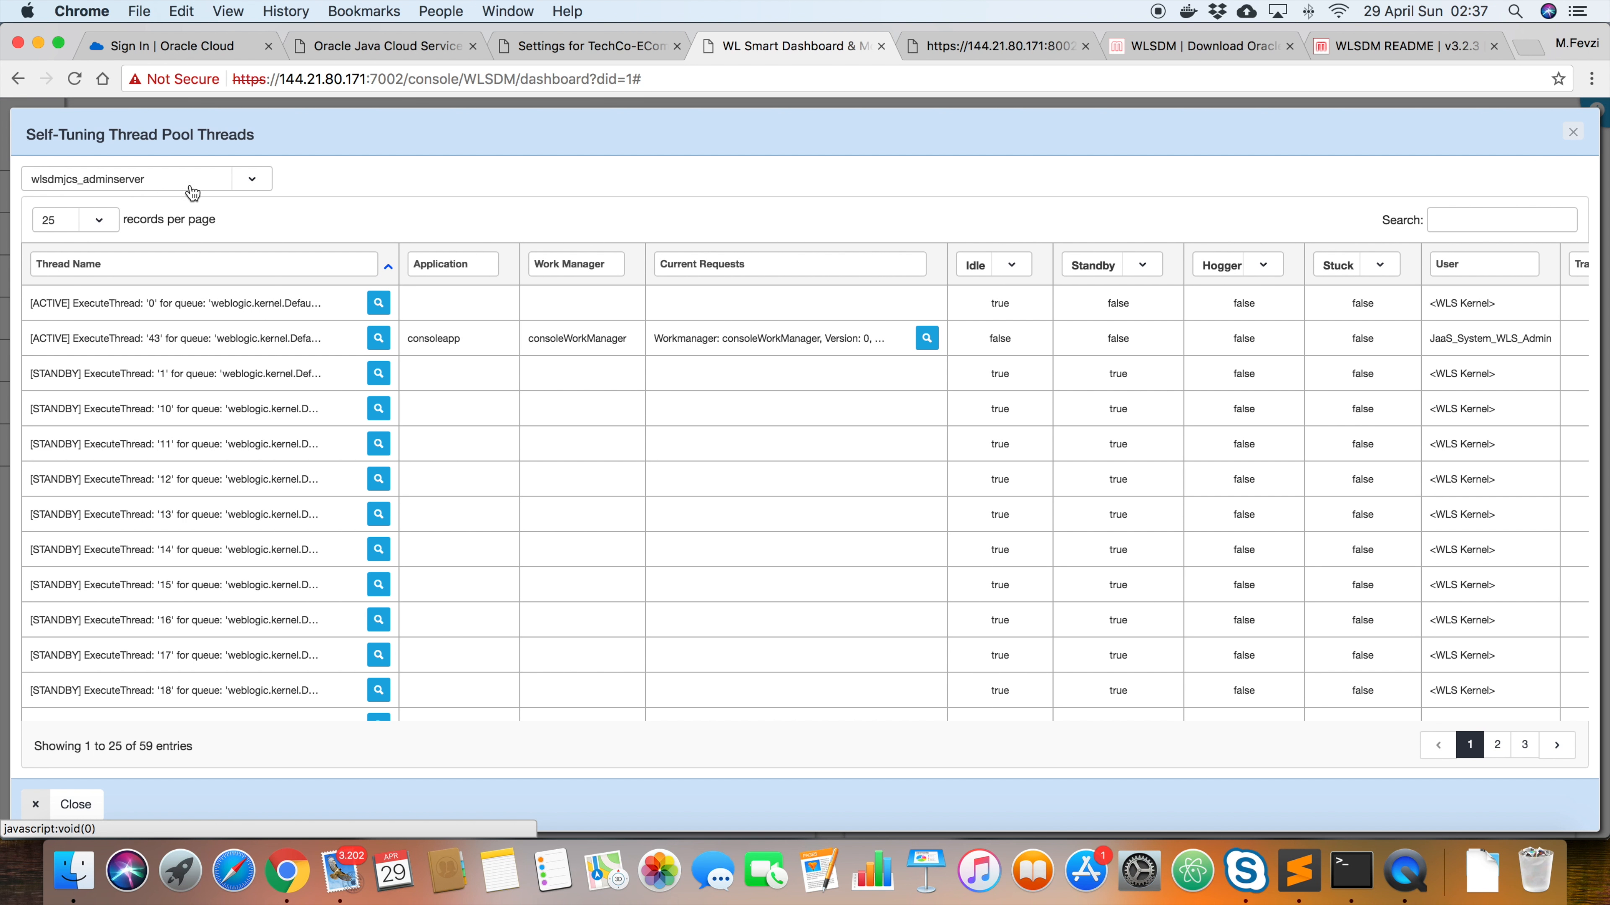
pyautogui.click(127, 177)
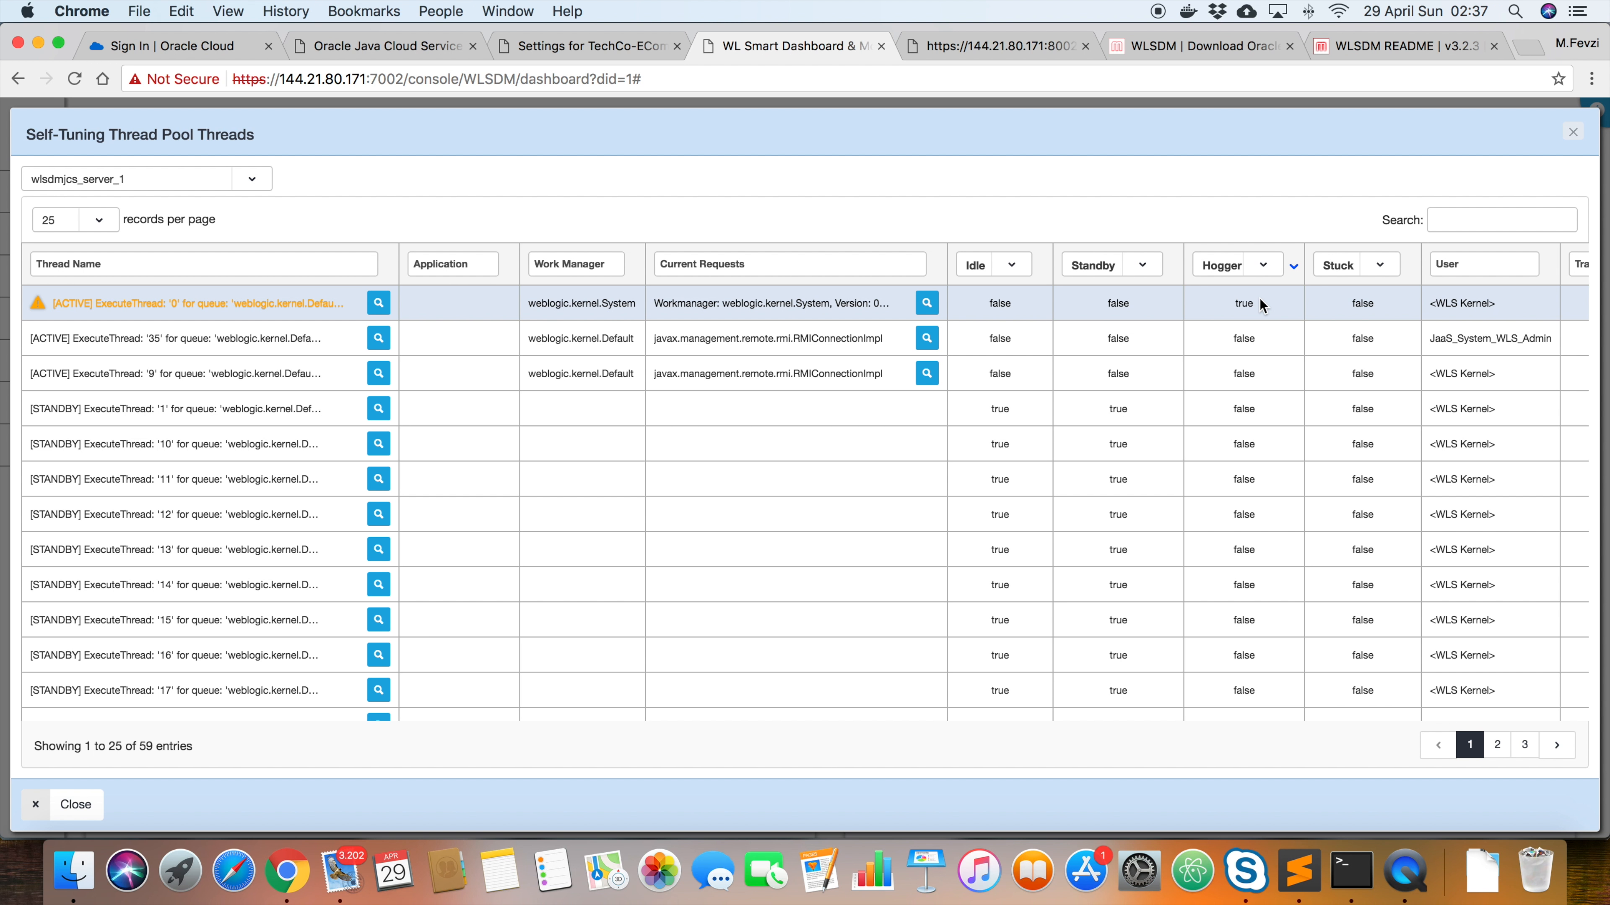
pyautogui.click(378, 303)
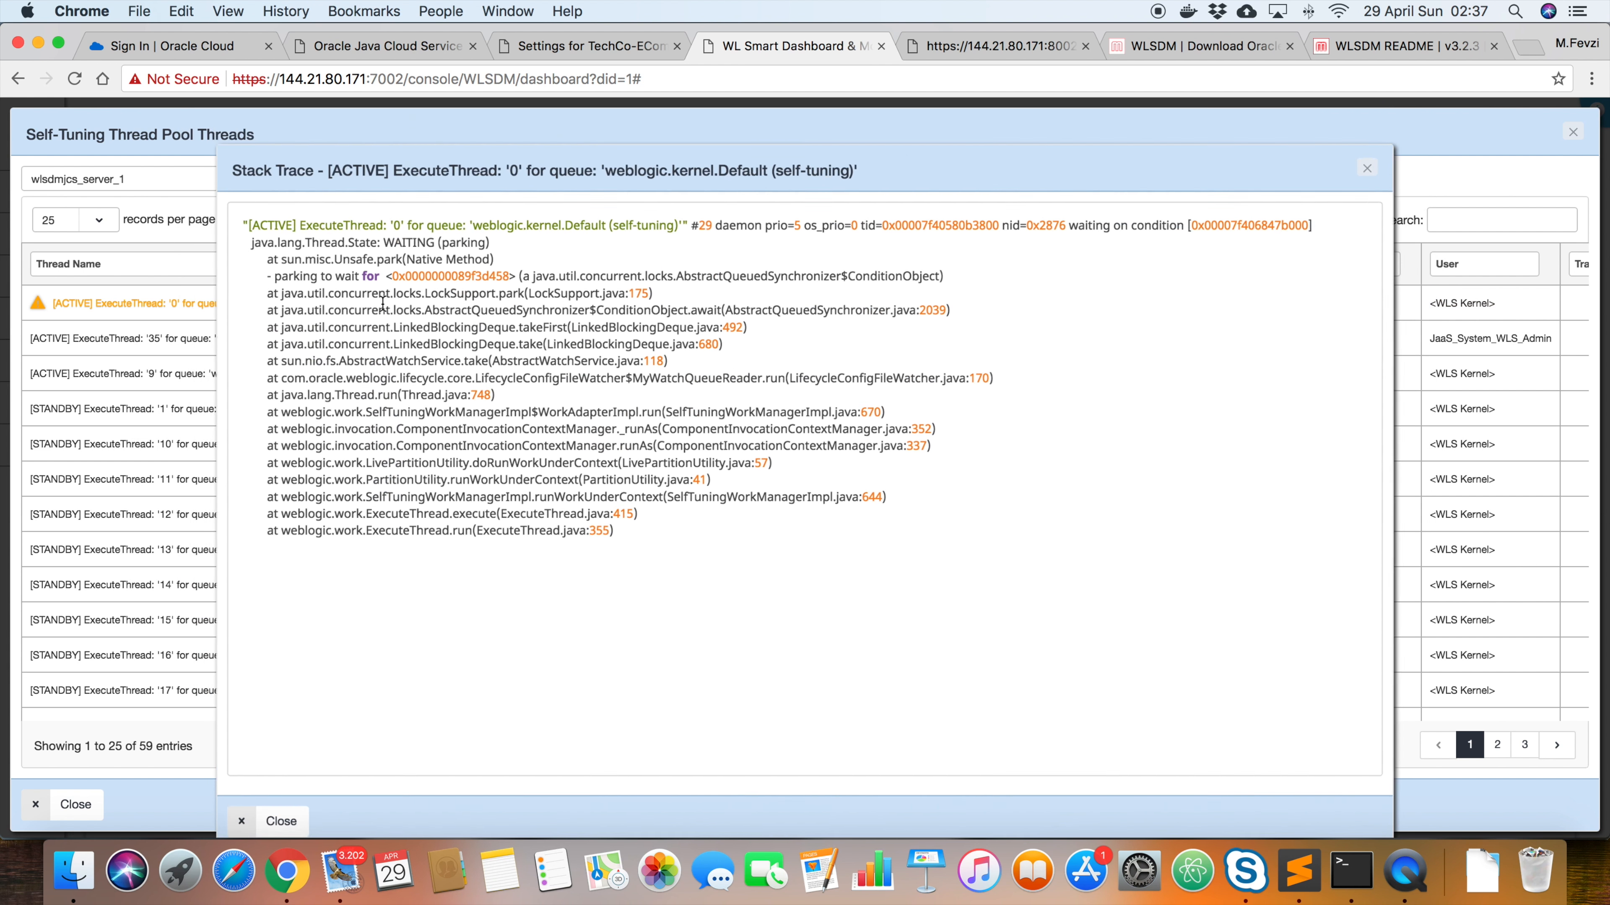
pyautogui.click(1367, 167)
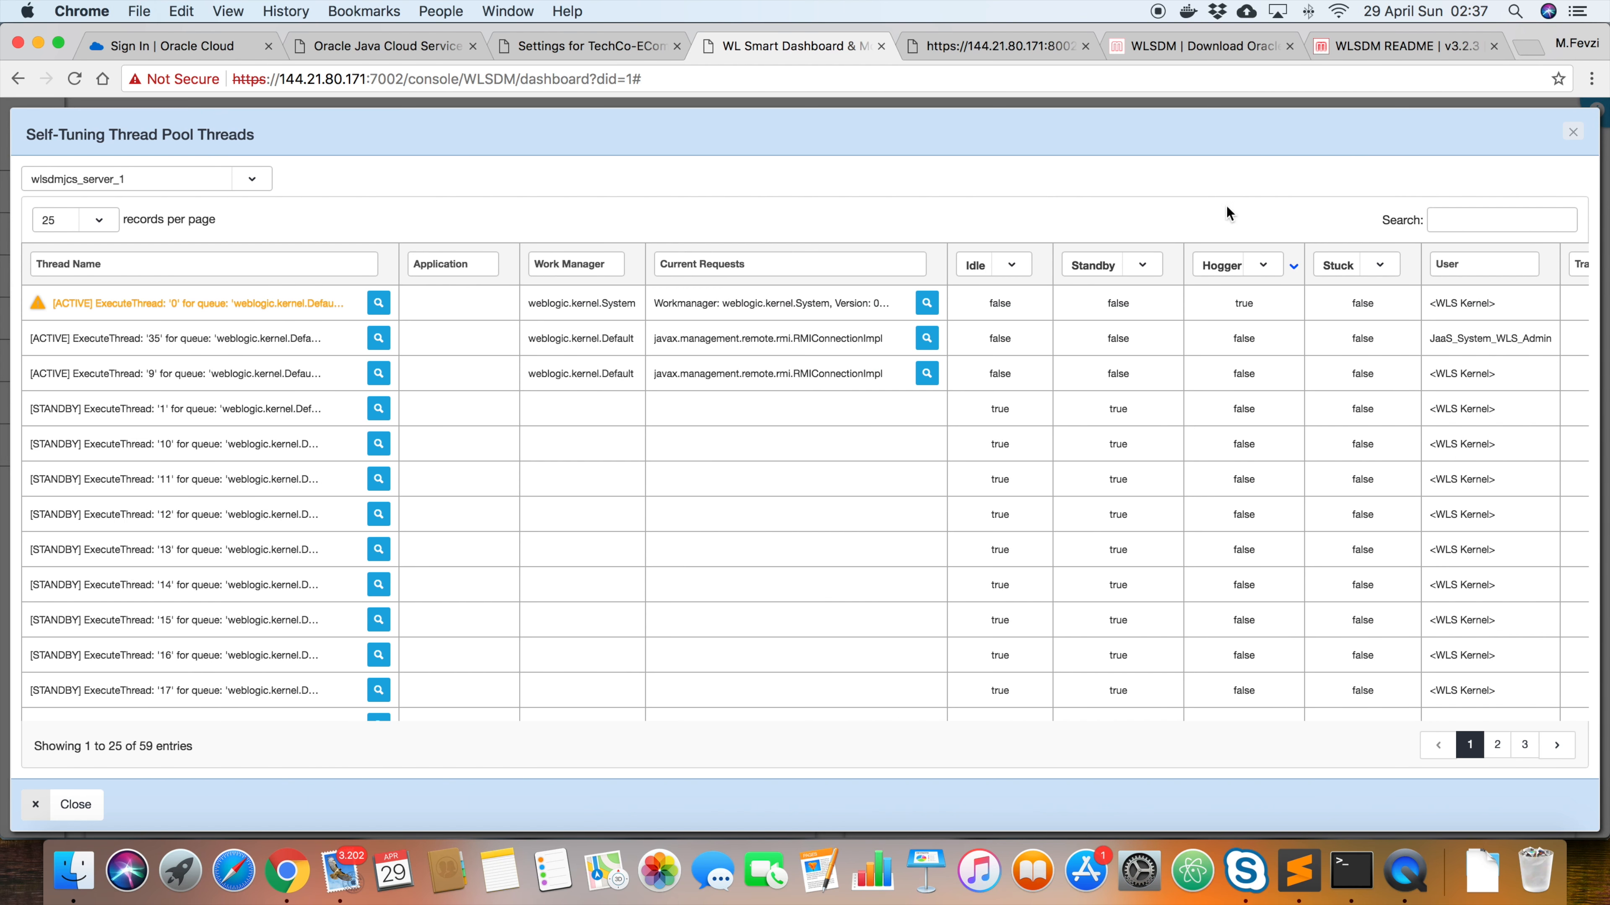
# Check the hogging thread's current request, then return to the wlsdmjcs instance in Oracle Cloud
pyautogui.click(924, 302)
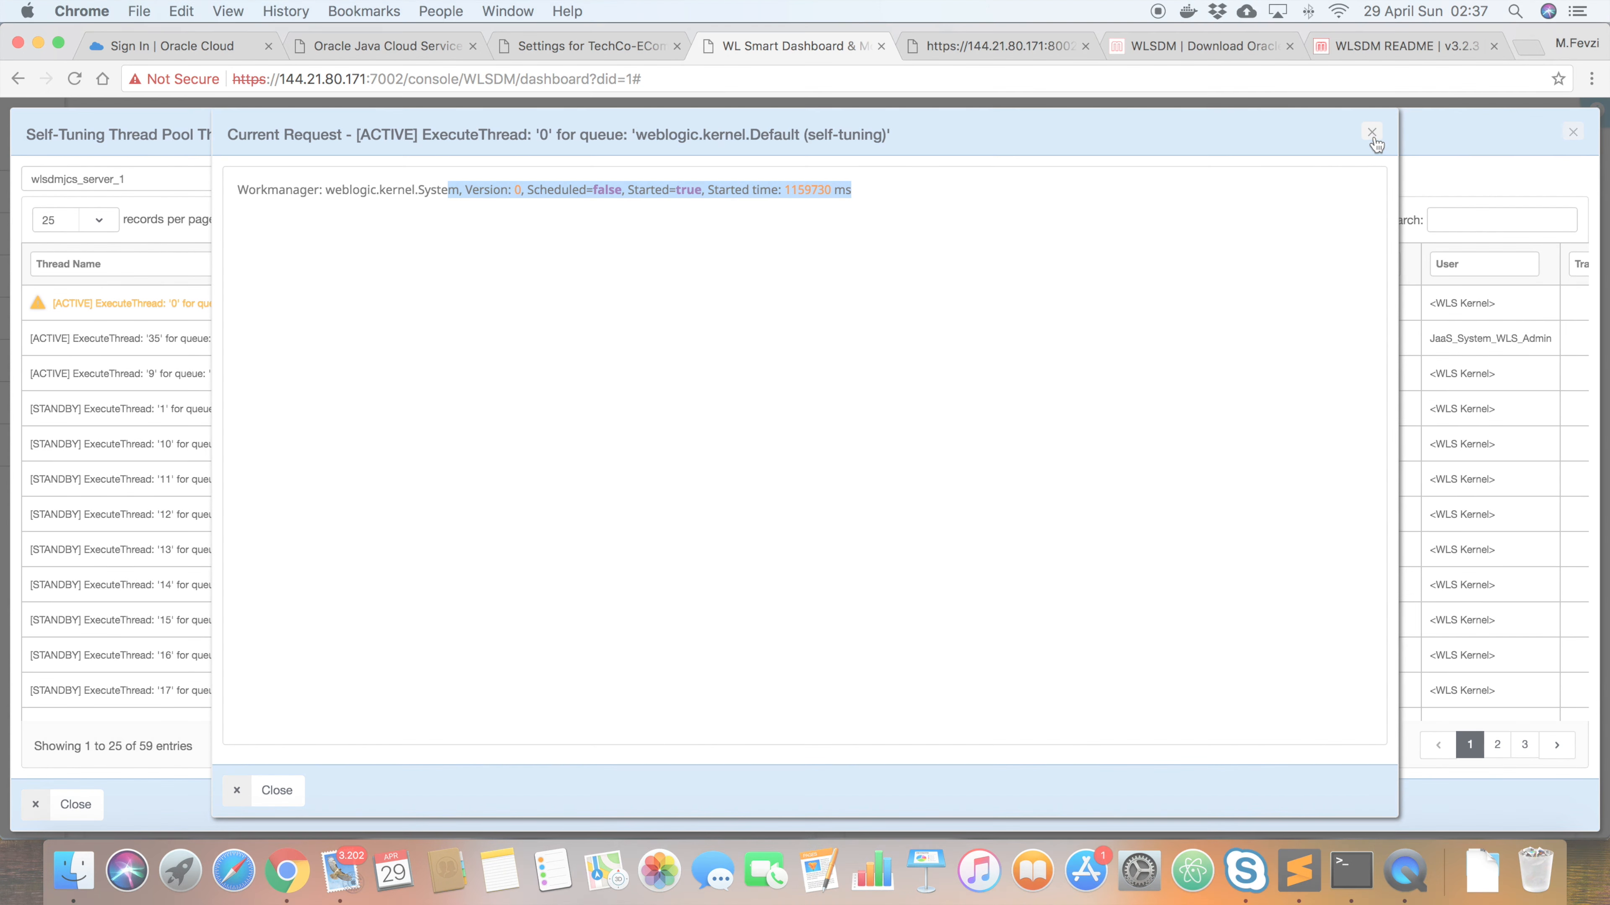
pyautogui.click(380, 45)
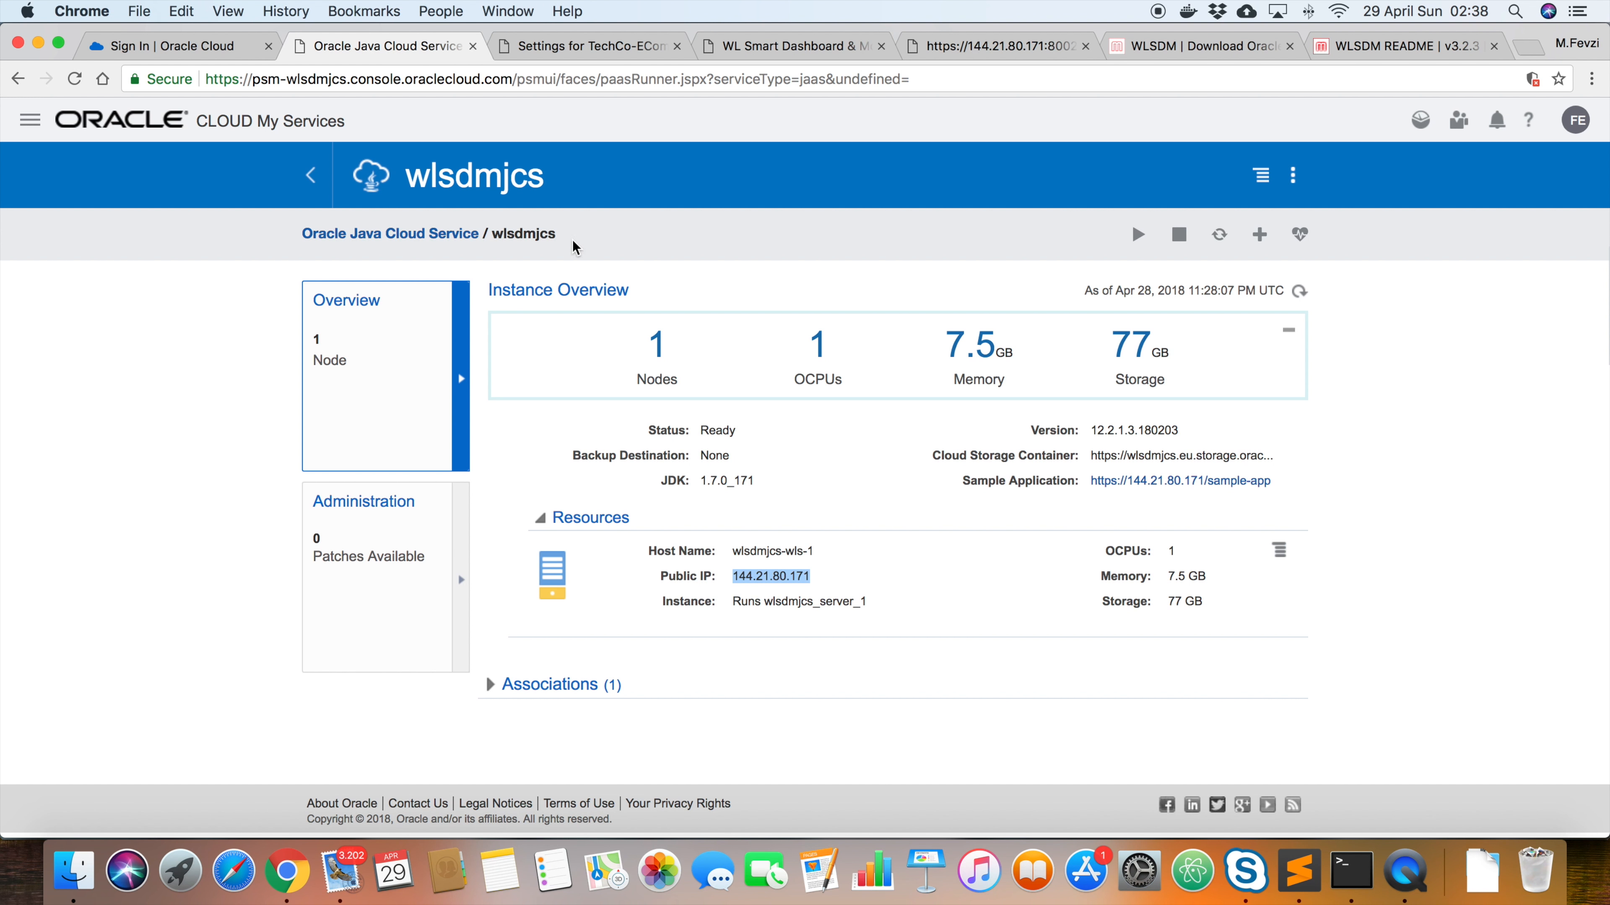
pyautogui.doubleClick(472, 175)
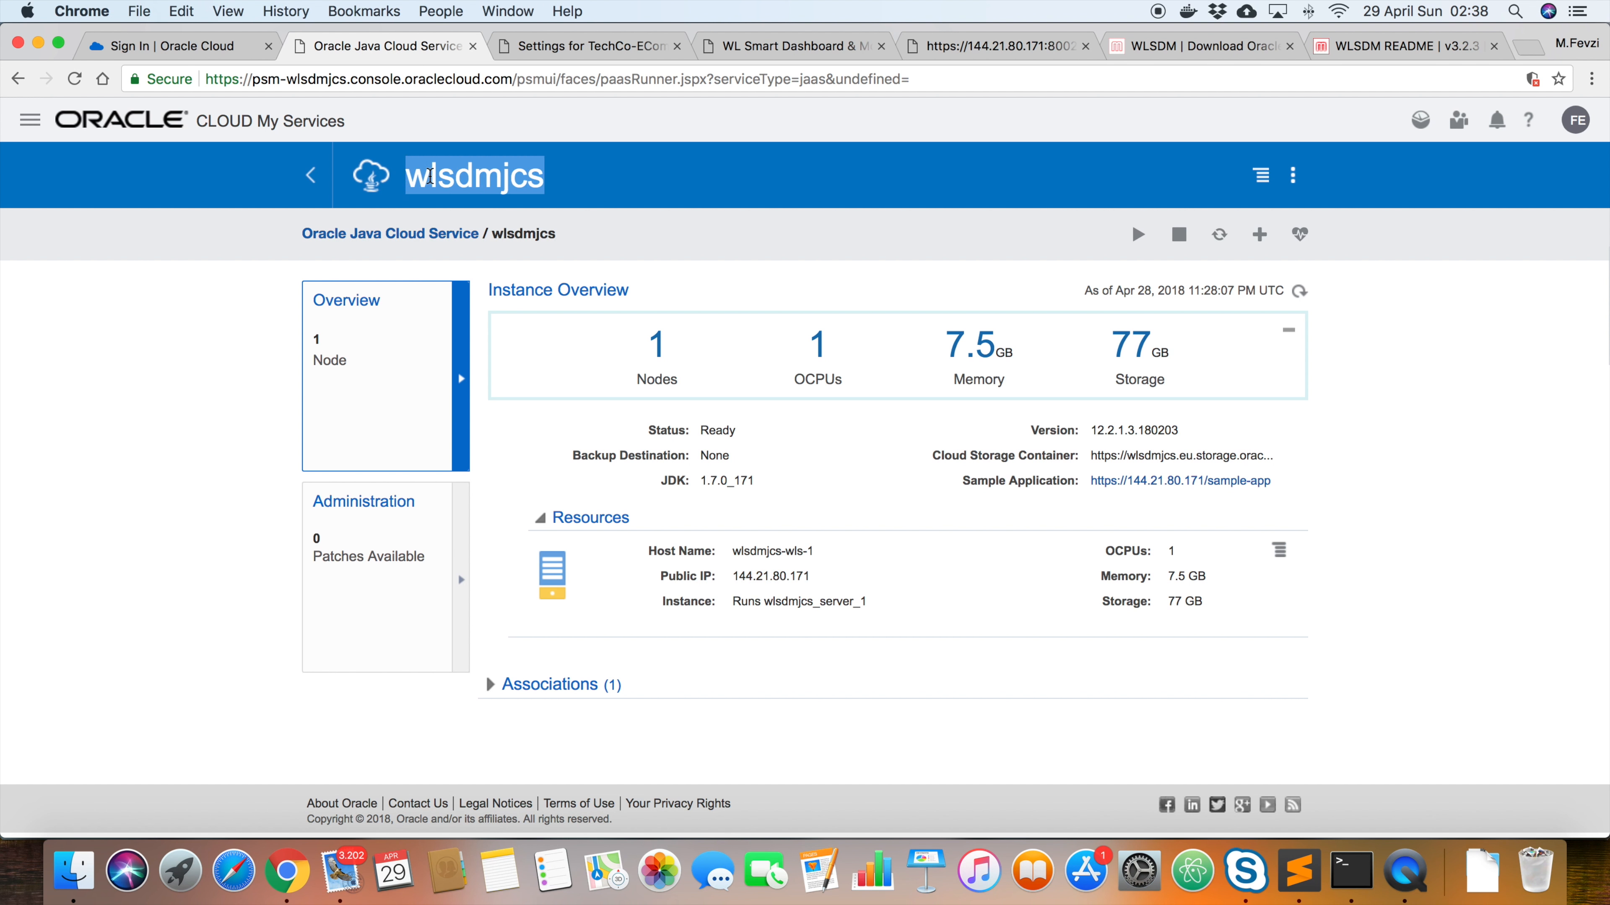
pyautogui.moveTo(1231, 150)
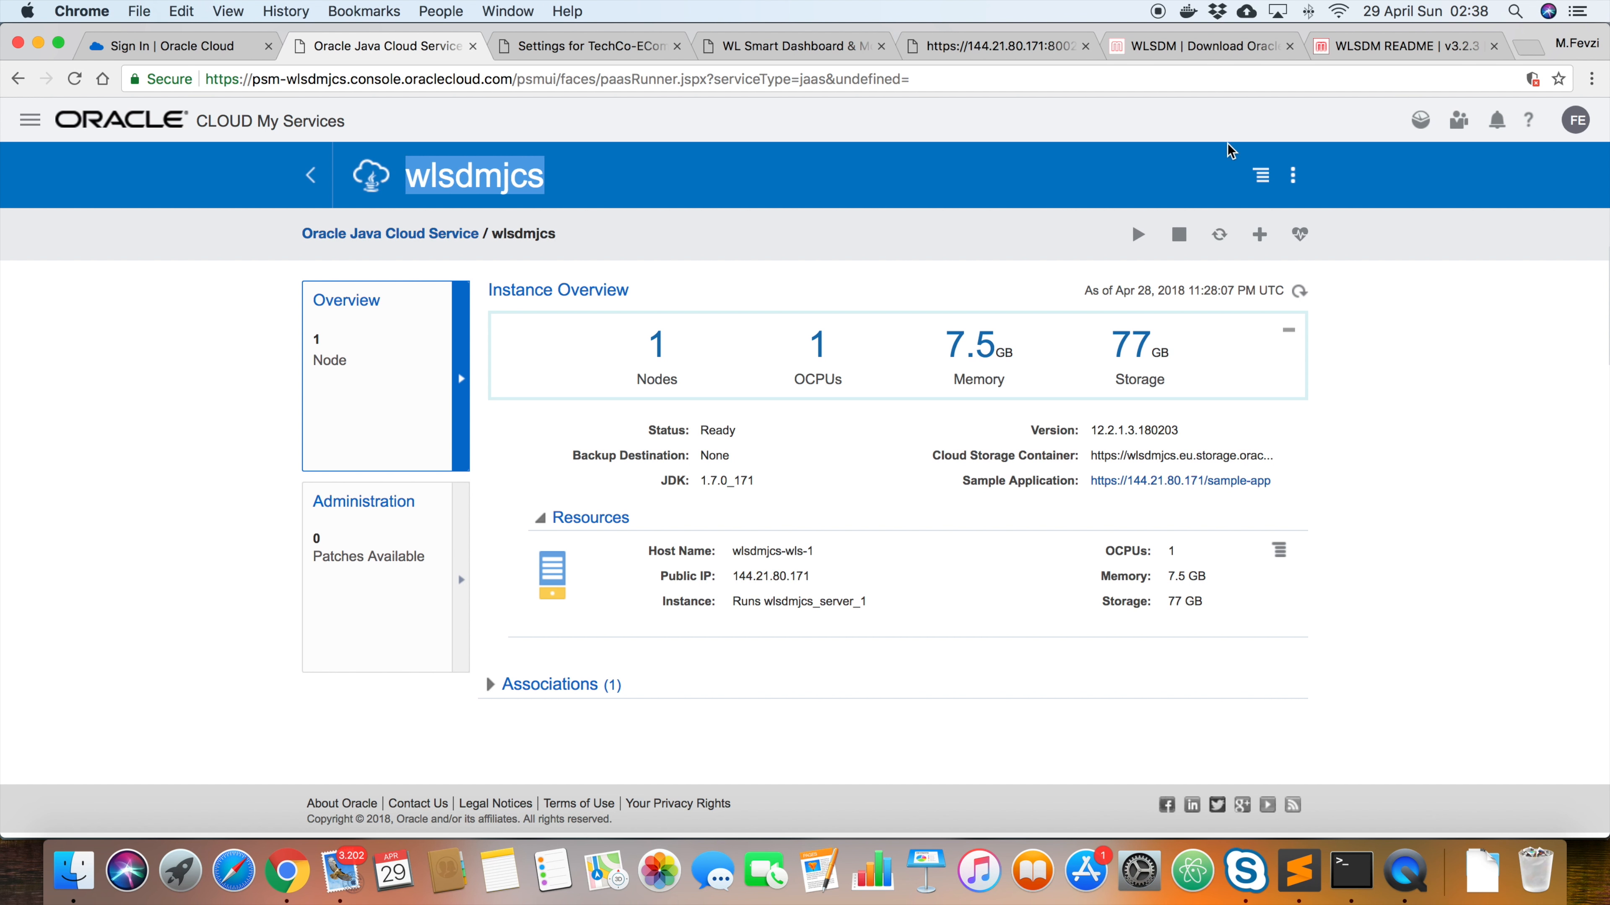